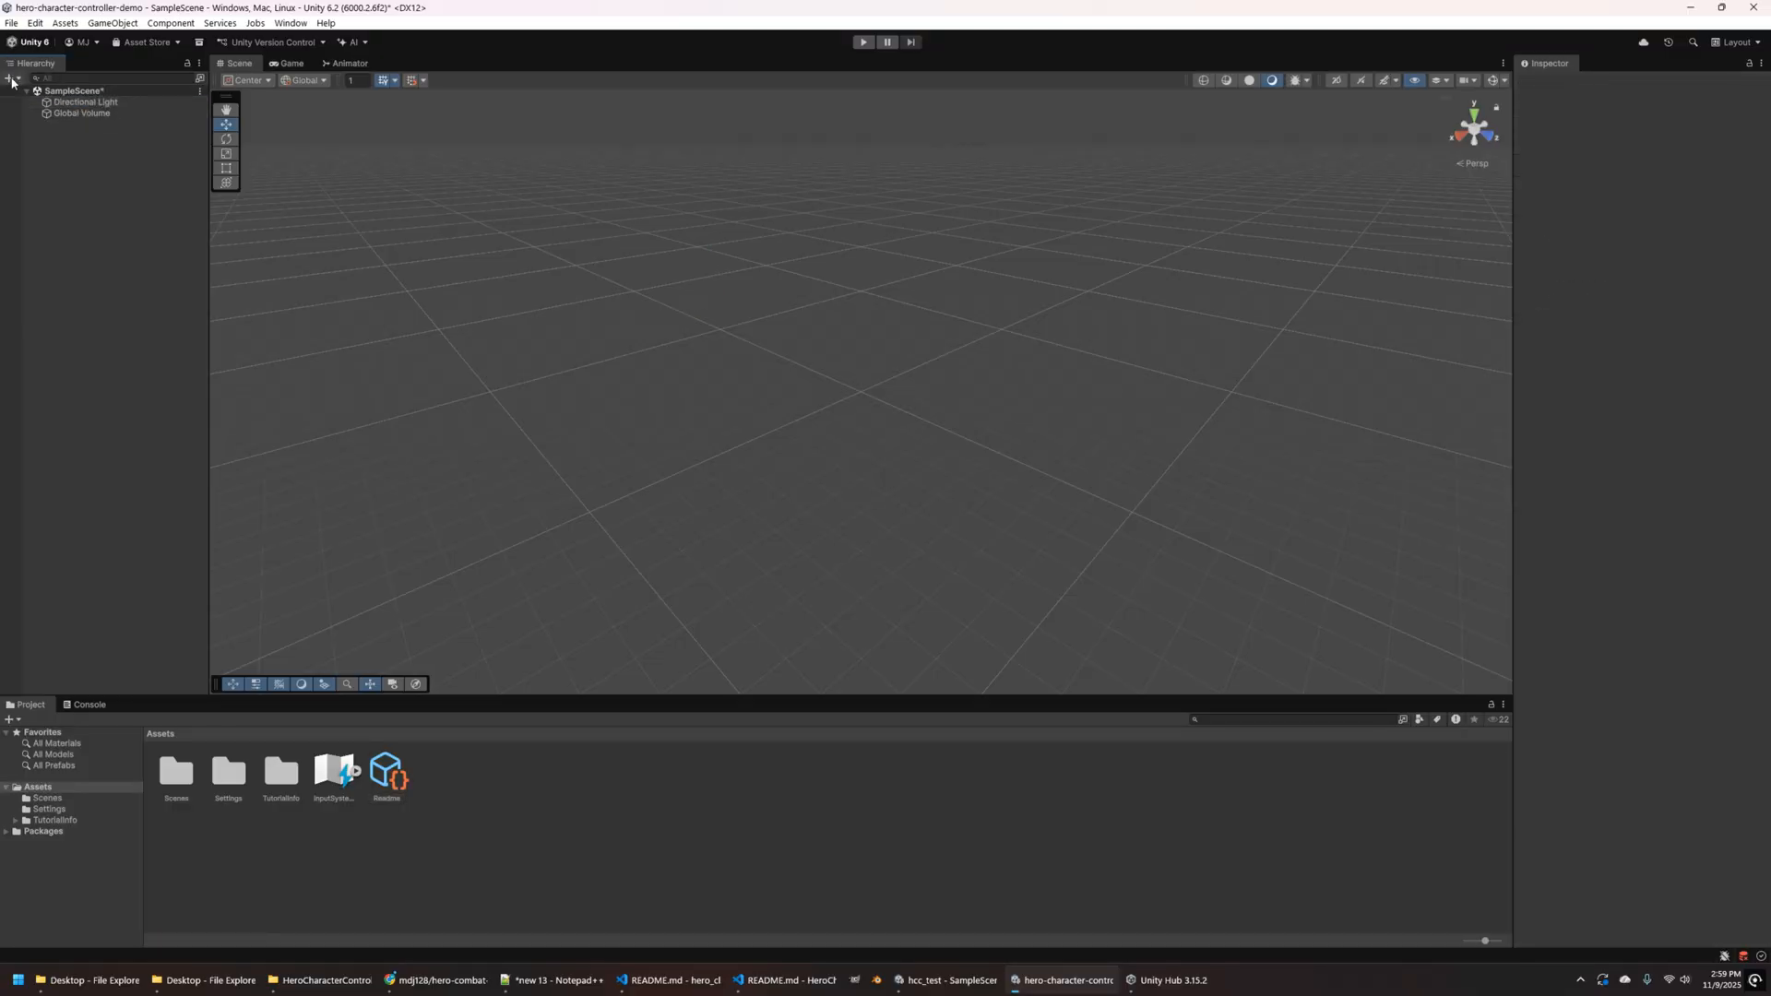
- Add a Terrain object to the sample scene via the Hierarchy's 3D Object menu
left_click(7, 80)
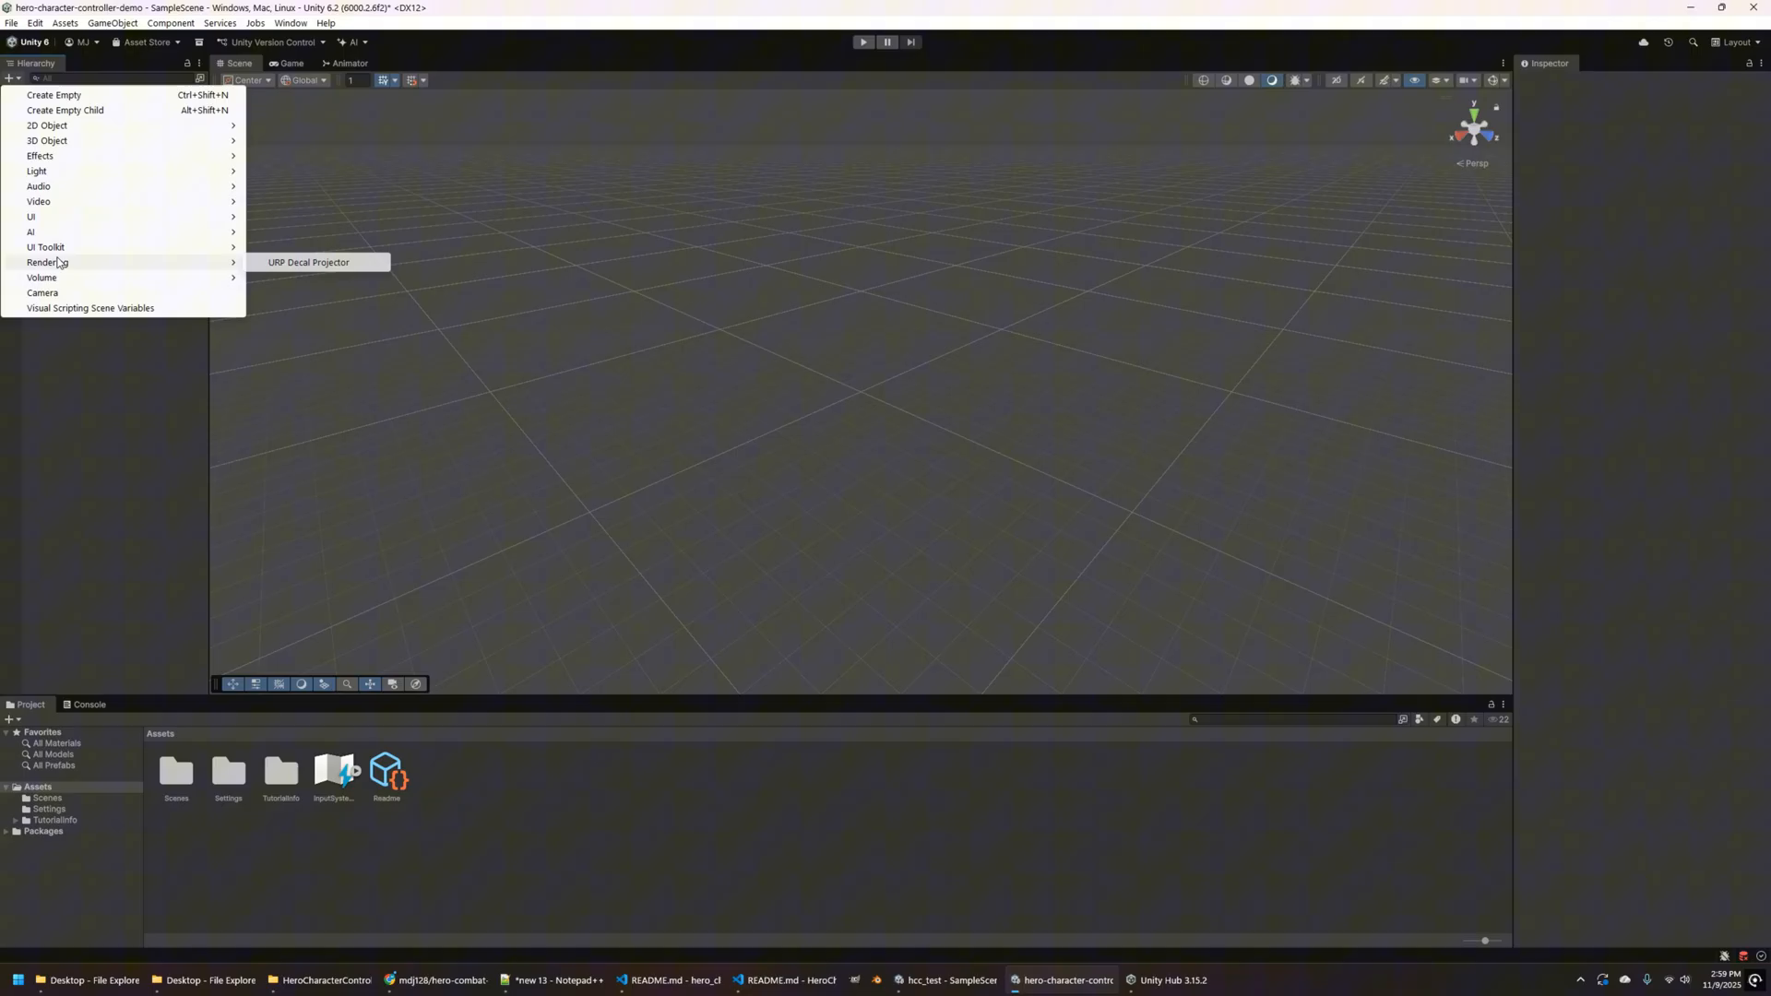
mouse_move(43, 140)
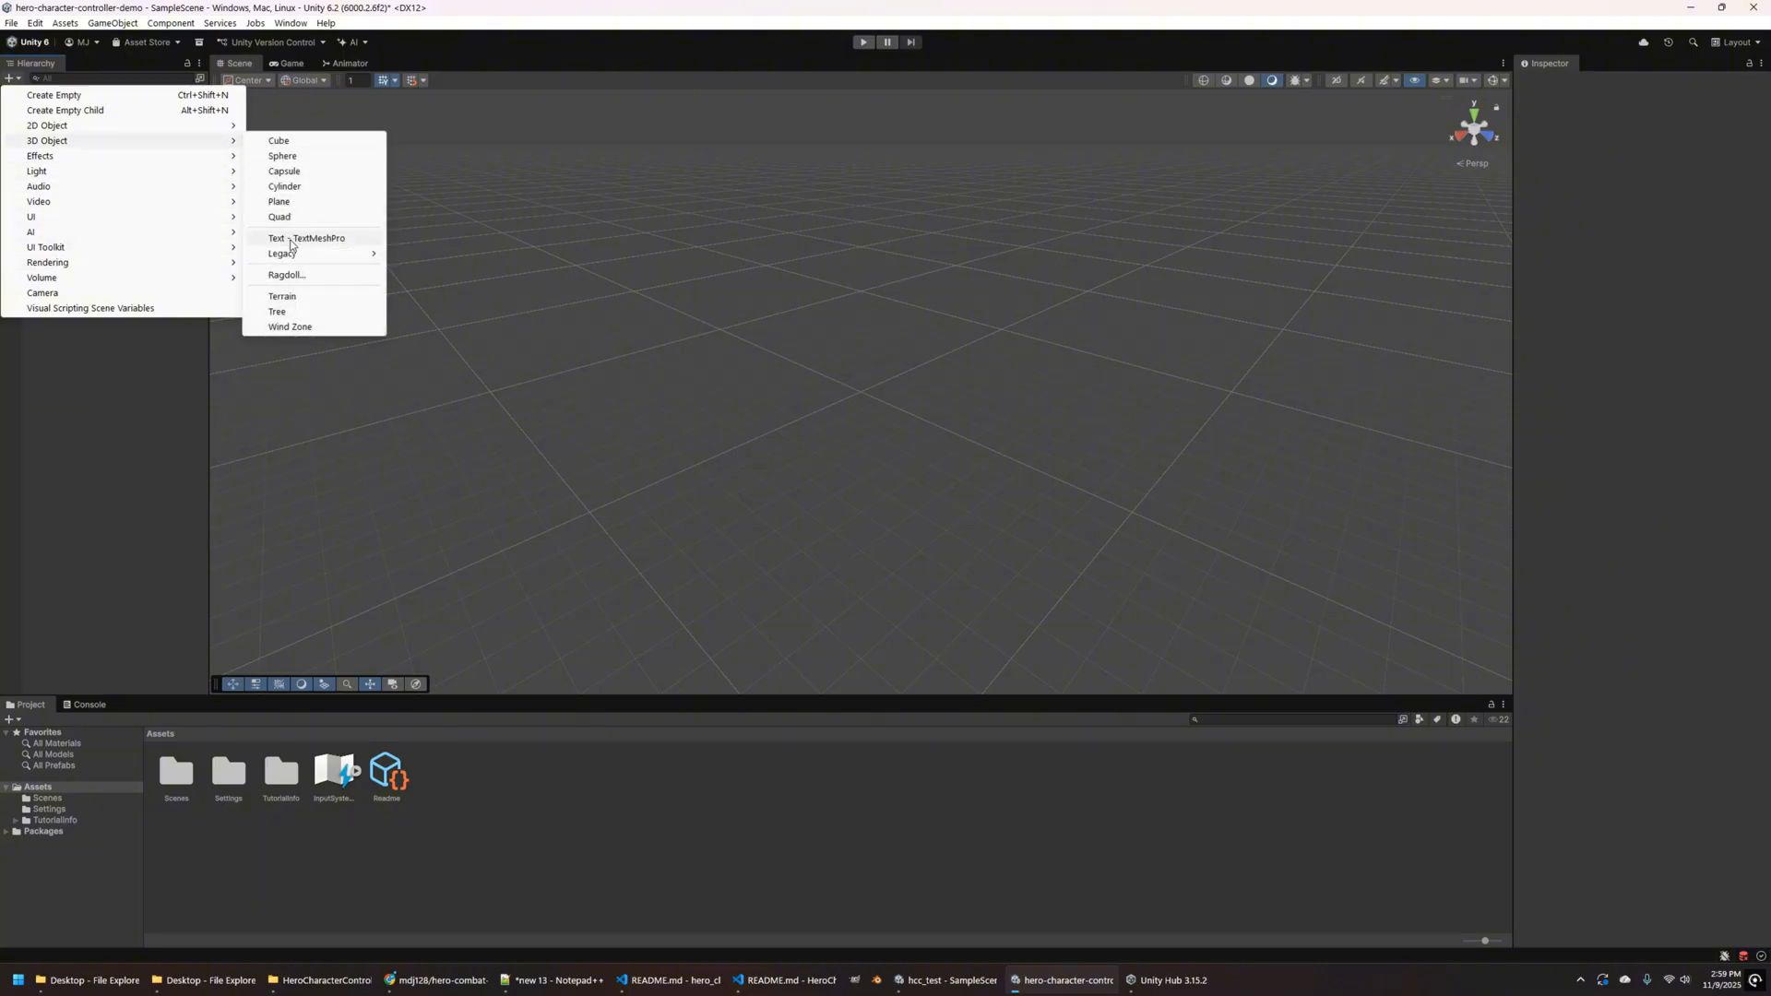
left_click(277, 295)
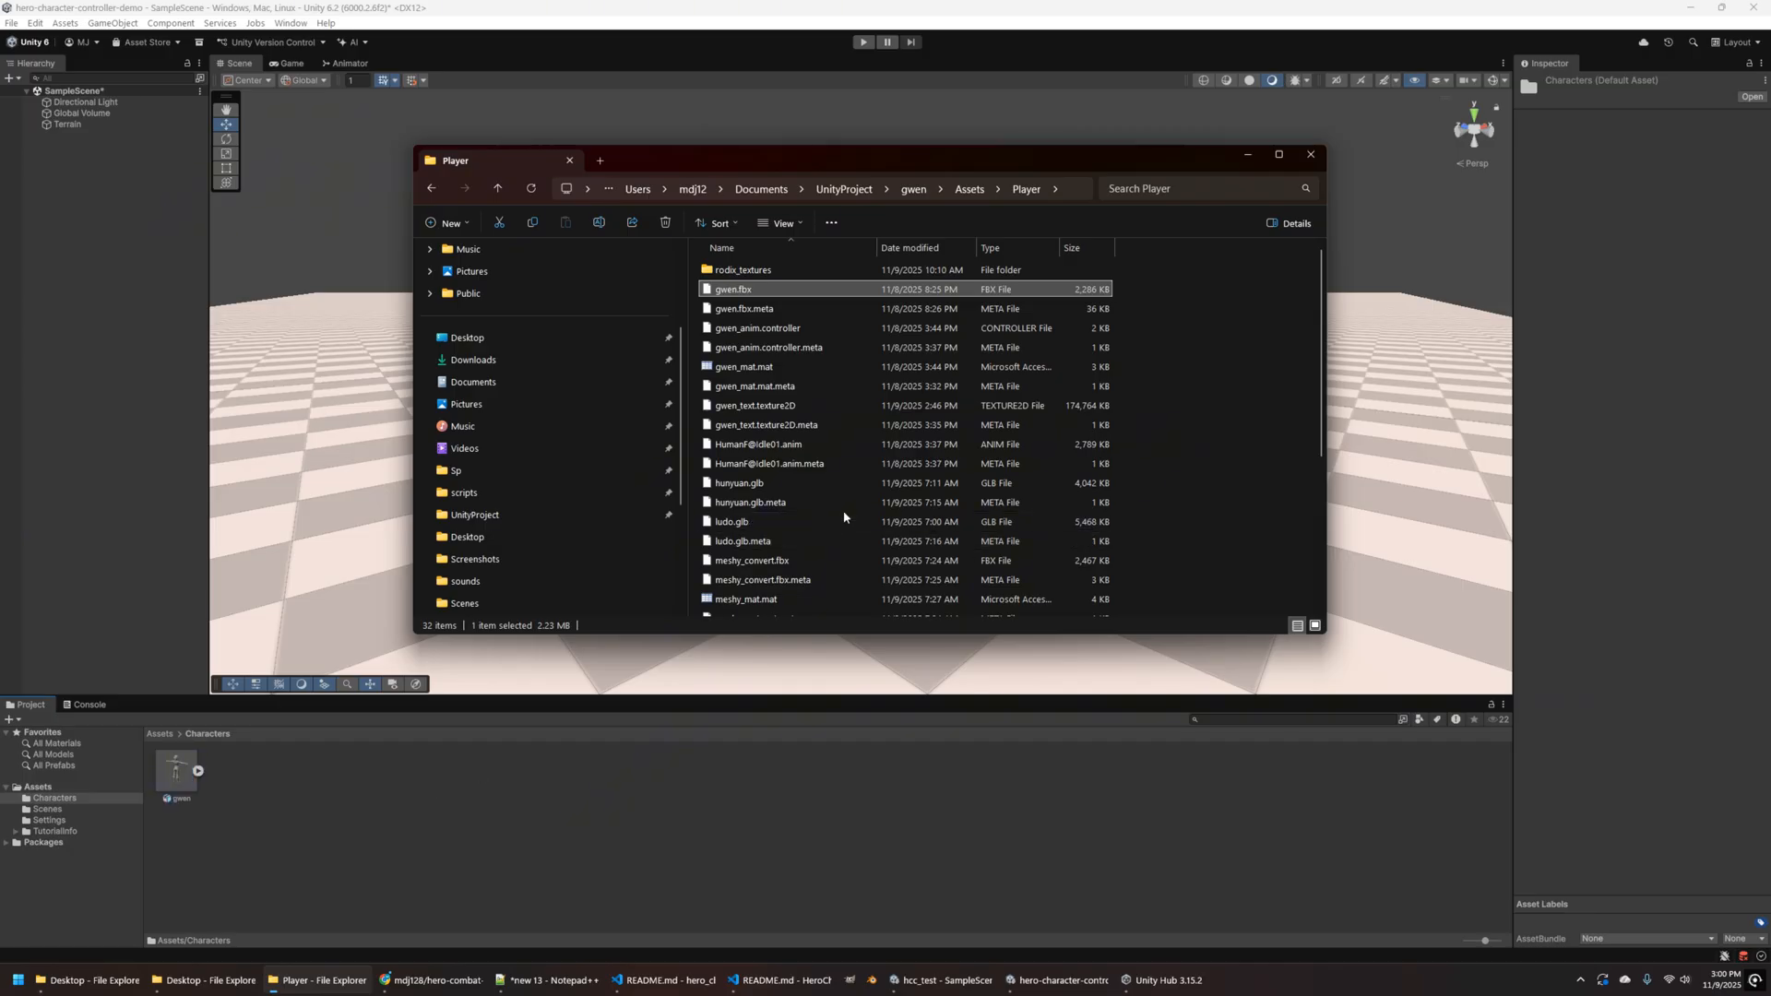
- Set gwen_text as Material_0's base map and lower its smoothness to about 0.19
scroll("down", 3)
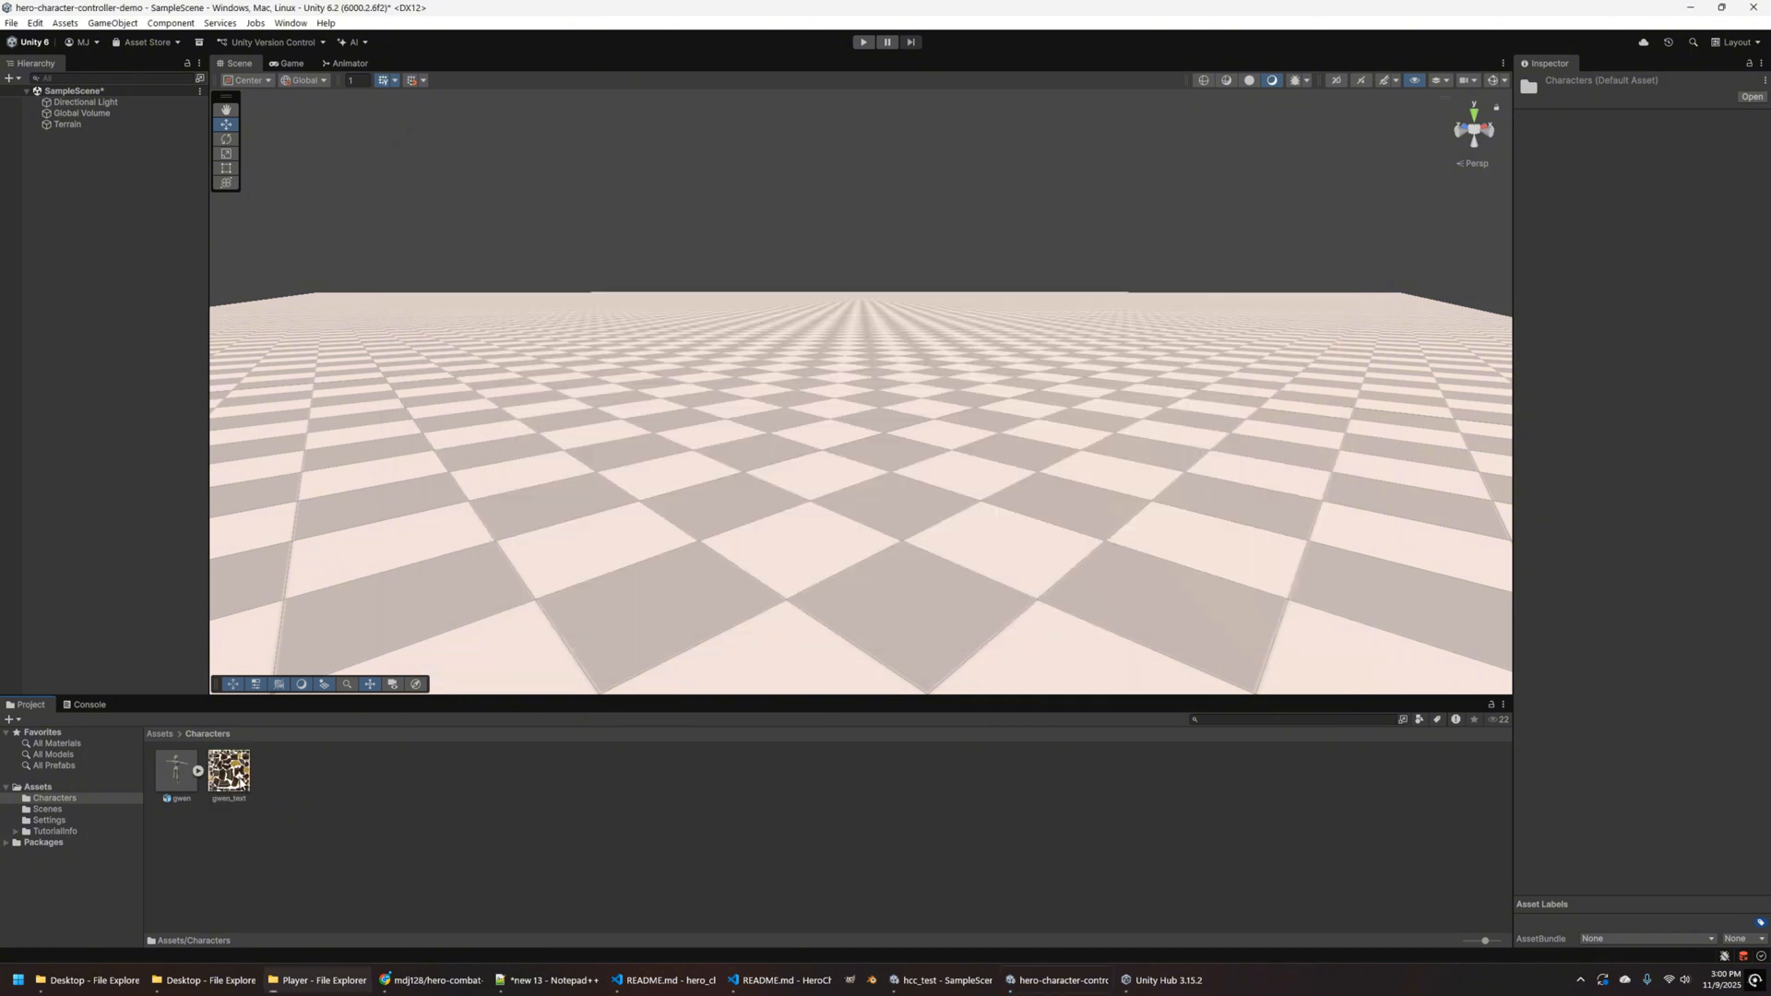
left_click(229, 769)
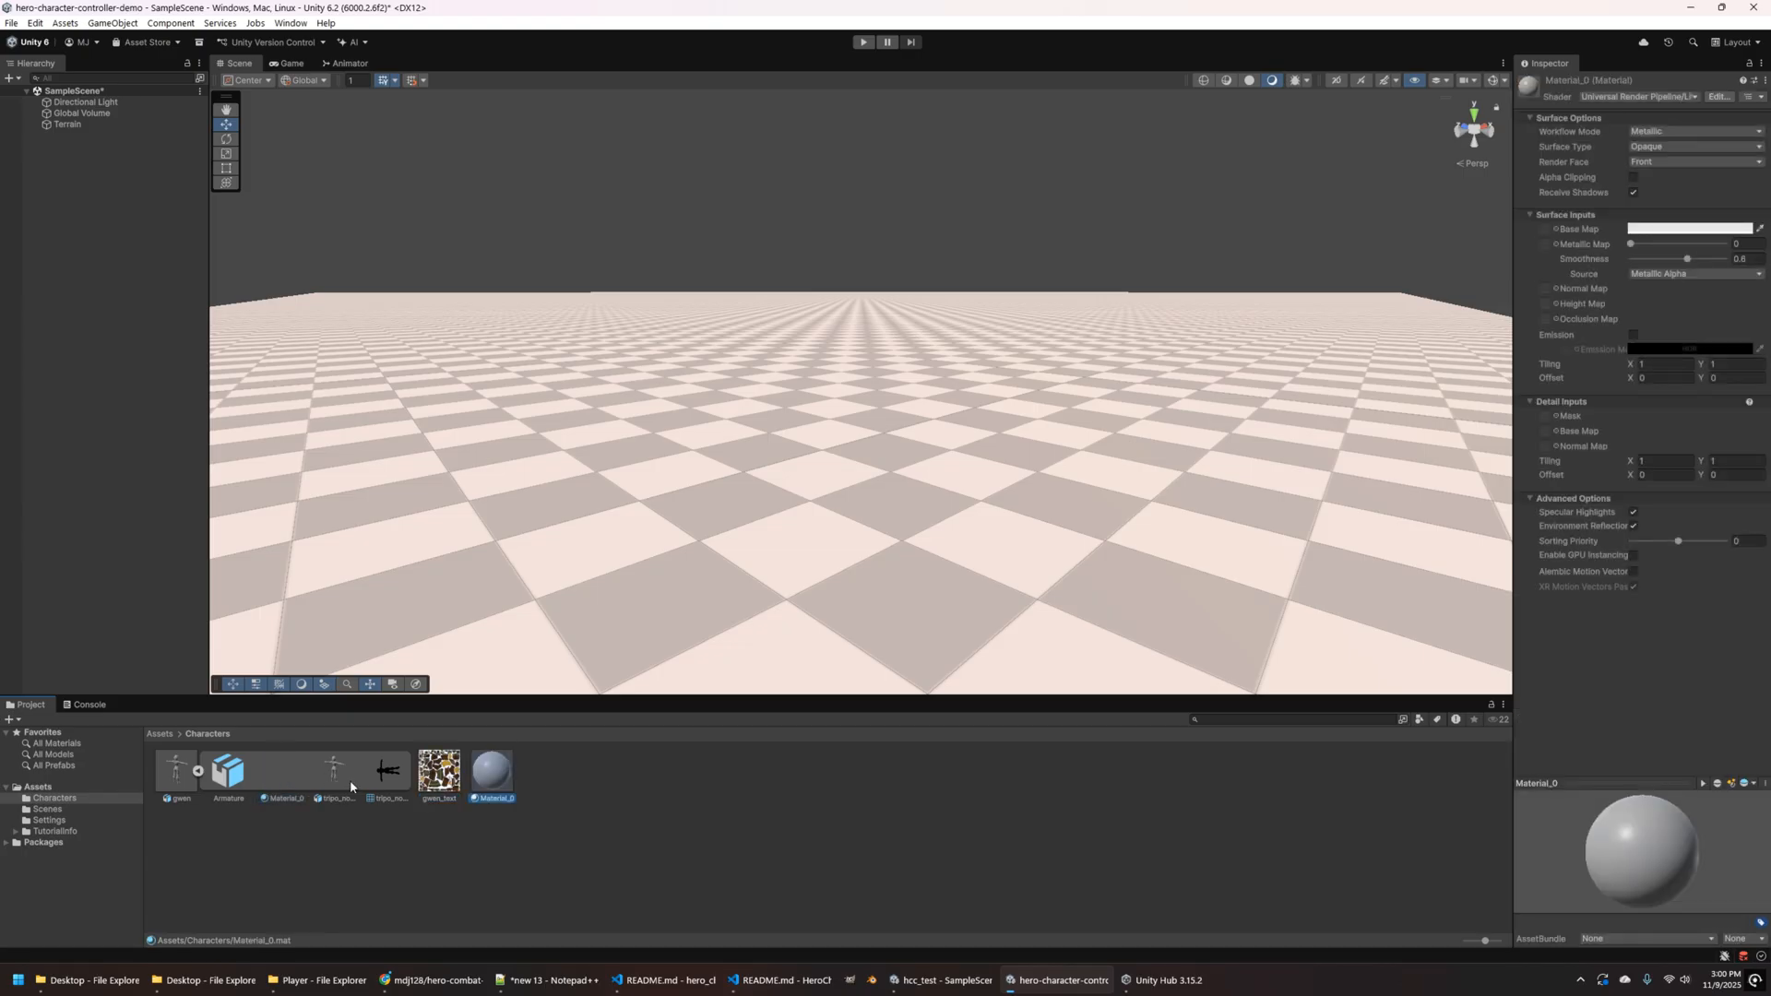
left_click(438, 769)
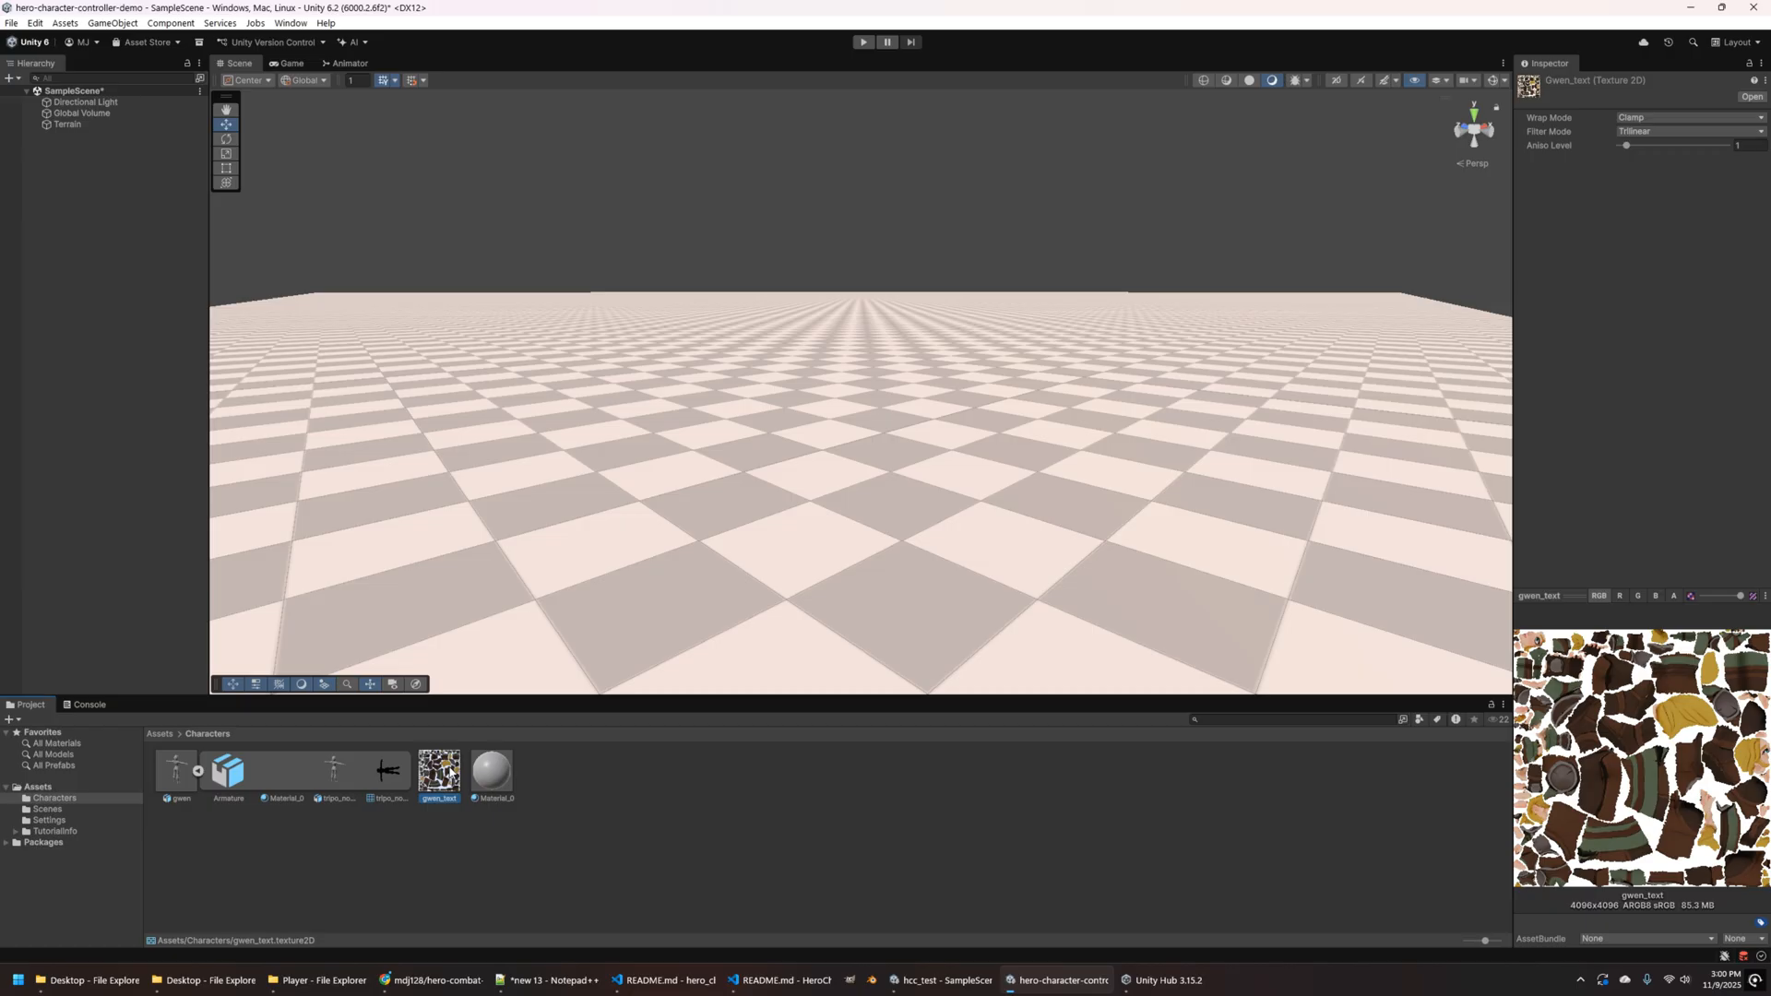
left_click(491, 767)
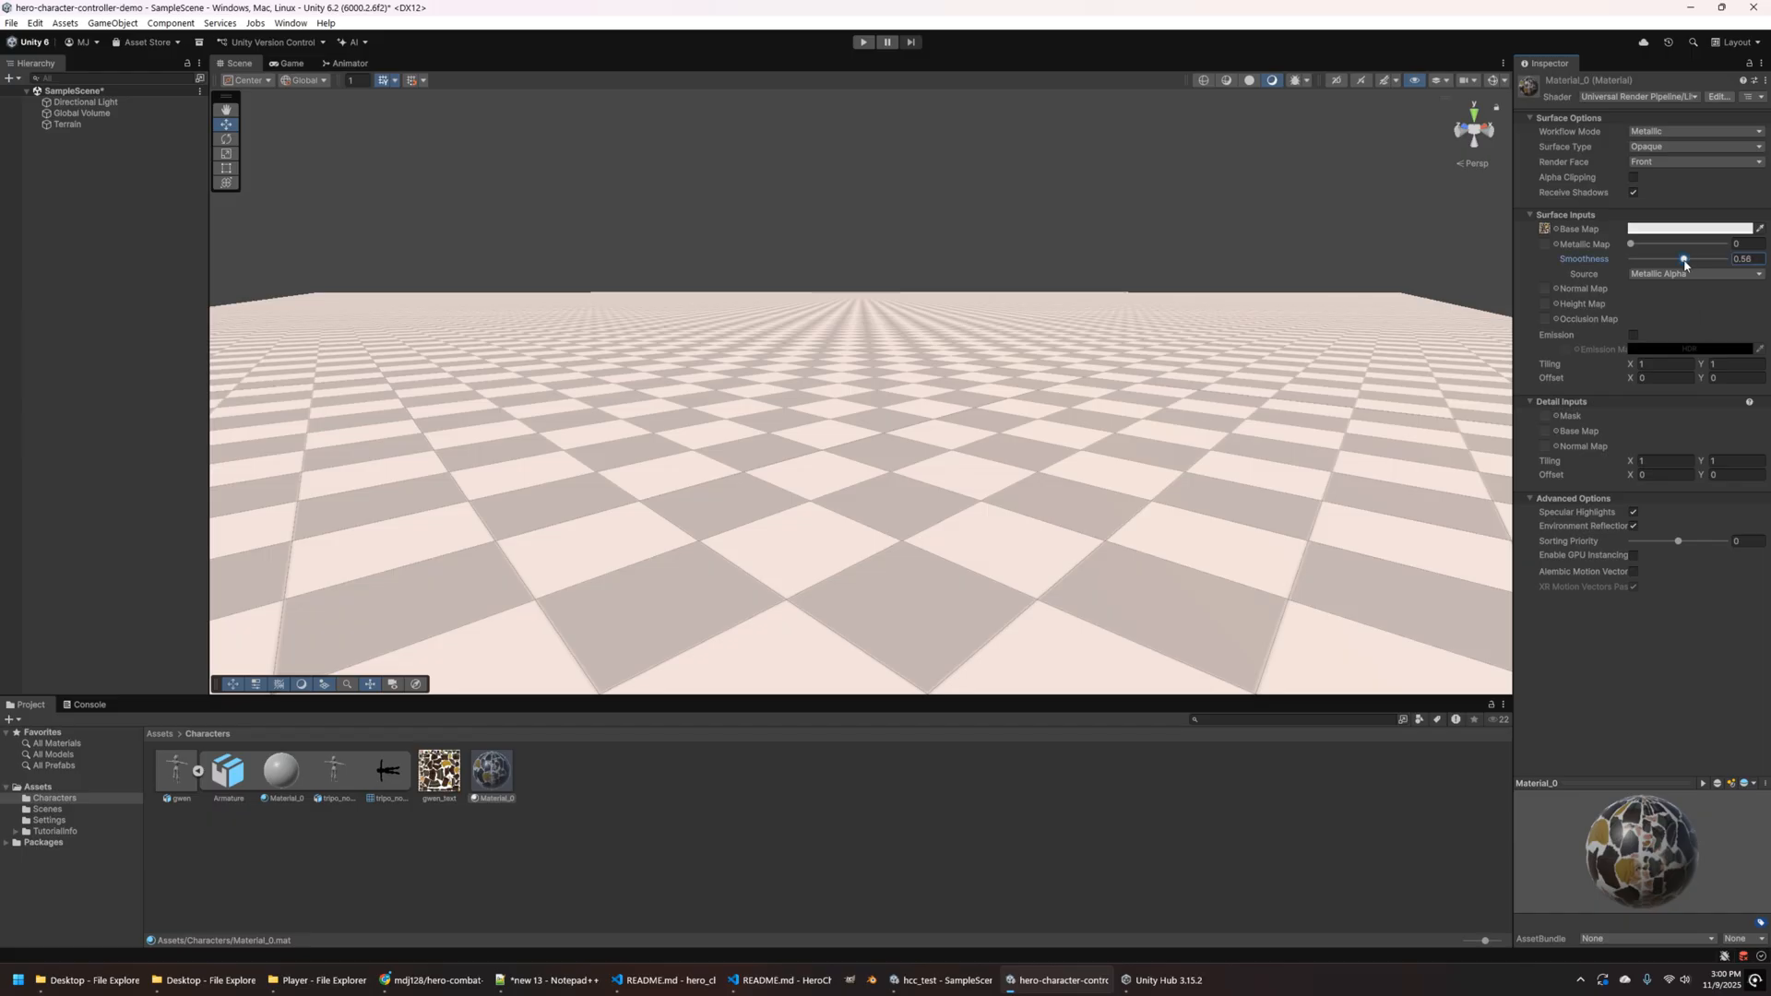
left_click_drag(1682, 258, 1649, 258)
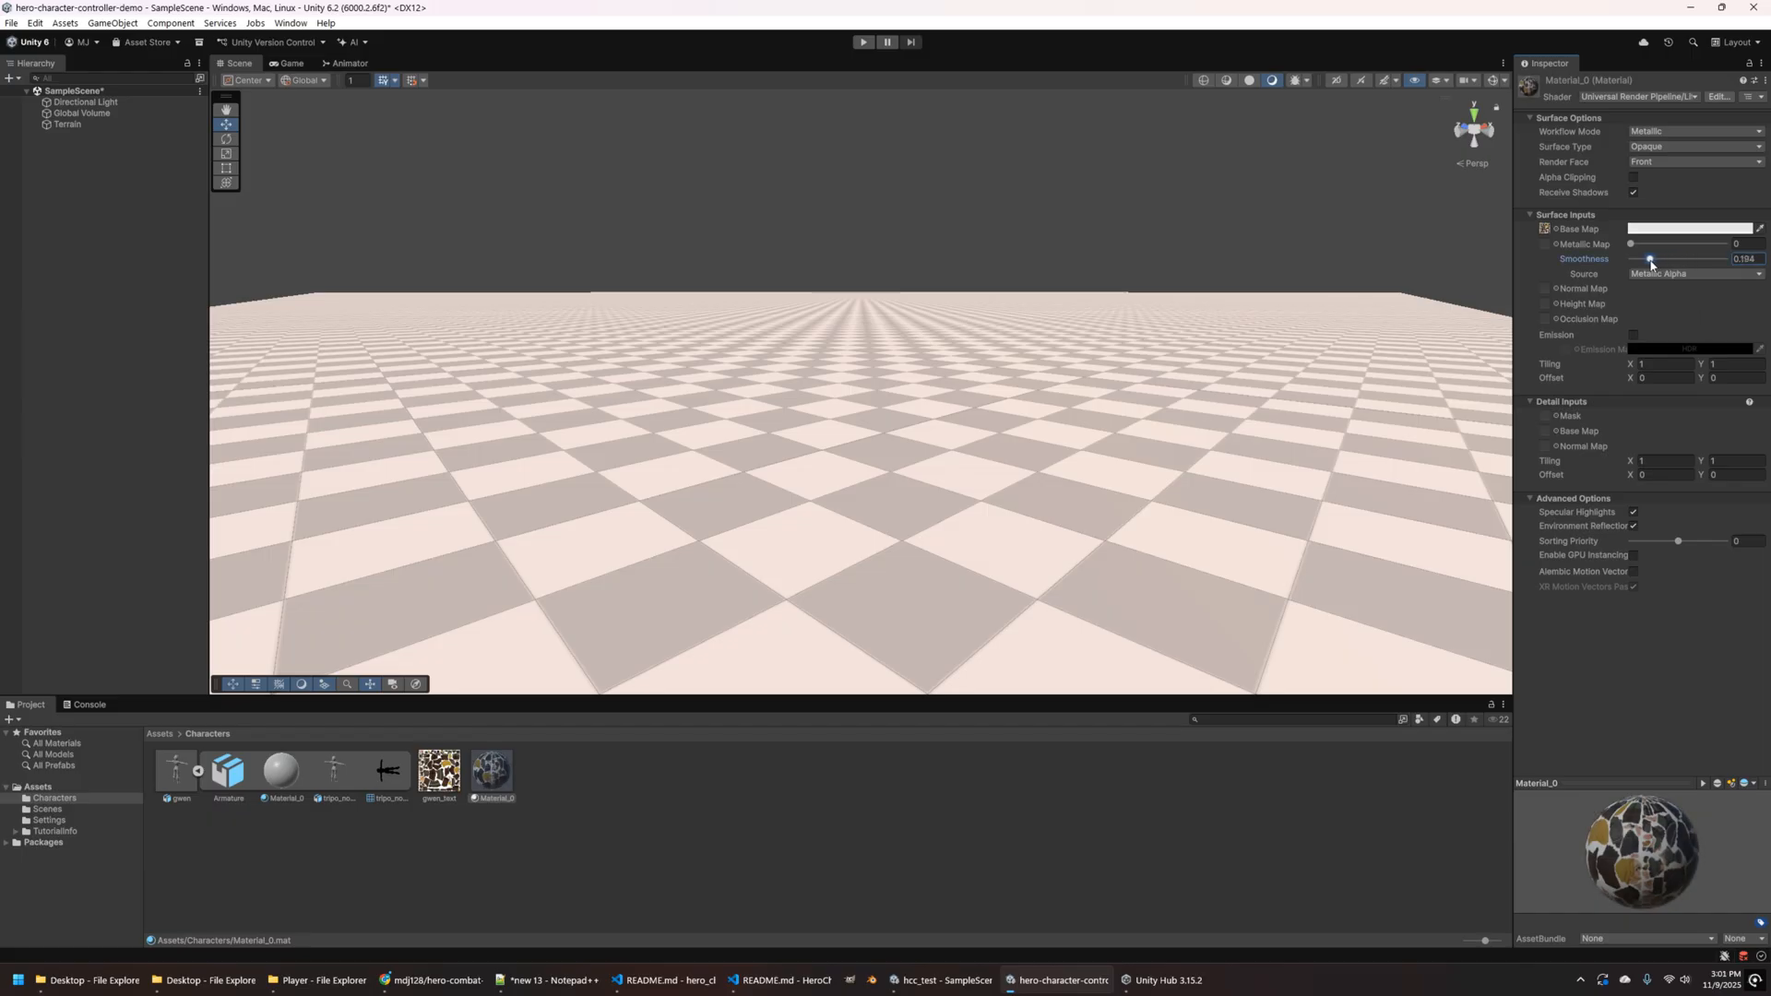
left_click(175, 768)
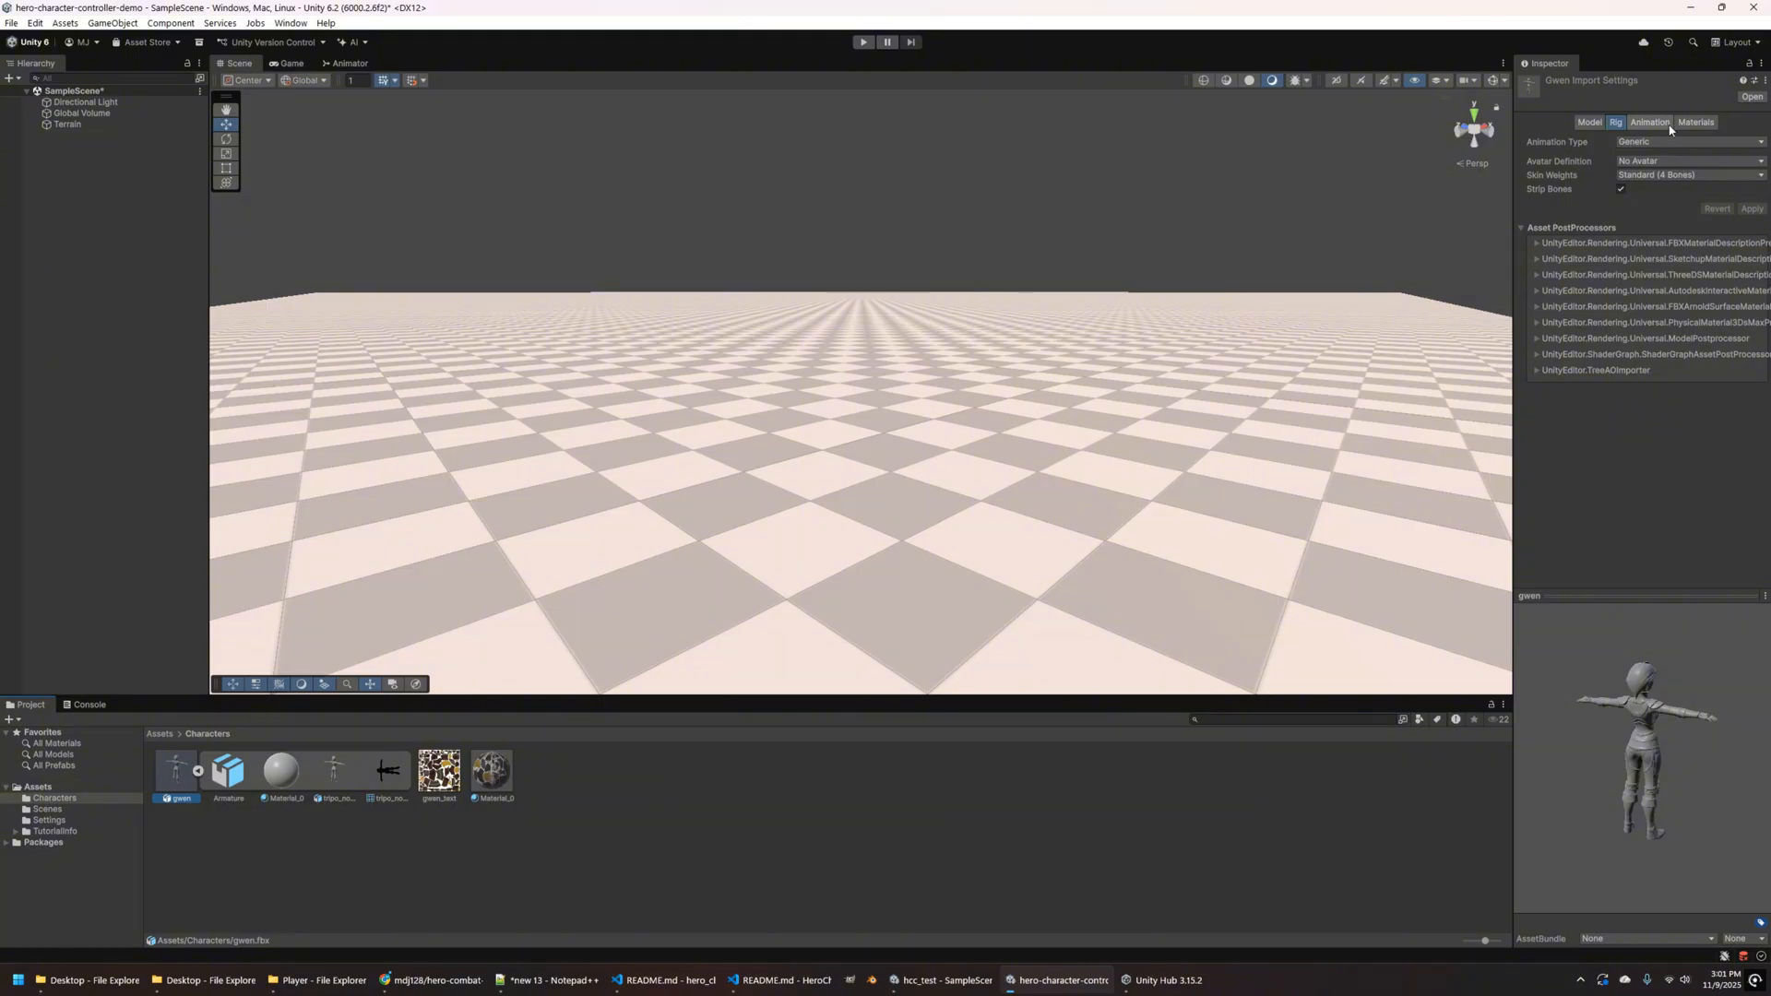
- Set gwen.fbx's rig Animation Type to Humanoid, generating gwenAvatar
left_click(1696, 121)
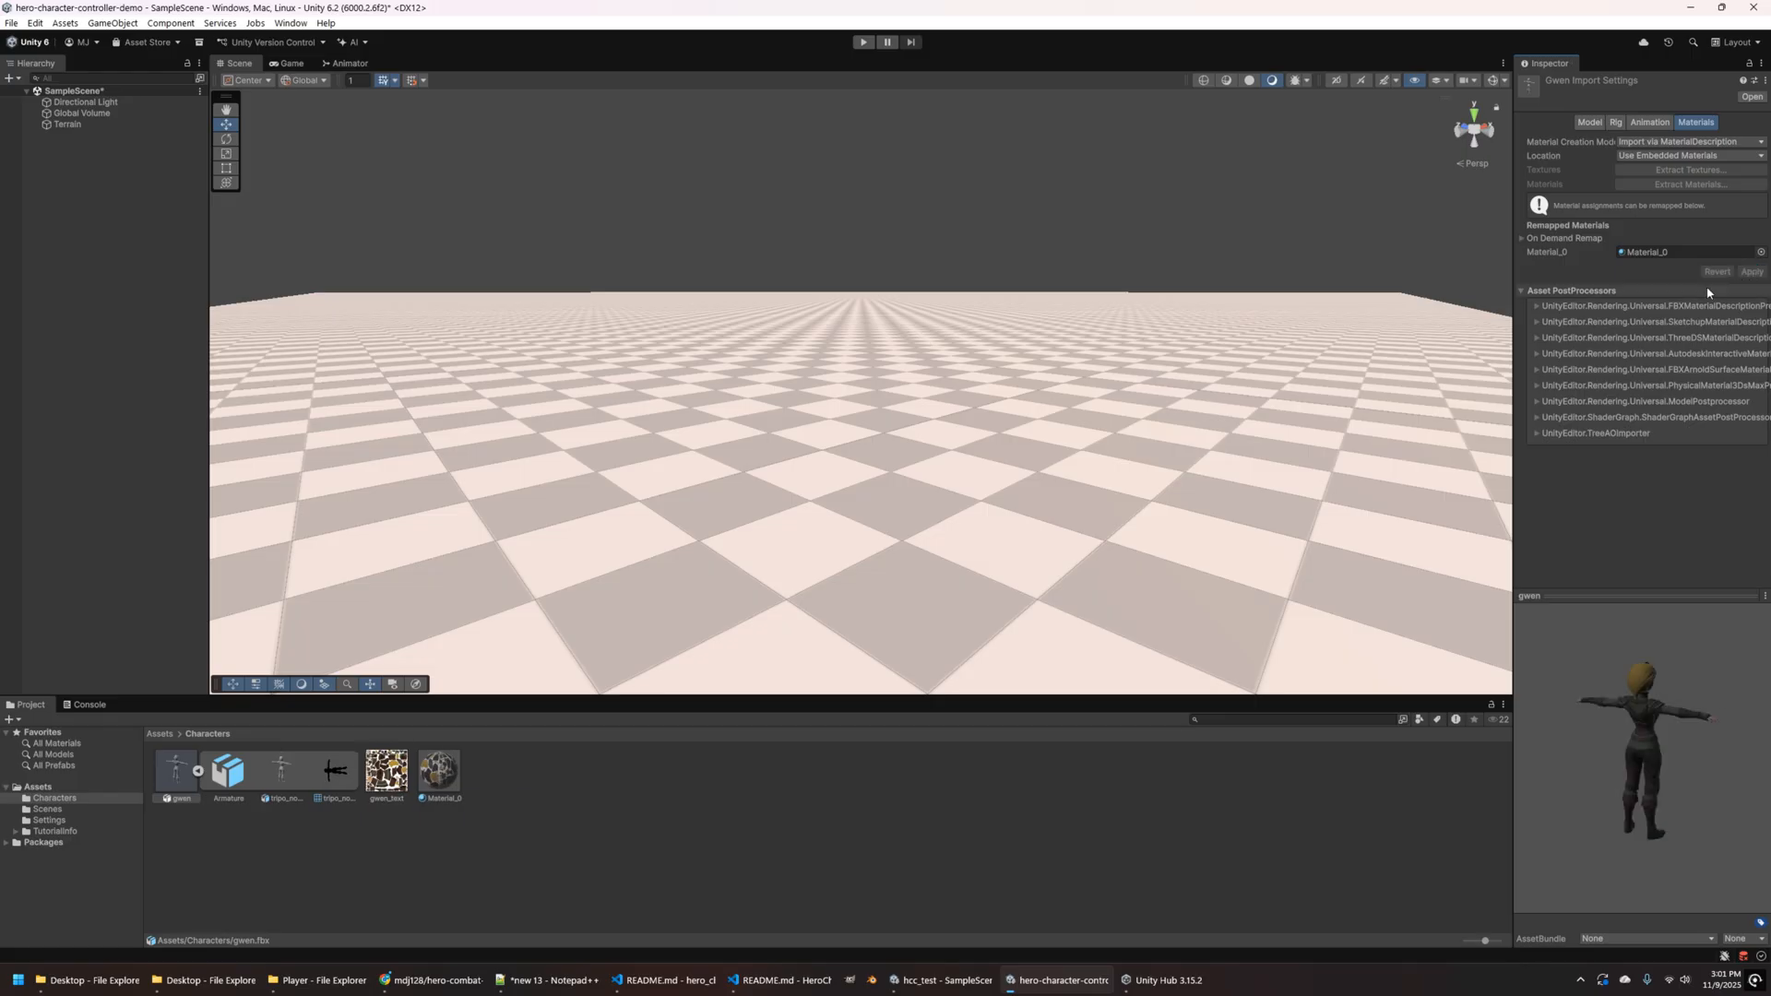
left_click(175, 772)
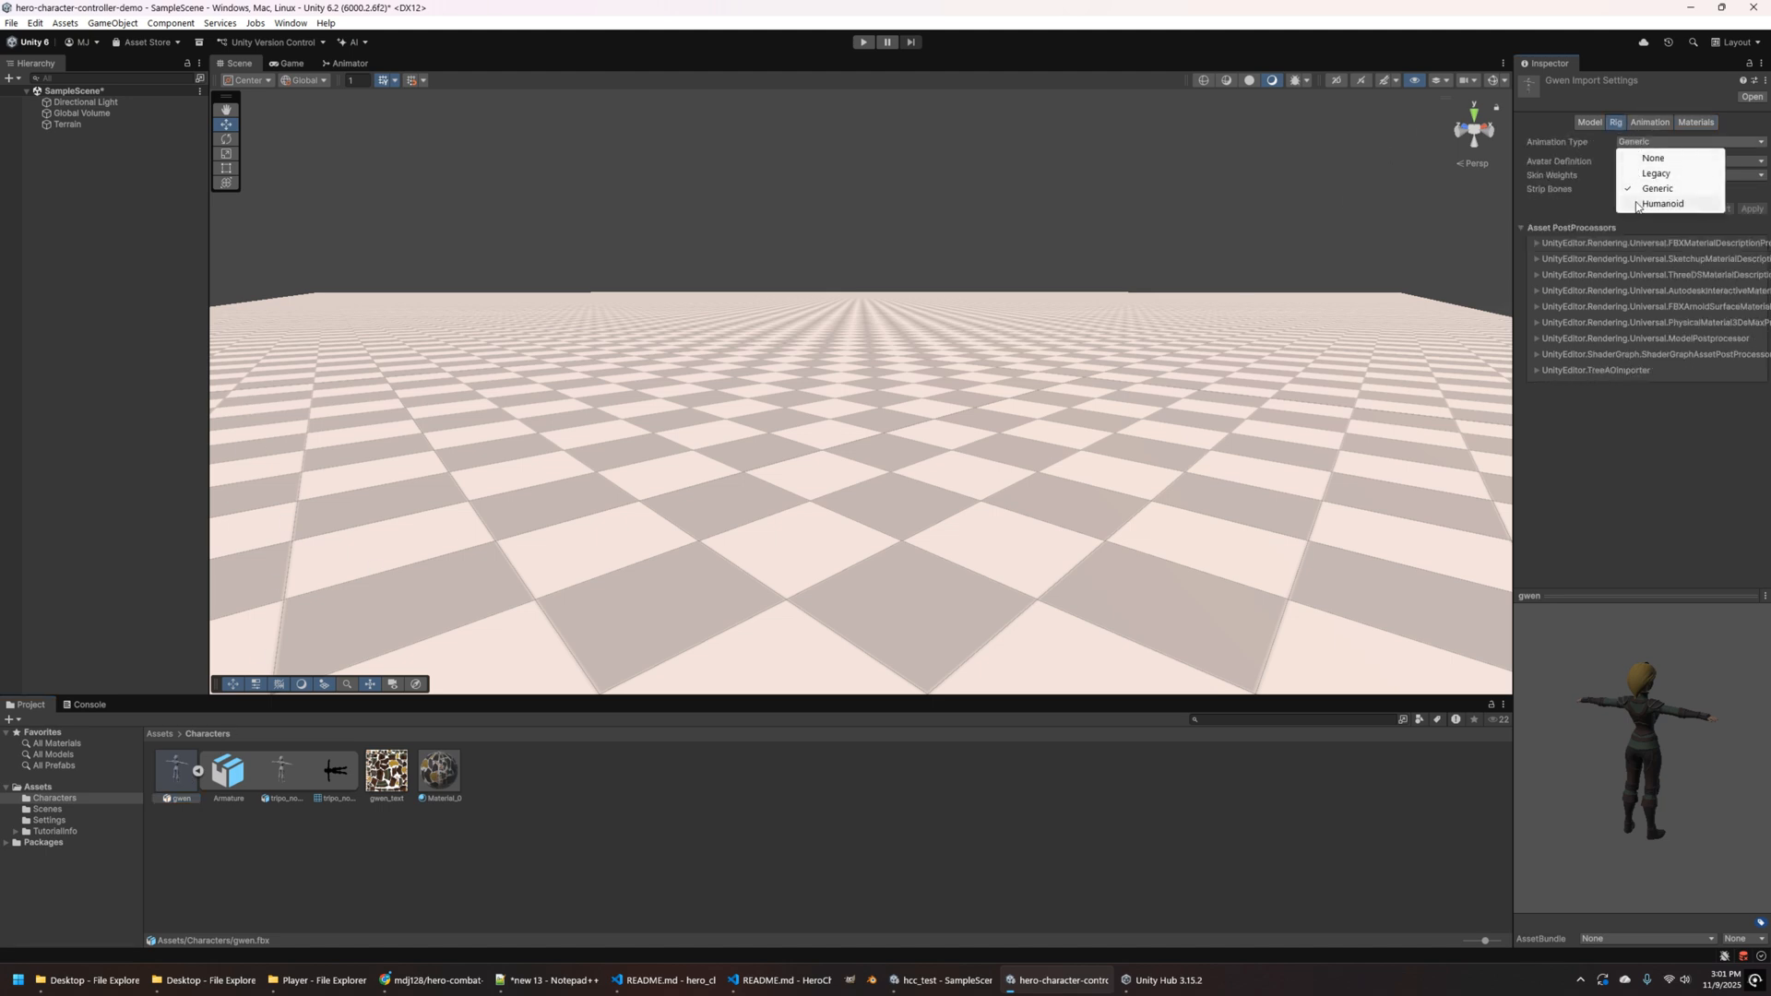
left_click(1662, 204)
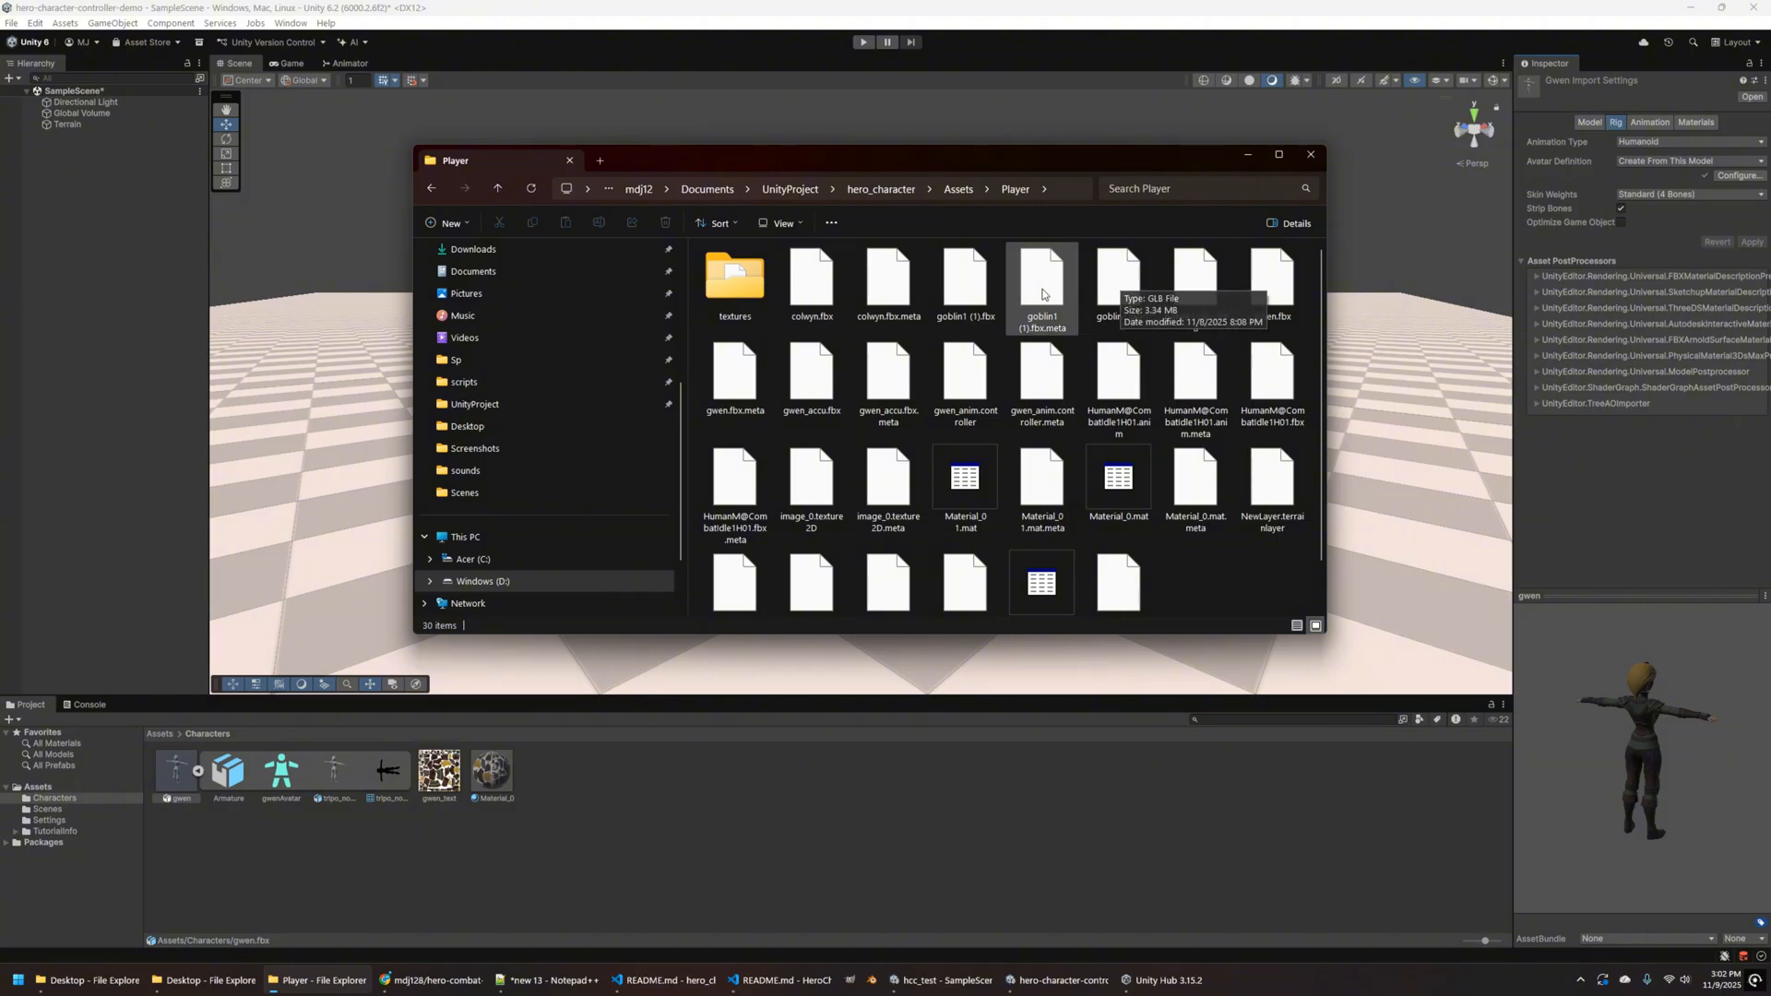
- Import goblin1 (1).fbx and goblin1.glb into the Characters folder
left_click(964, 282)
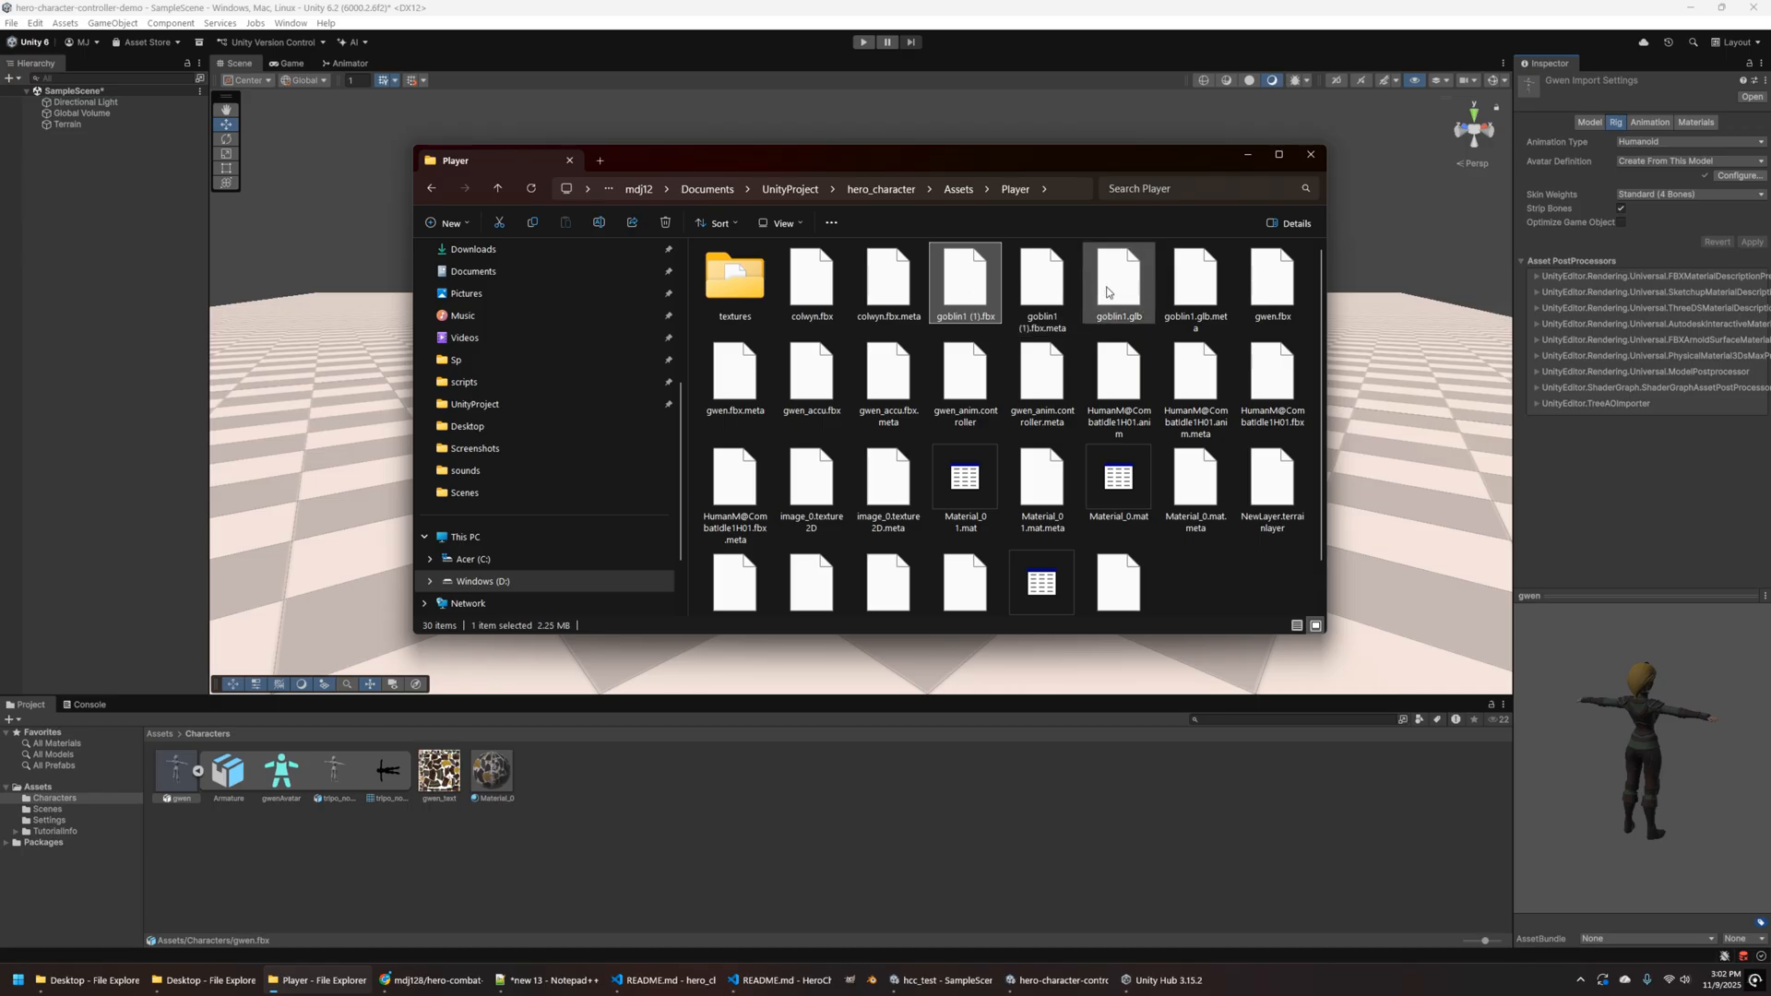
left_click(1119, 281)
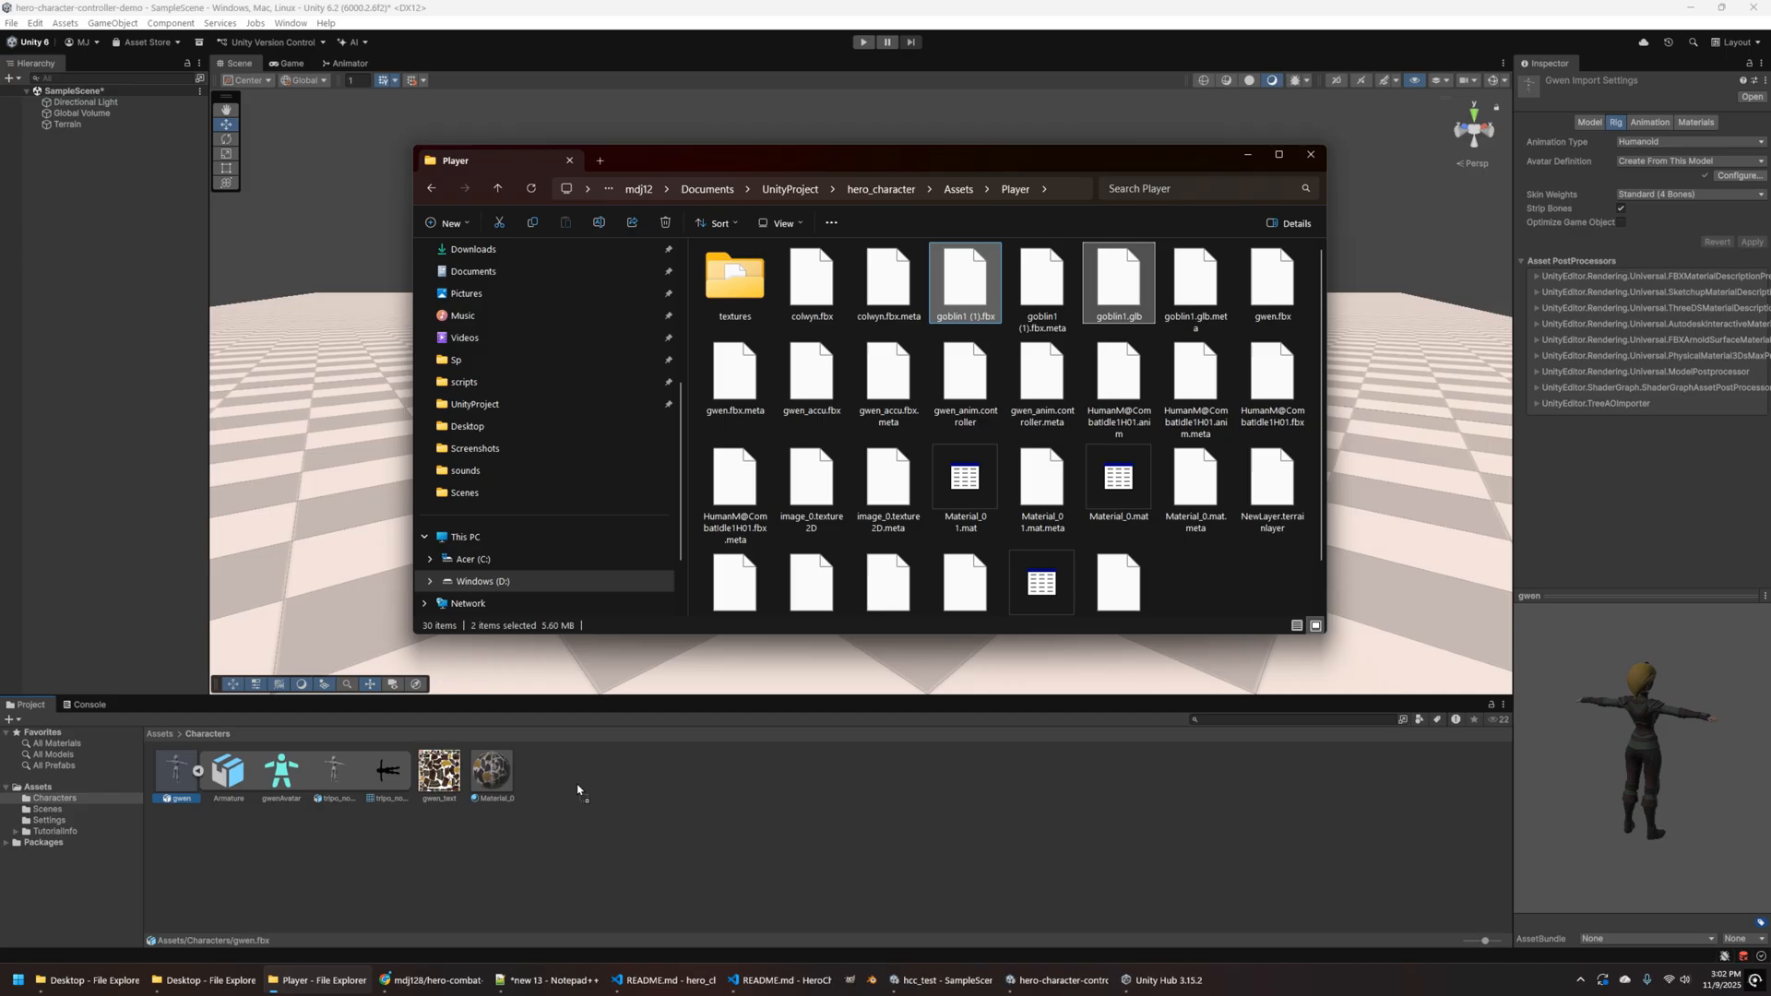
left_click(1311, 154)
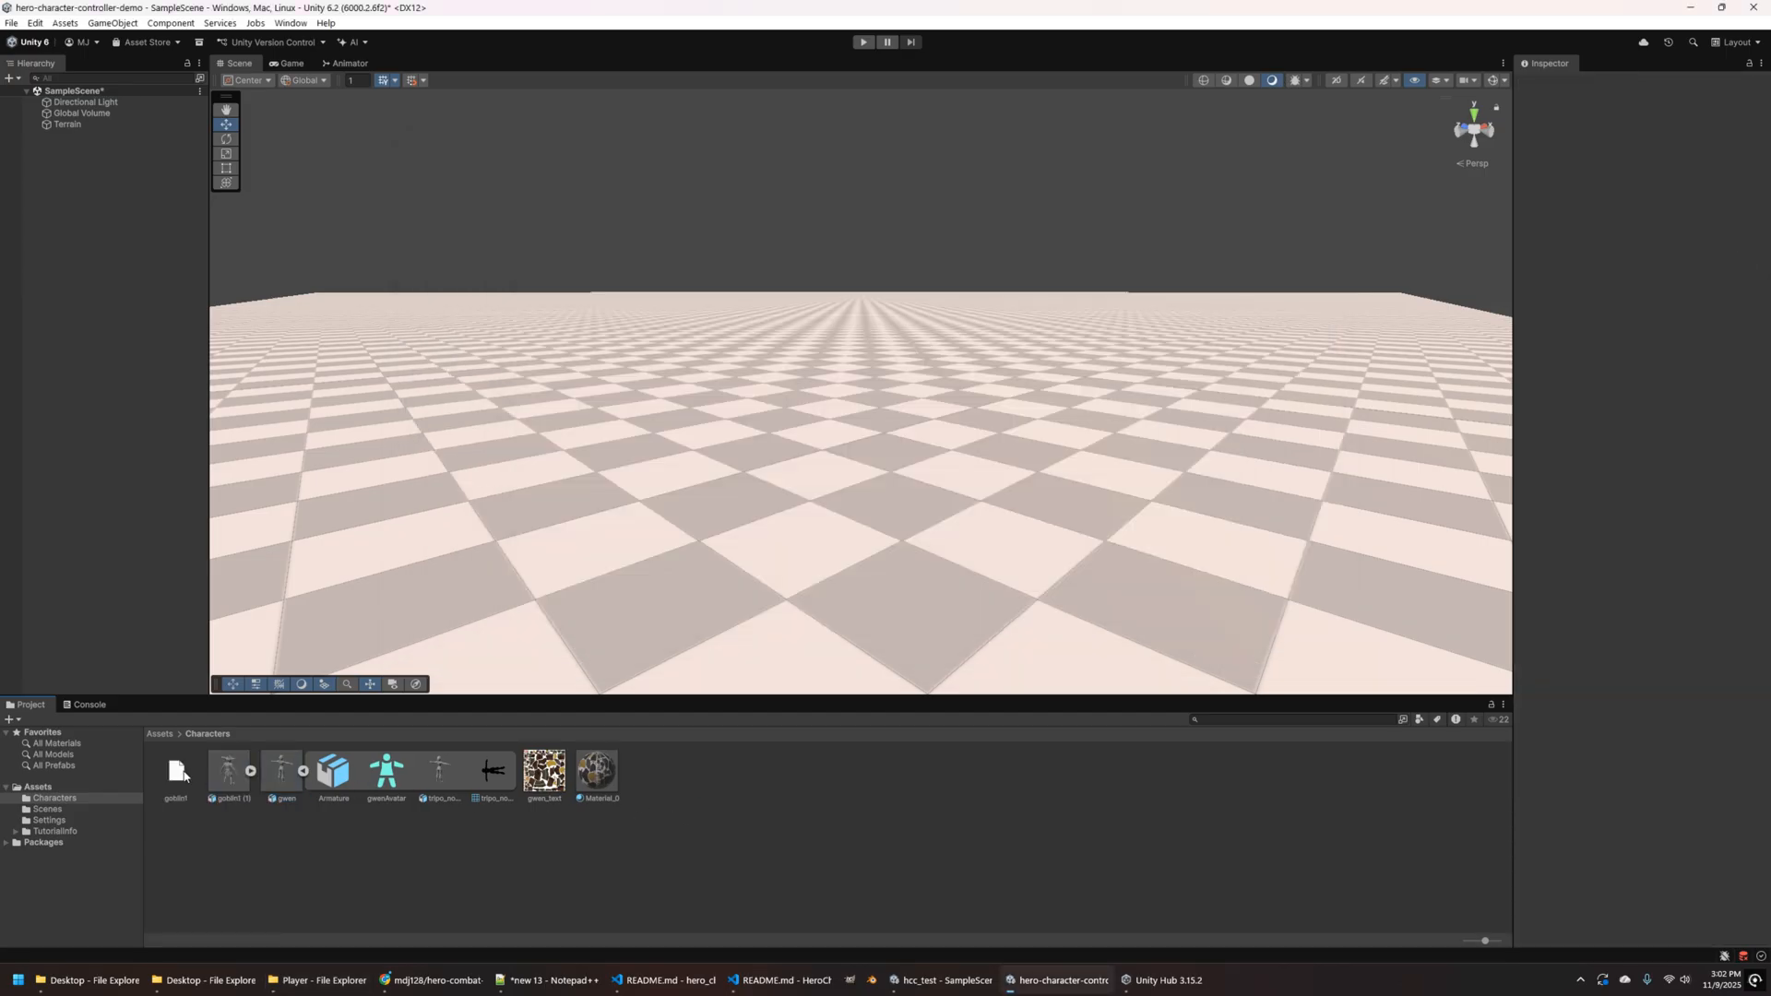
- Install the com.unity.cloud.gltfast package by name from Package Manager
left_click(289, 23)
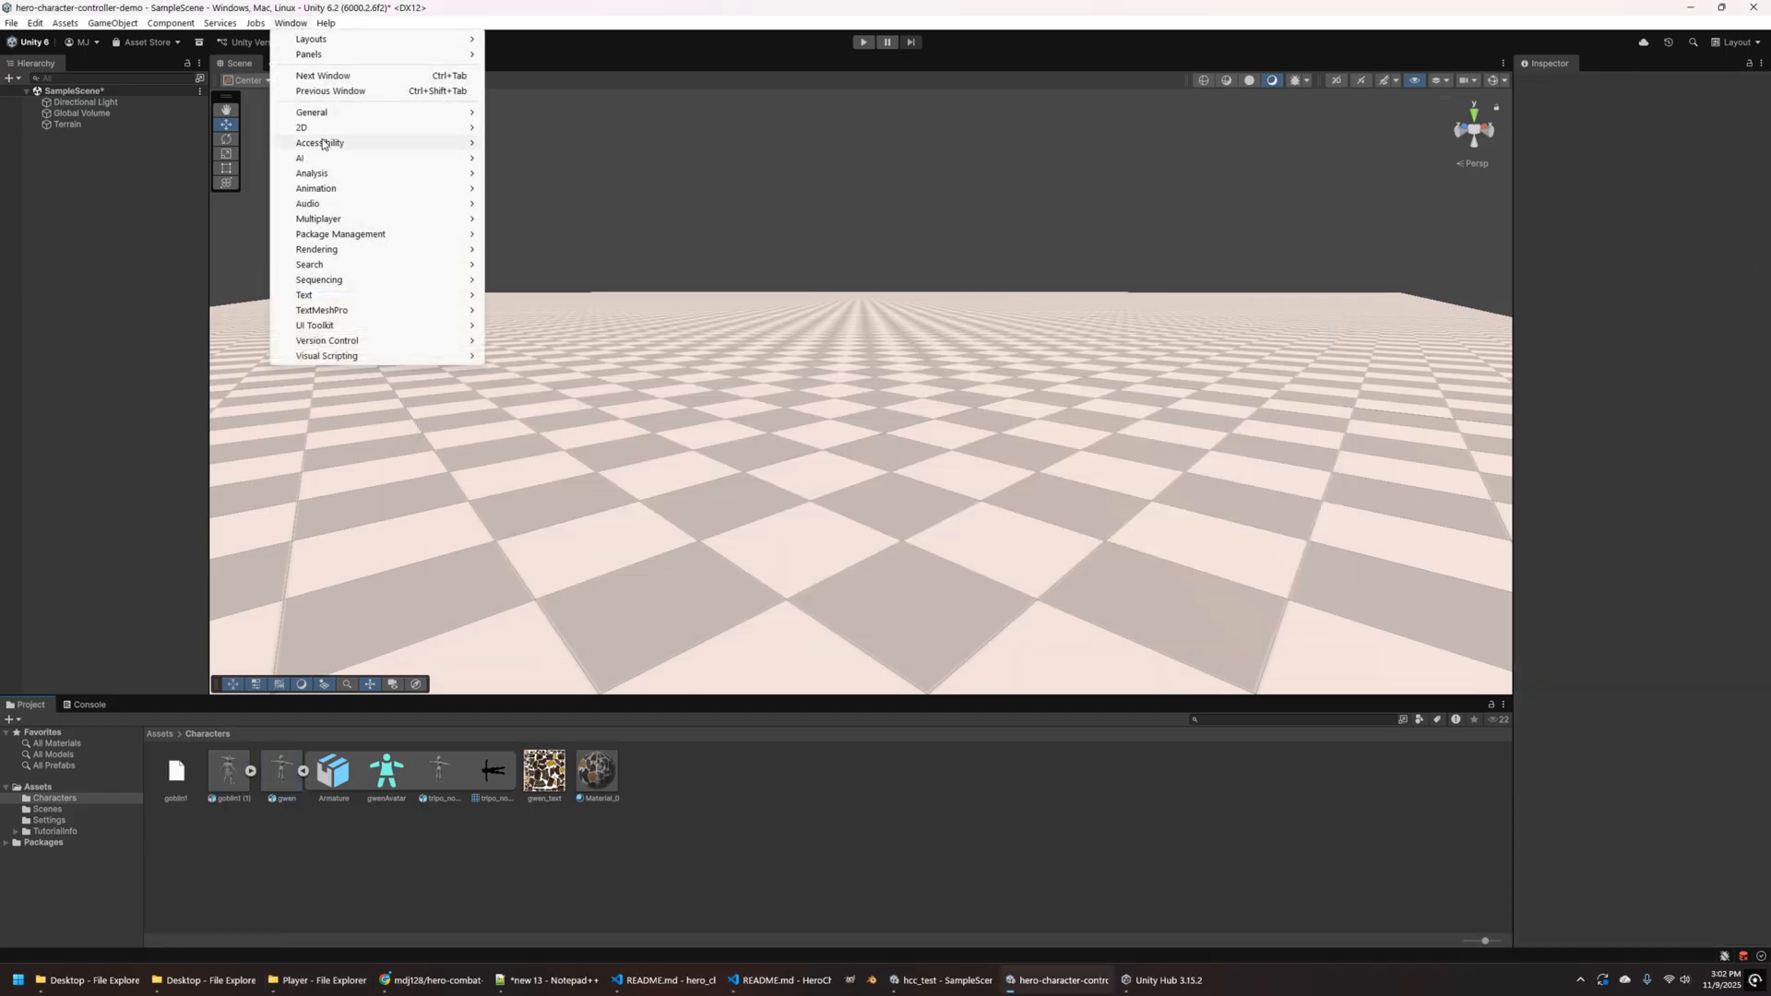
mouse_move(341, 233)
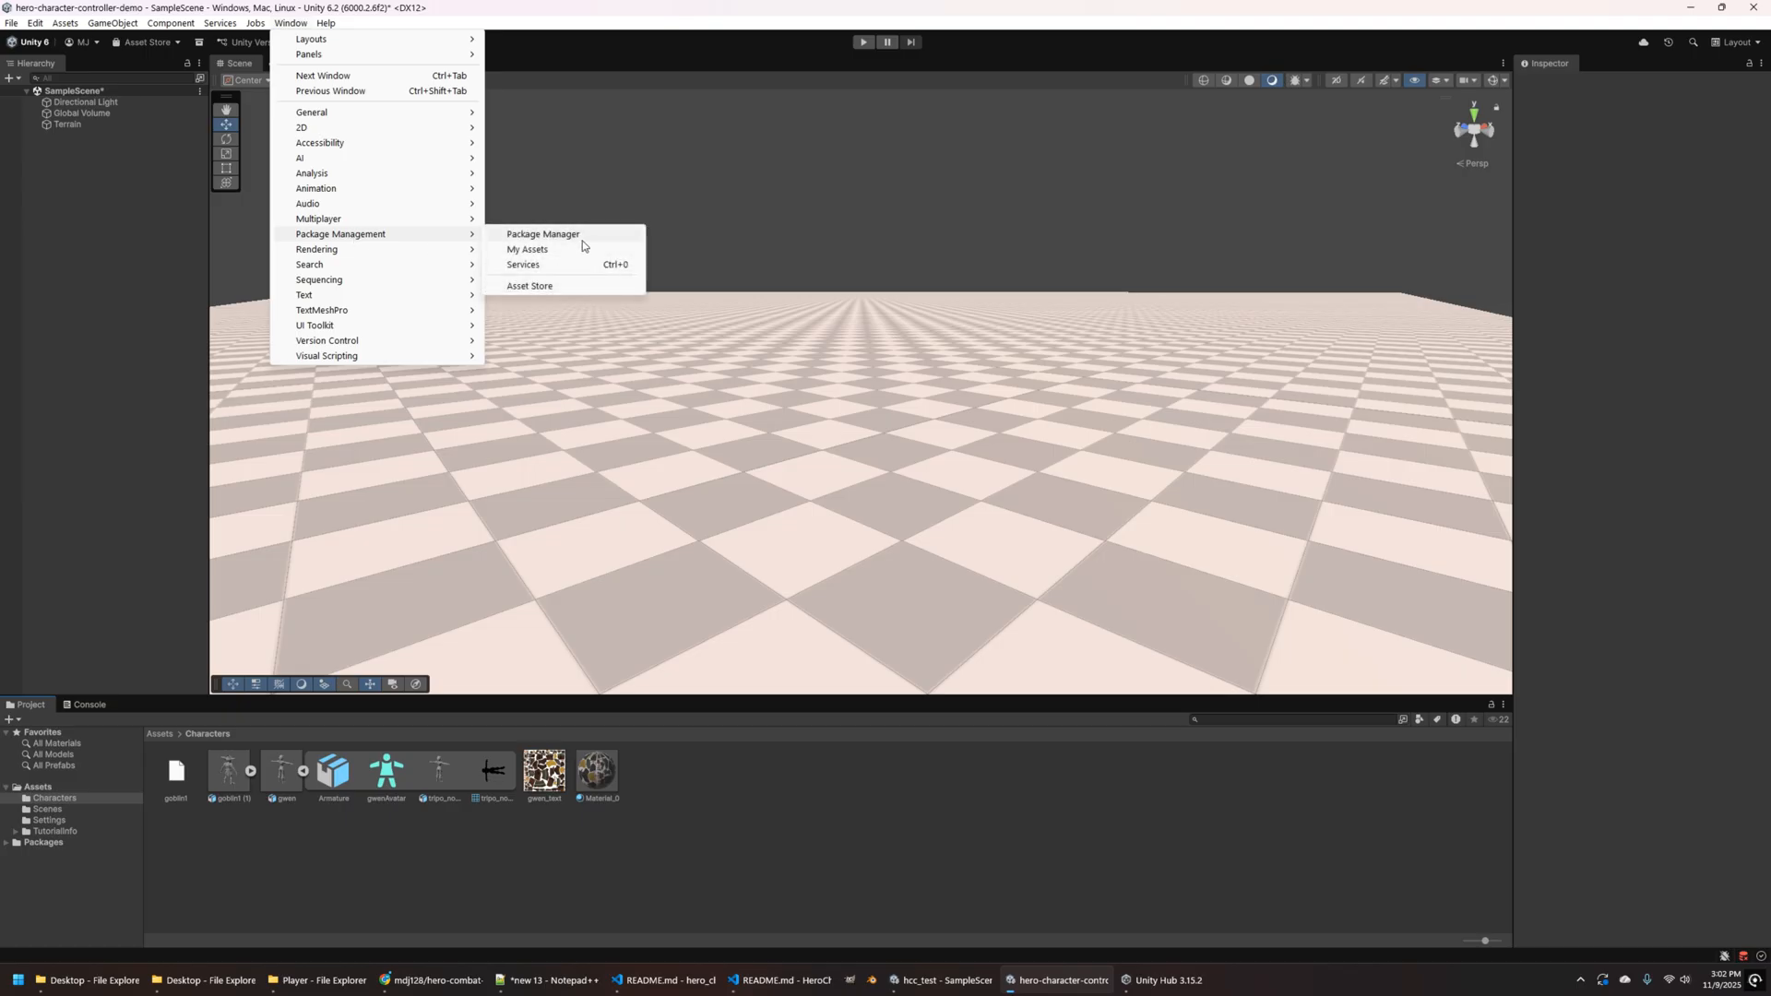
left_click(541, 233)
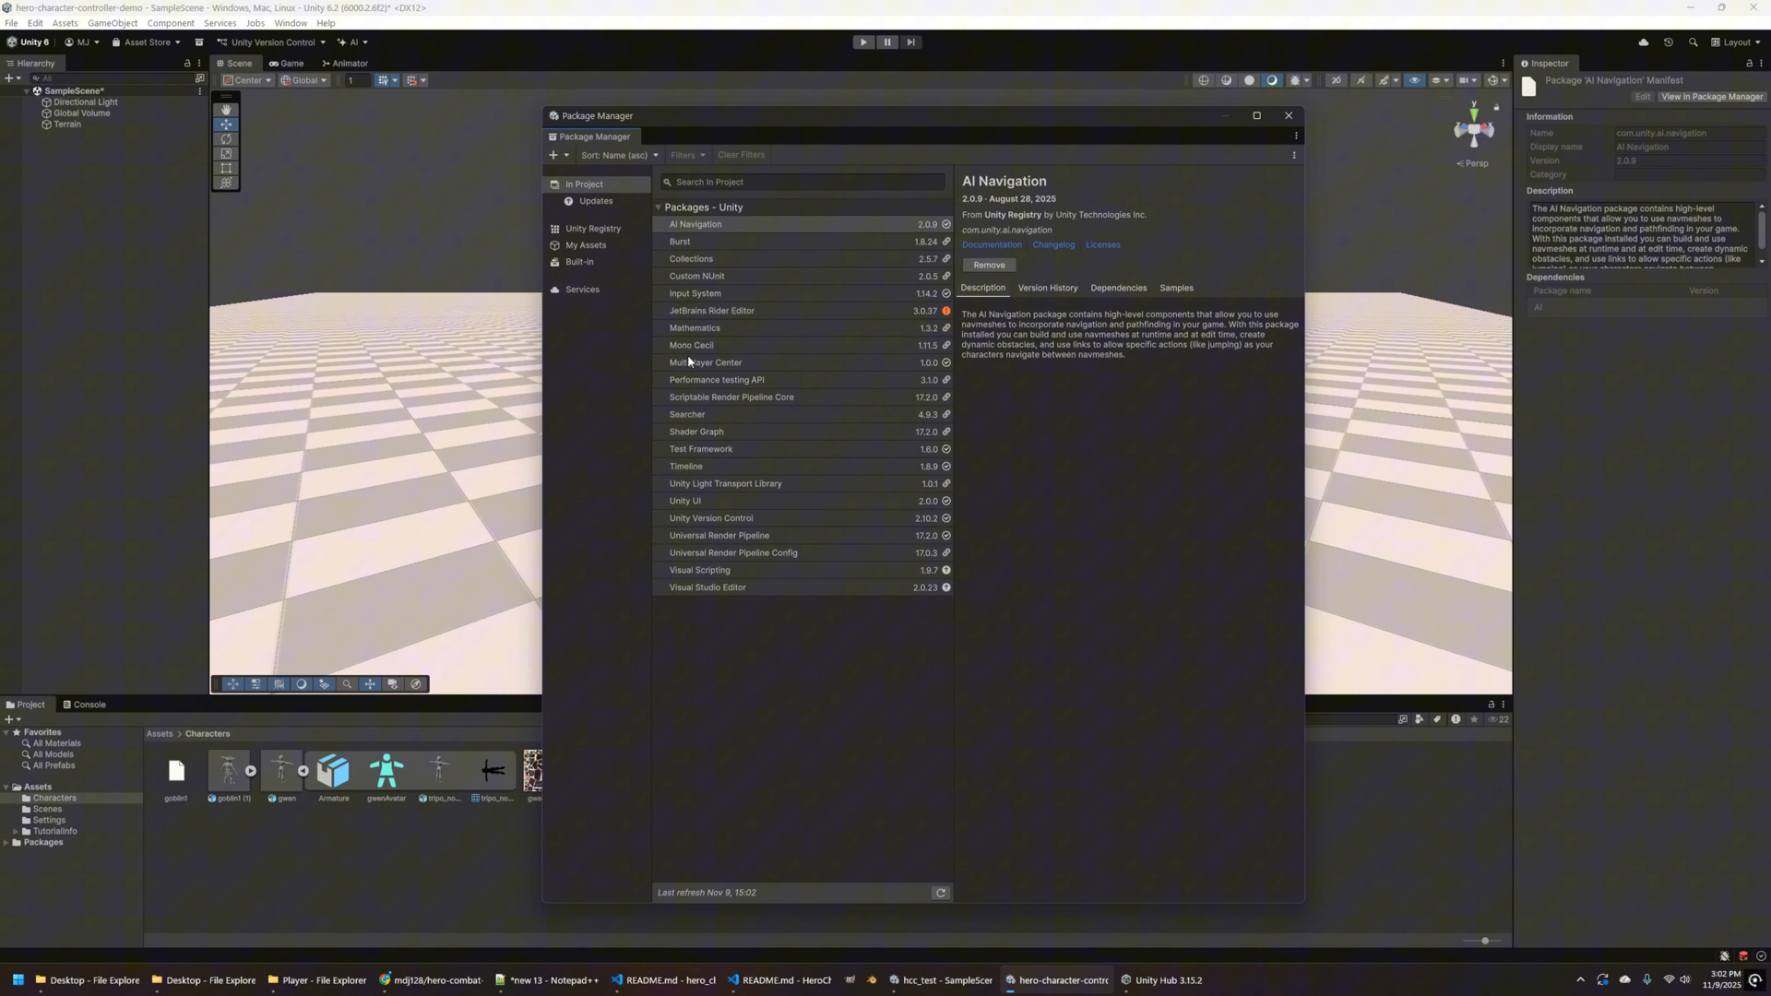
left_click(552, 154)
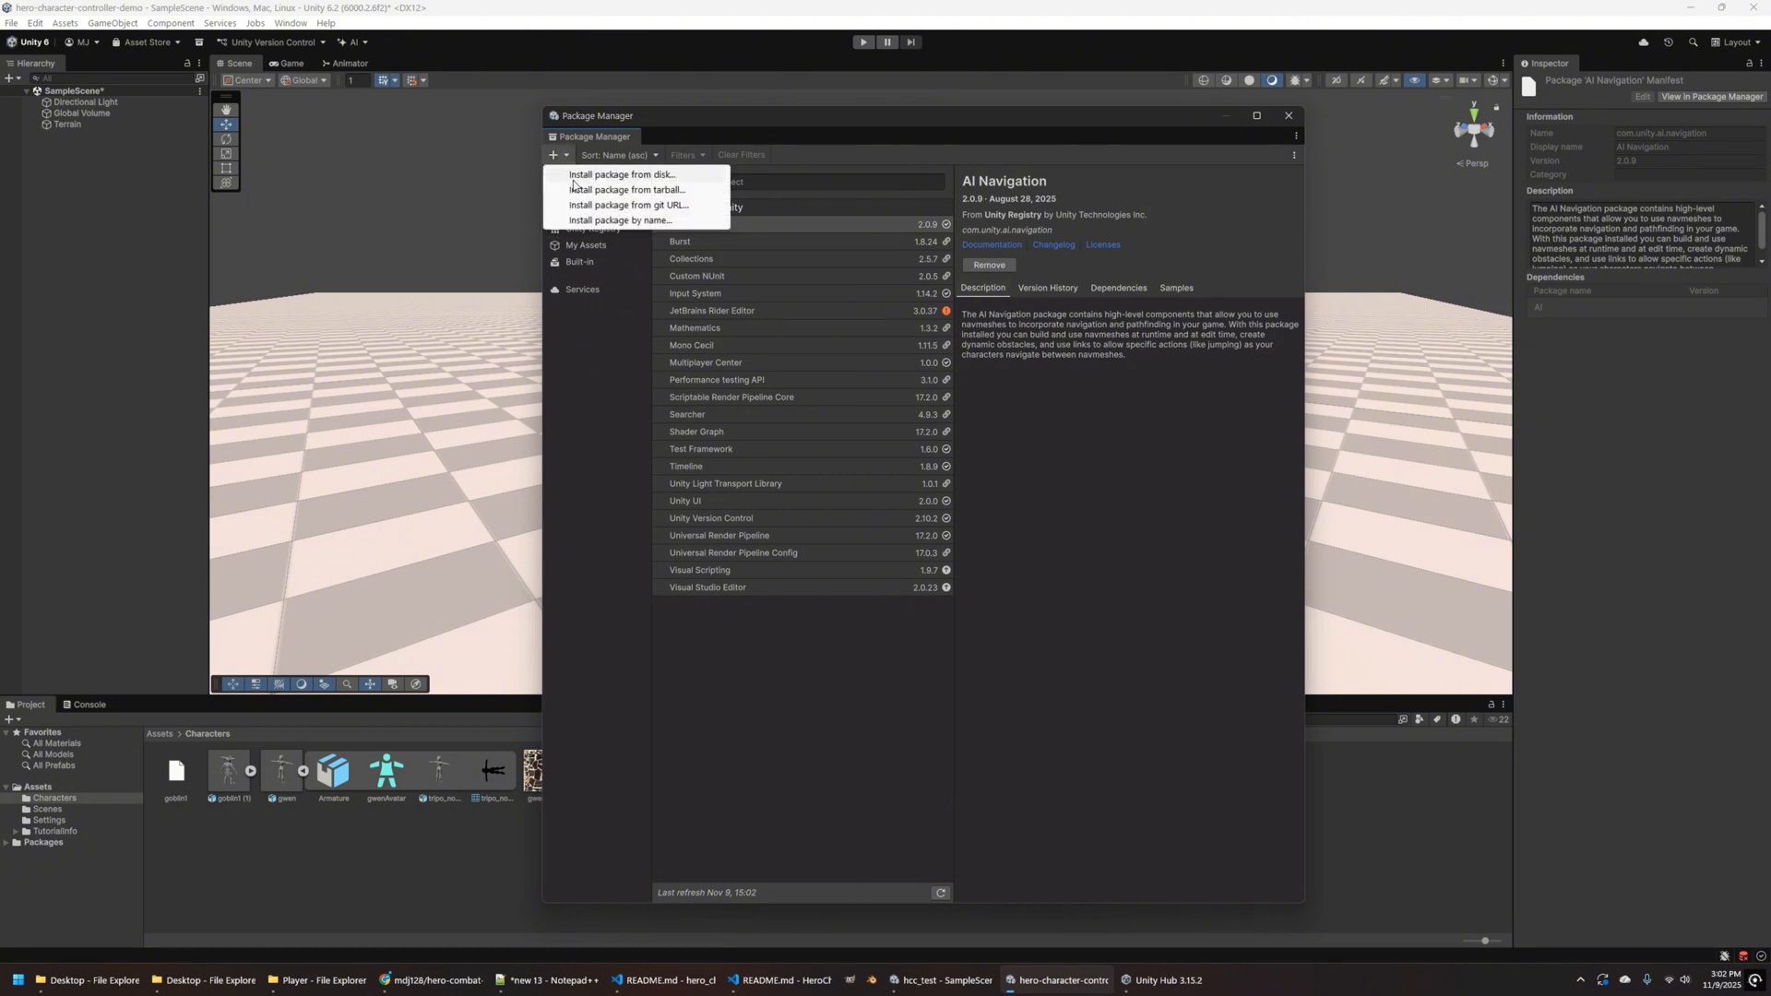
left_click(621, 220)
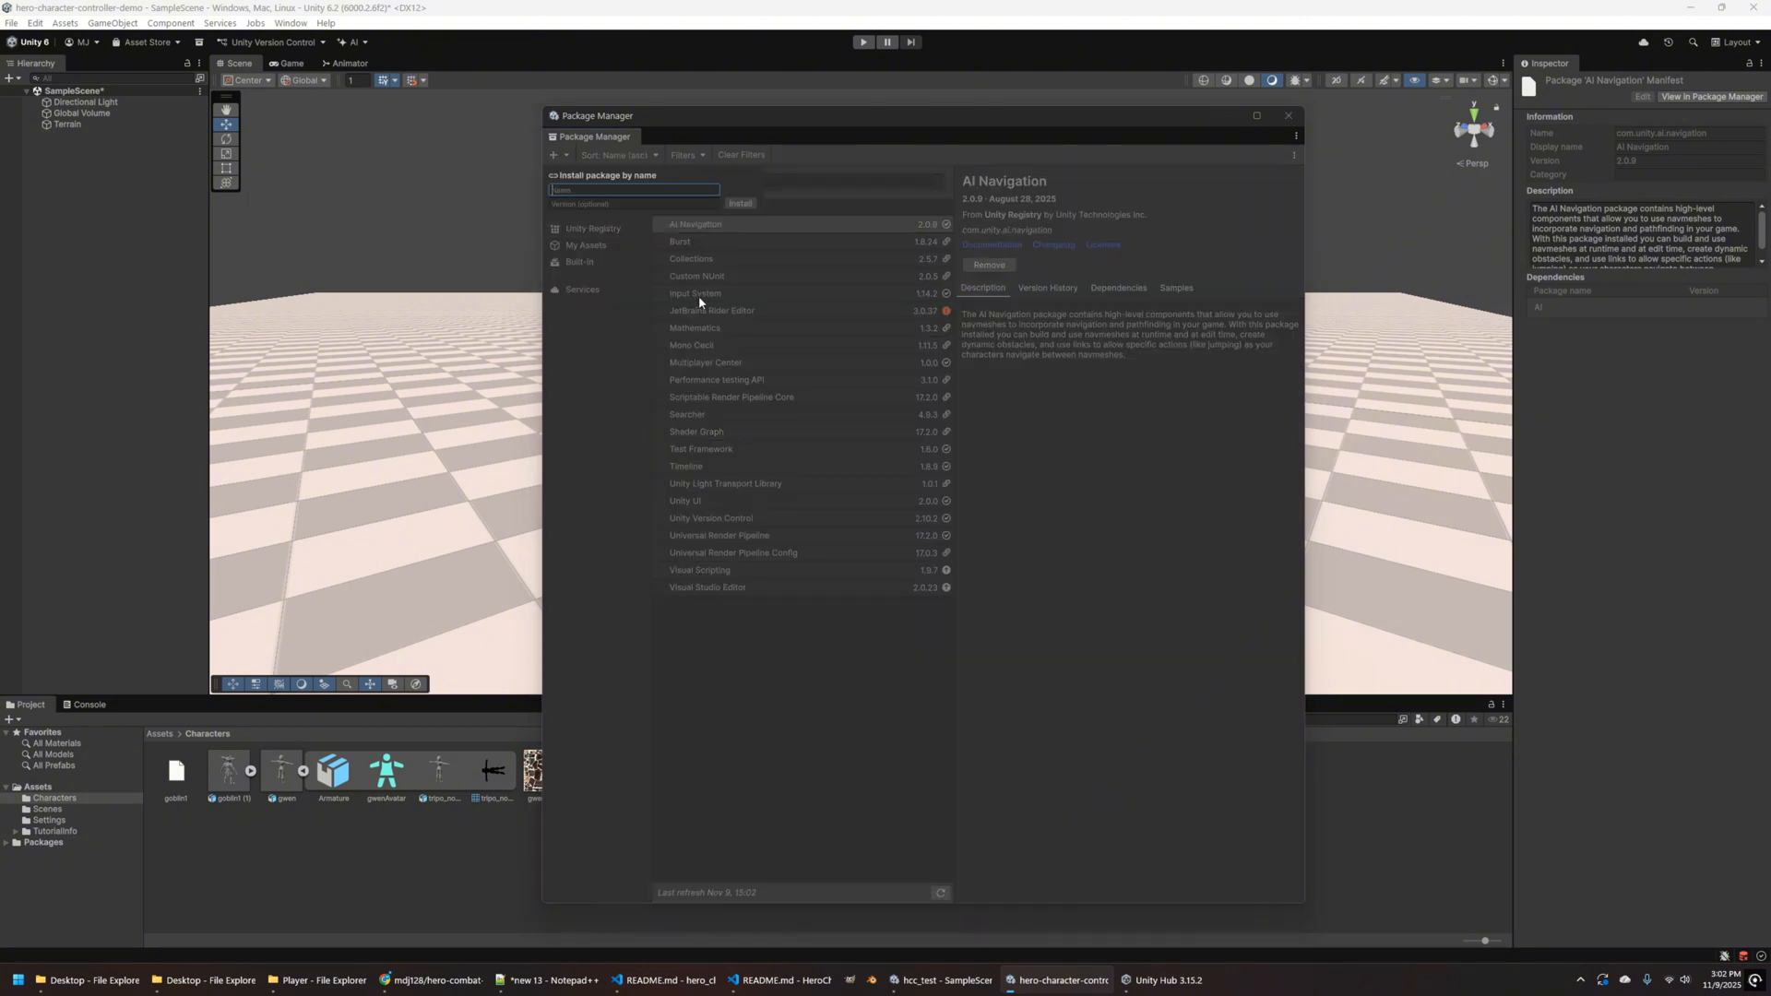
type("com.unity.cloud.")
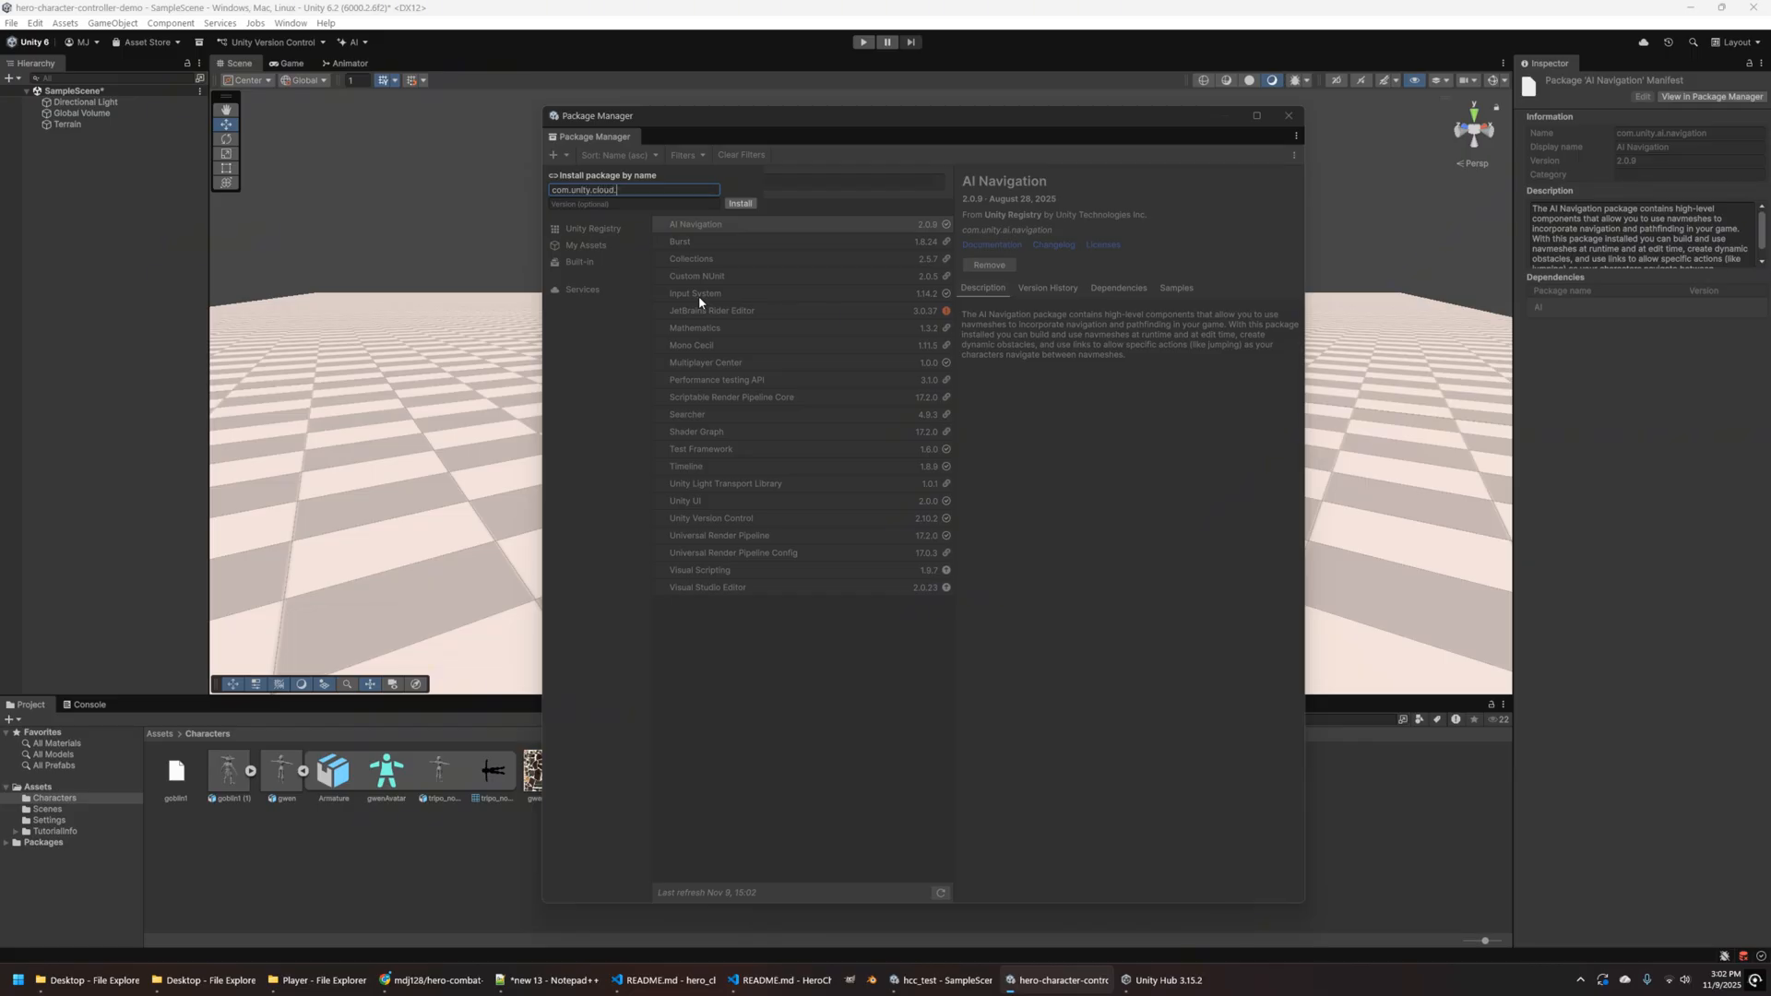
left_click(739, 202)
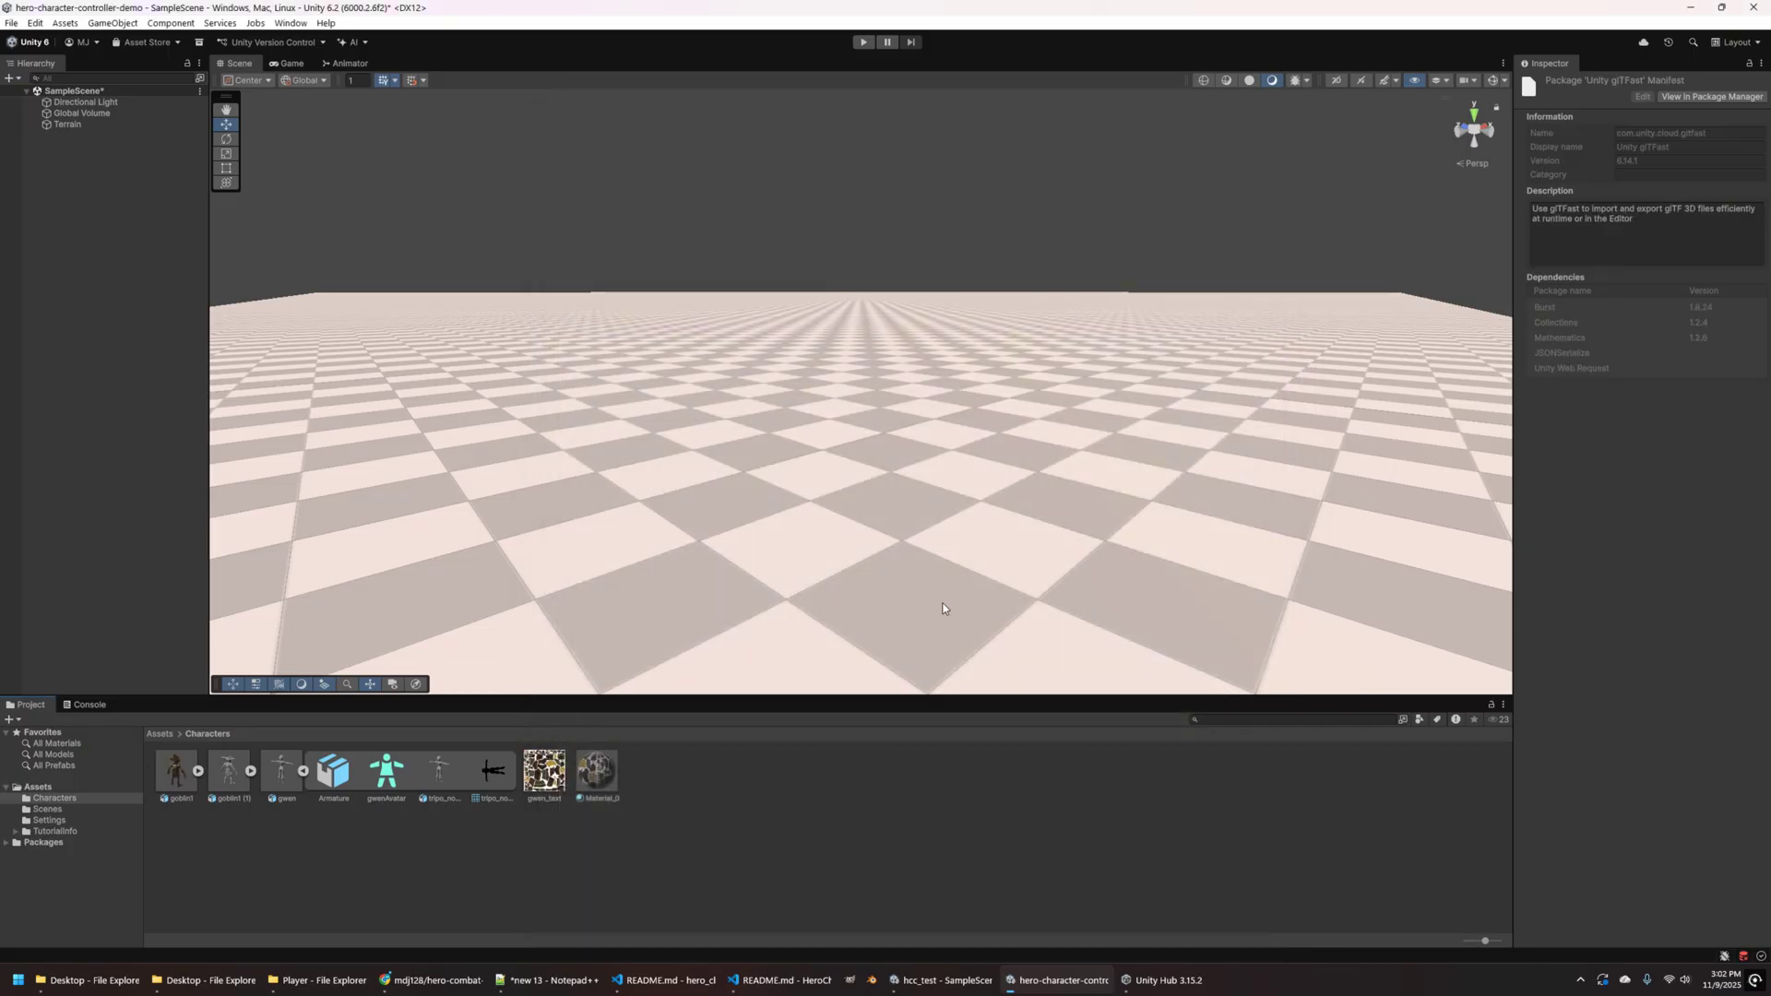
mouse_move(244, 836)
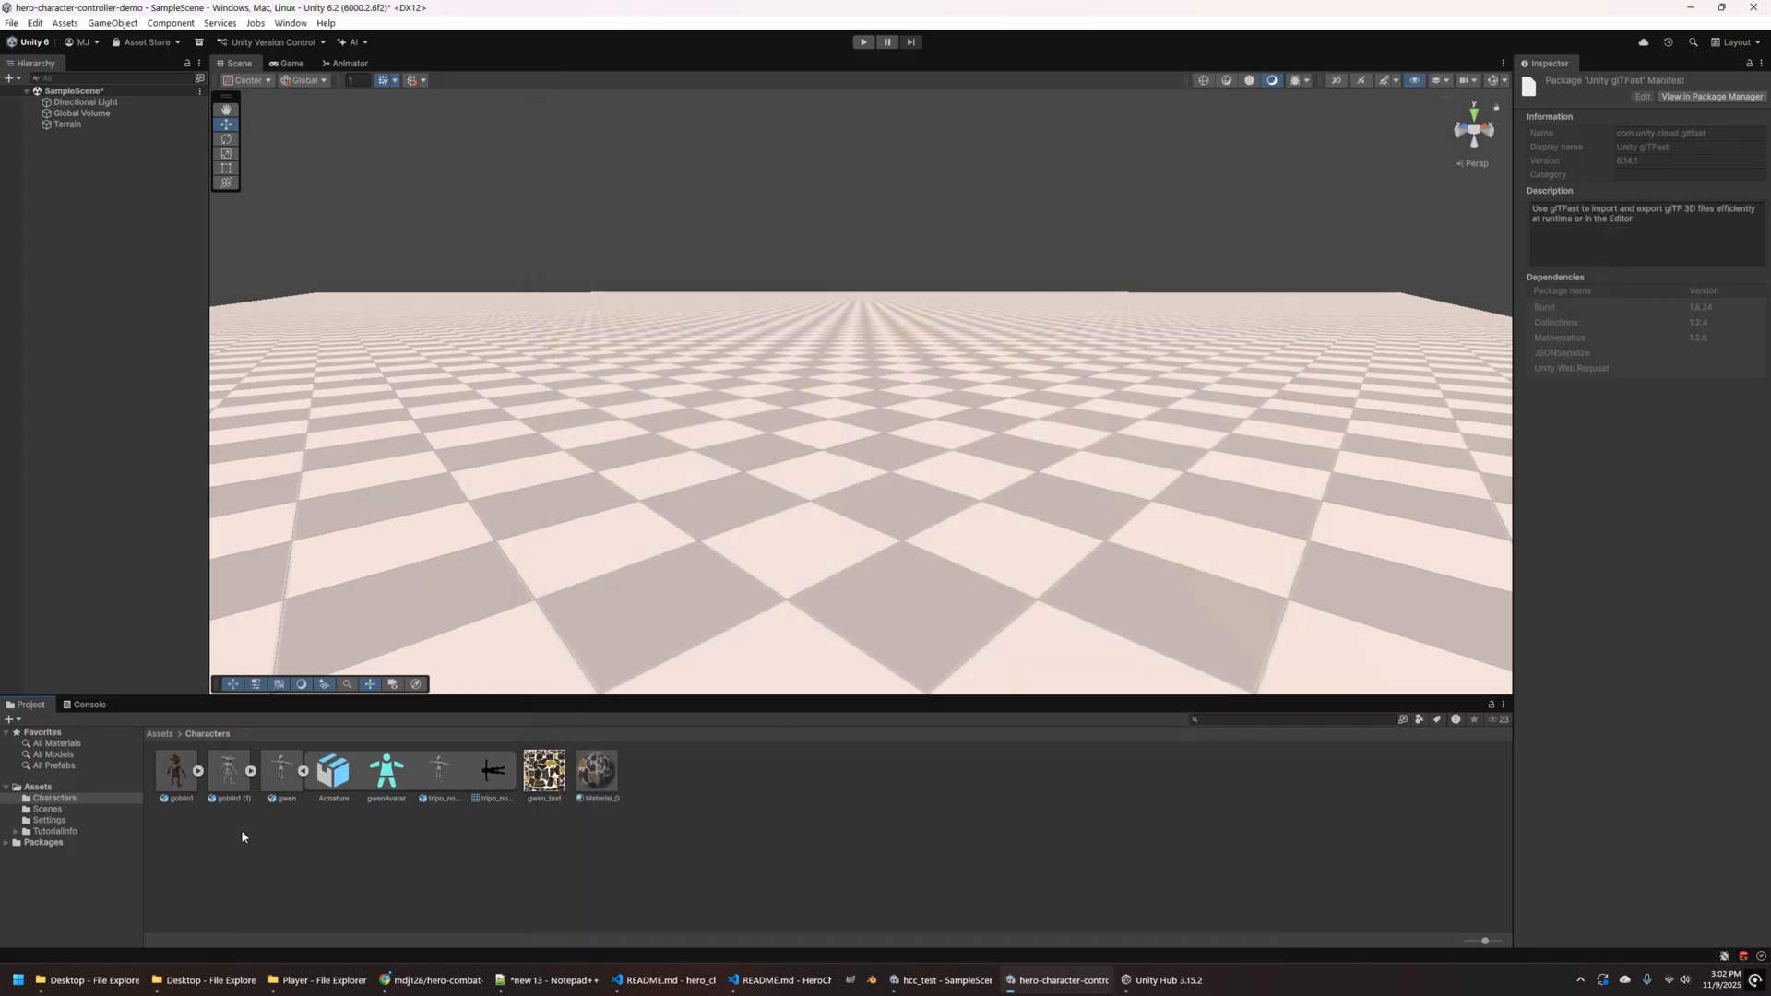
- Give the FBX goblin's tripo material the Color base map and smoothness about 0.2
left_click(175, 772)
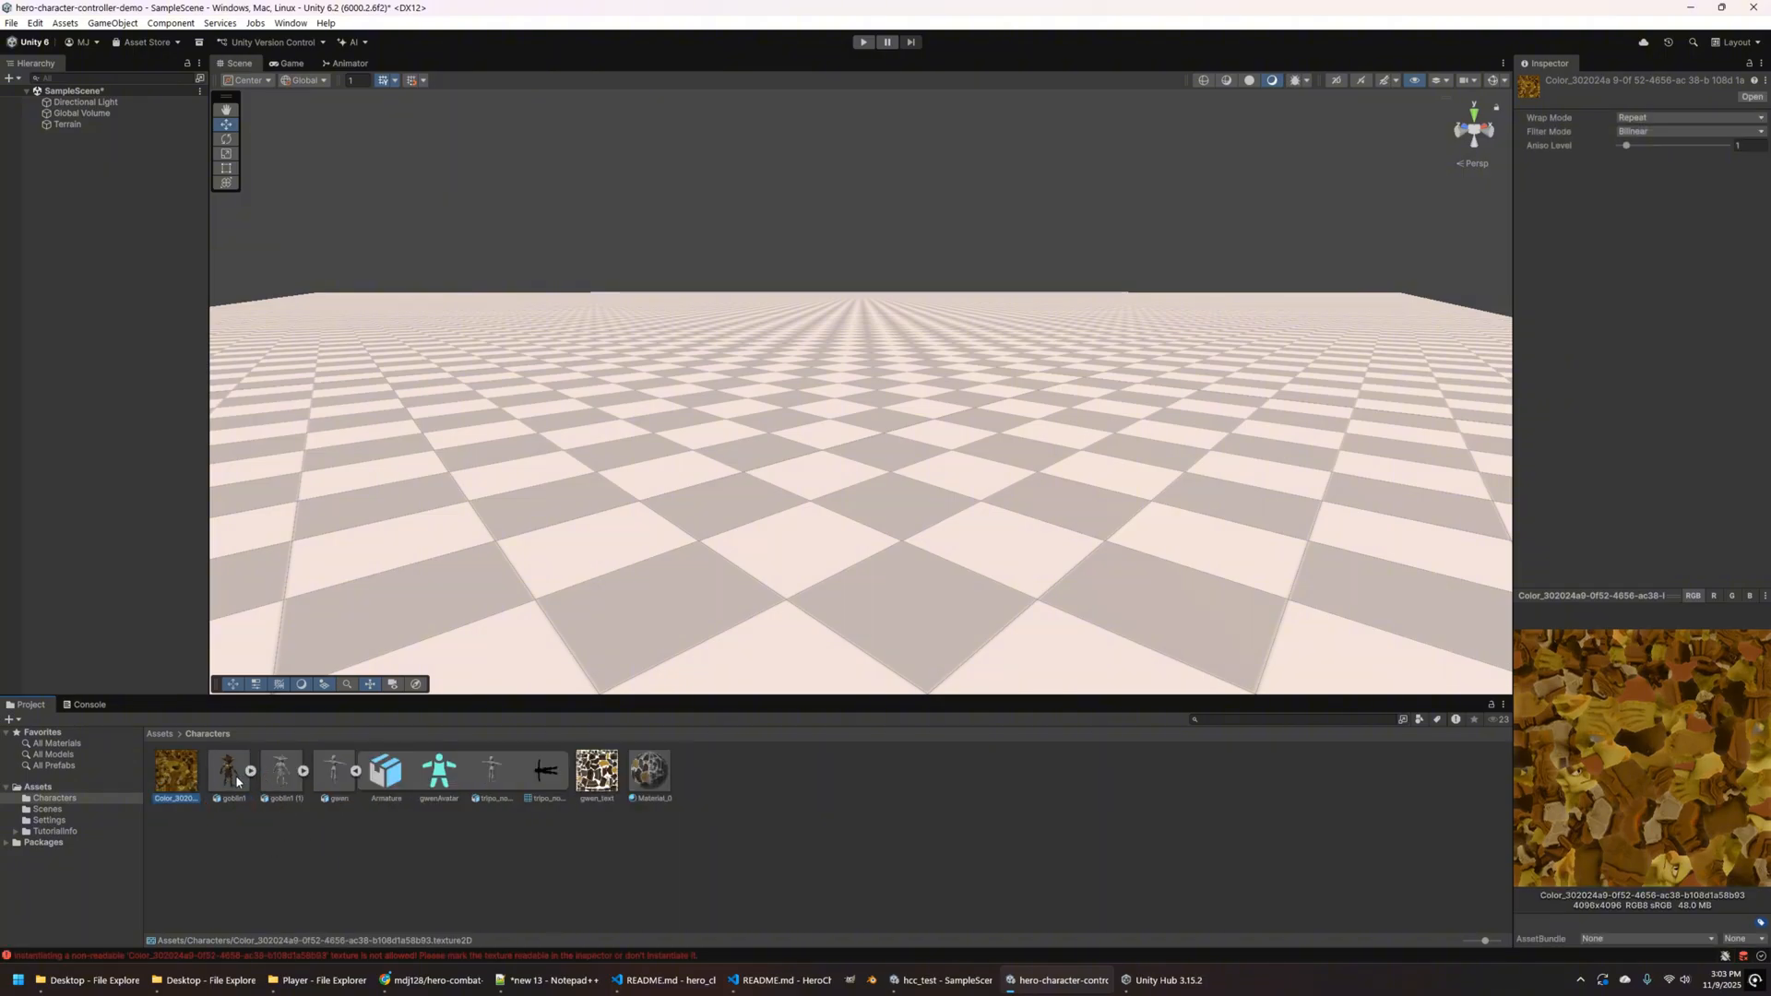
left_click(228, 771)
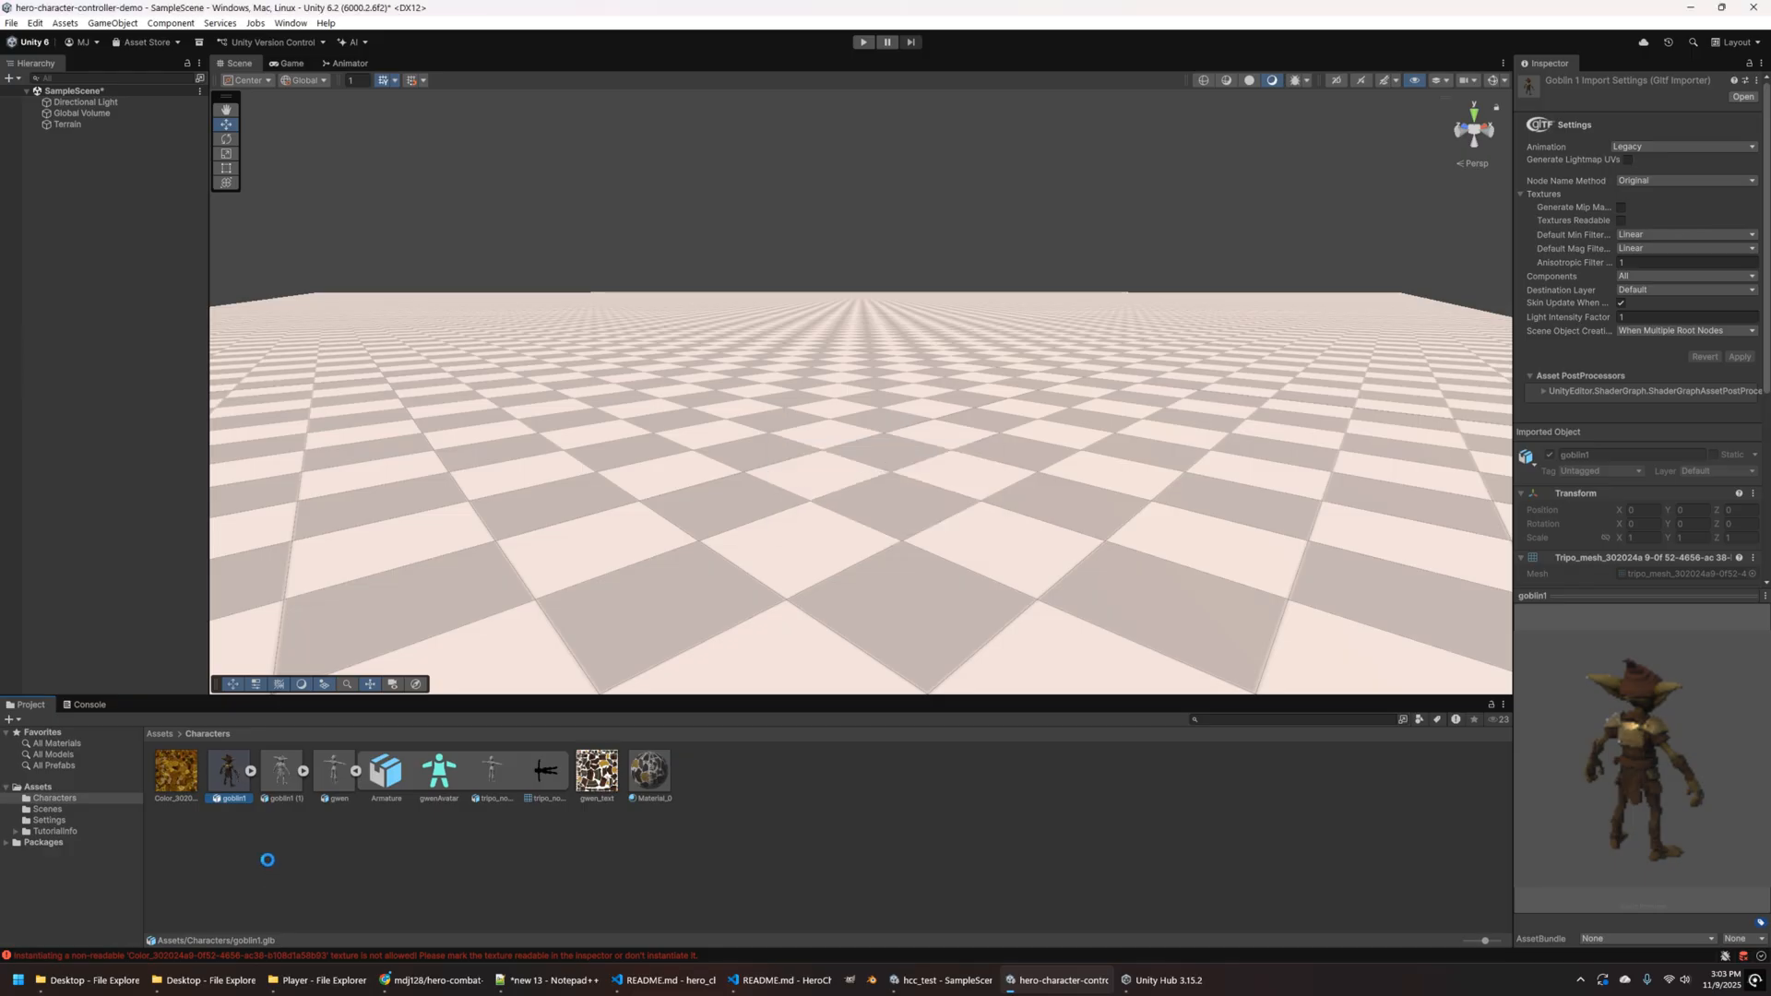
left_click(331, 770)
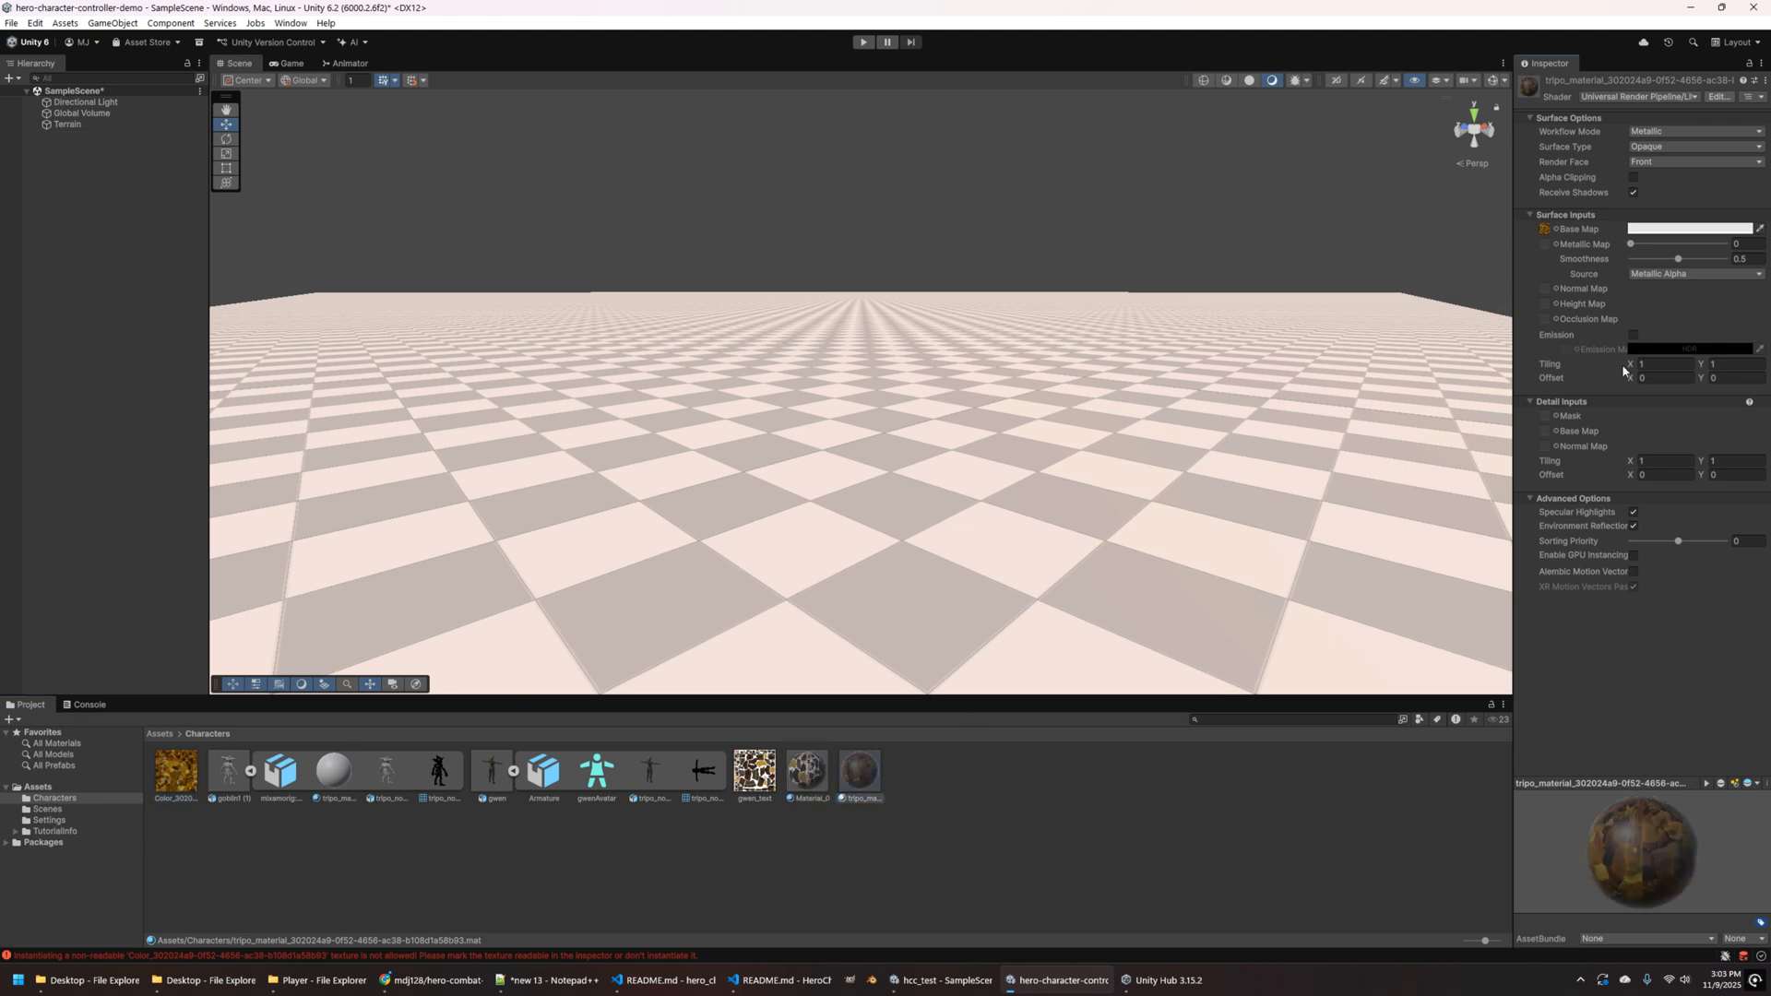
left_click_drag(1677, 258, 1649, 257)
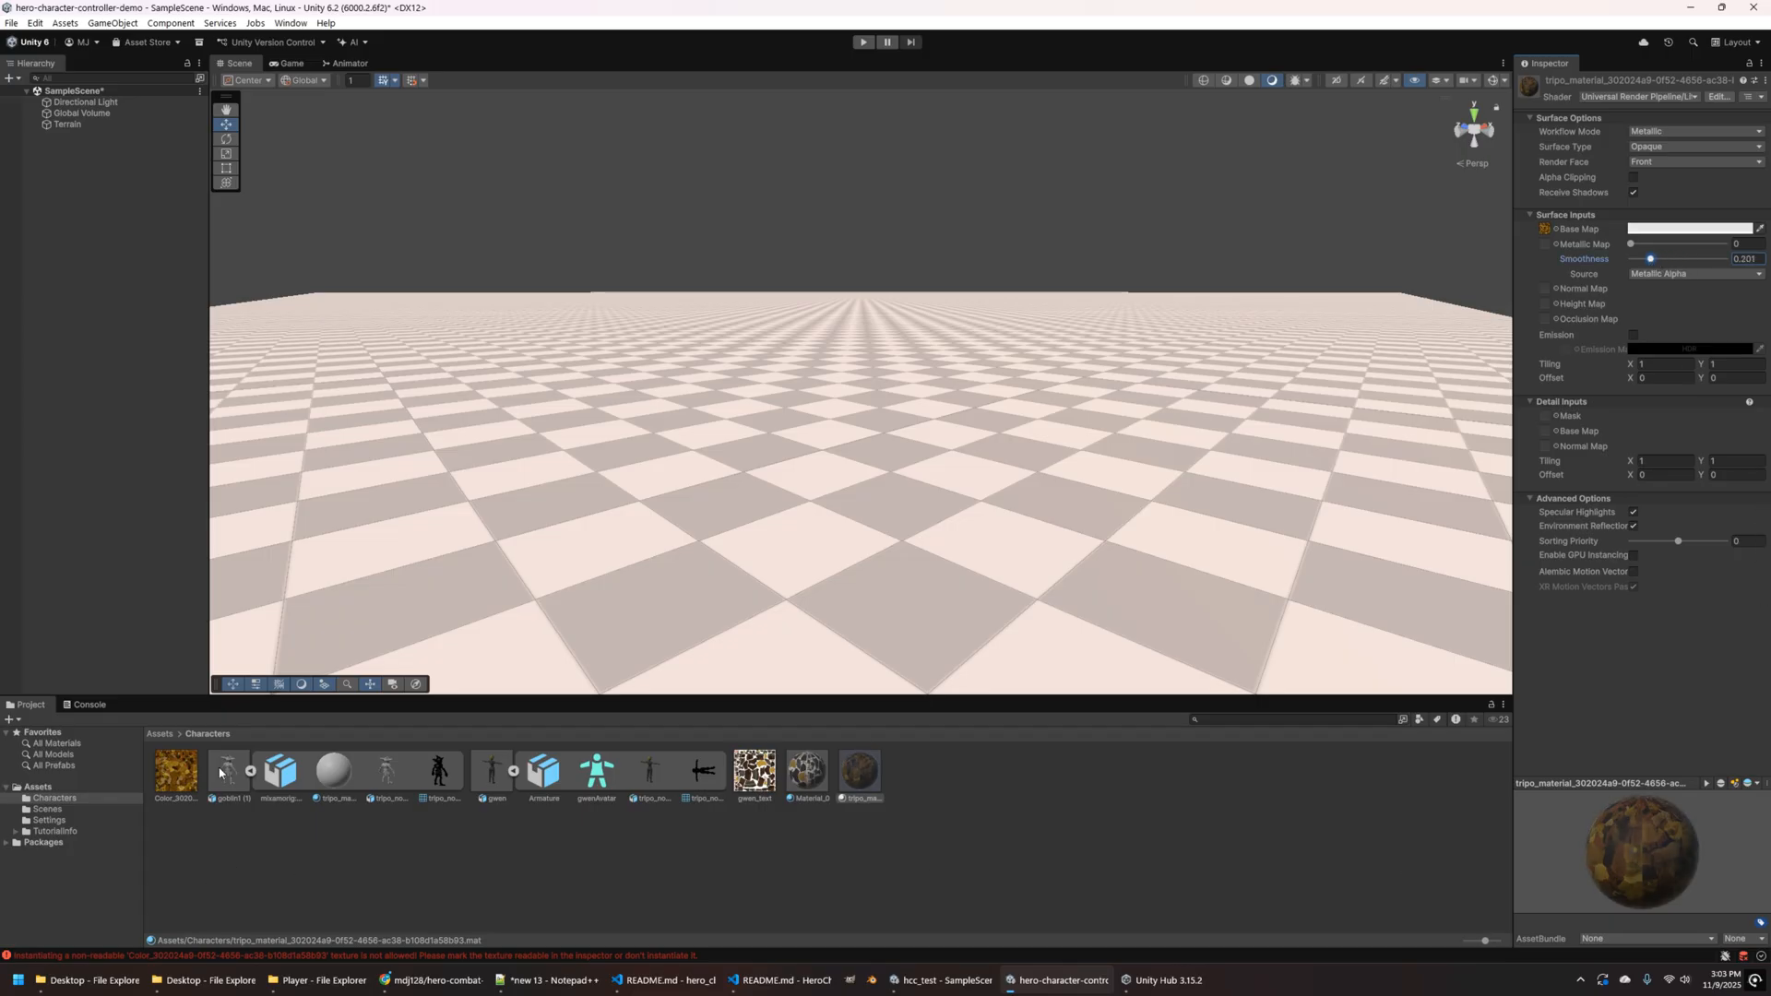
- Set goblin1 (1).fbx's rig Animation Type to Humanoid and apply
left_click(228, 771)
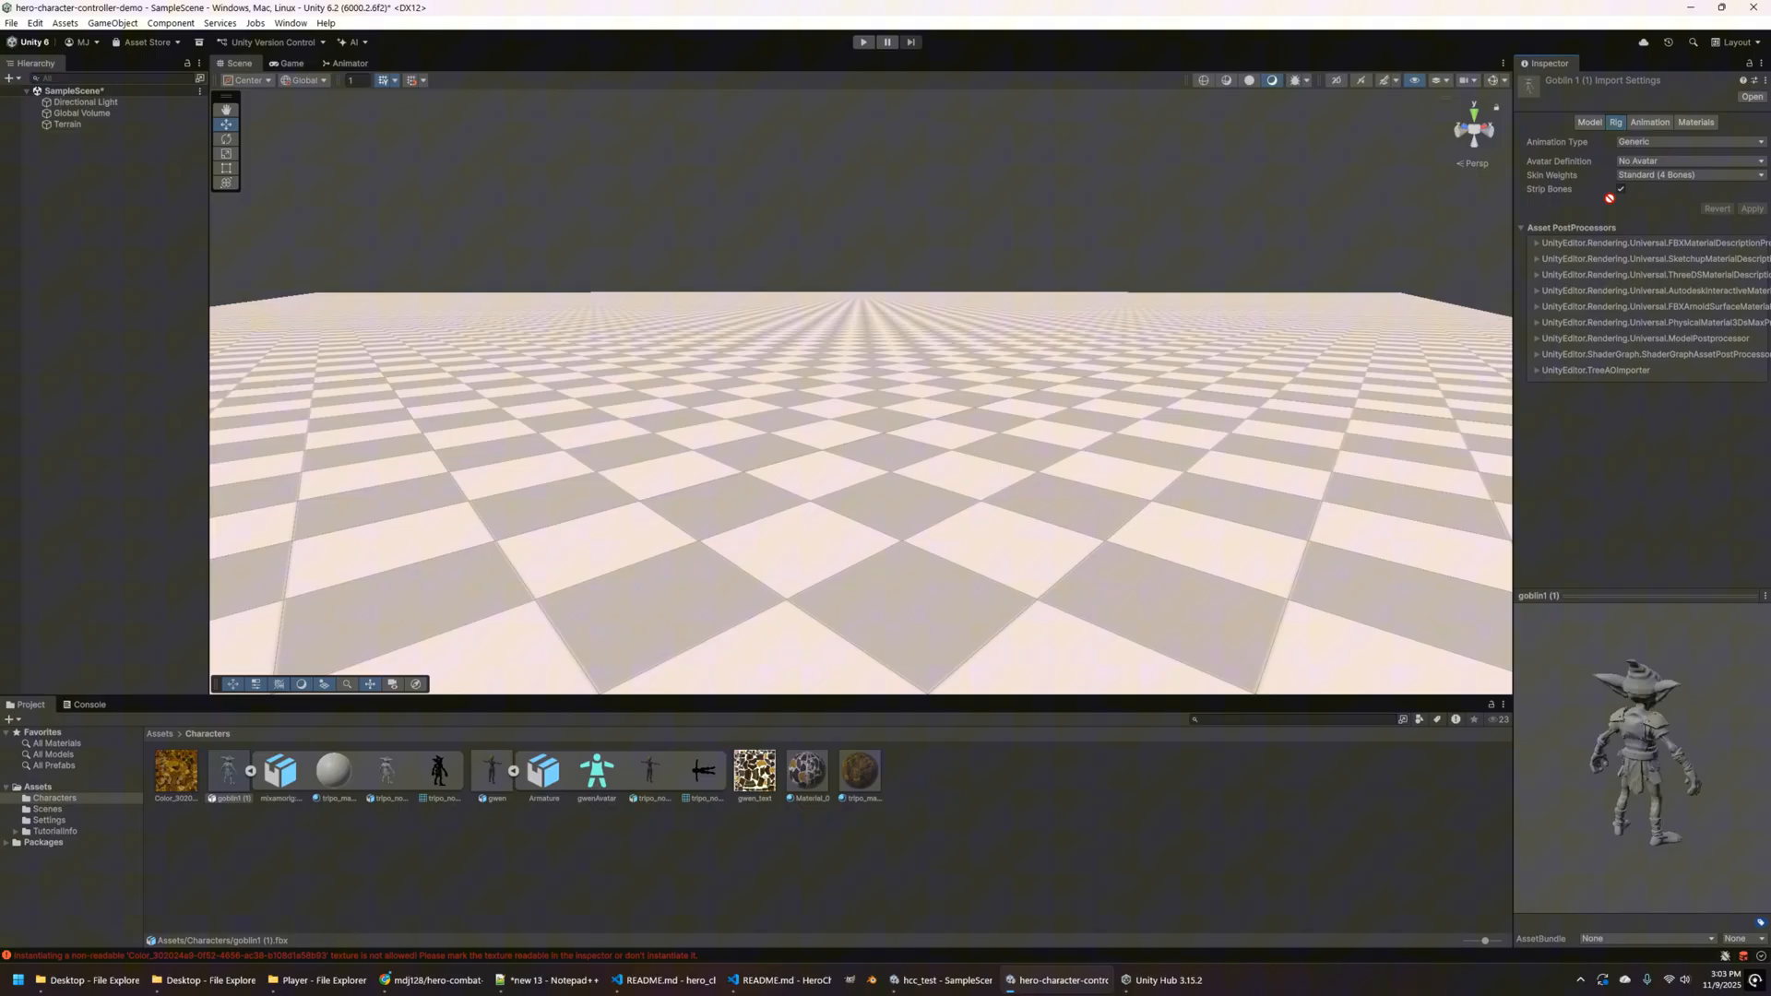
left_click(1695, 122)
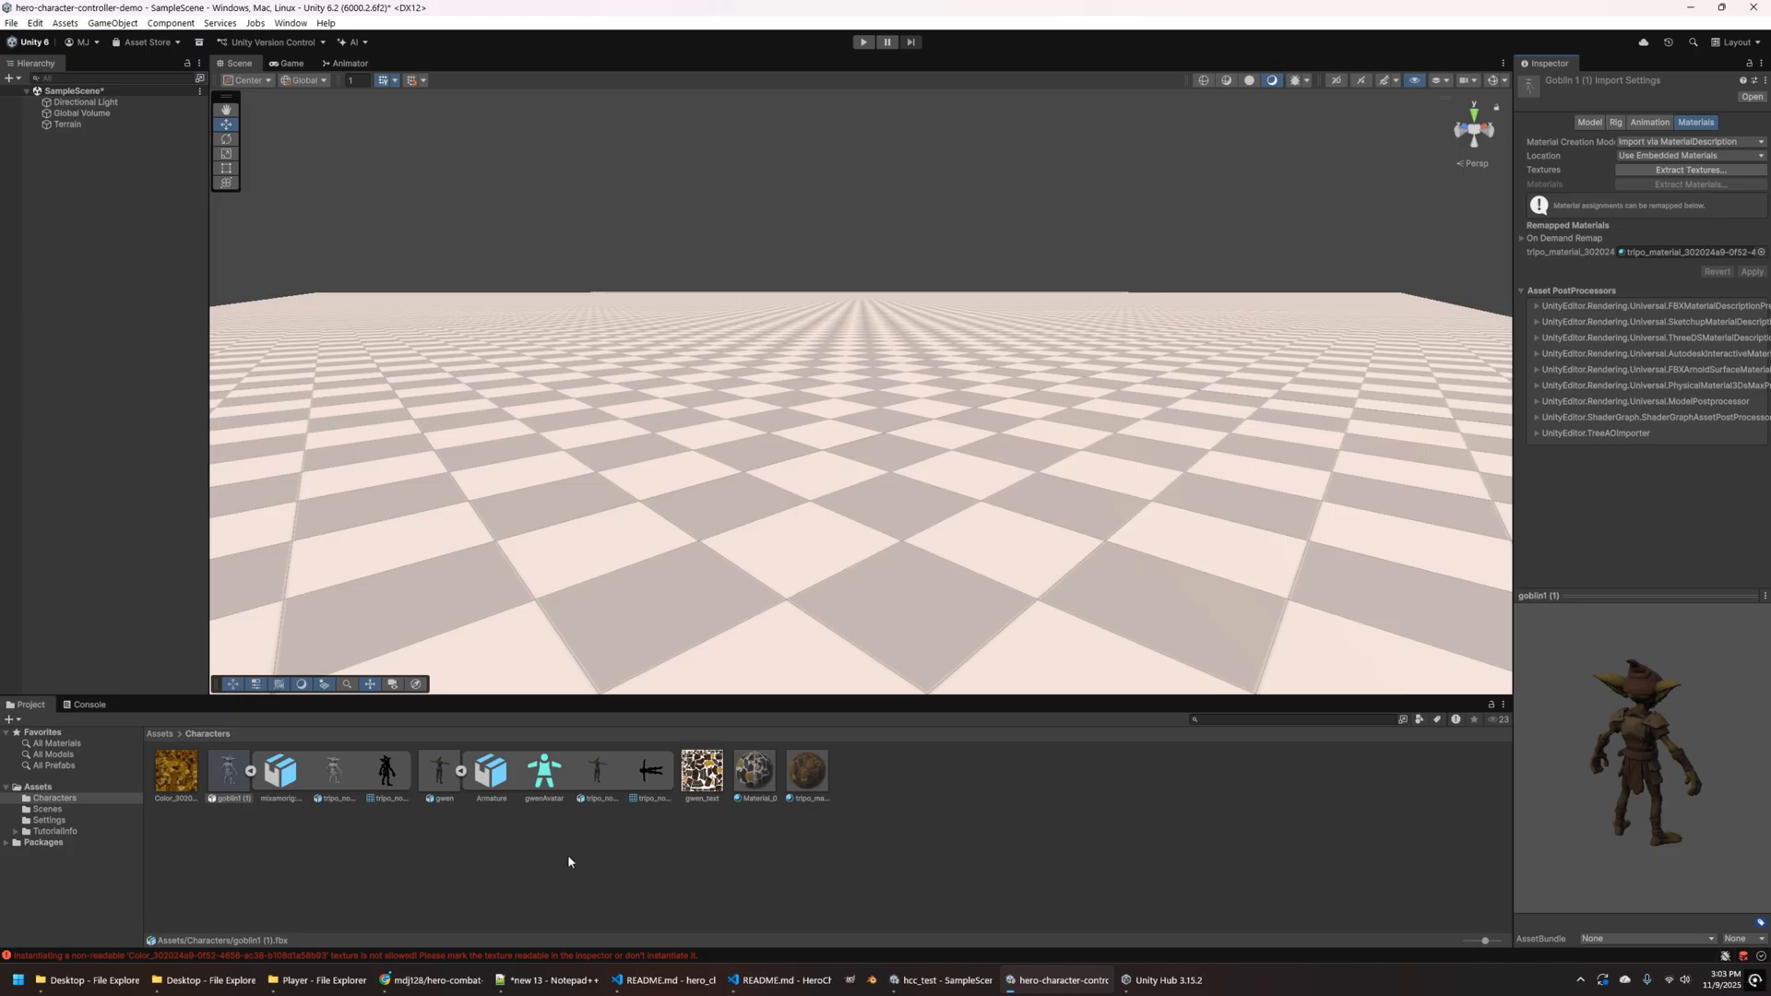
mouse_move(341, 788)
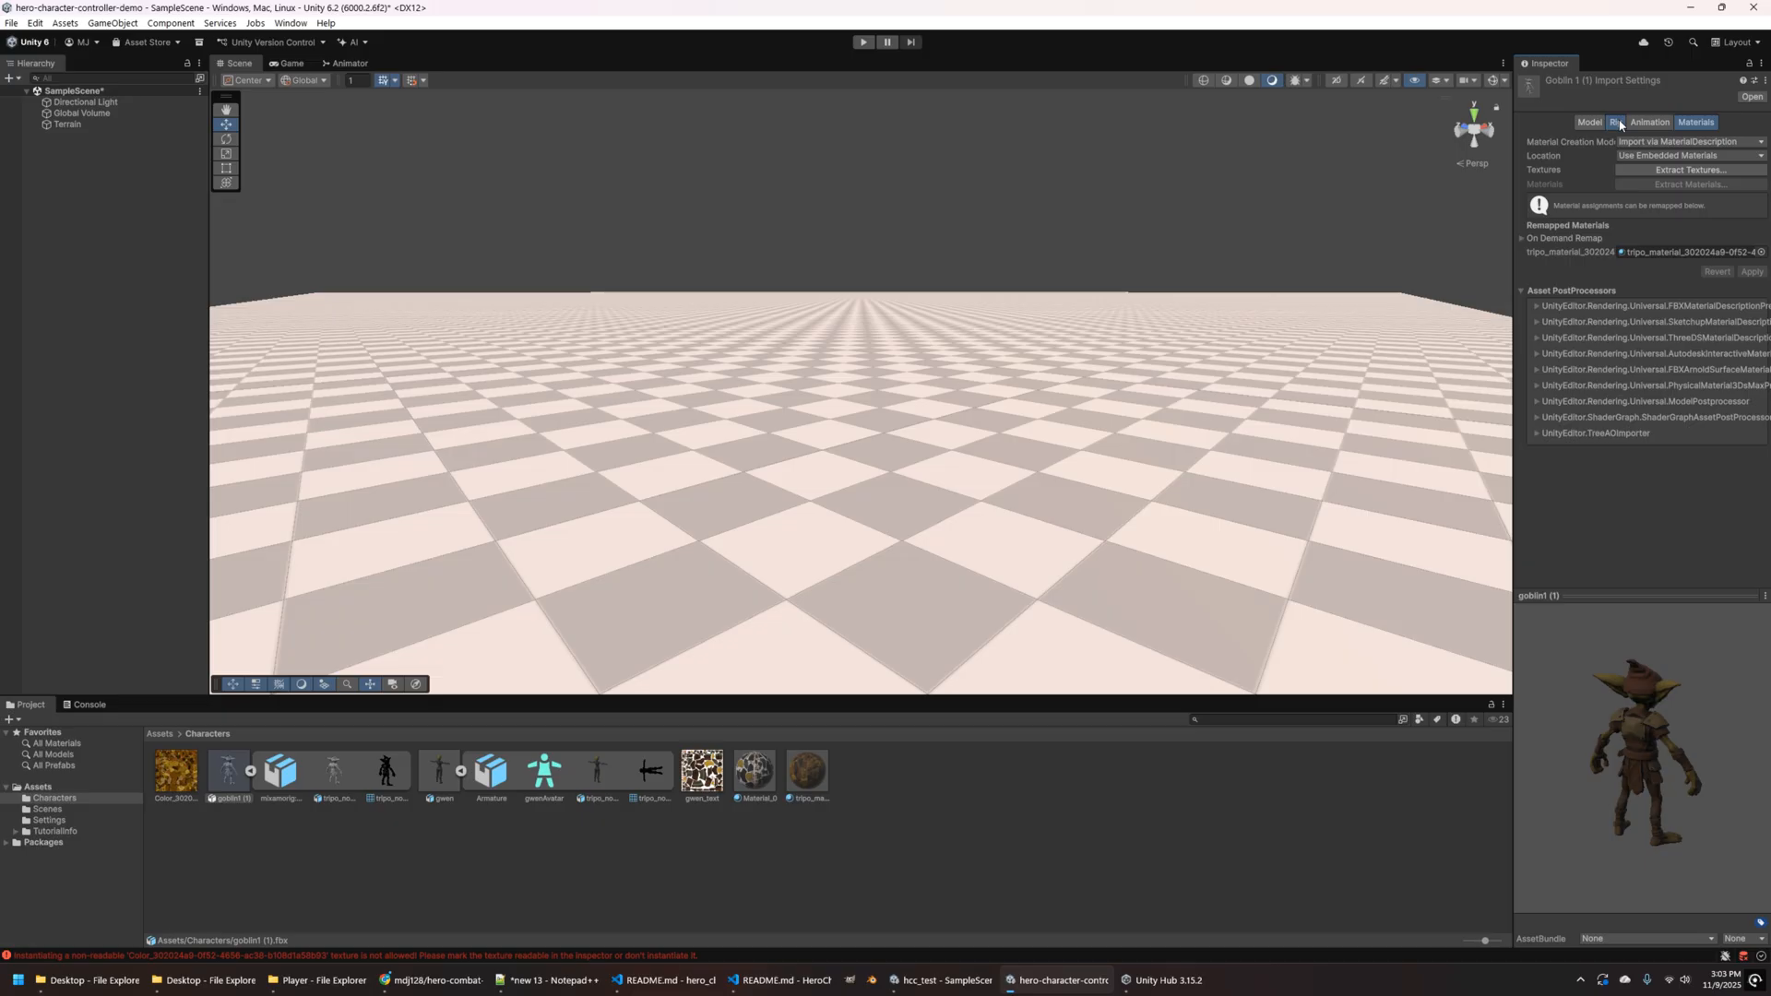
left_click(1617, 122)
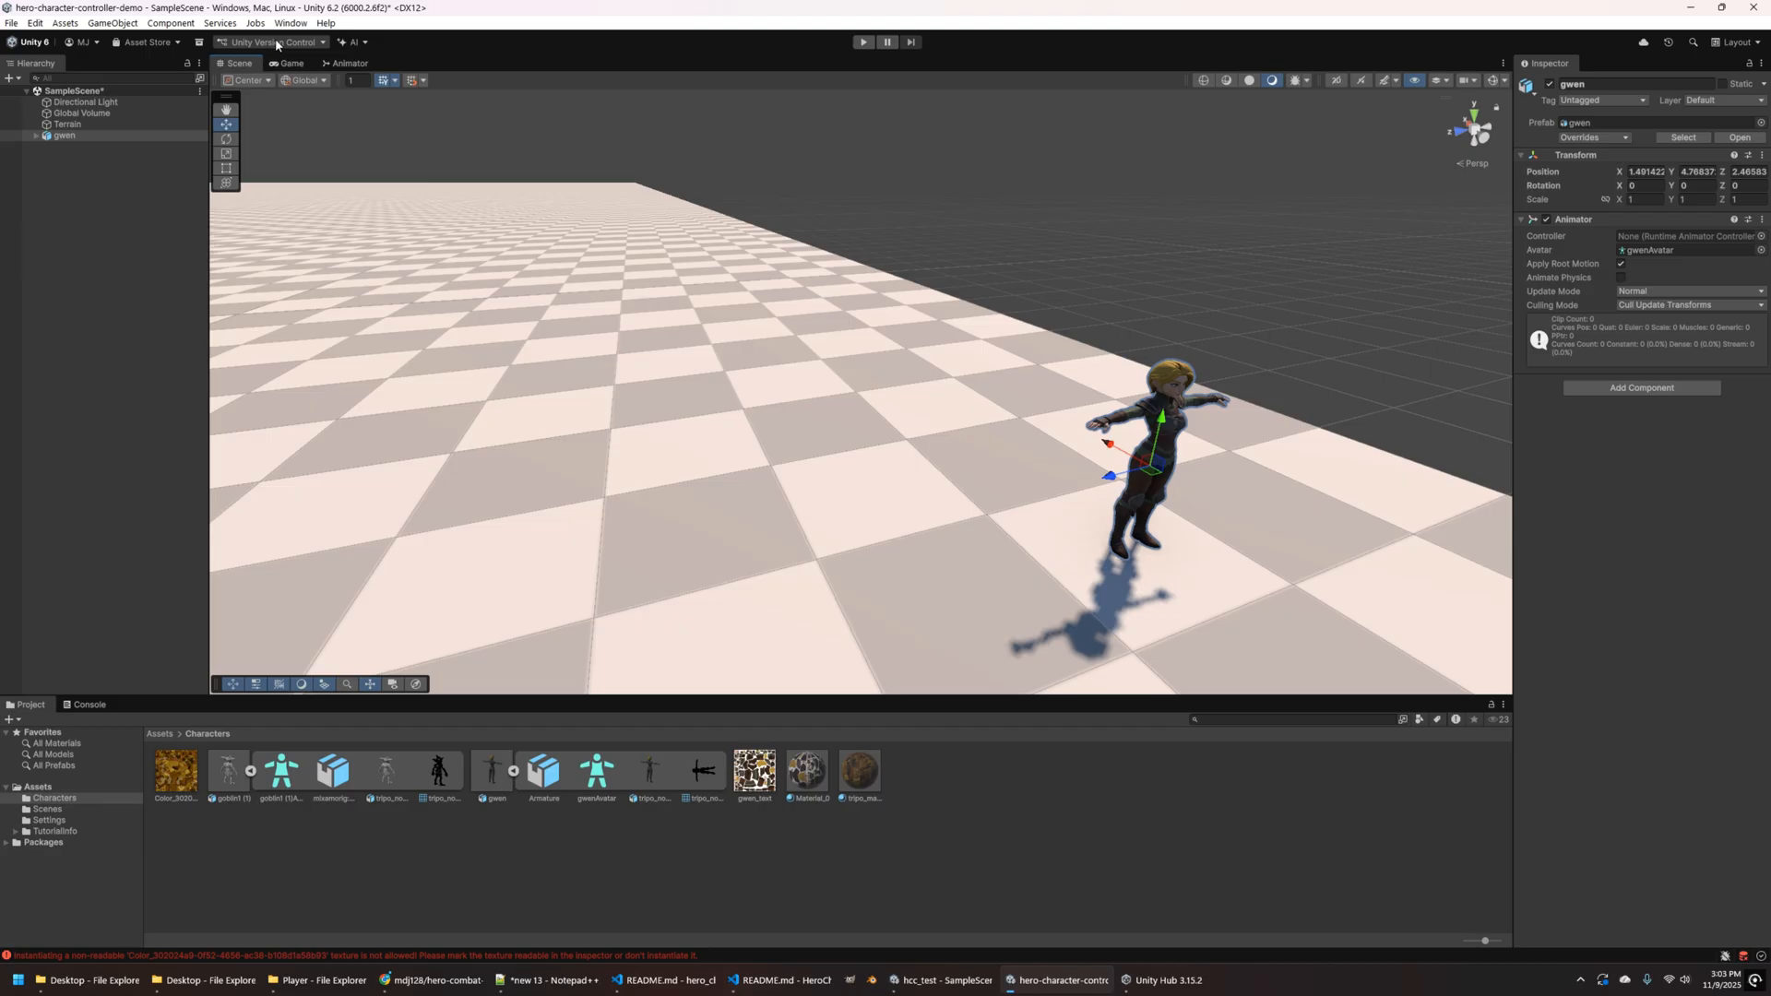
- Replace gwen with the gwen_accu prefab and rename it hero
left_click(225, 139)
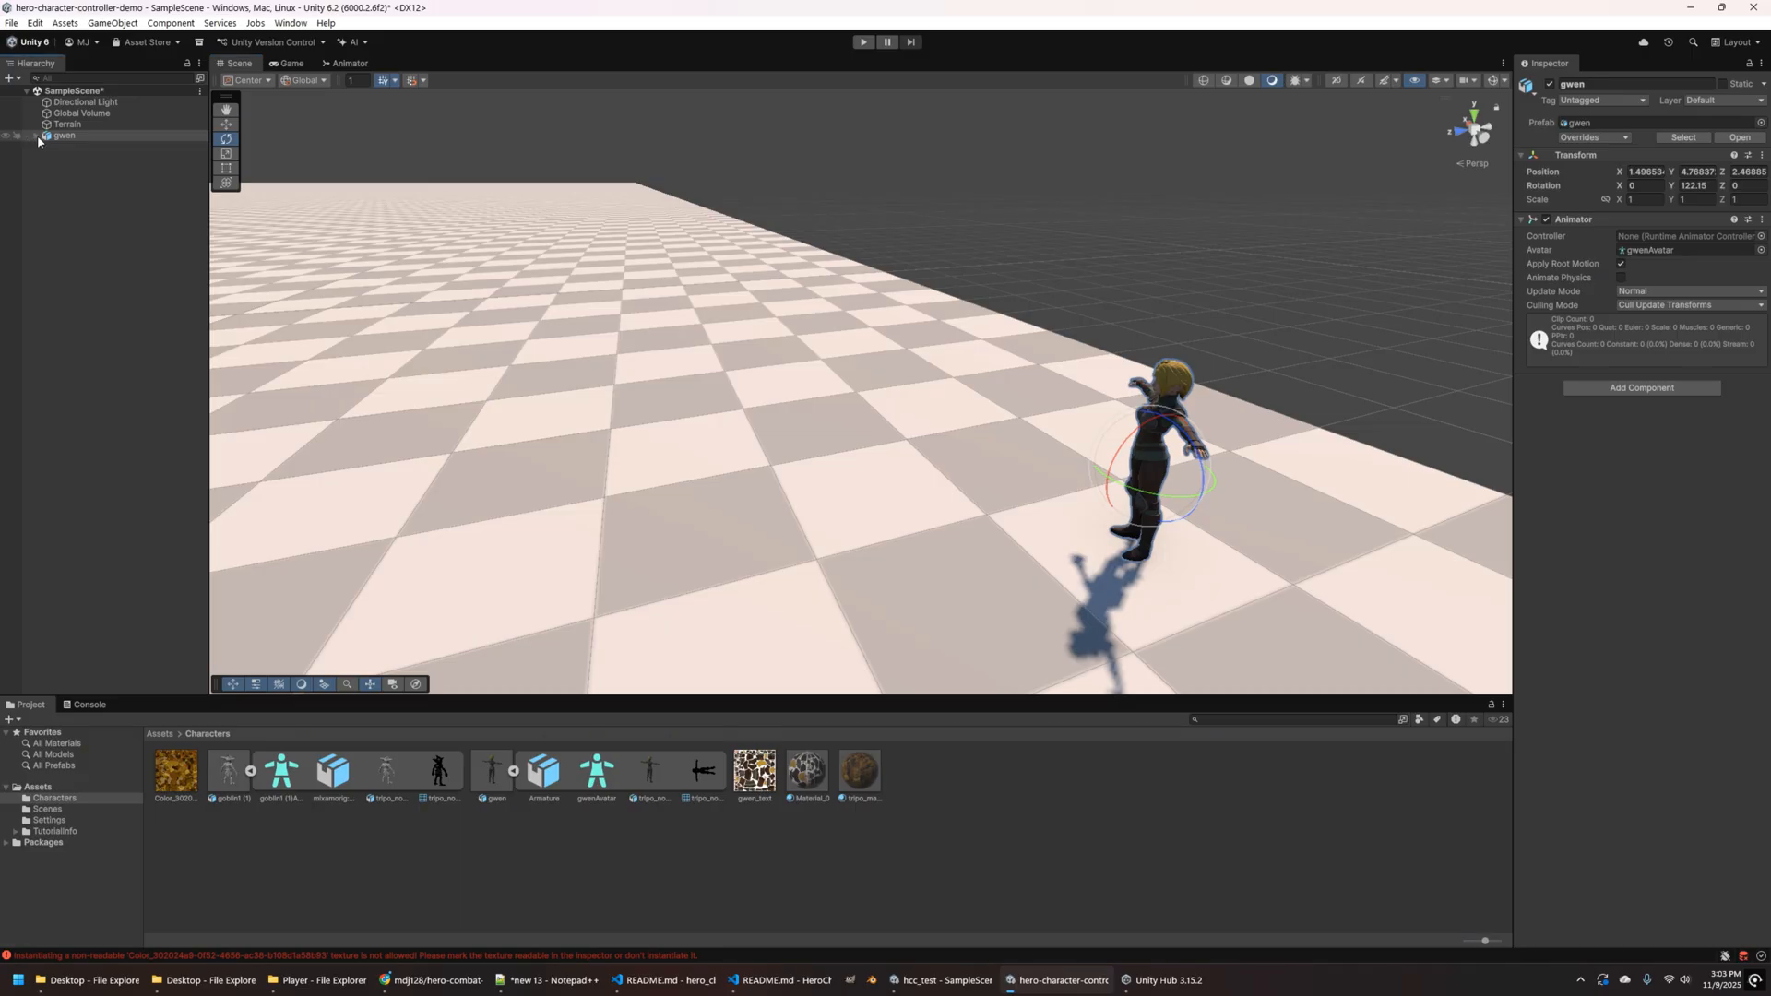
left_click(37, 136)
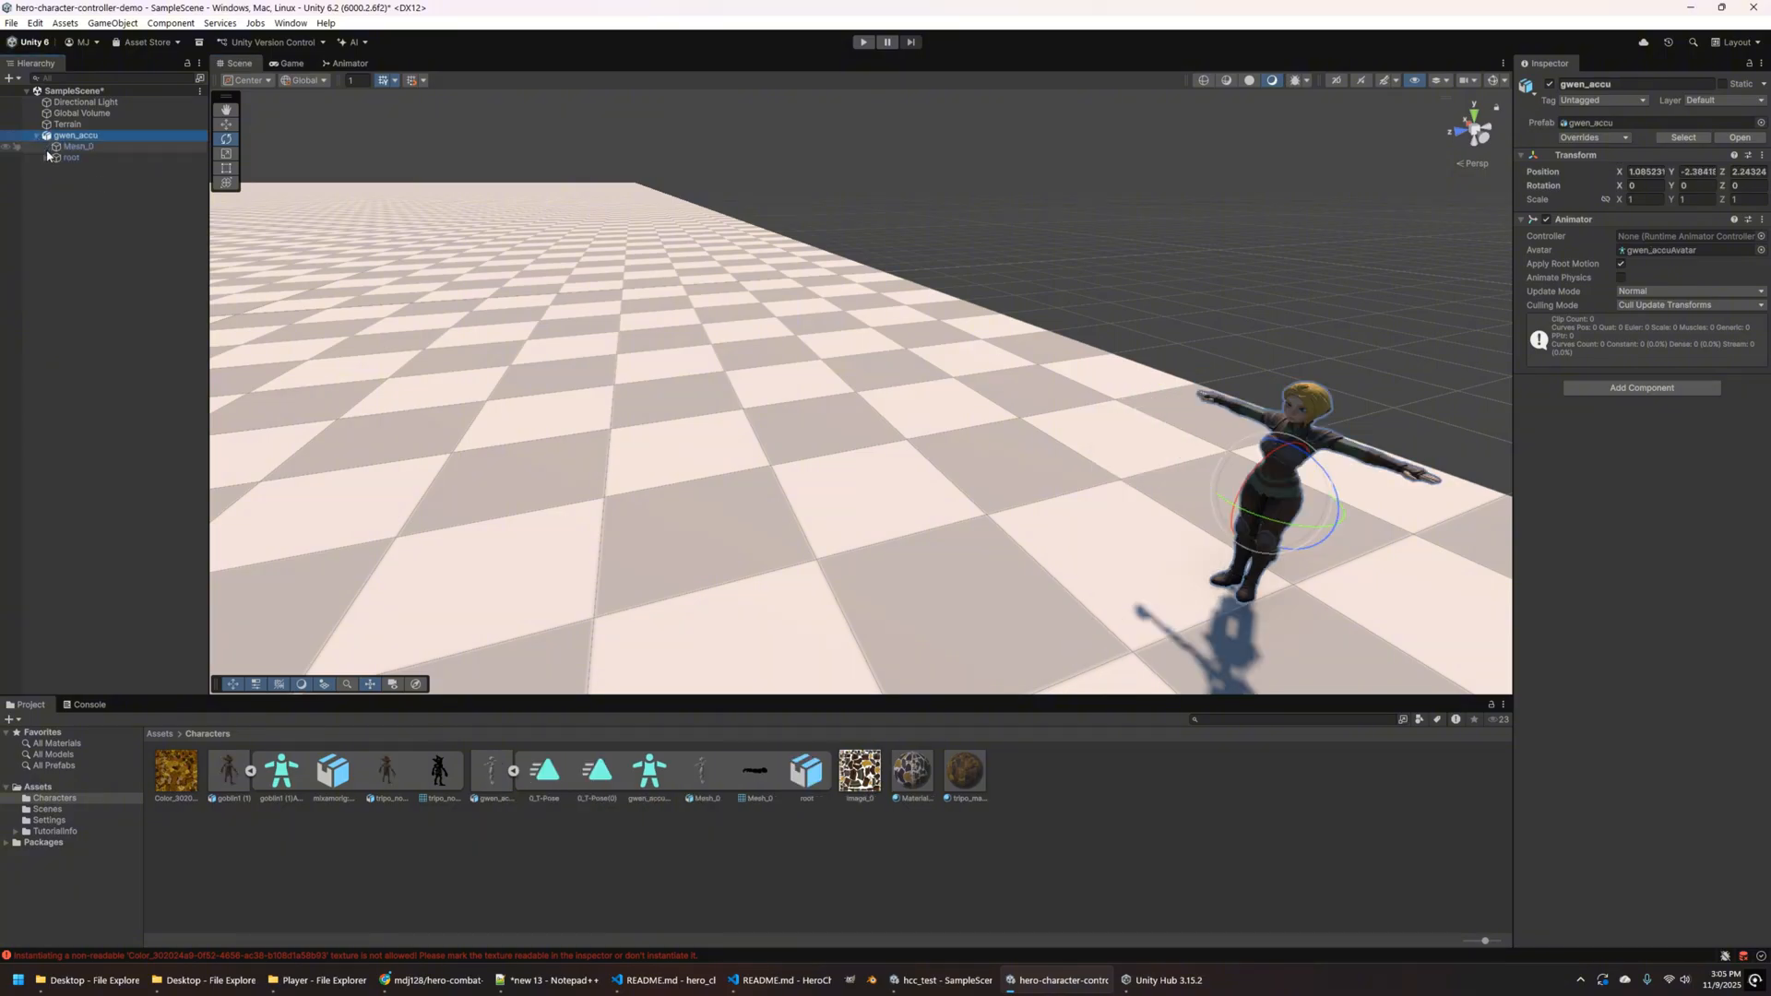
left_click(43, 157)
type("hero")
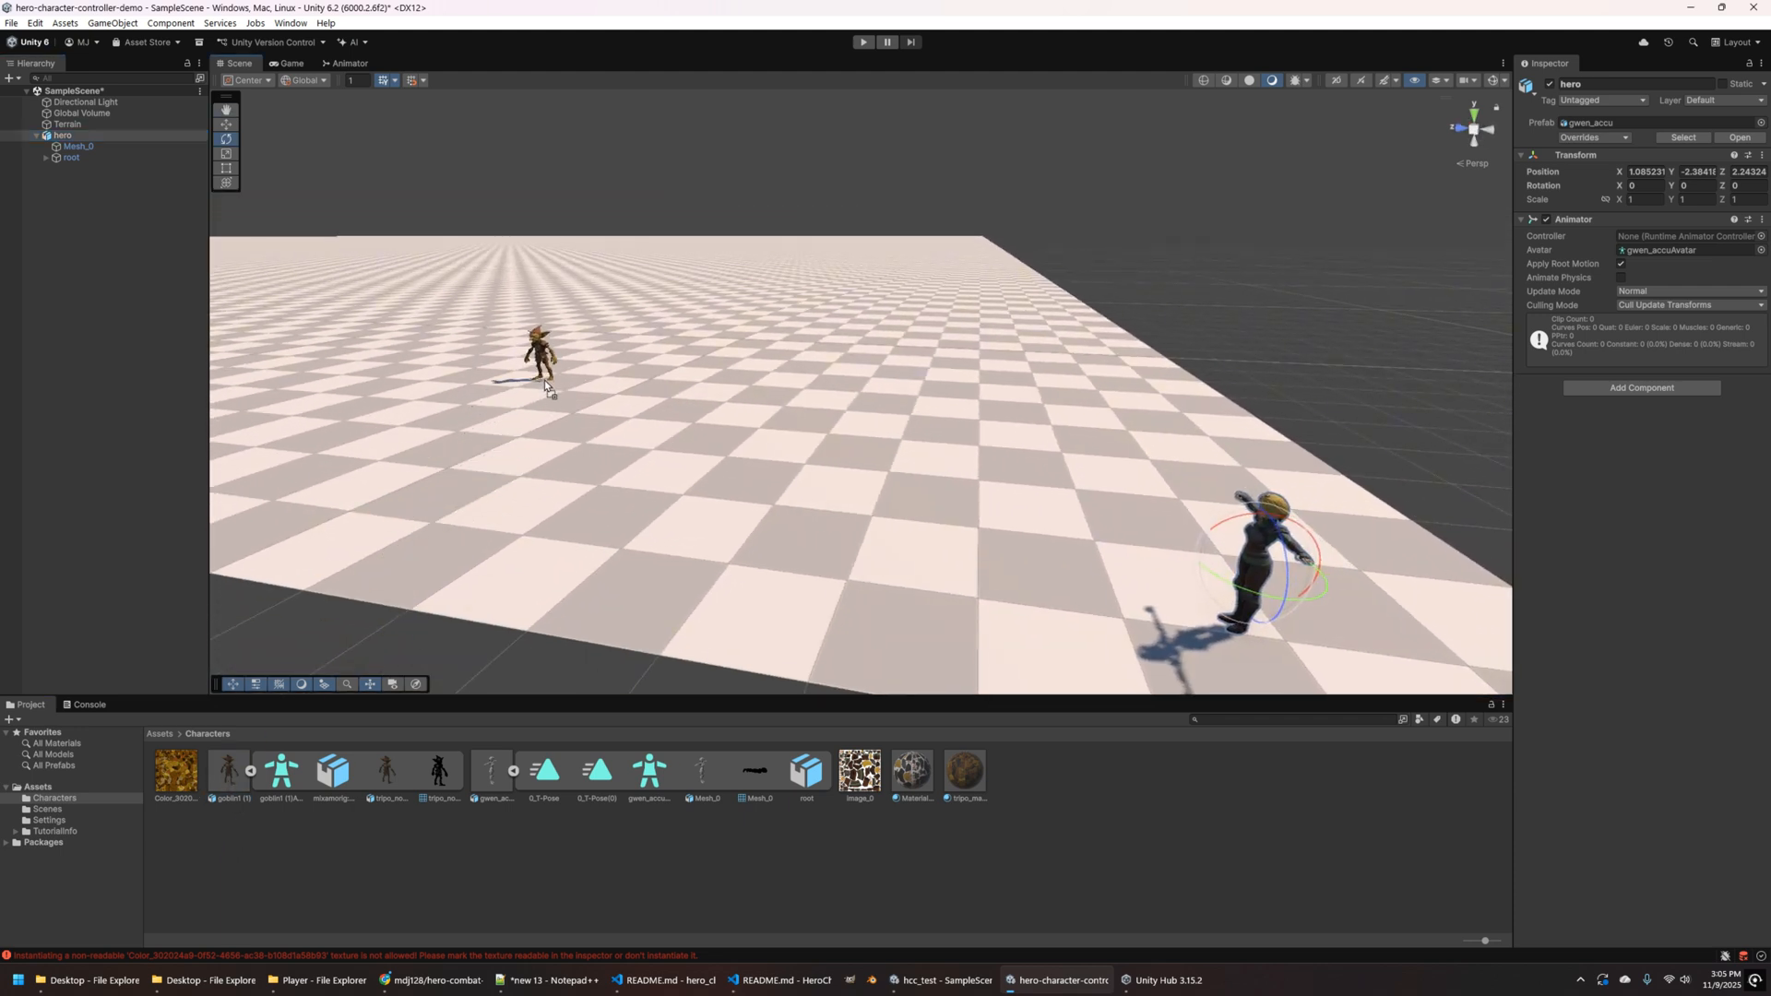
- Add the goblin prefab to the scene and set its scale to 1.3
left_click(540, 365)
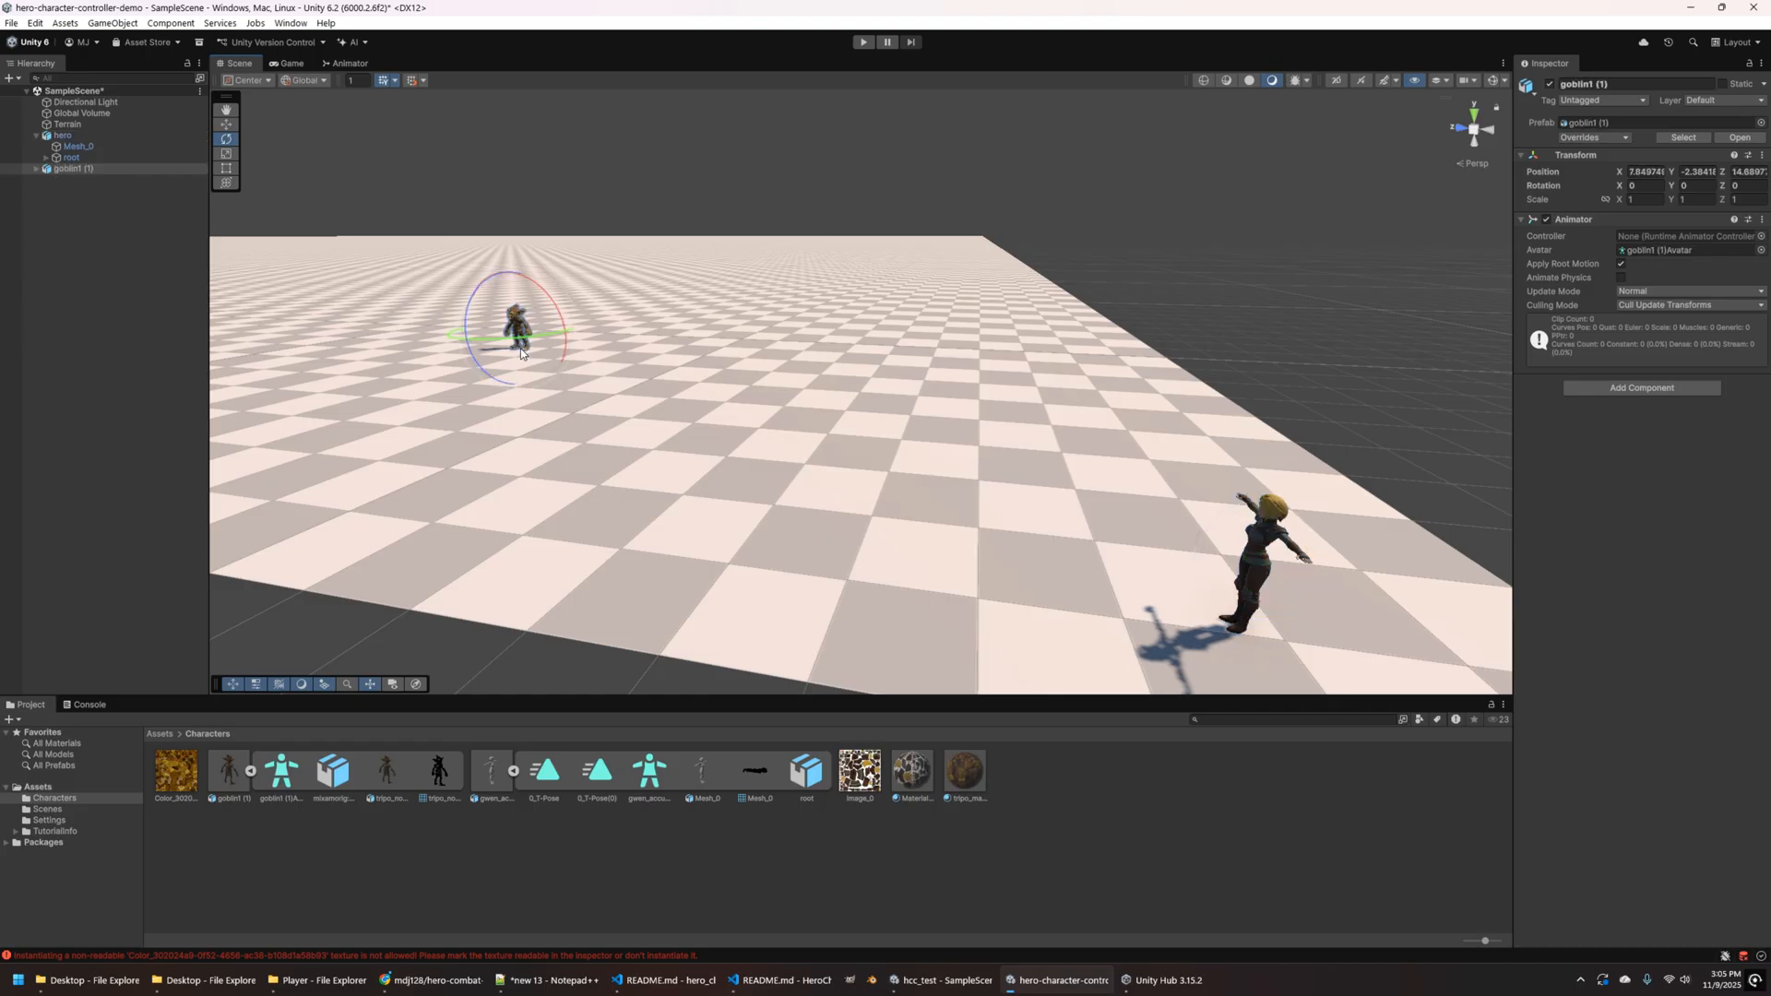
left_click(1641, 199)
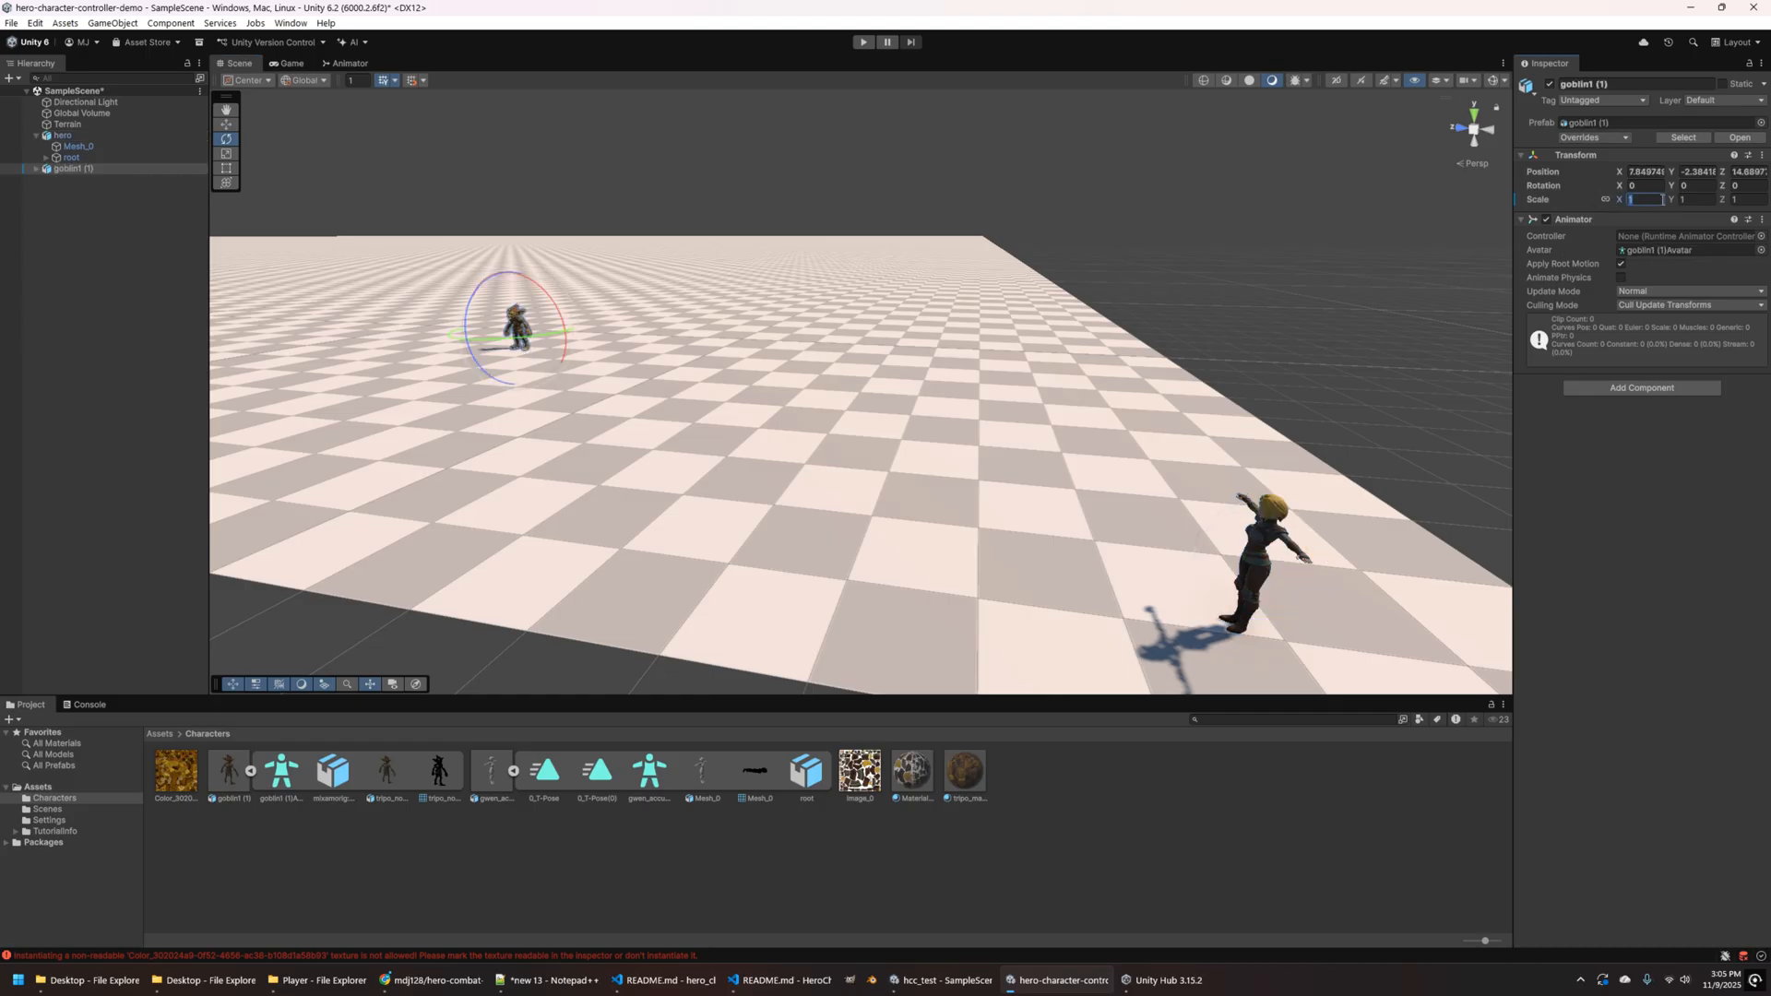
type("1.3")
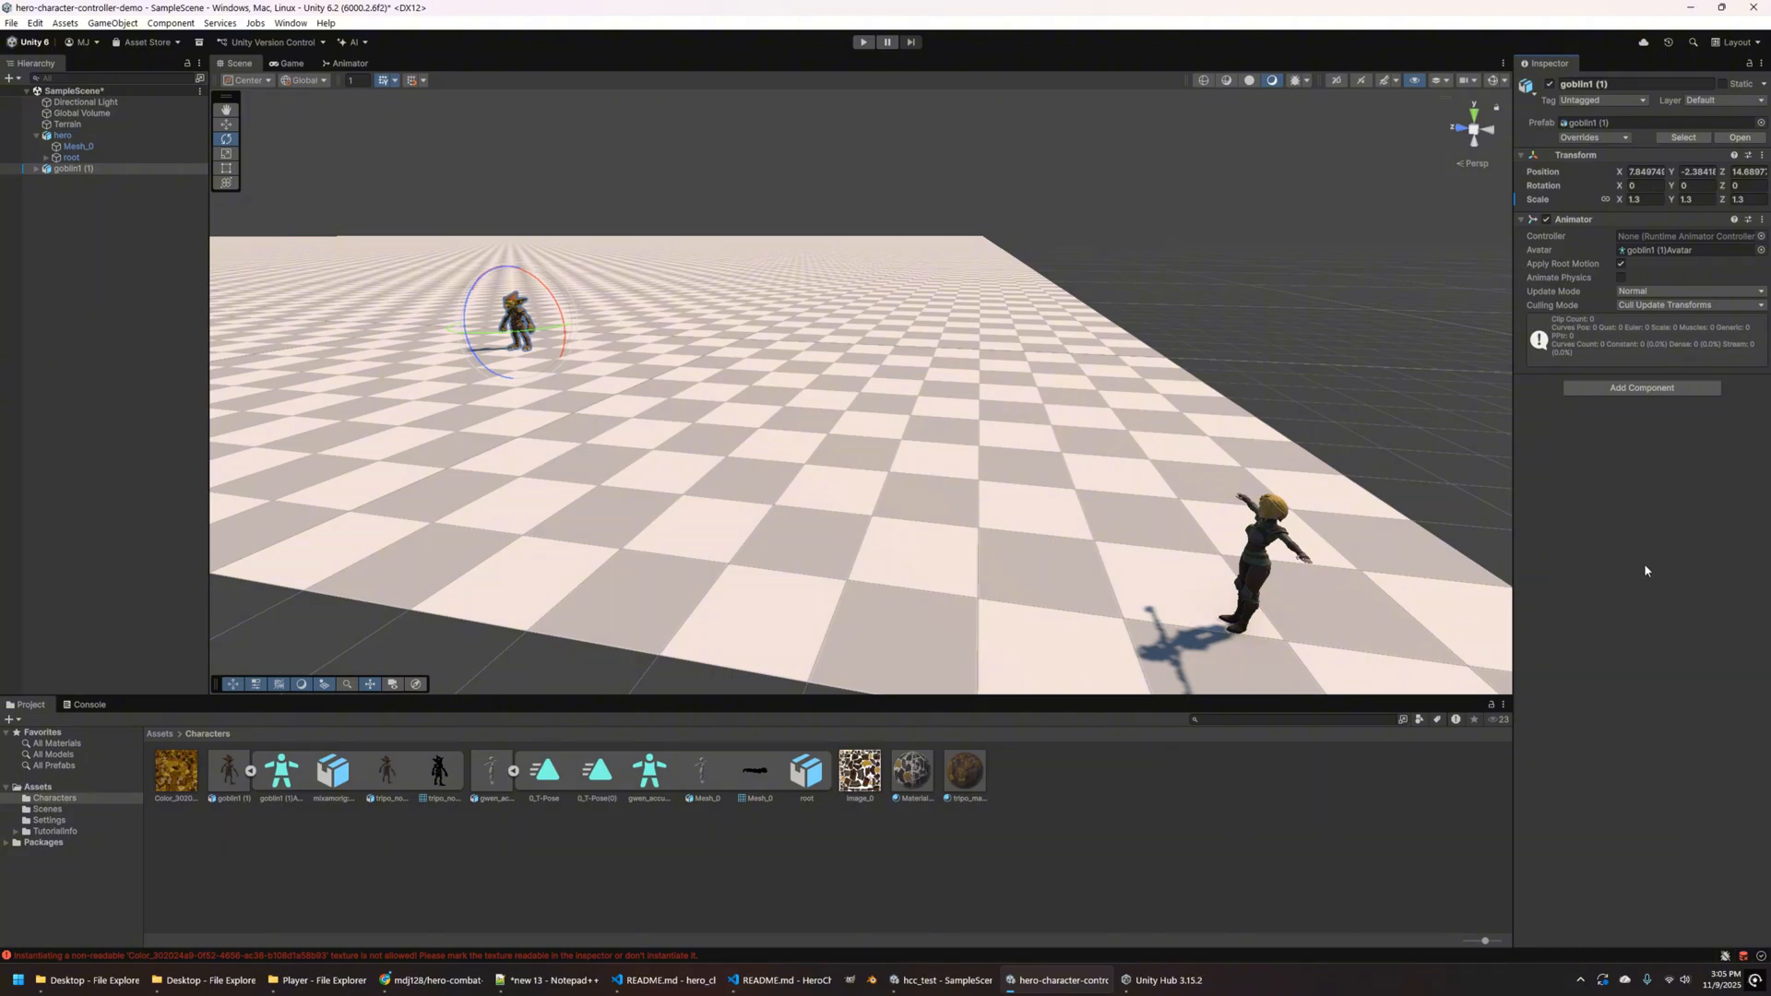
- Import Human Melee Animations FREE from My Assets after searching 'human'
left_click(294, 23)
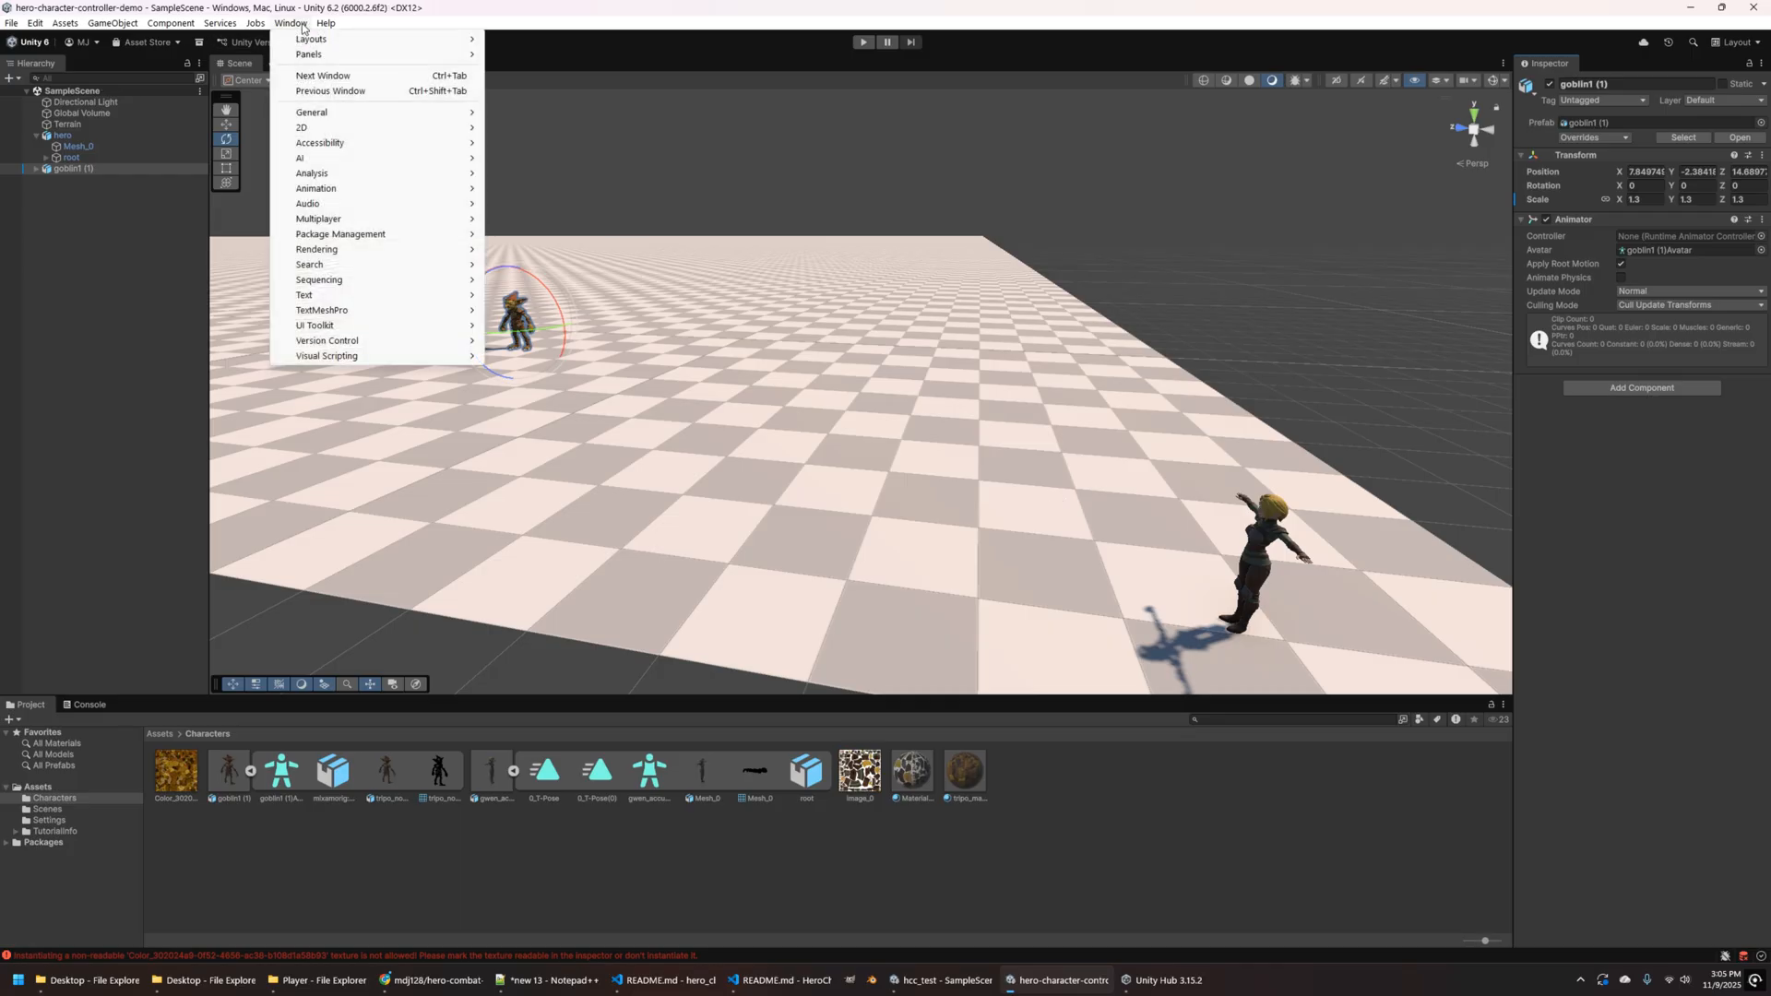
mouse_move(341, 234)
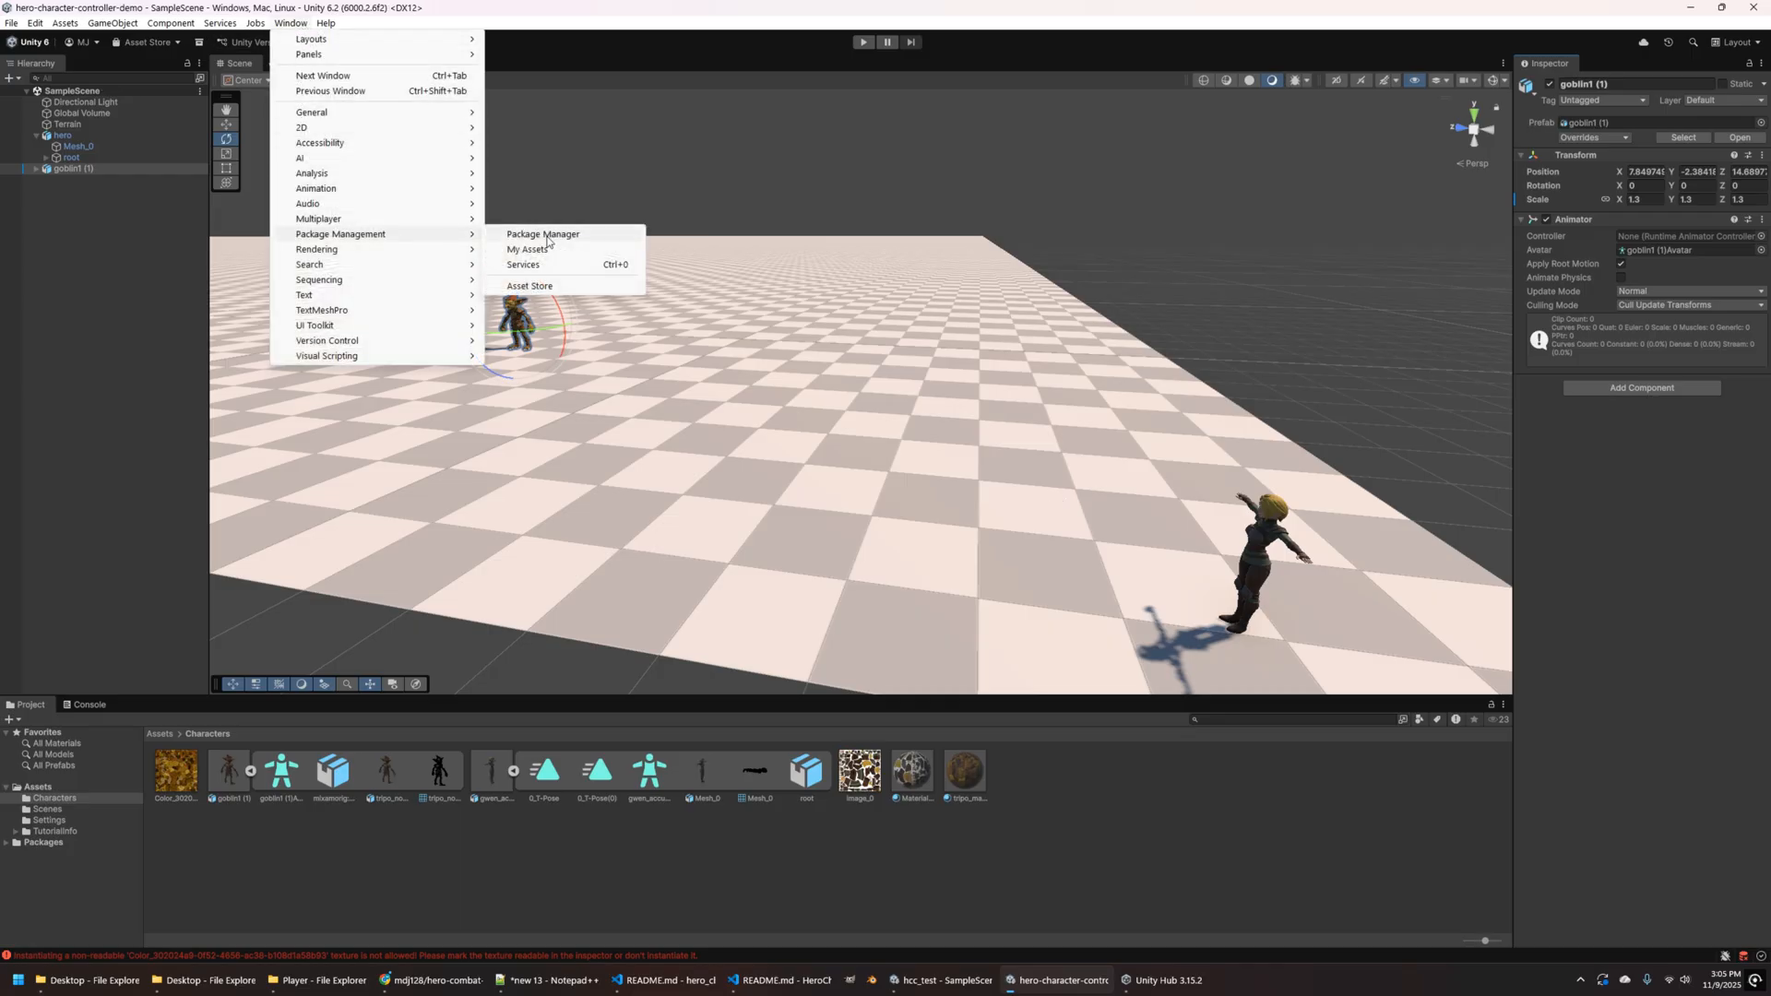
left_click(541, 233)
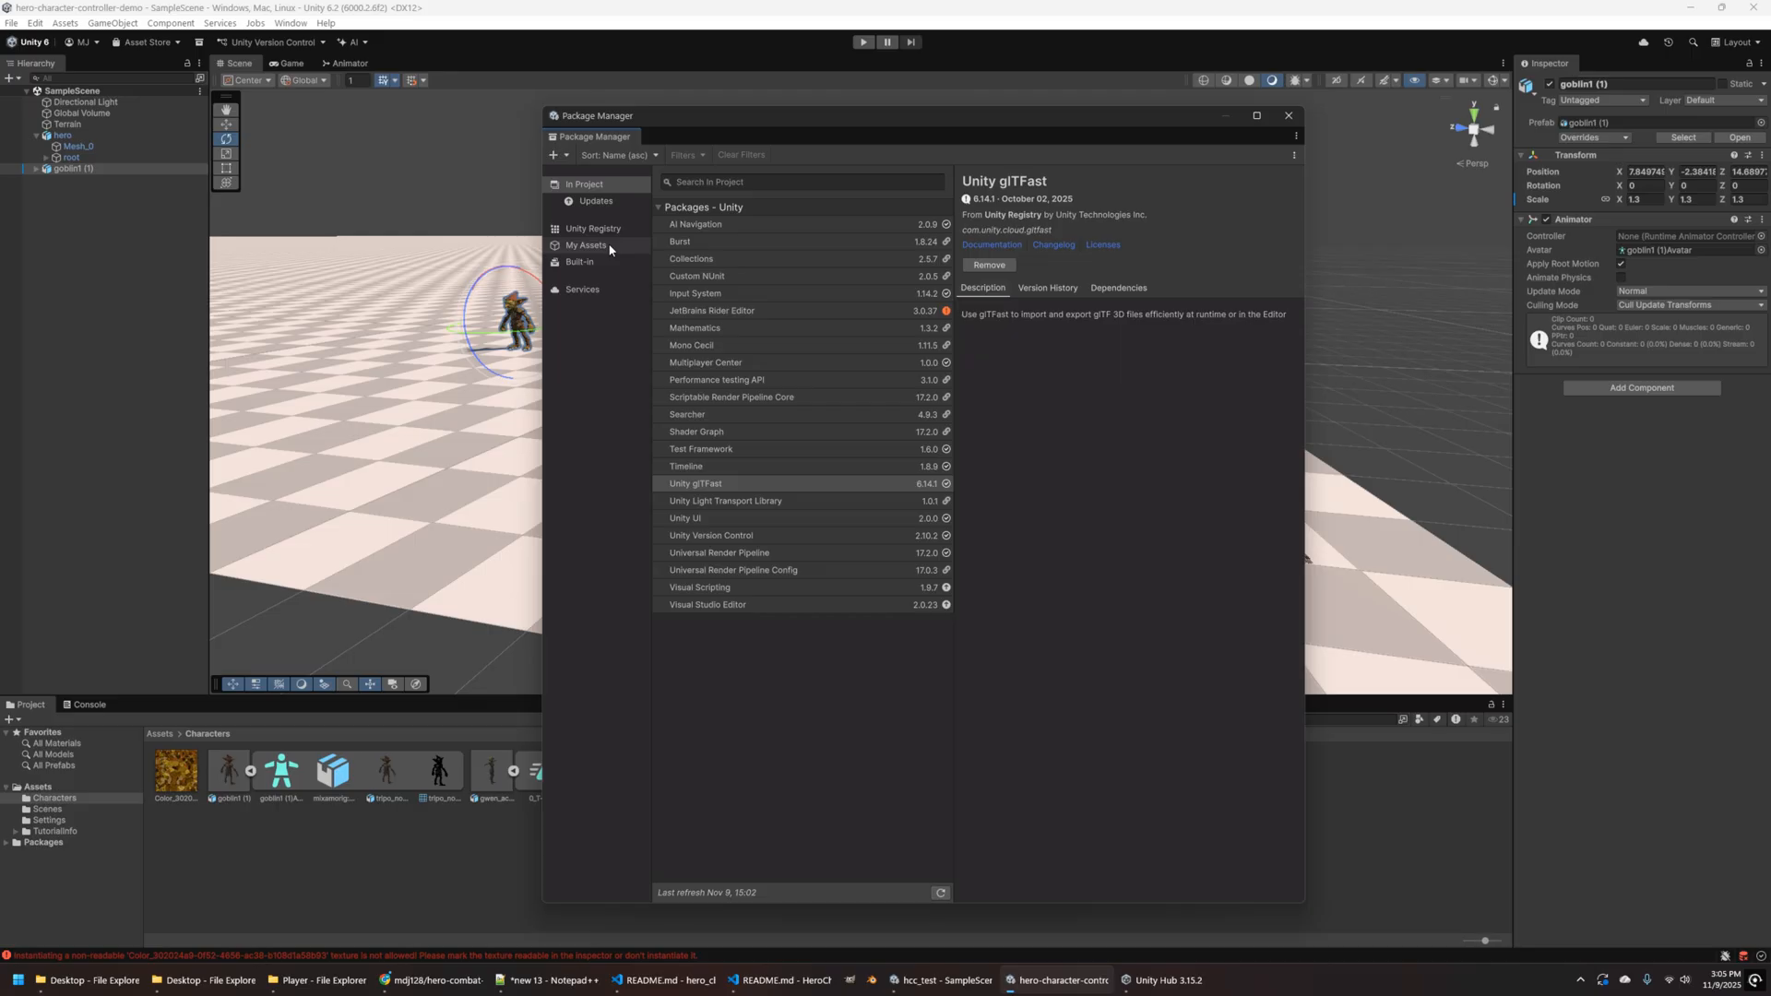
left_click(587, 245)
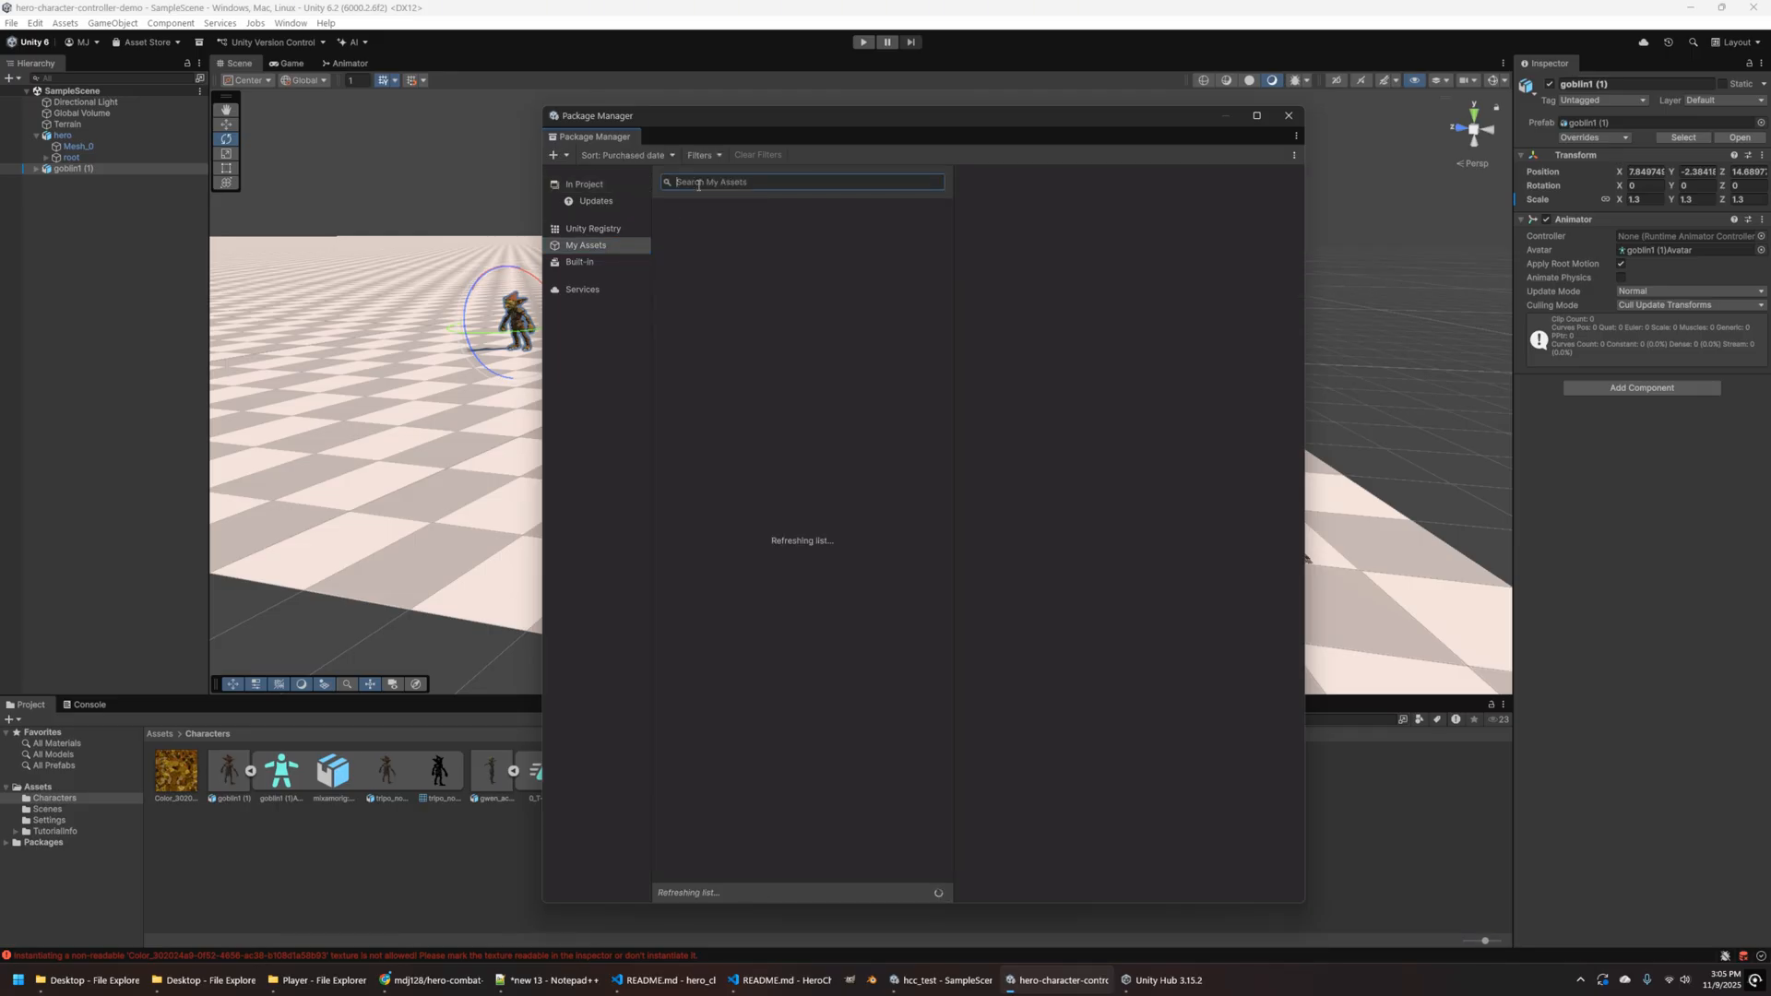
type("human")
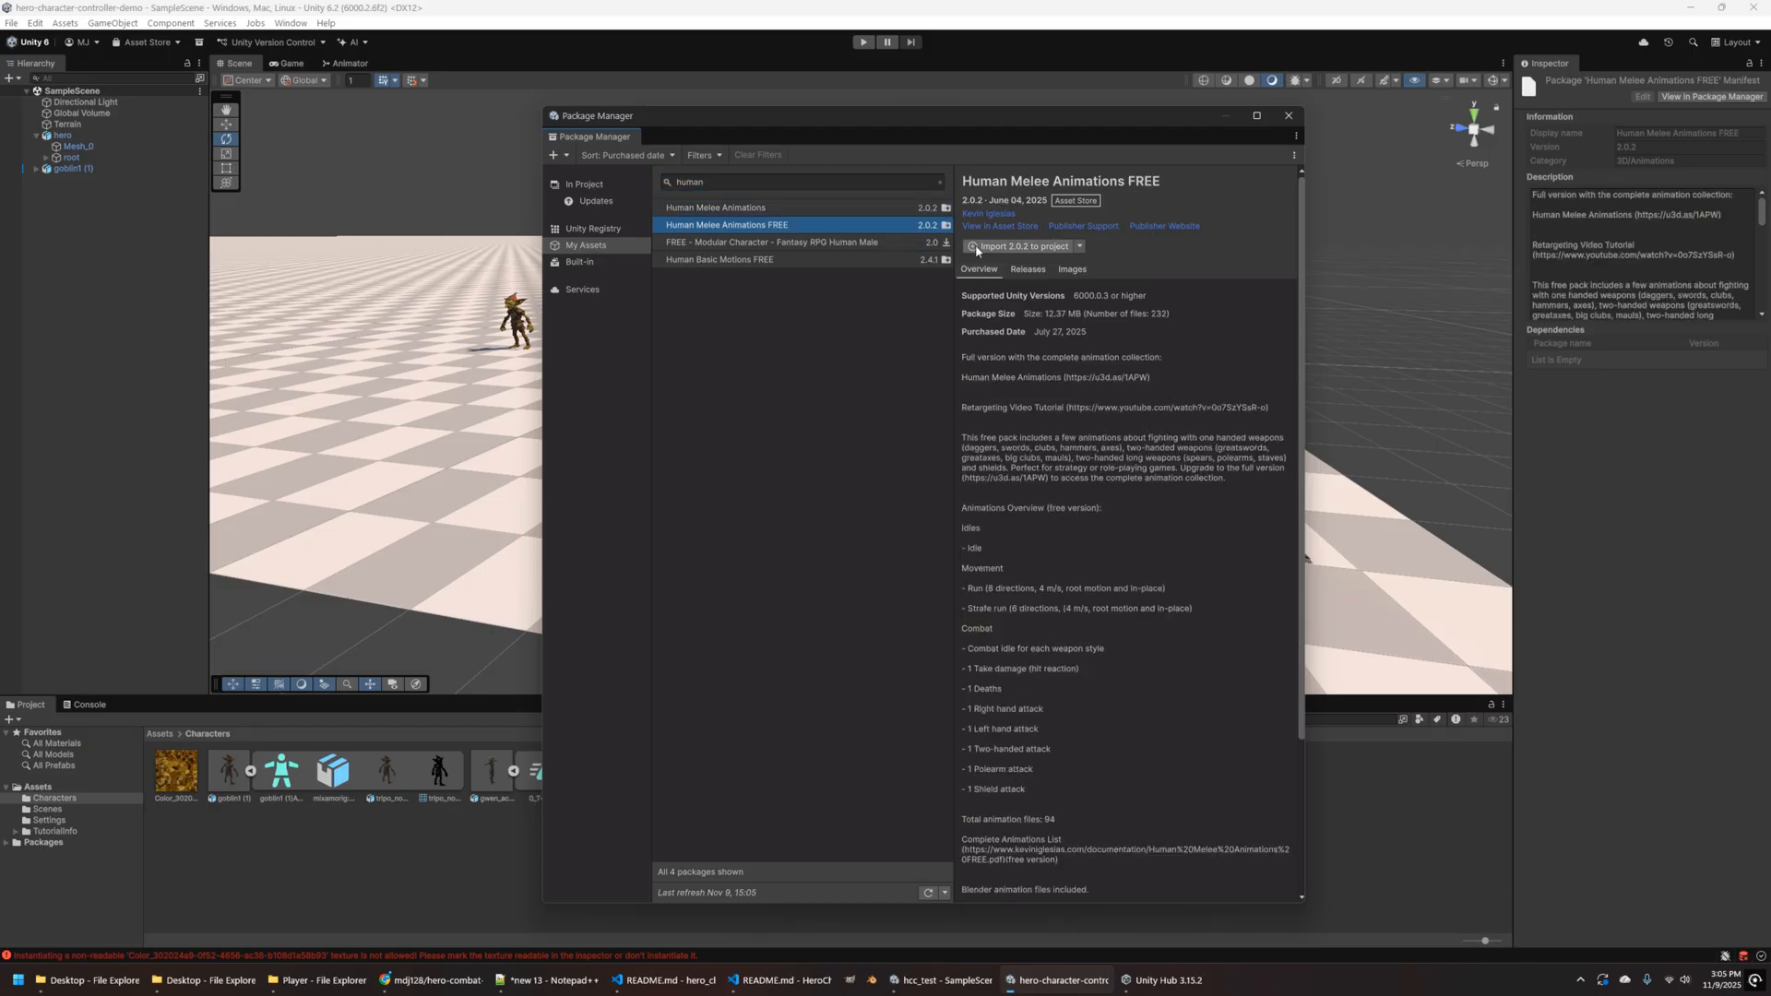
left_click(1020, 246)
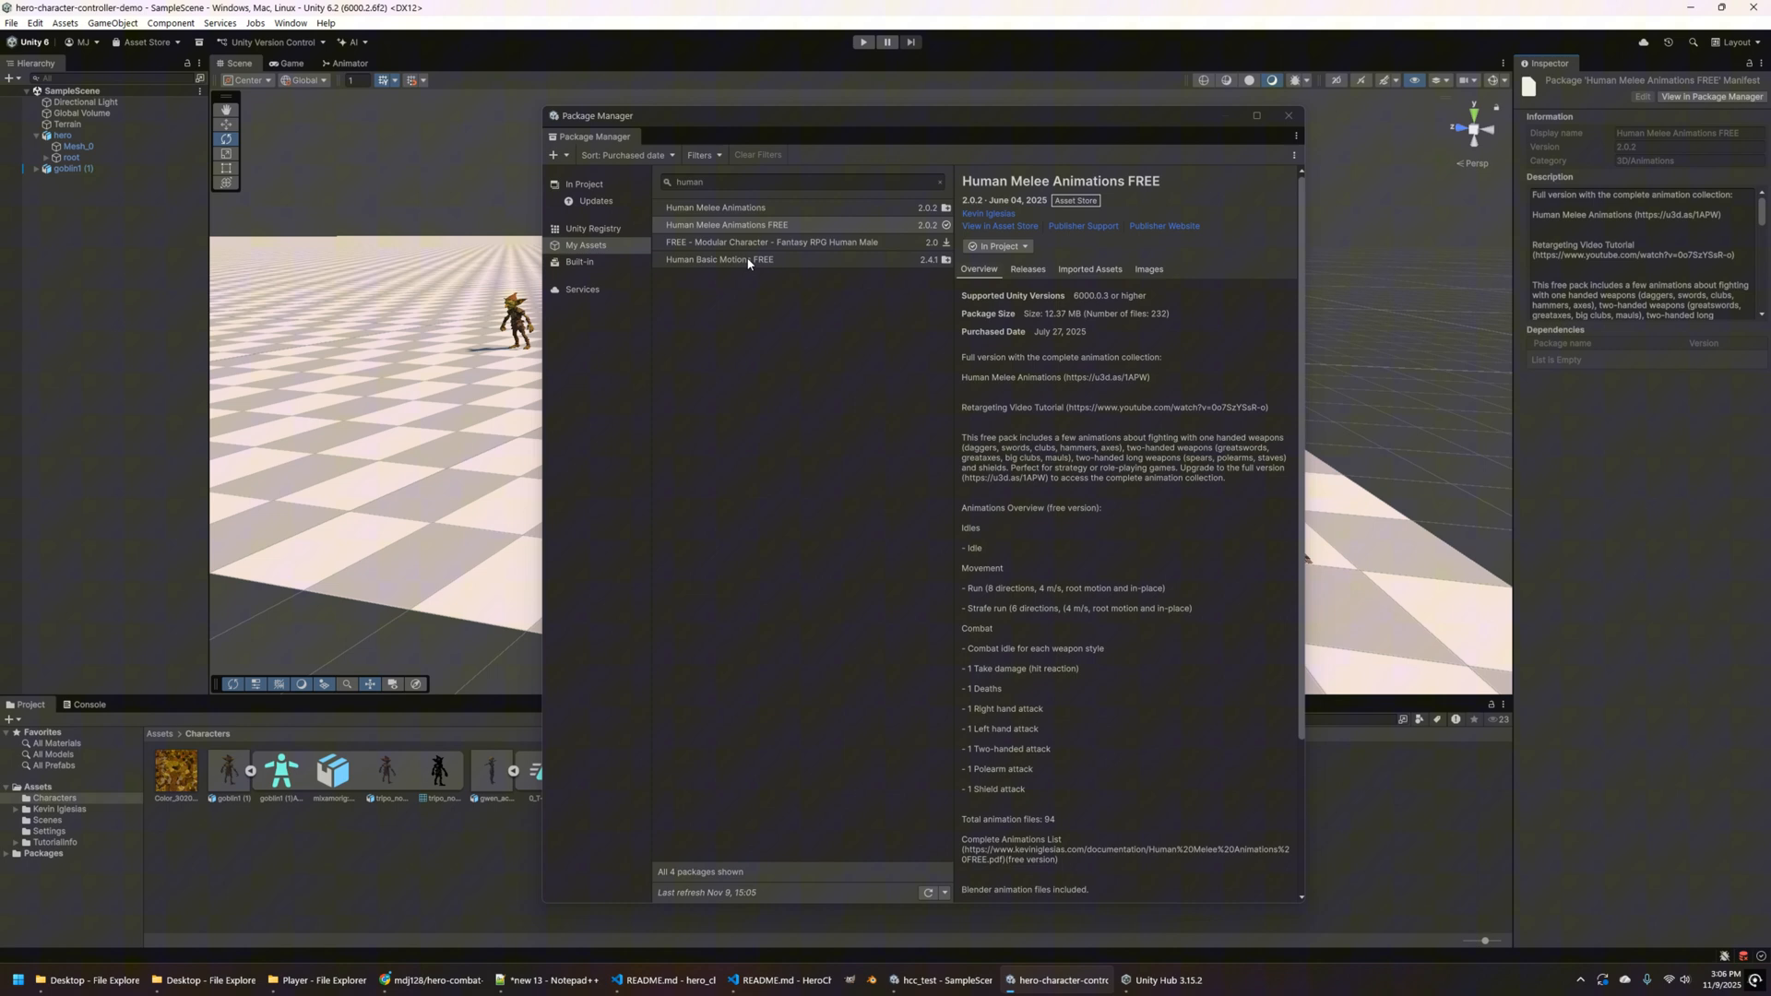
- Import Human Basic Motions FREE and return to the editor
left_click(718, 259)
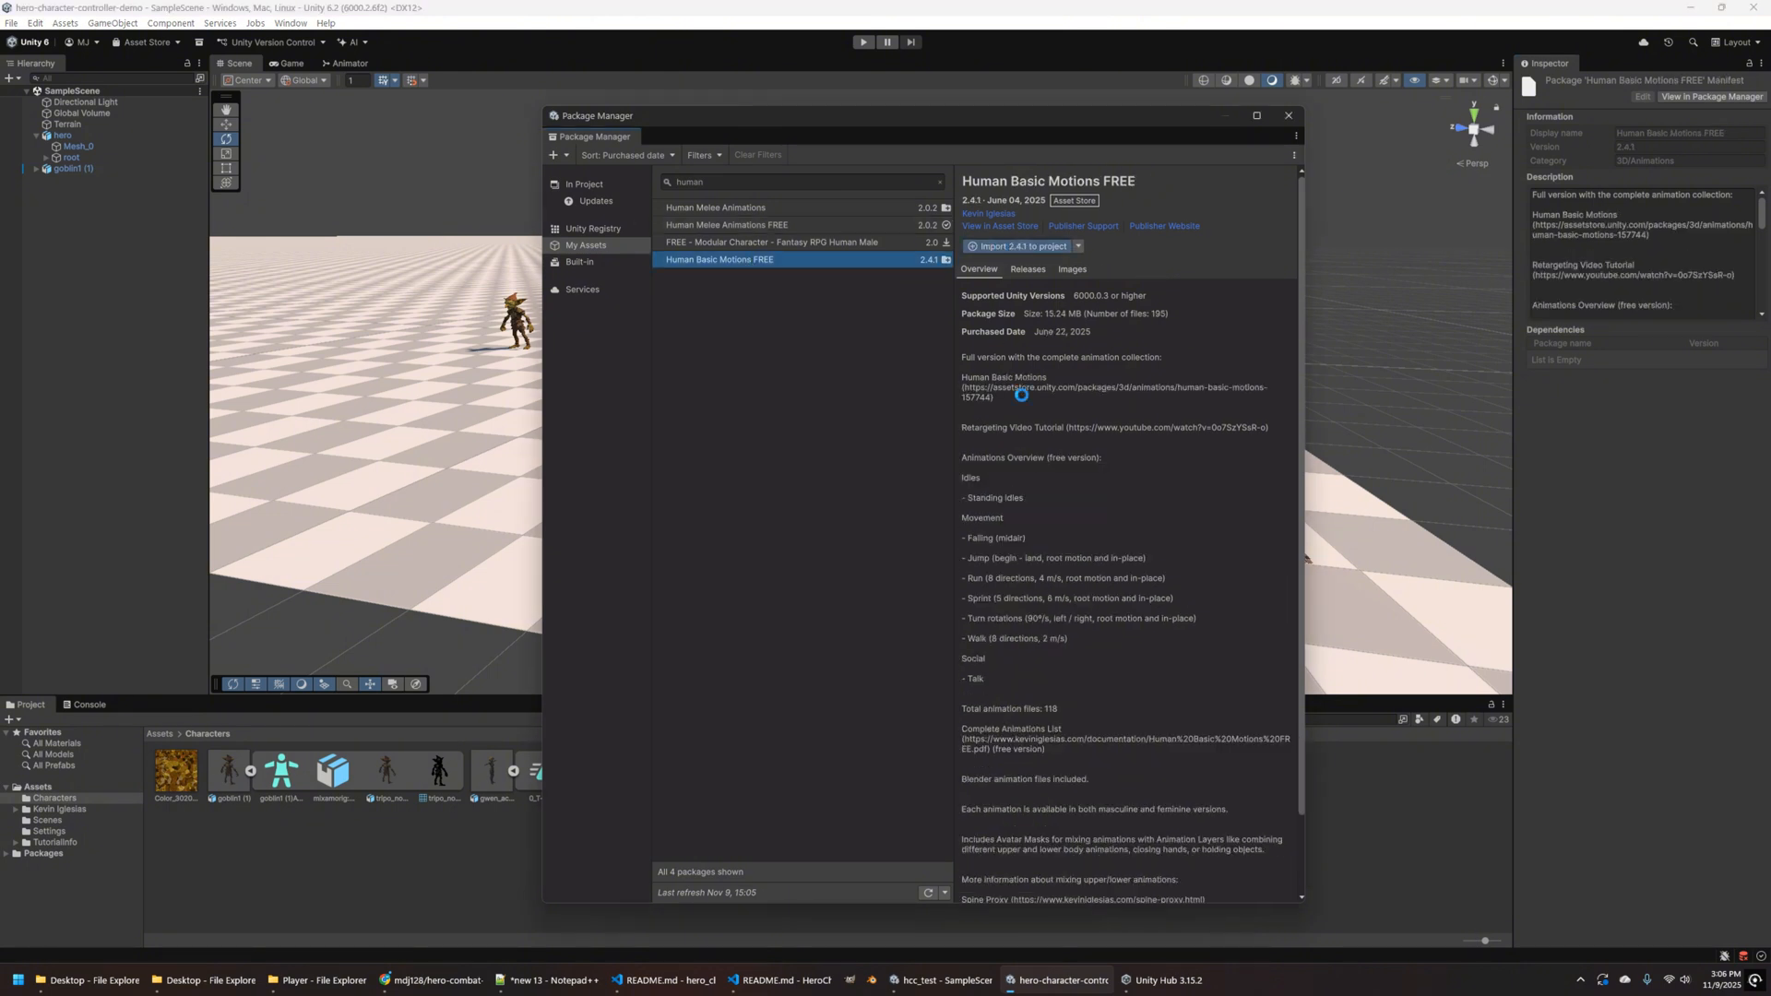
left_click(1017, 246)
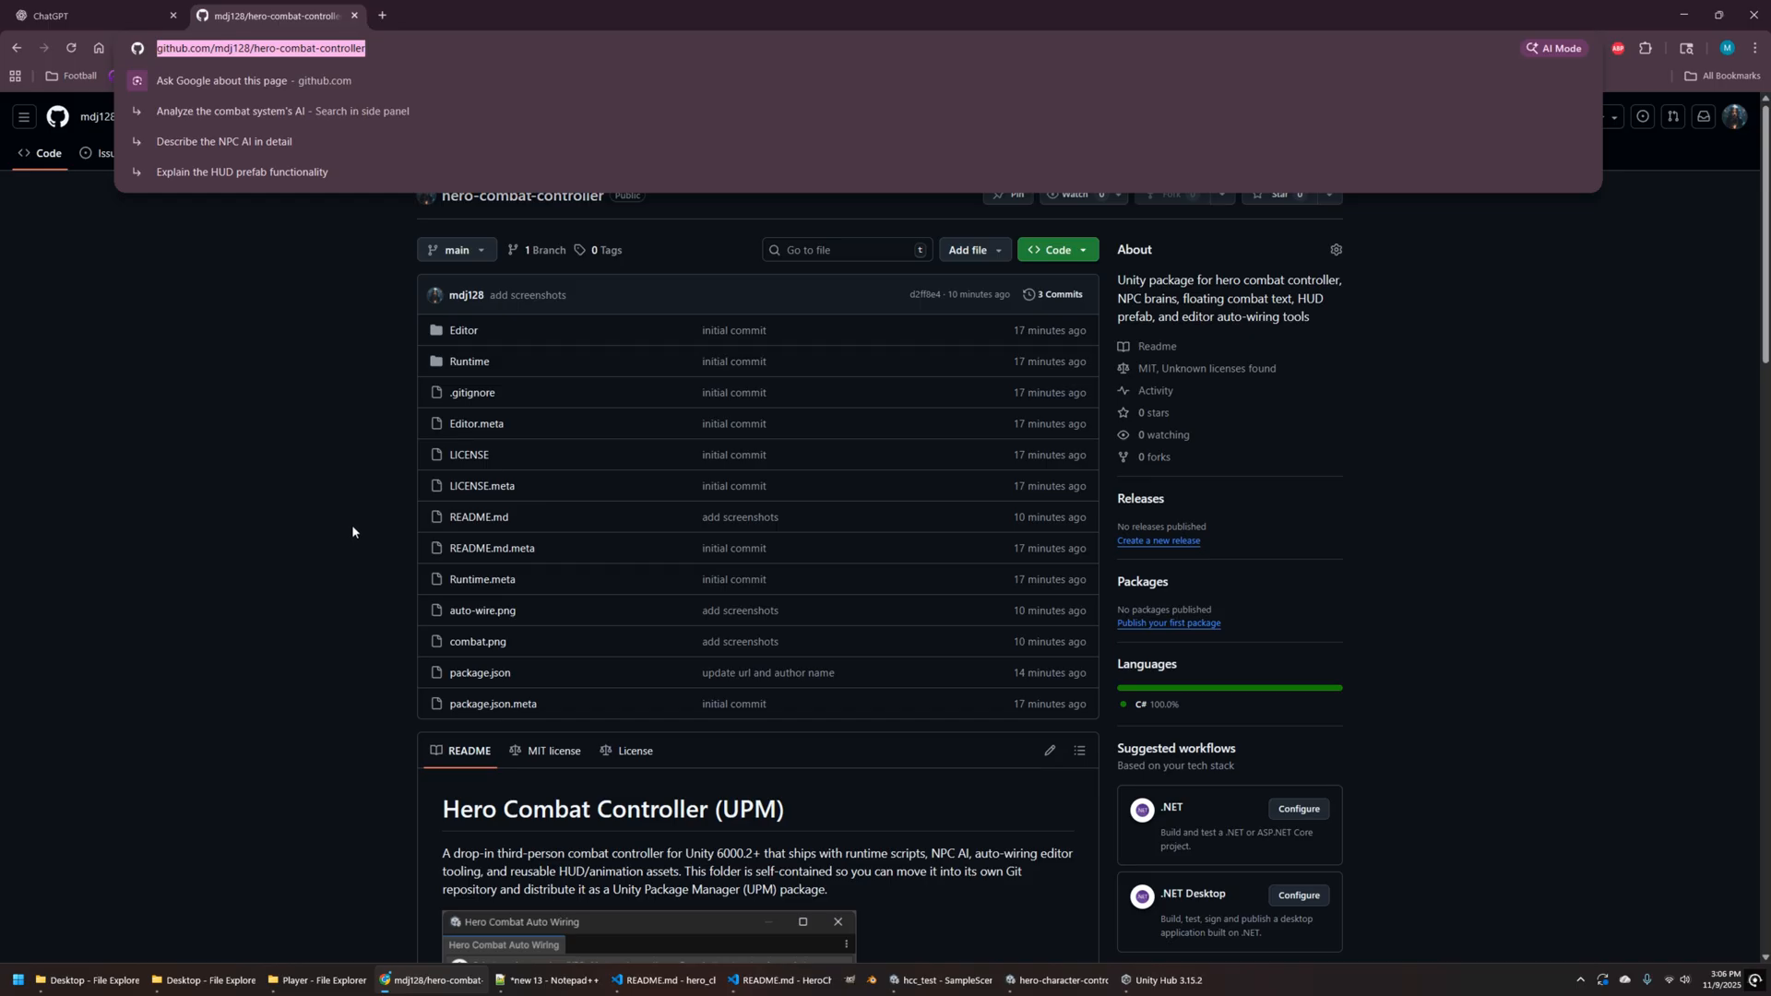
left_click(1065, 982)
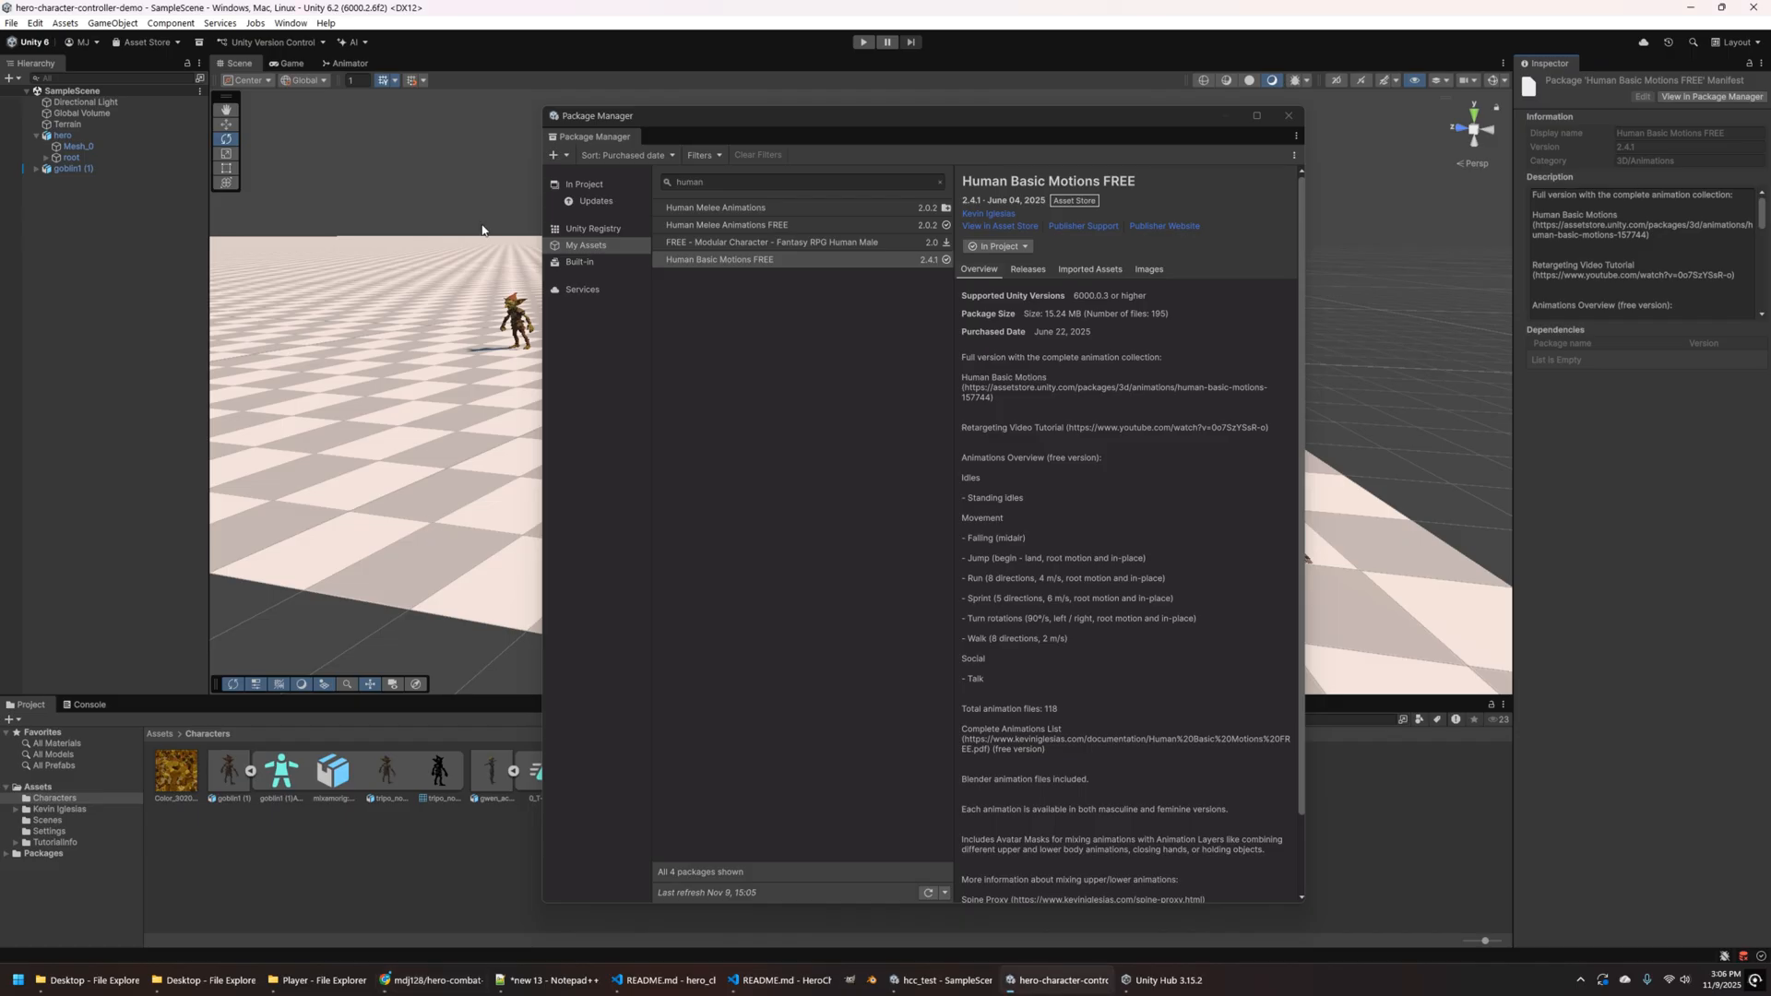
- Install the package from git URL github.com/mdj128/hero-combat-controller
left_click(552, 154)
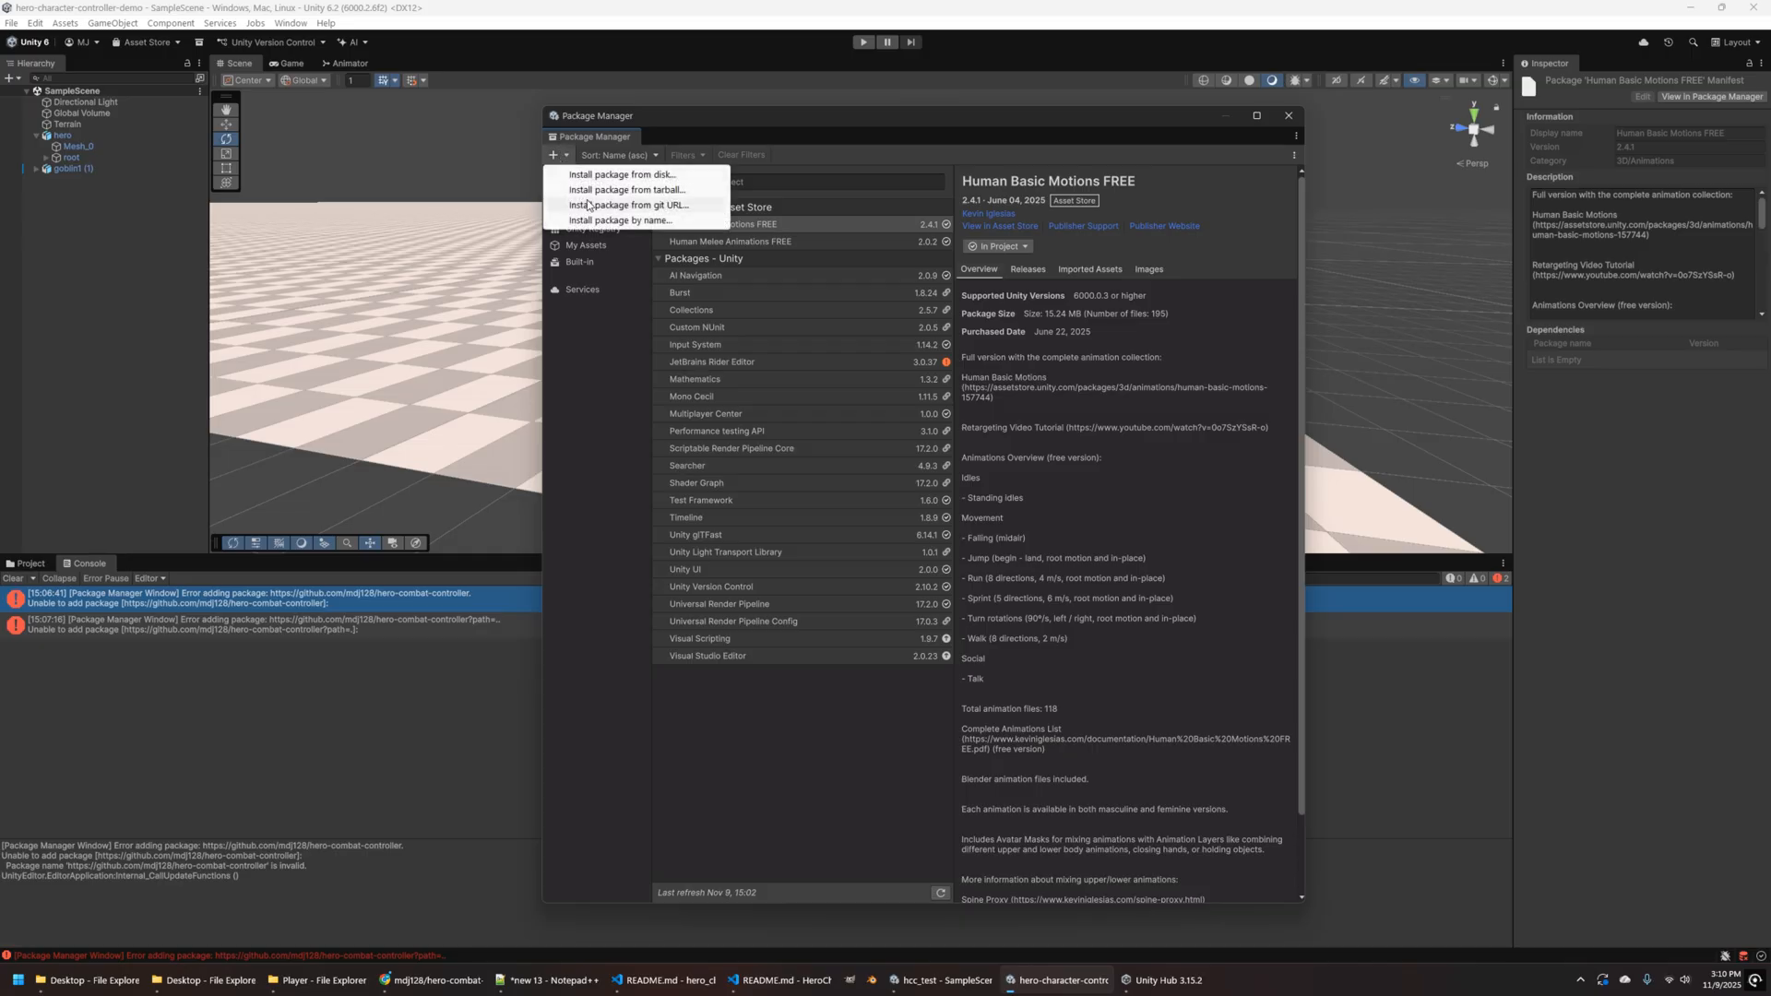
left_click(625, 205)
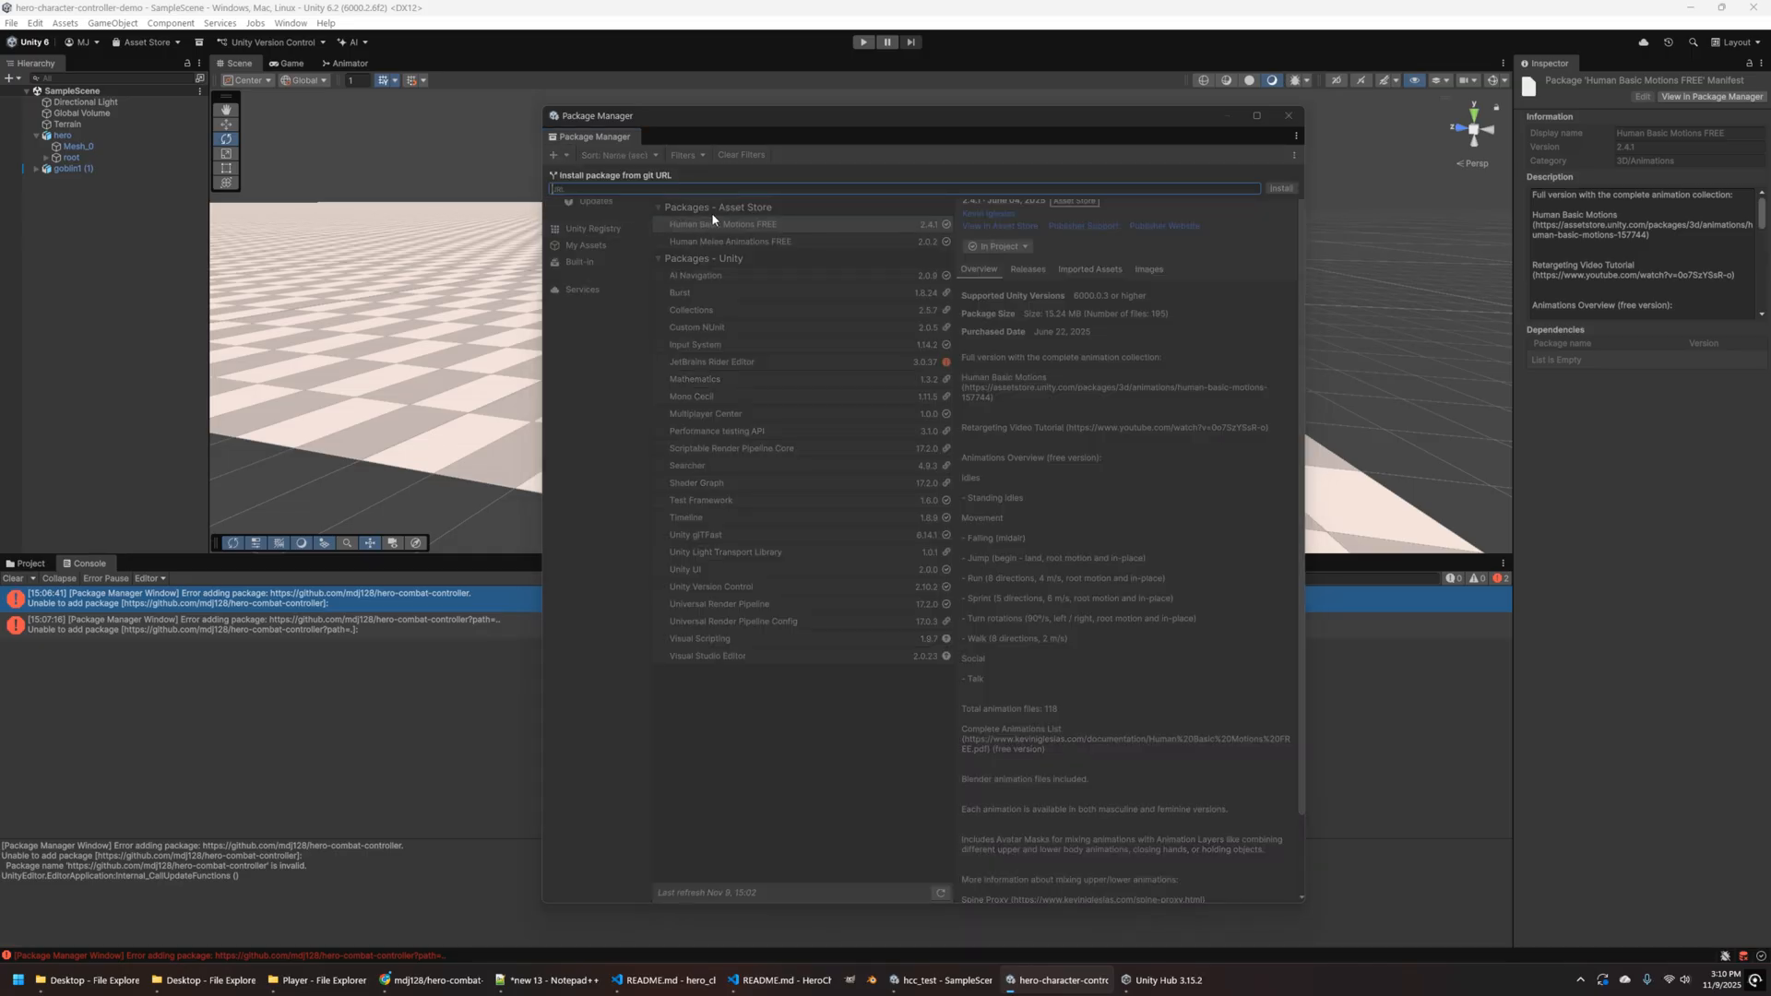
type("https://github.com/mdj128/hero-combat-controller.gi")
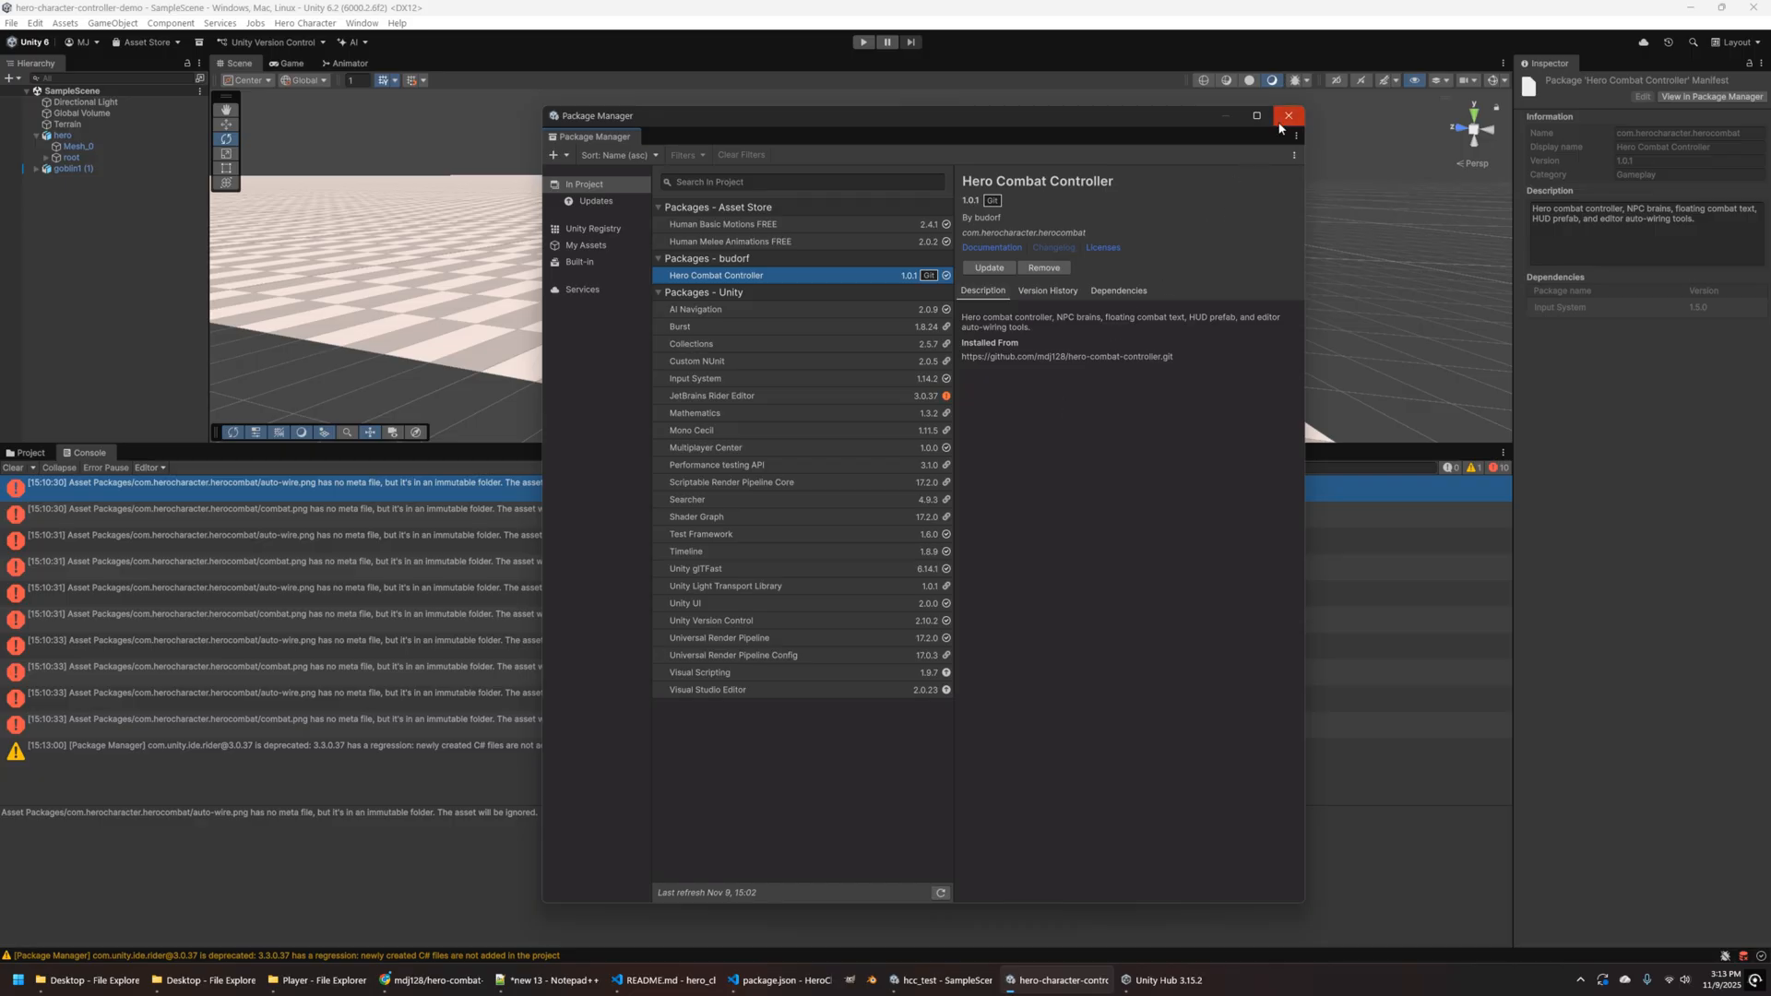
- Copy HeroCombatAnimator from the package's Runtime/Animation folder into Assets/Characters
left_click(1288, 116)
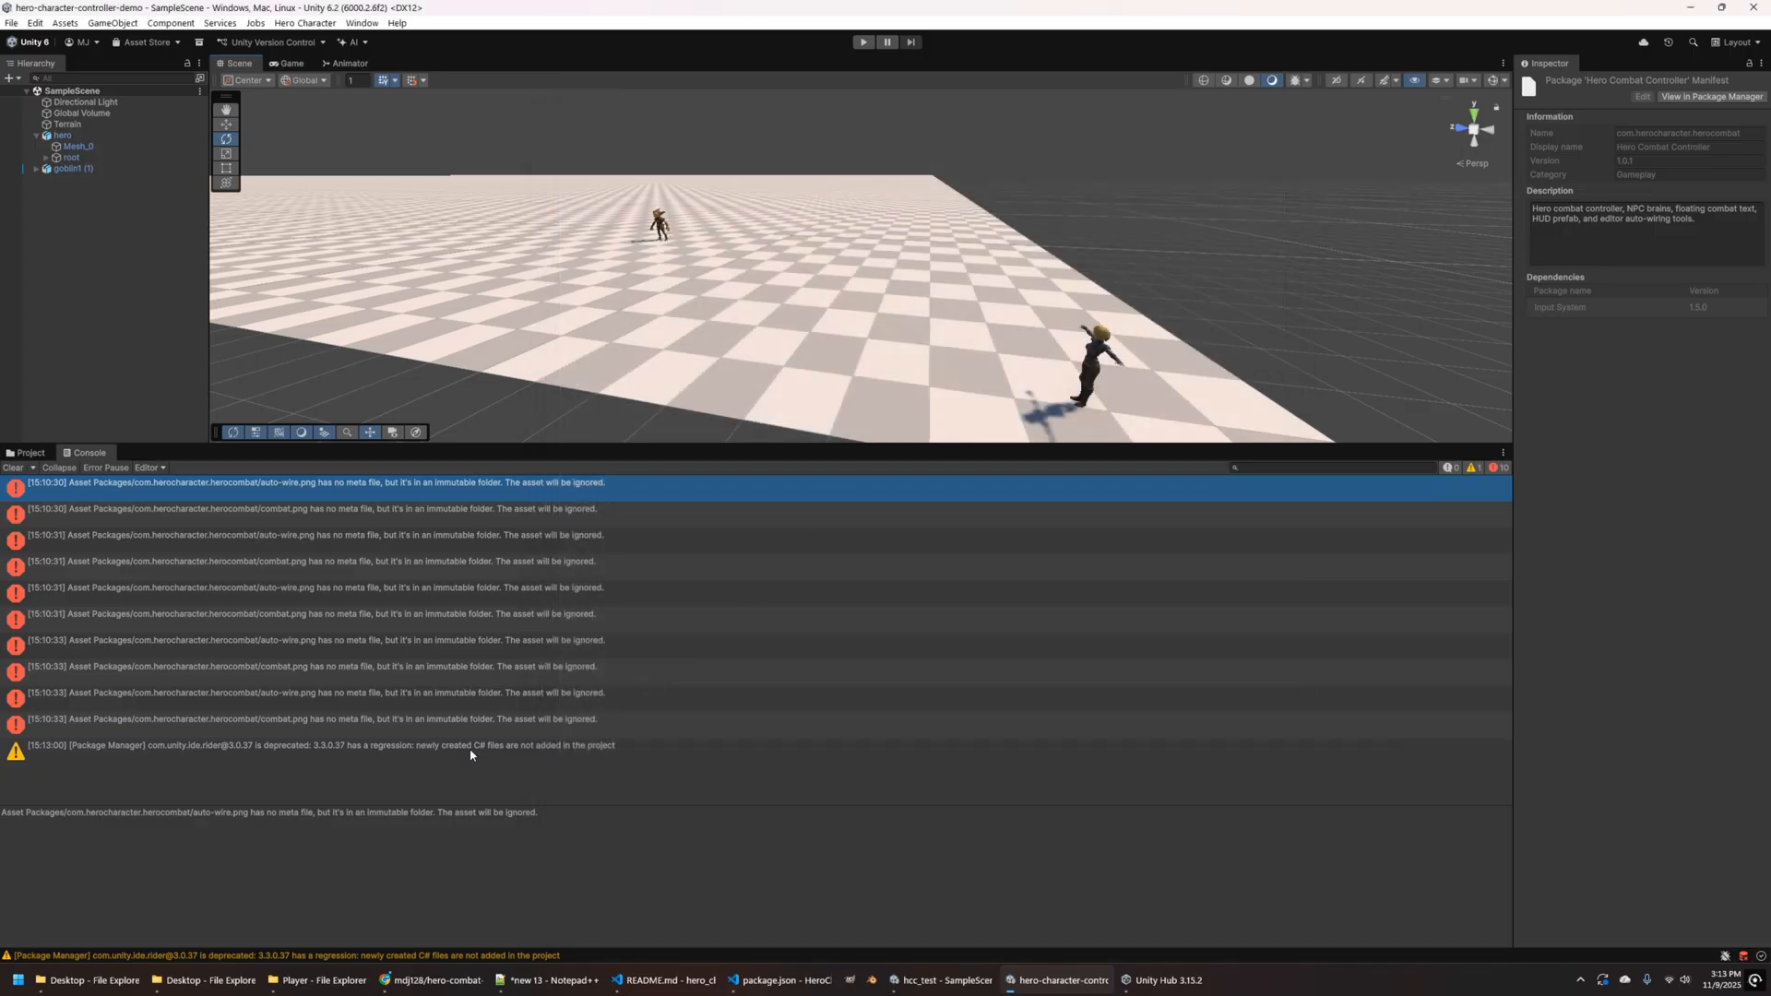
left_click(12, 467)
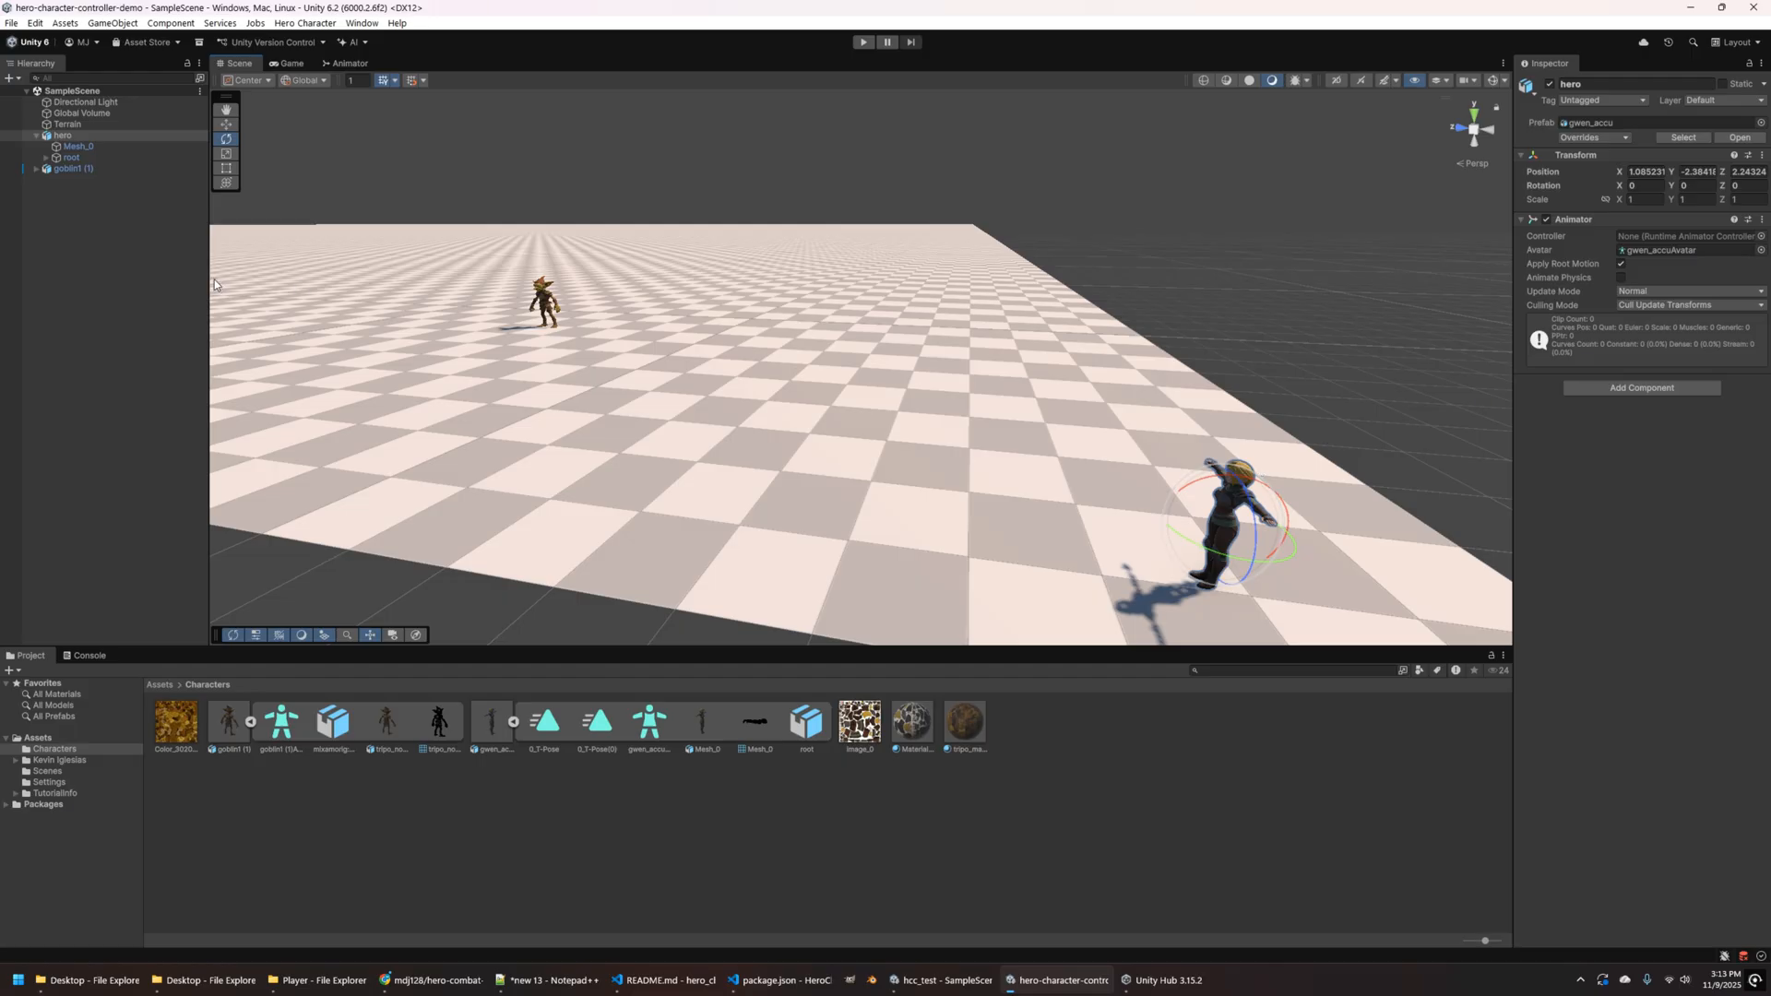
mouse_move(22, 814)
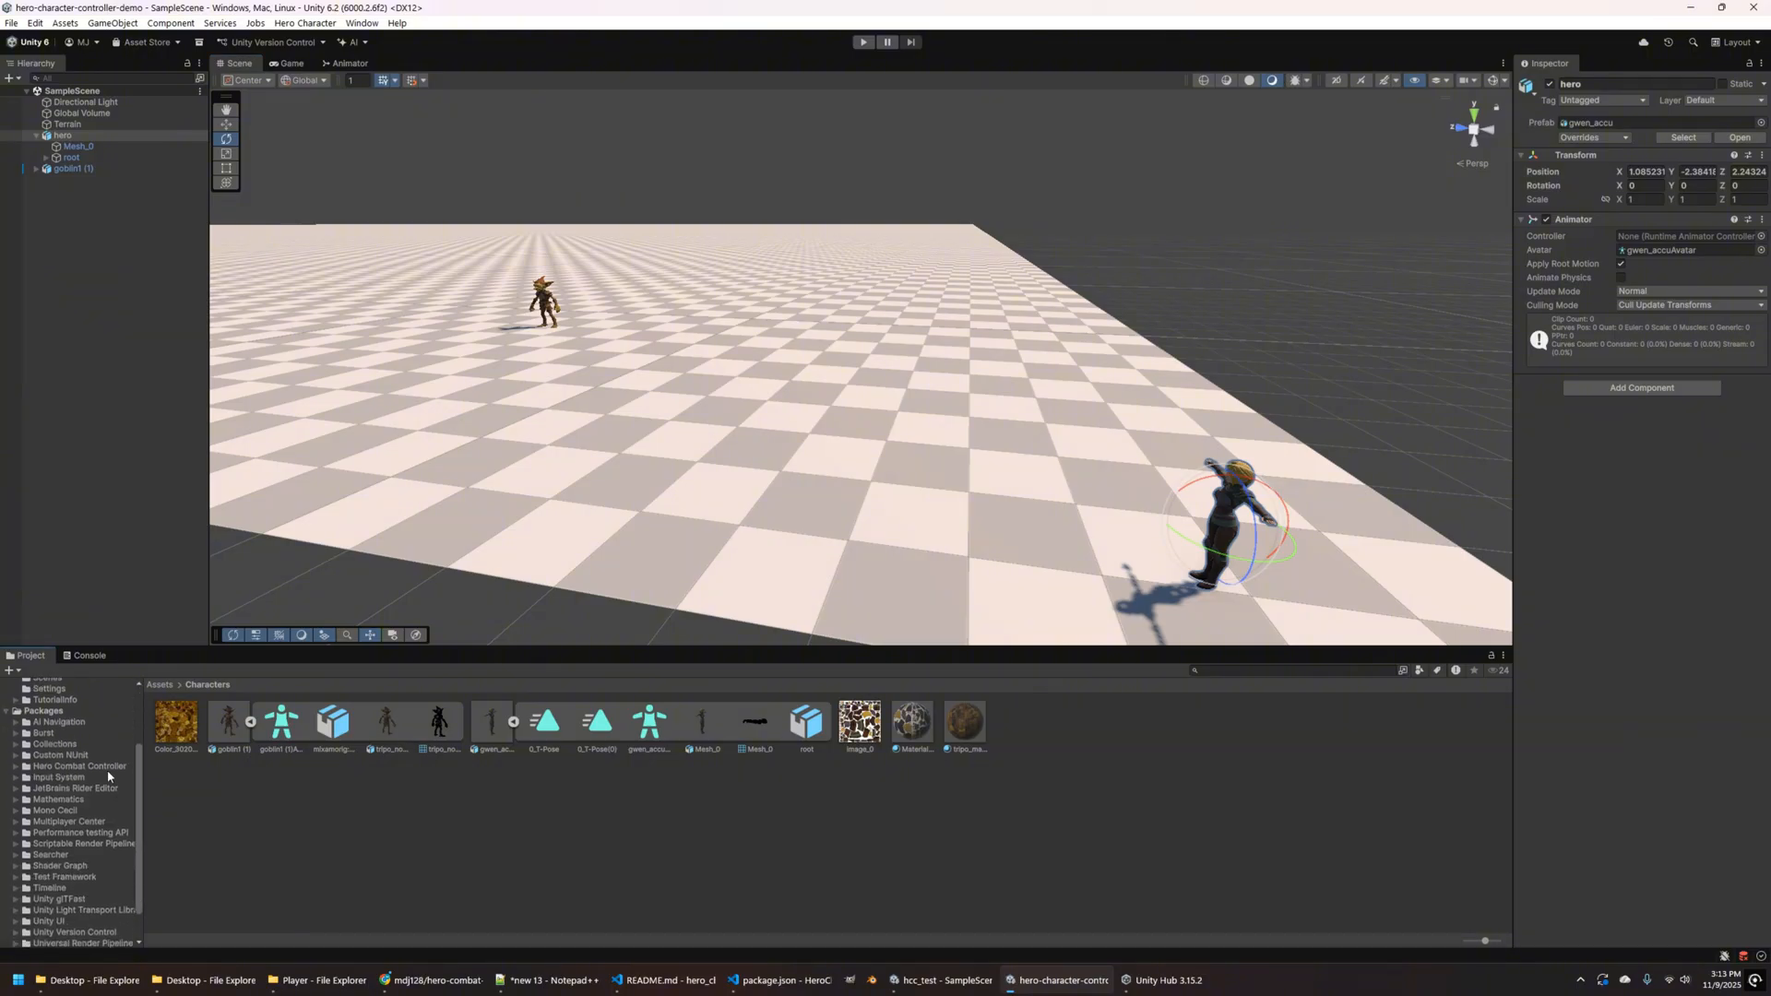
left_click(80, 765)
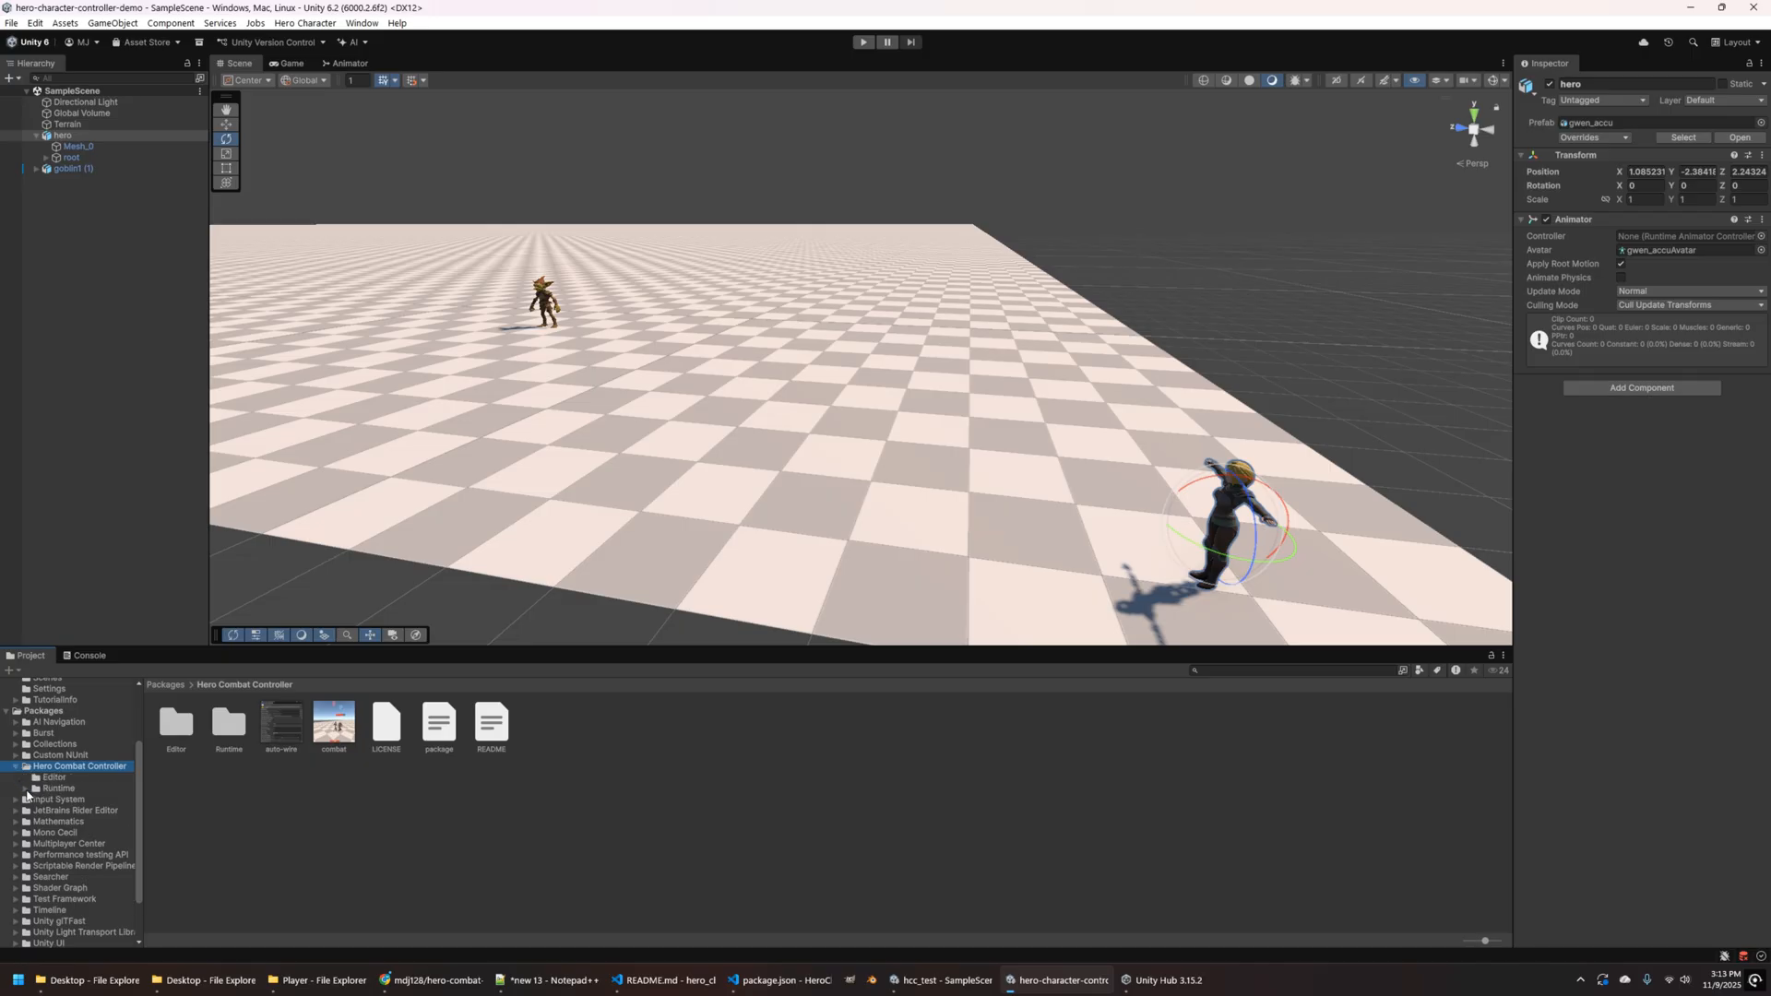
left_click(70, 799)
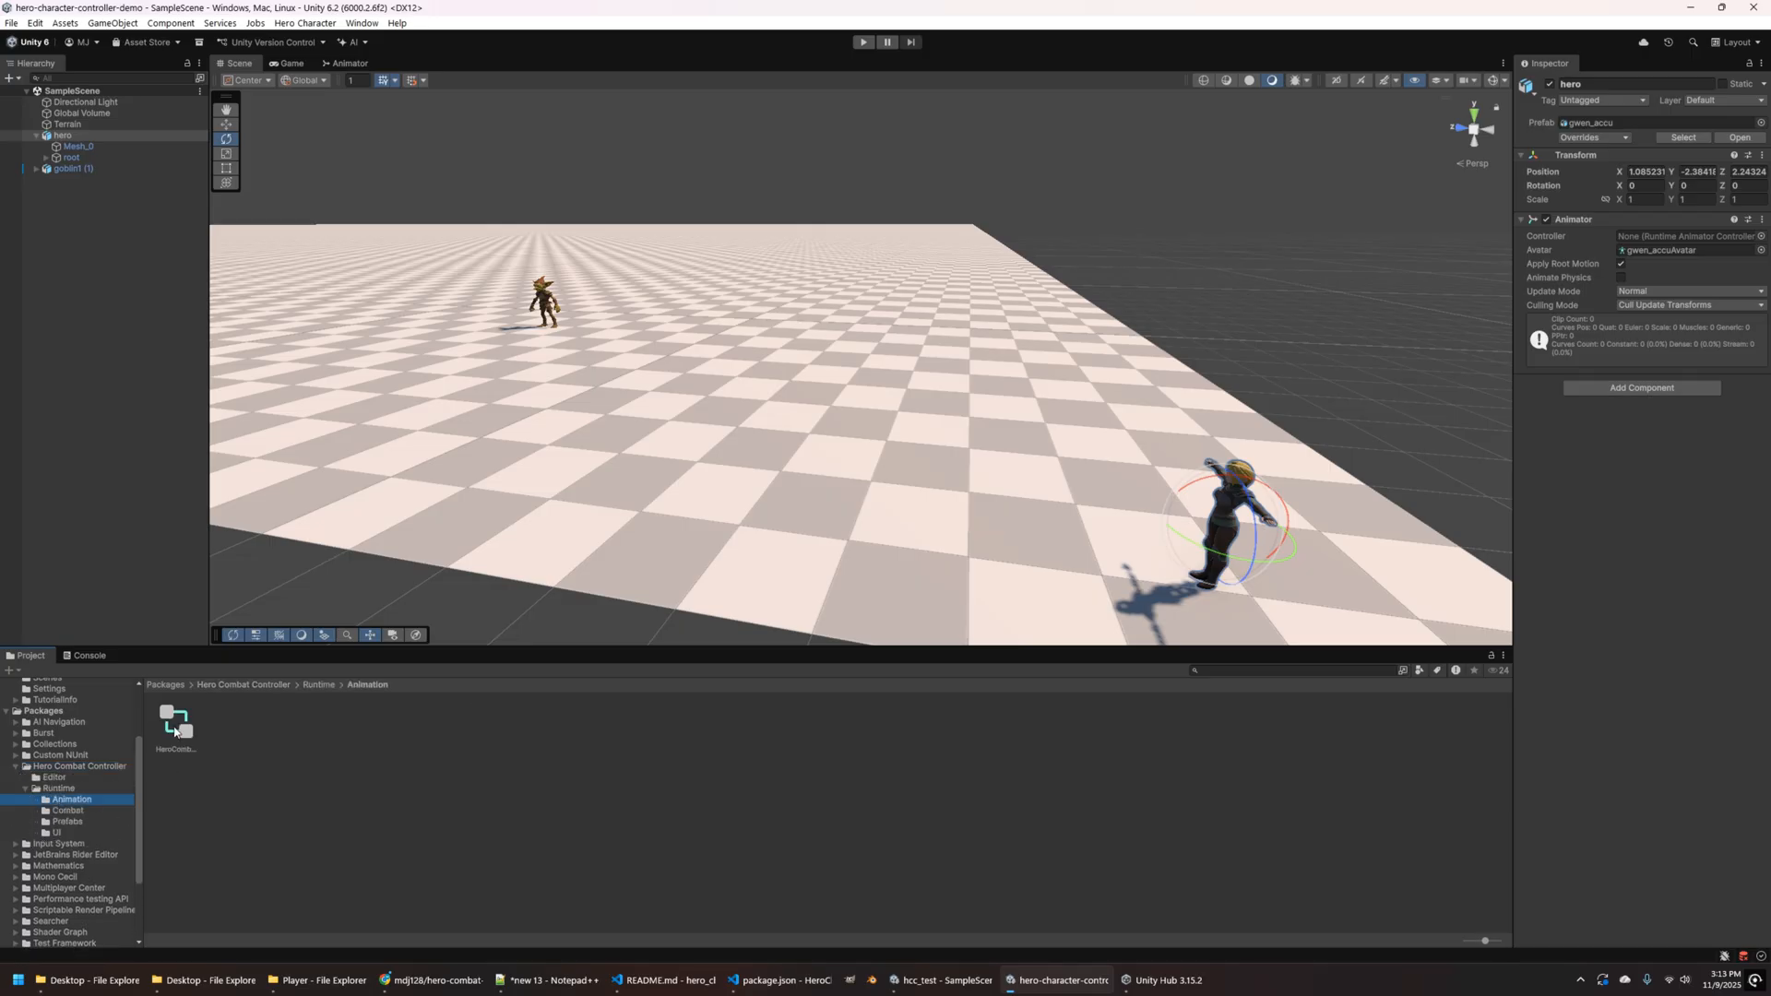
left_click(175, 720)
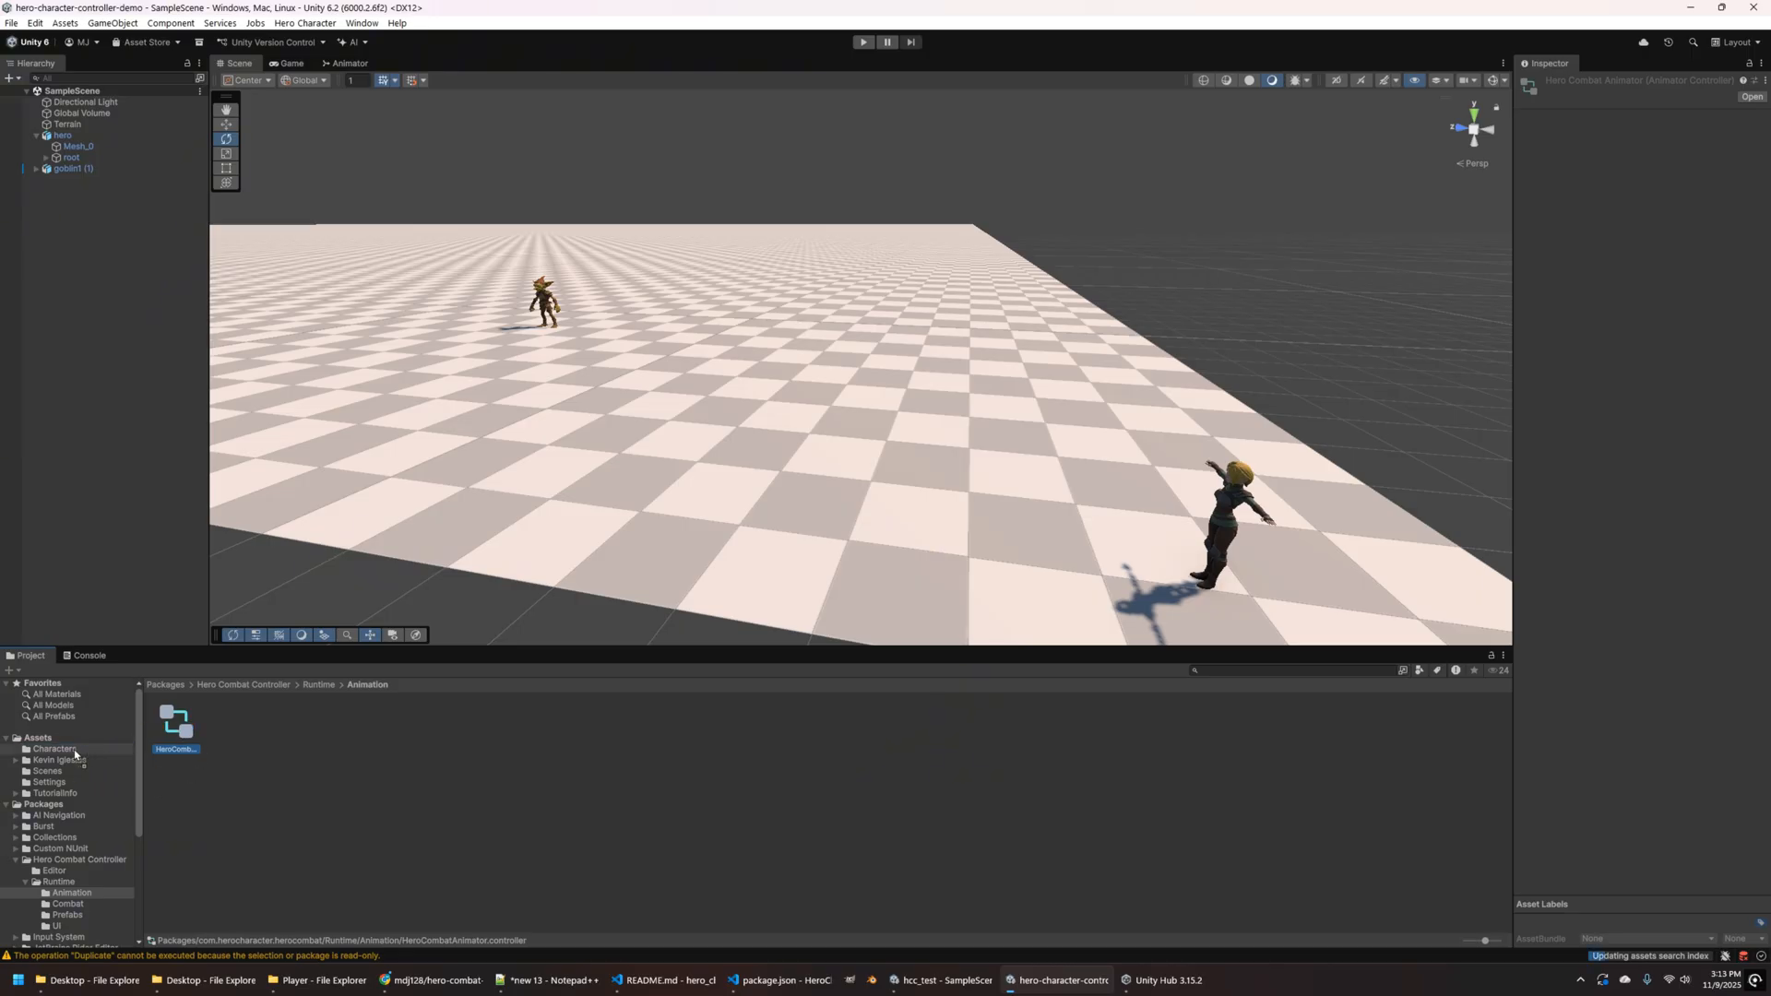
mouse_move(63, 750)
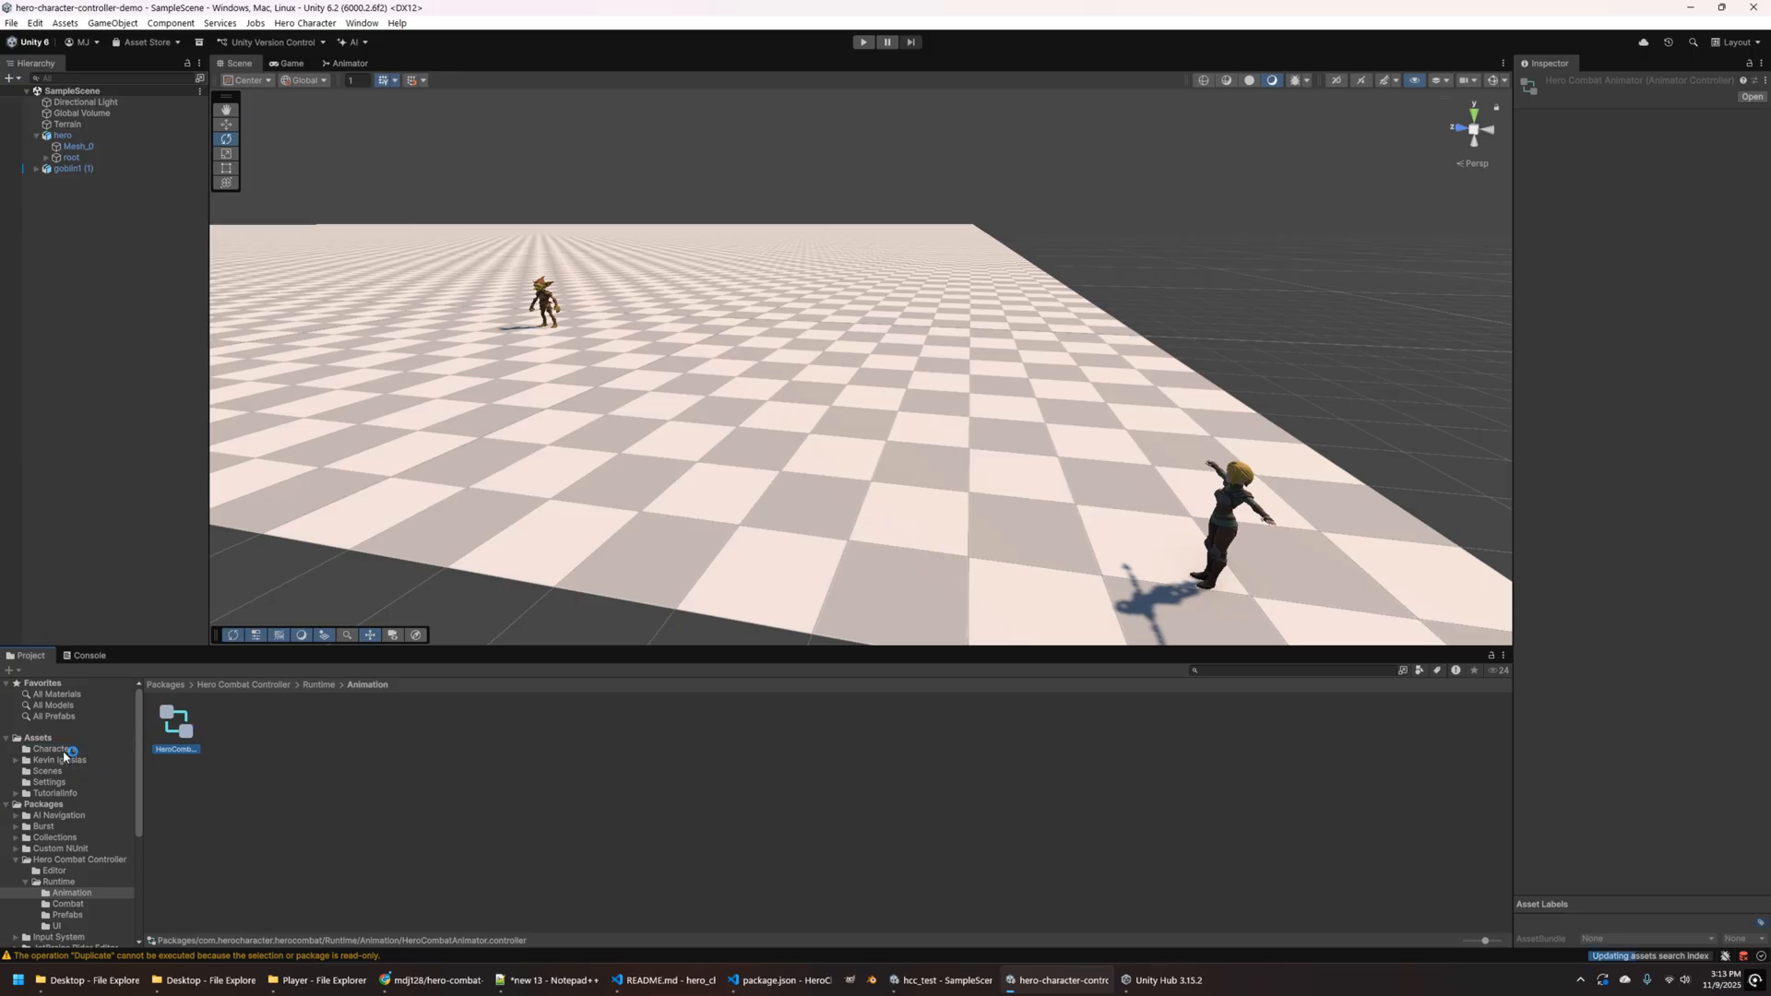
left_click(52, 748)
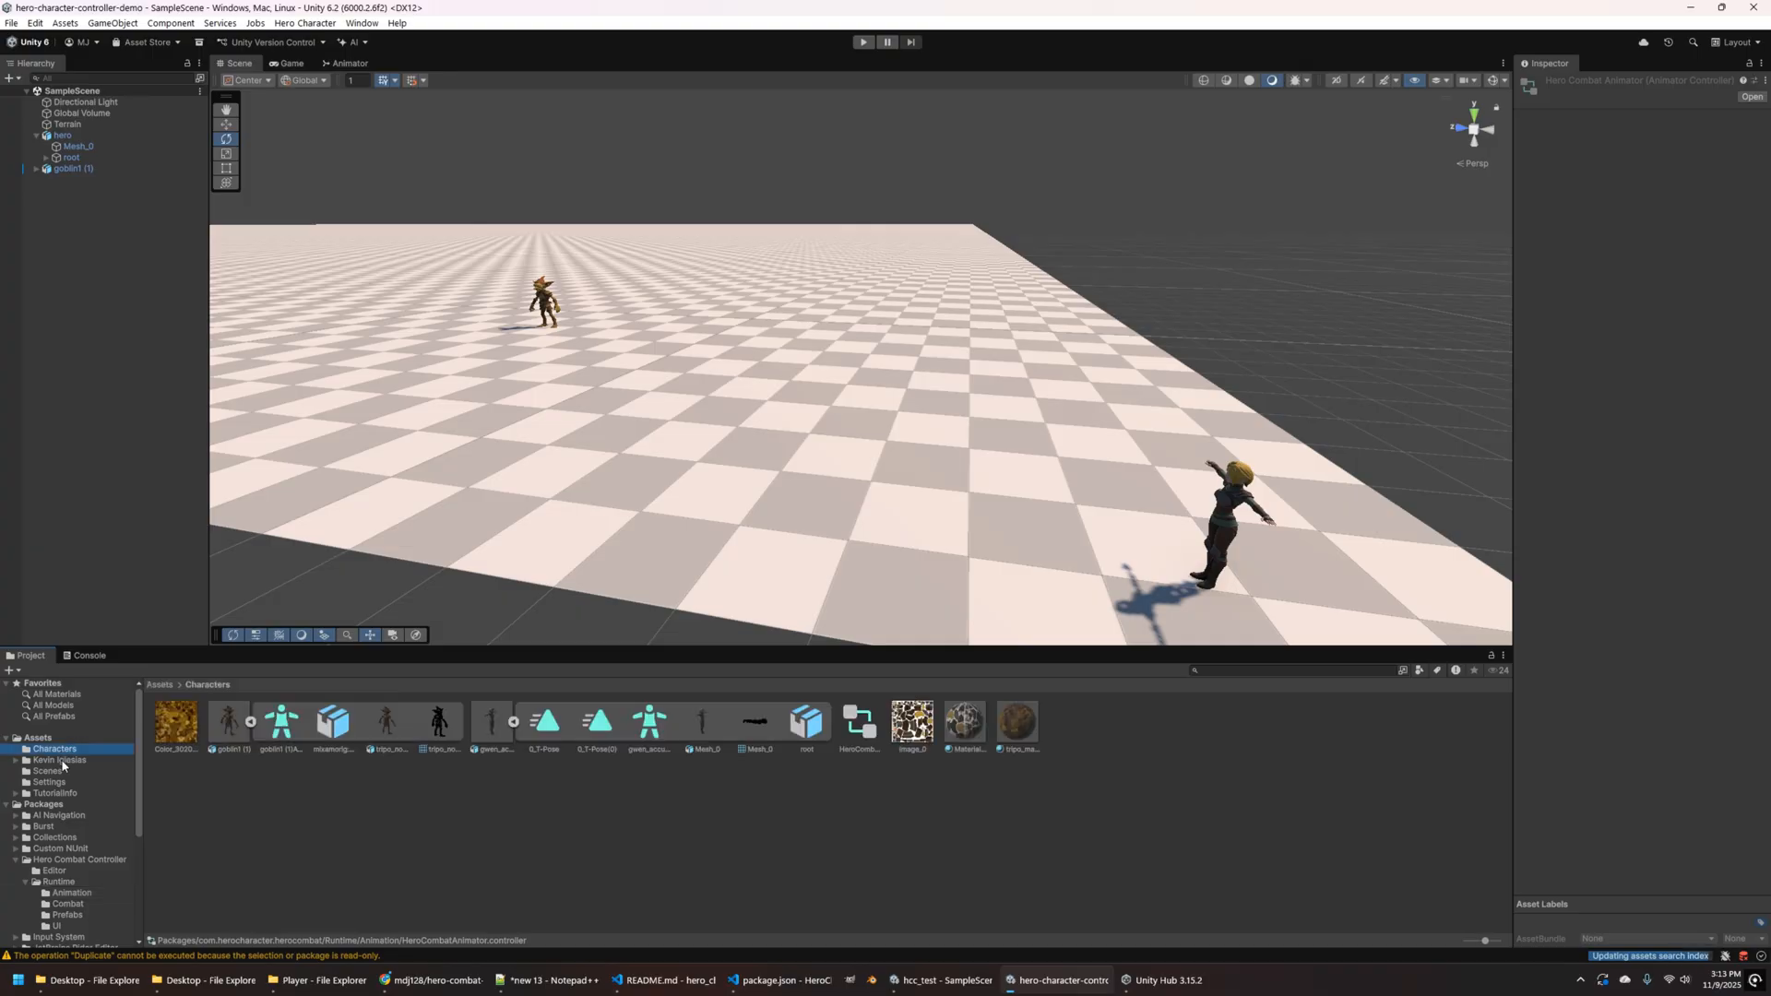
- Open the copied controller, inspect Idle, Moving, Jump Land and AirBorn, and preview the Death transition
left_click(857, 722)
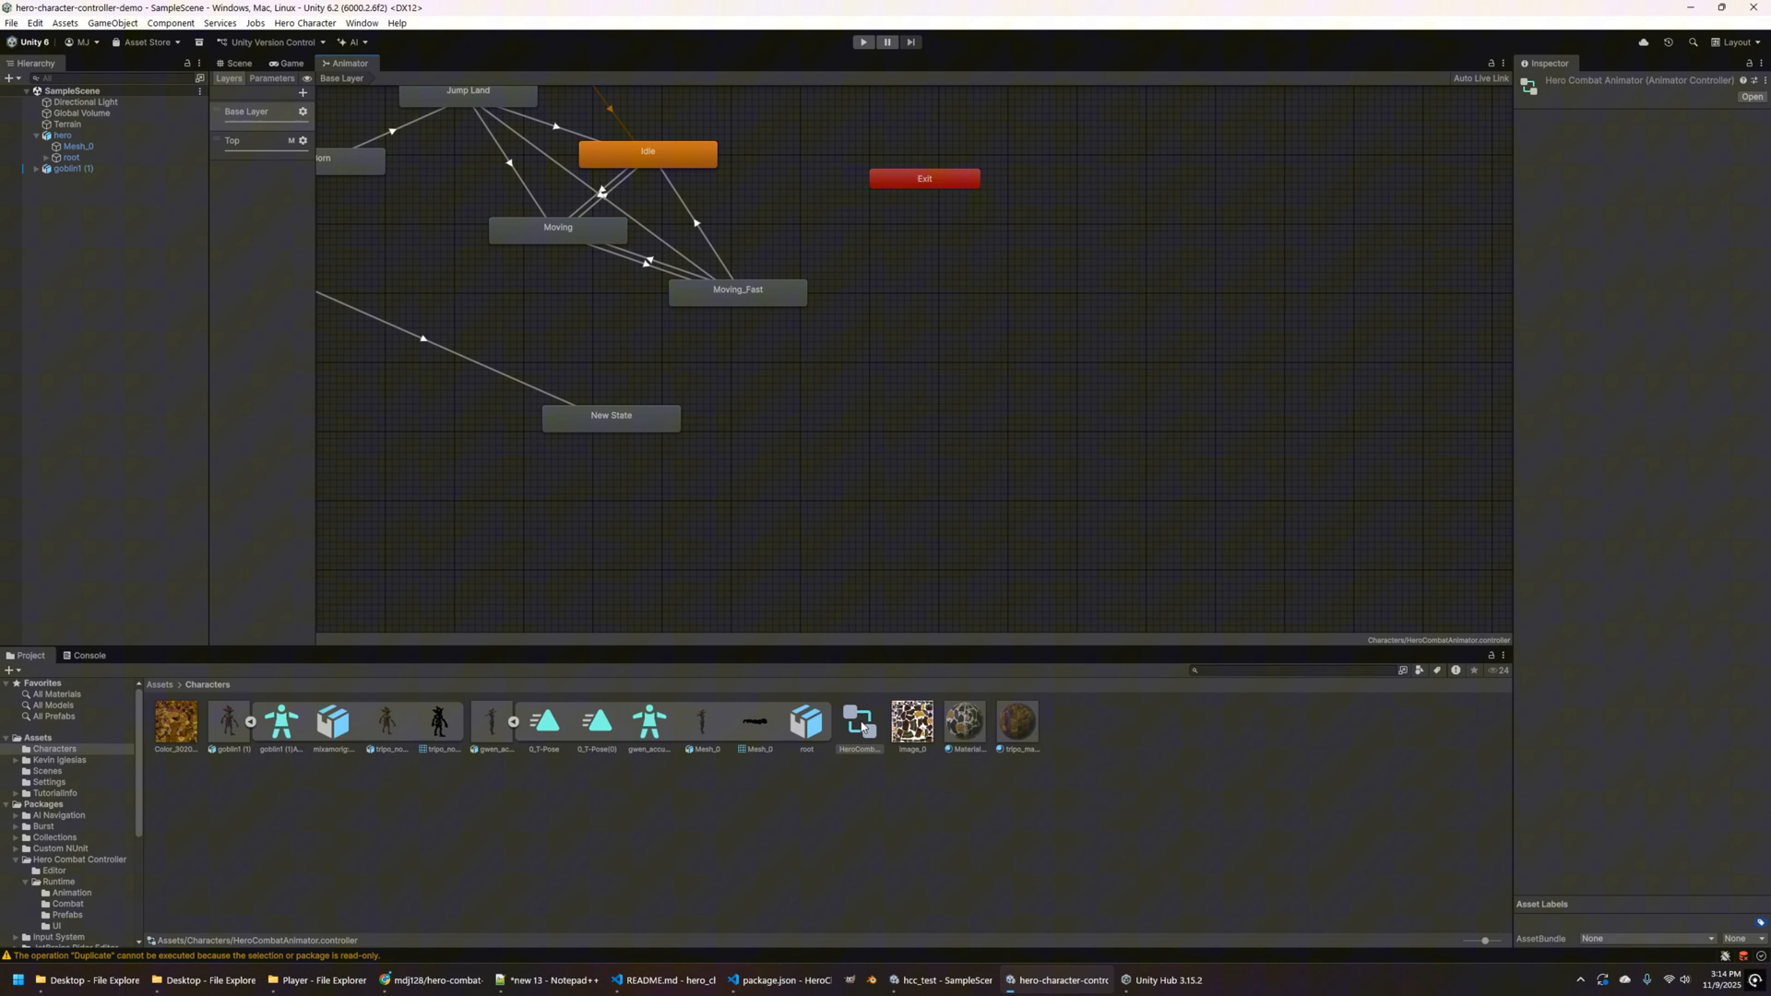
left_click(648, 152)
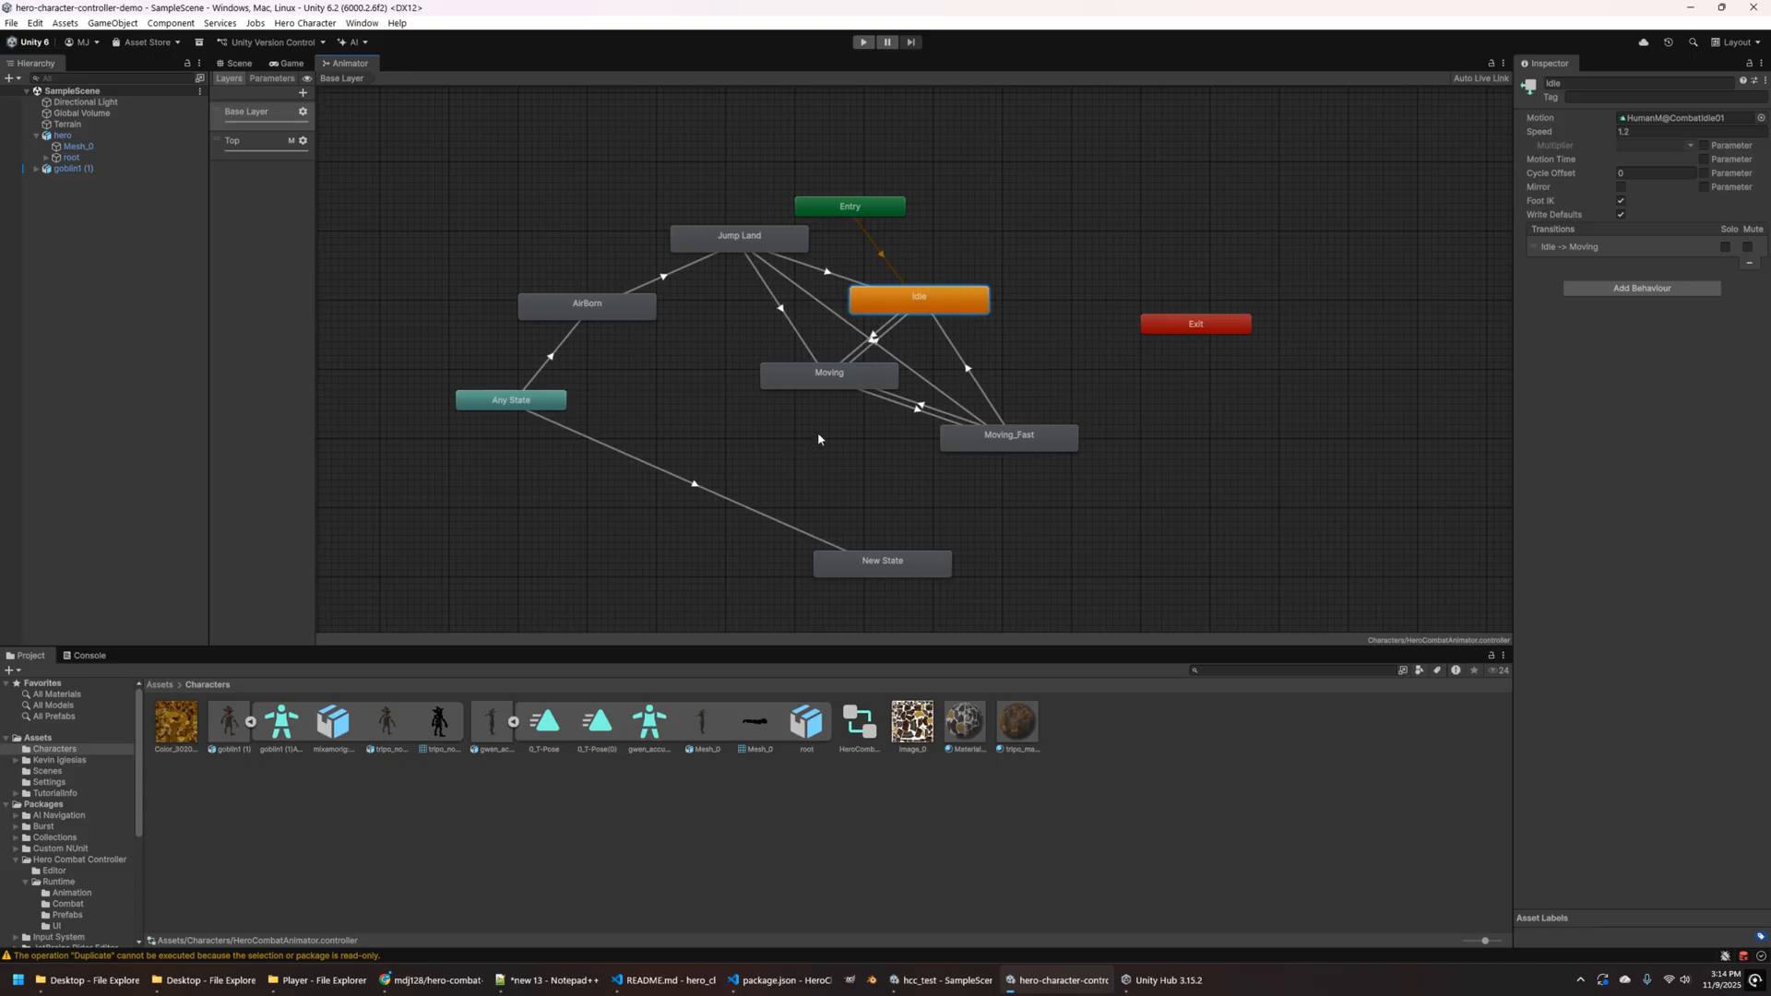
left_click(828, 372)
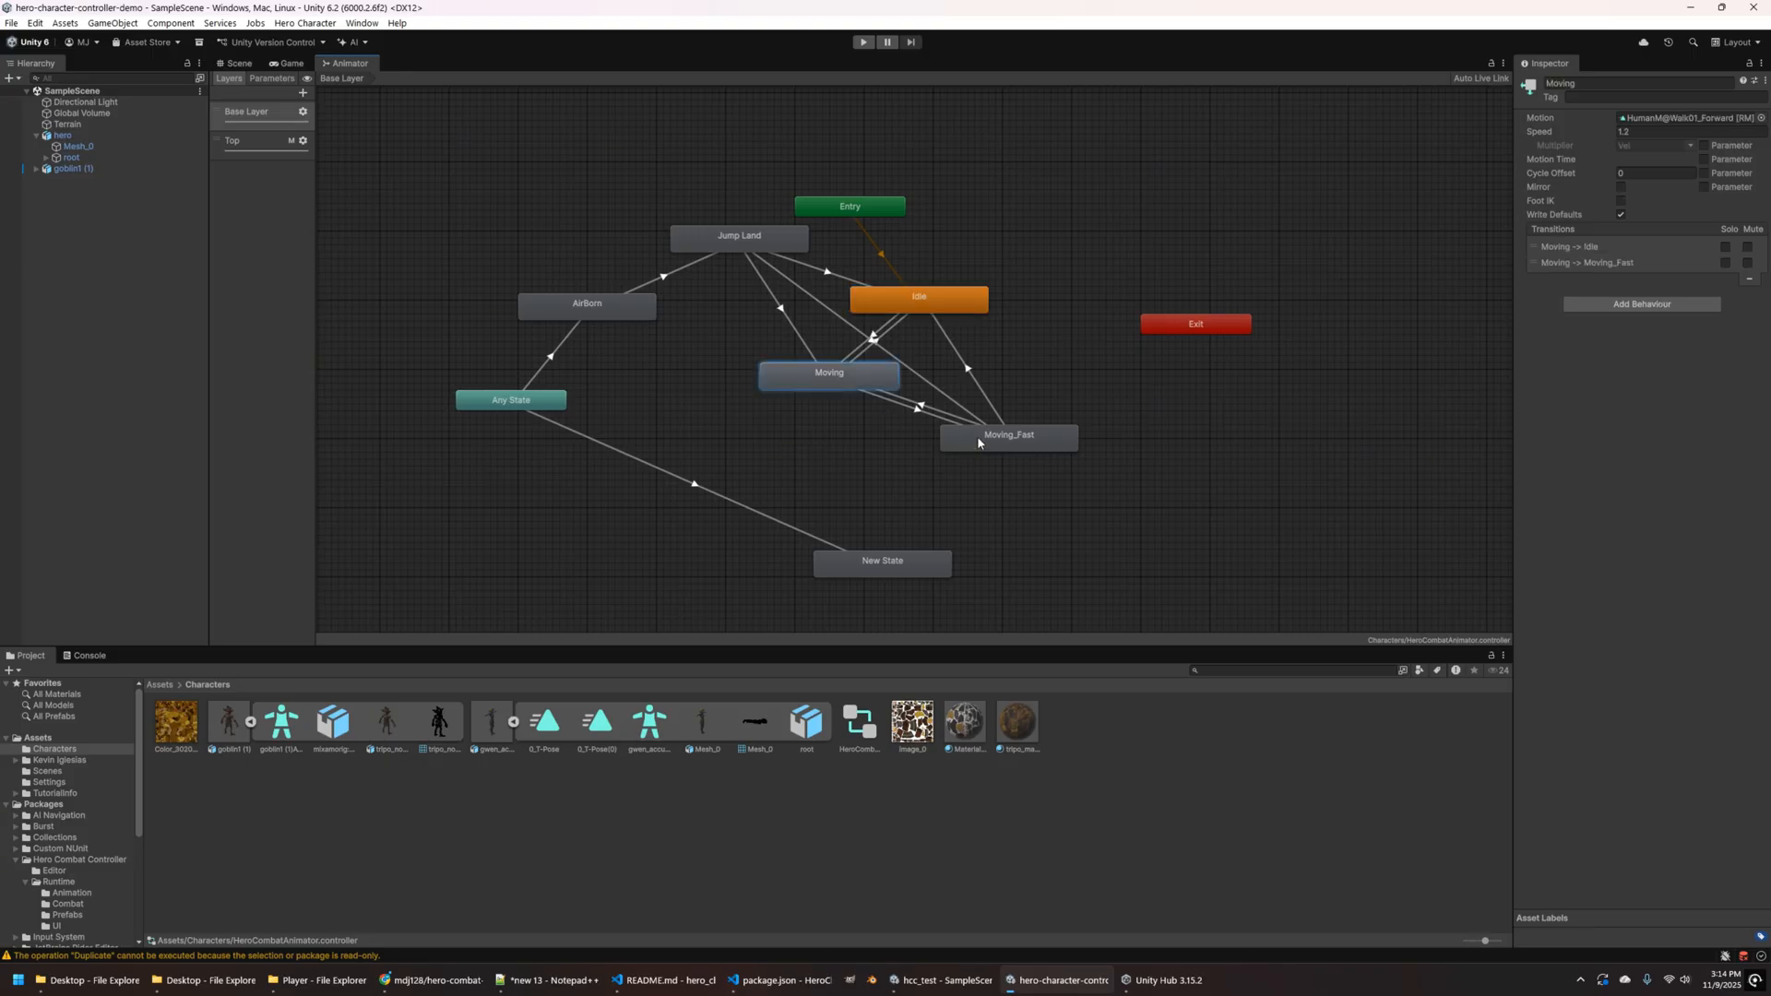
left_click(739, 238)
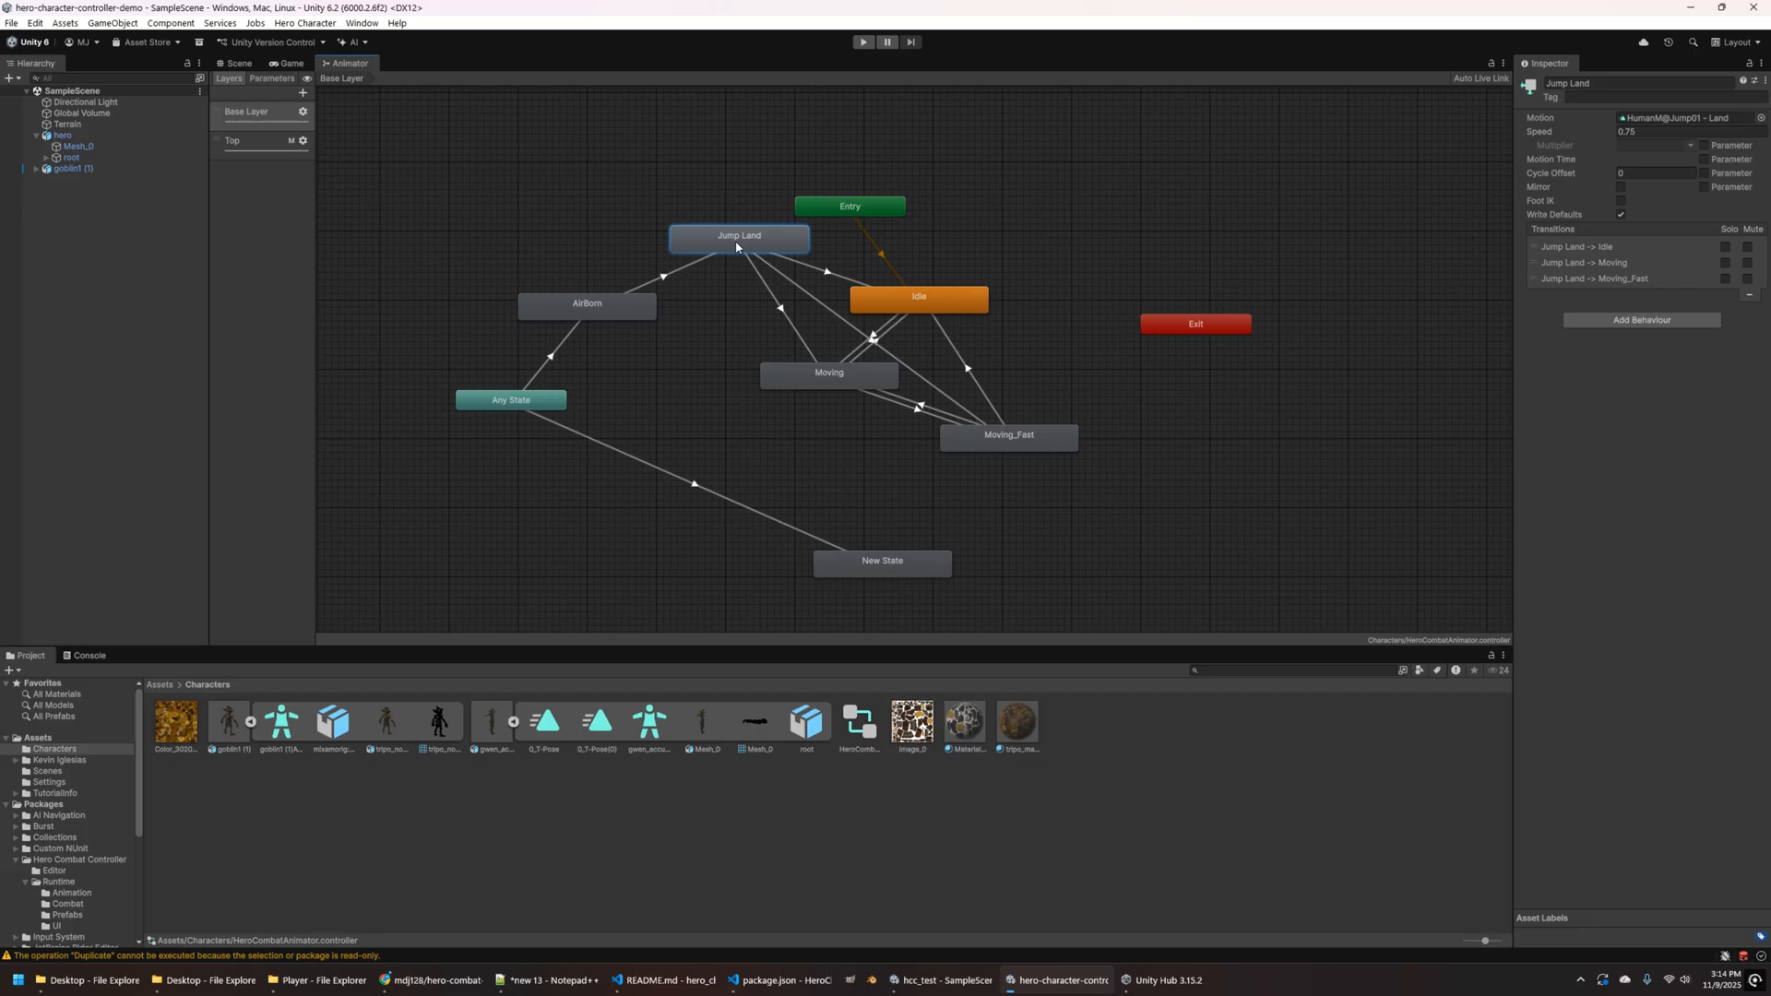
left_click(586, 305)
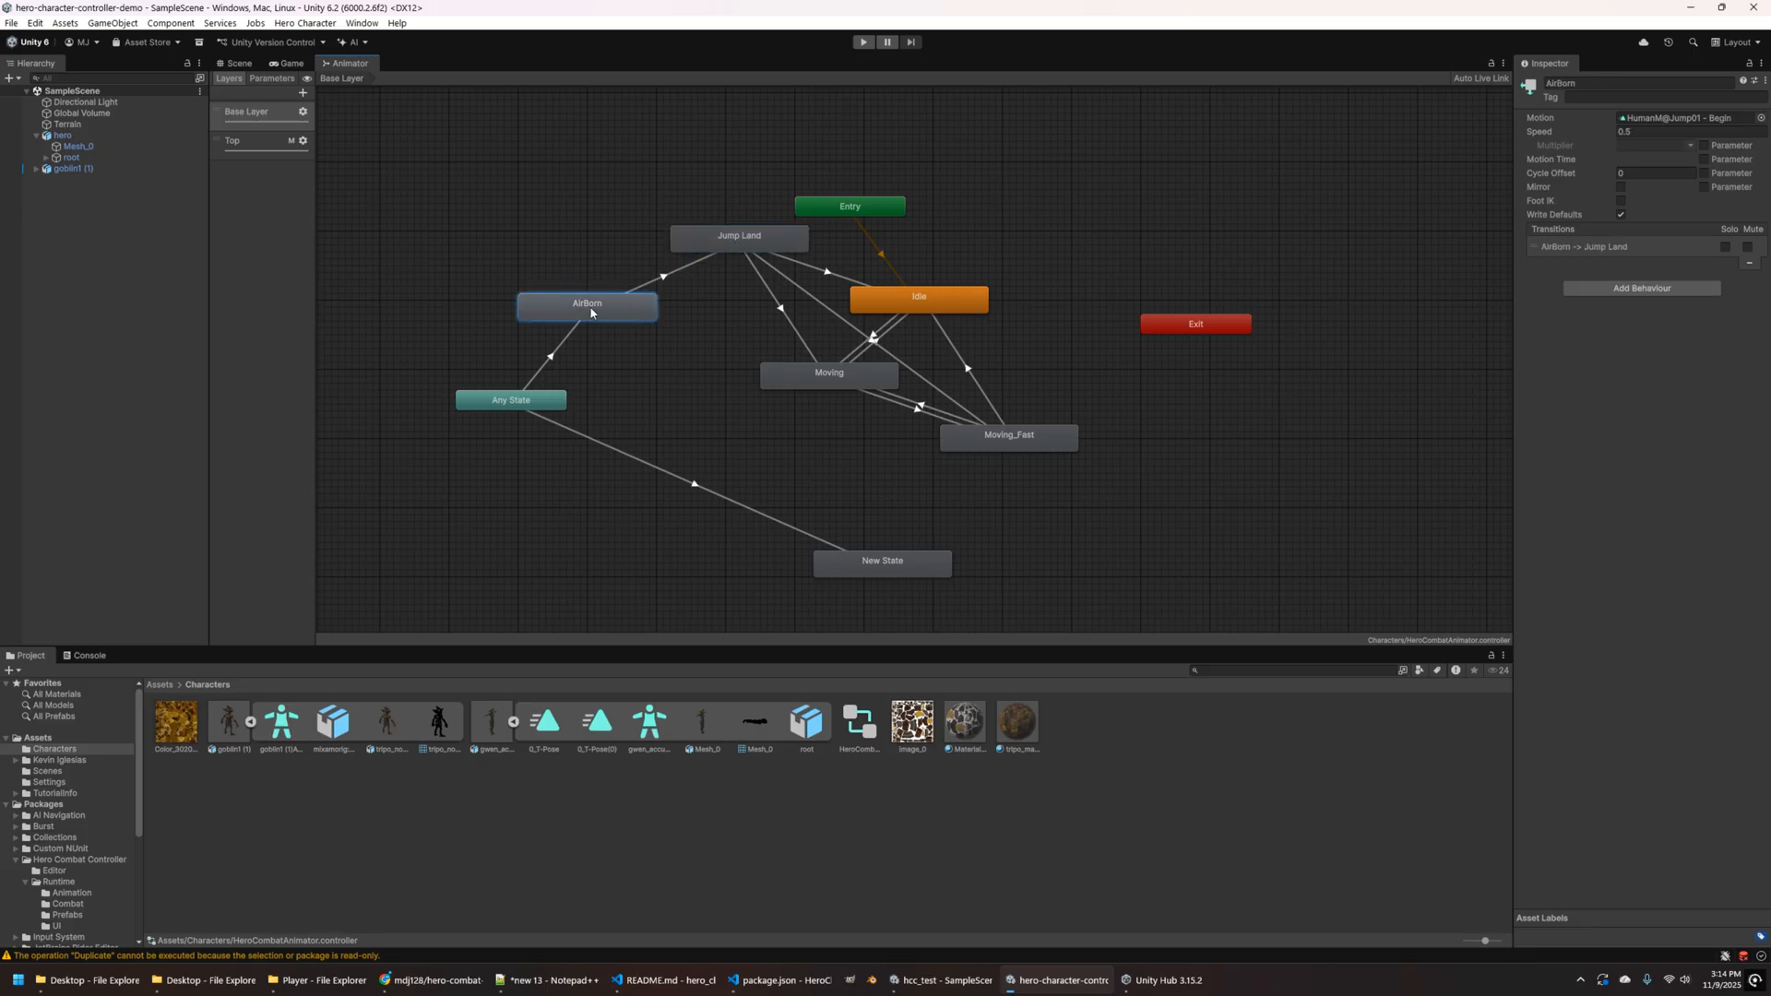
mouse_move(893, 575)
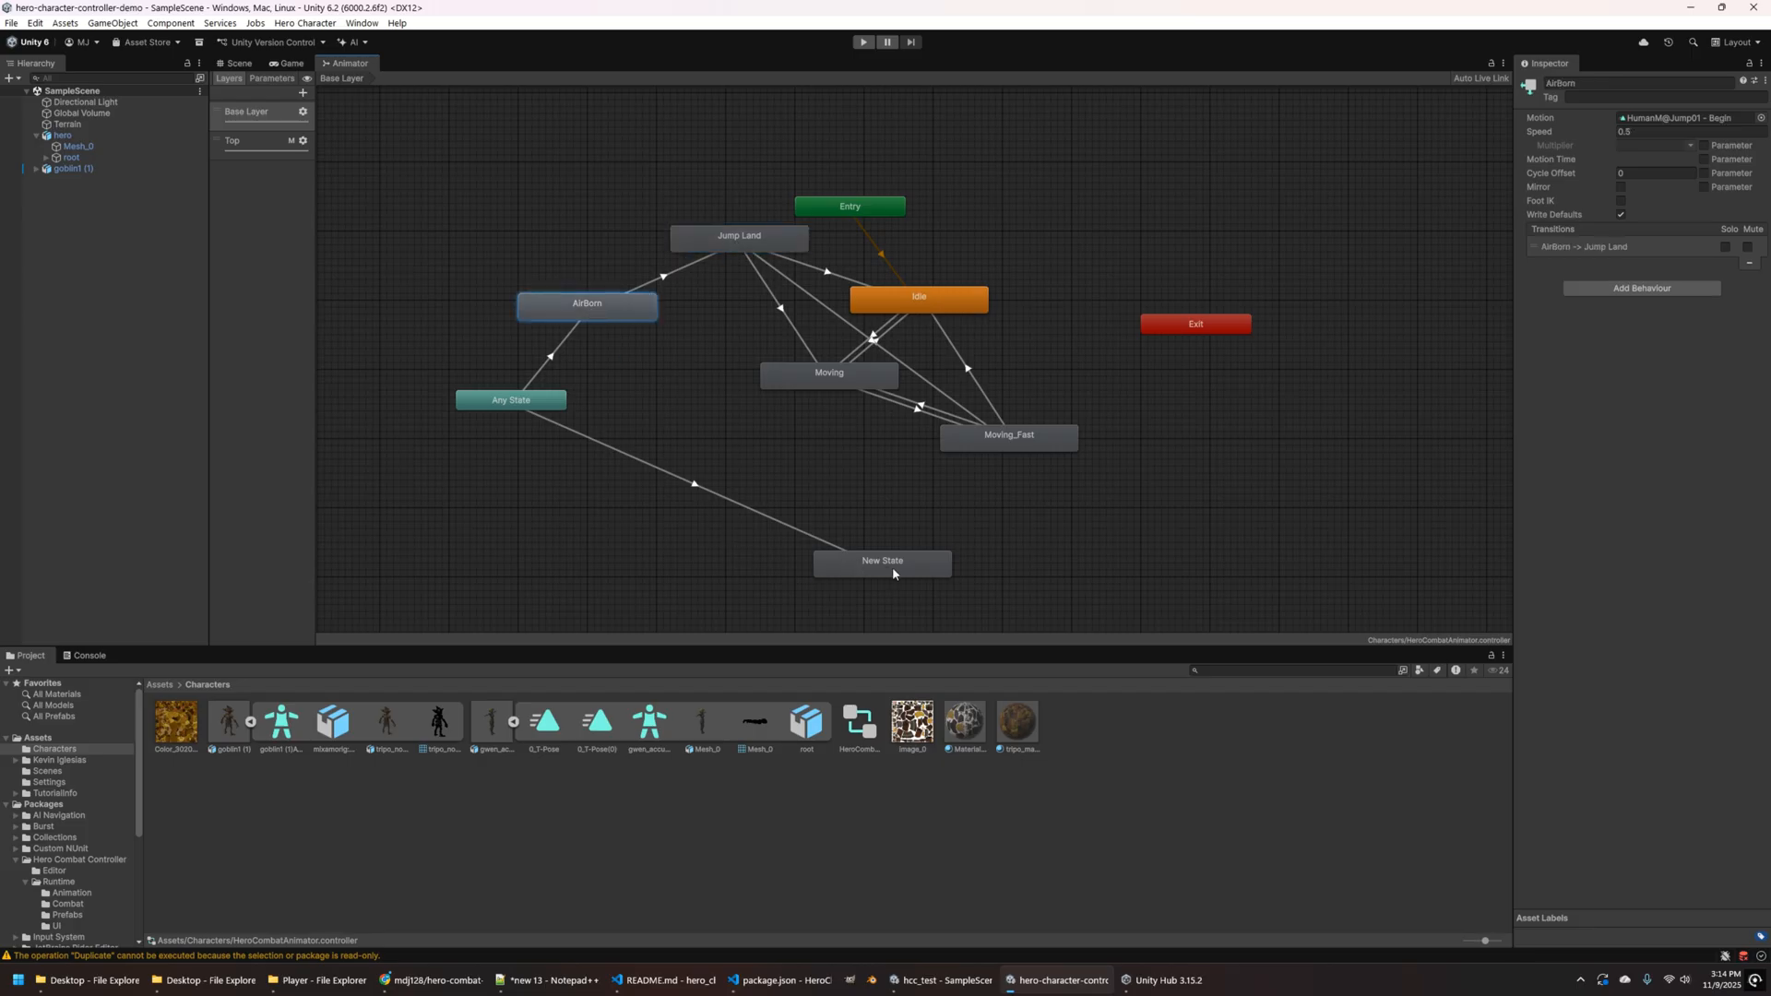
left_click(692, 485)
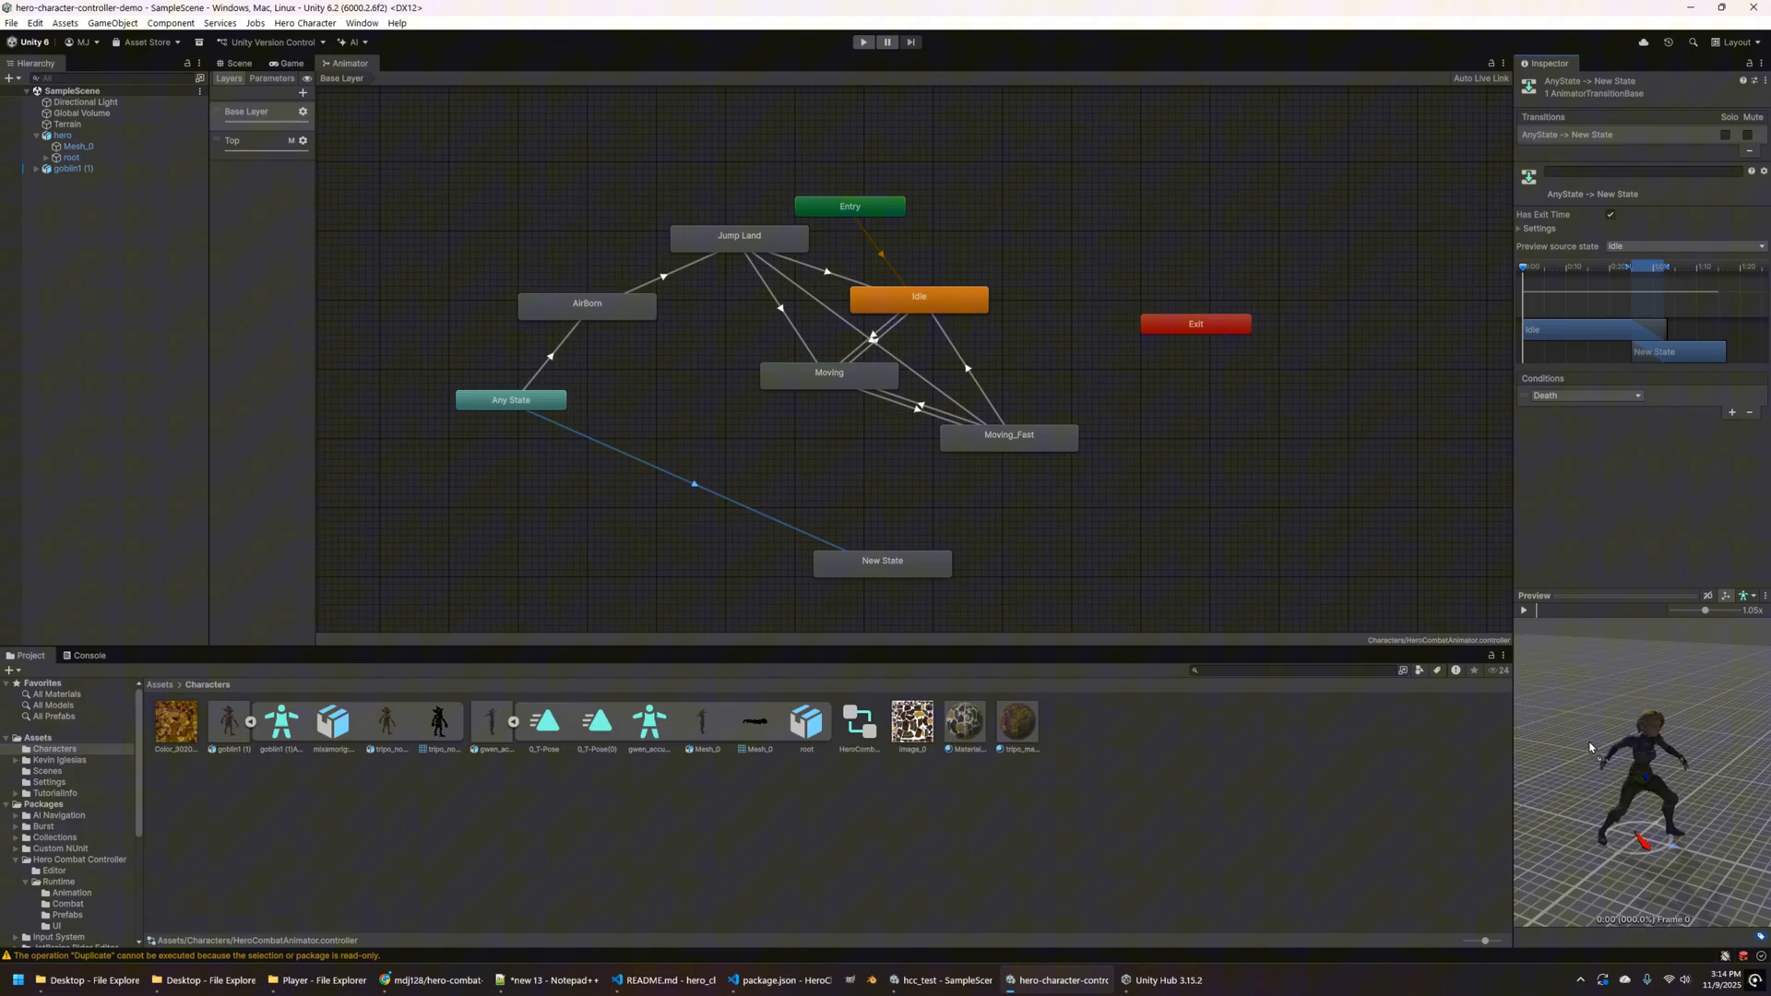
left_click(1523, 609)
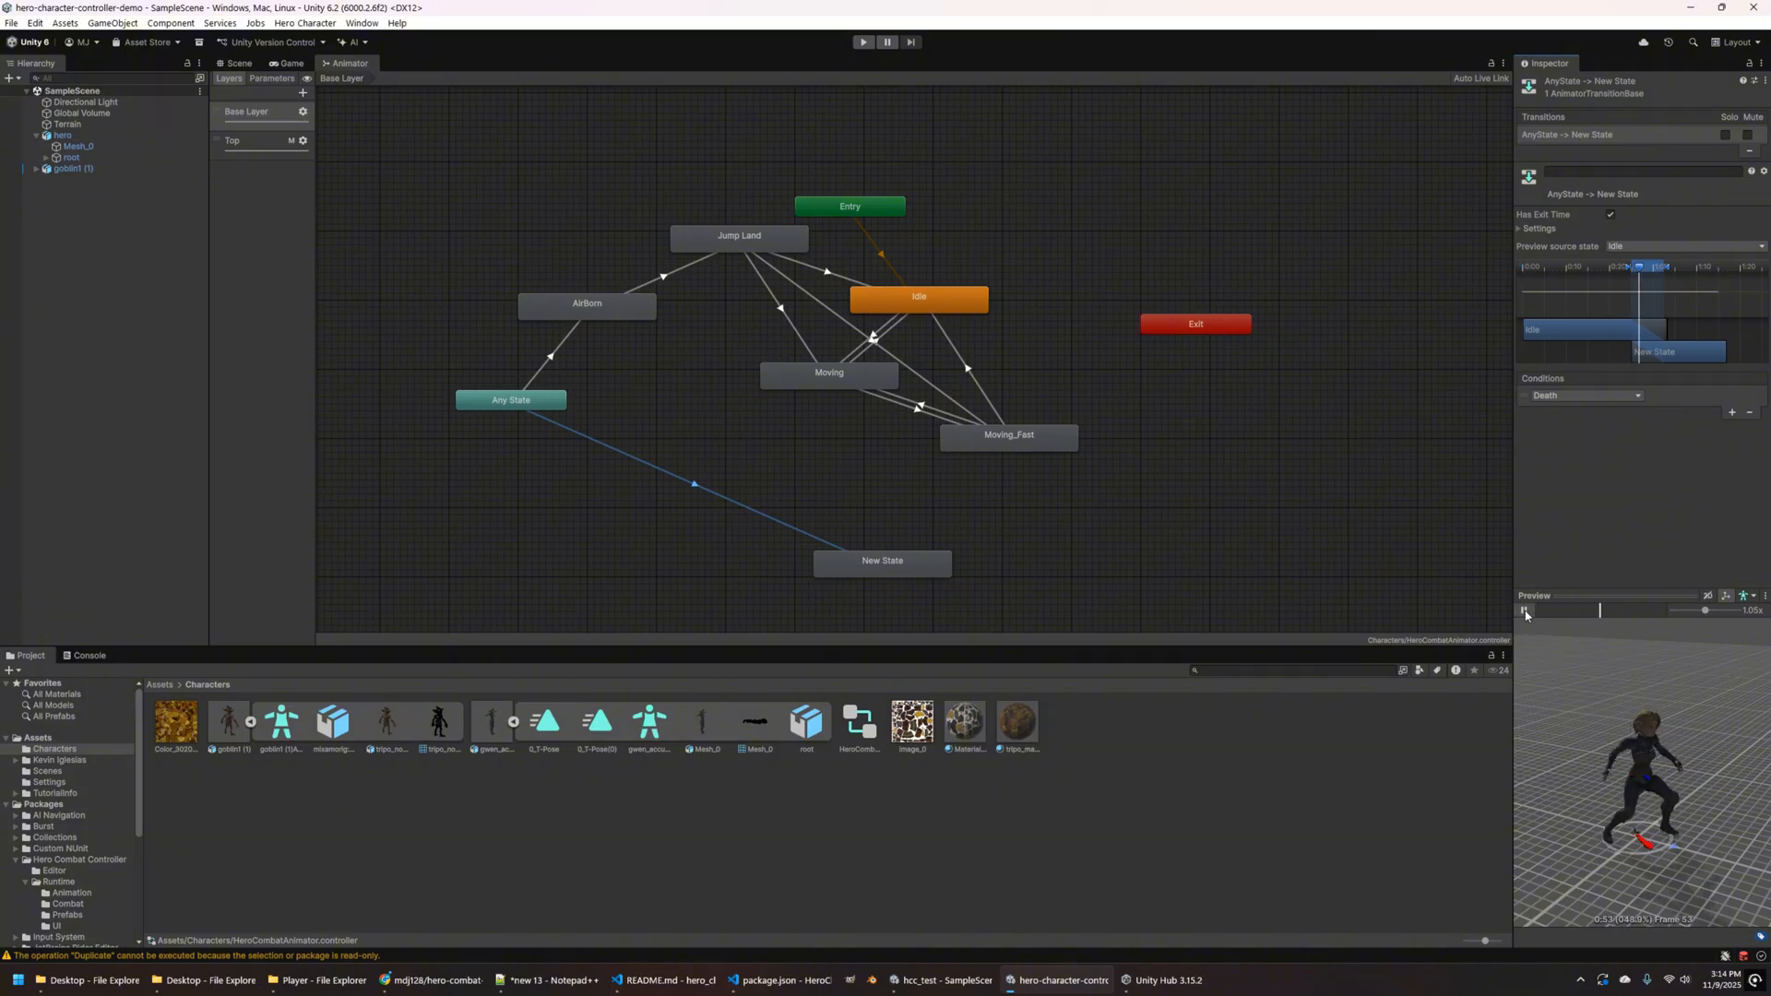
- Preview the Top layer's Any State→Attack transition
left_click(1522, 610)
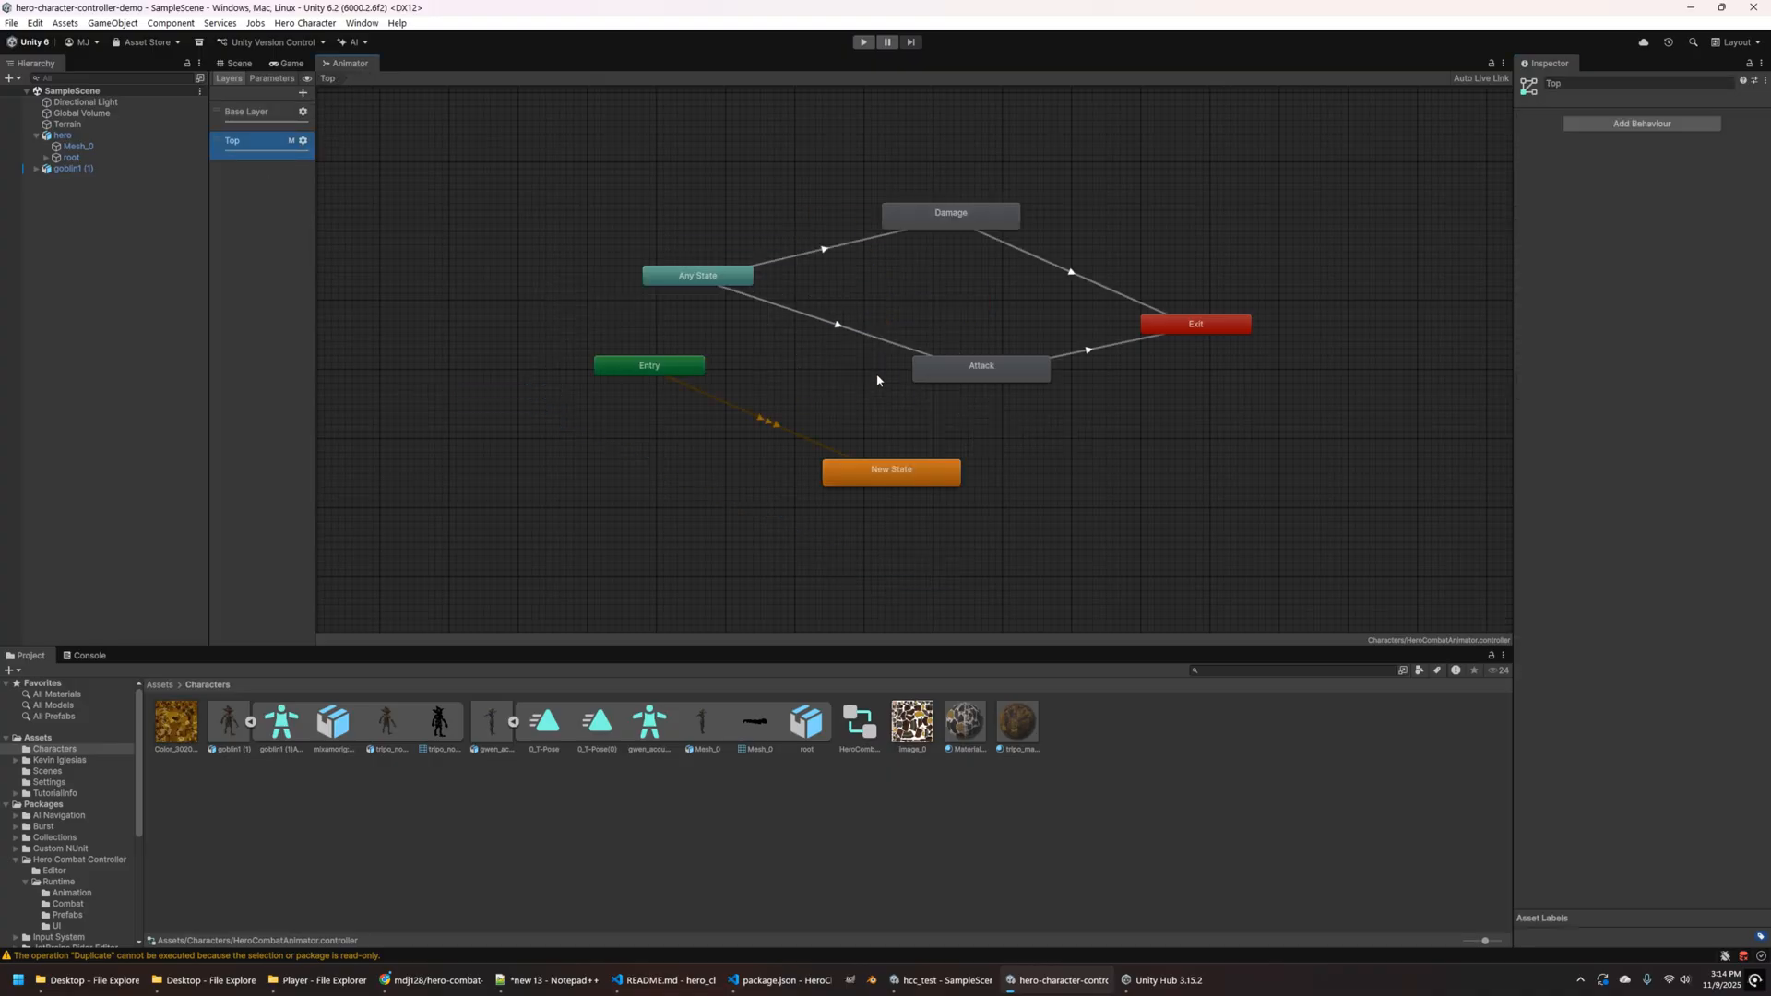
left_click(835, 324)
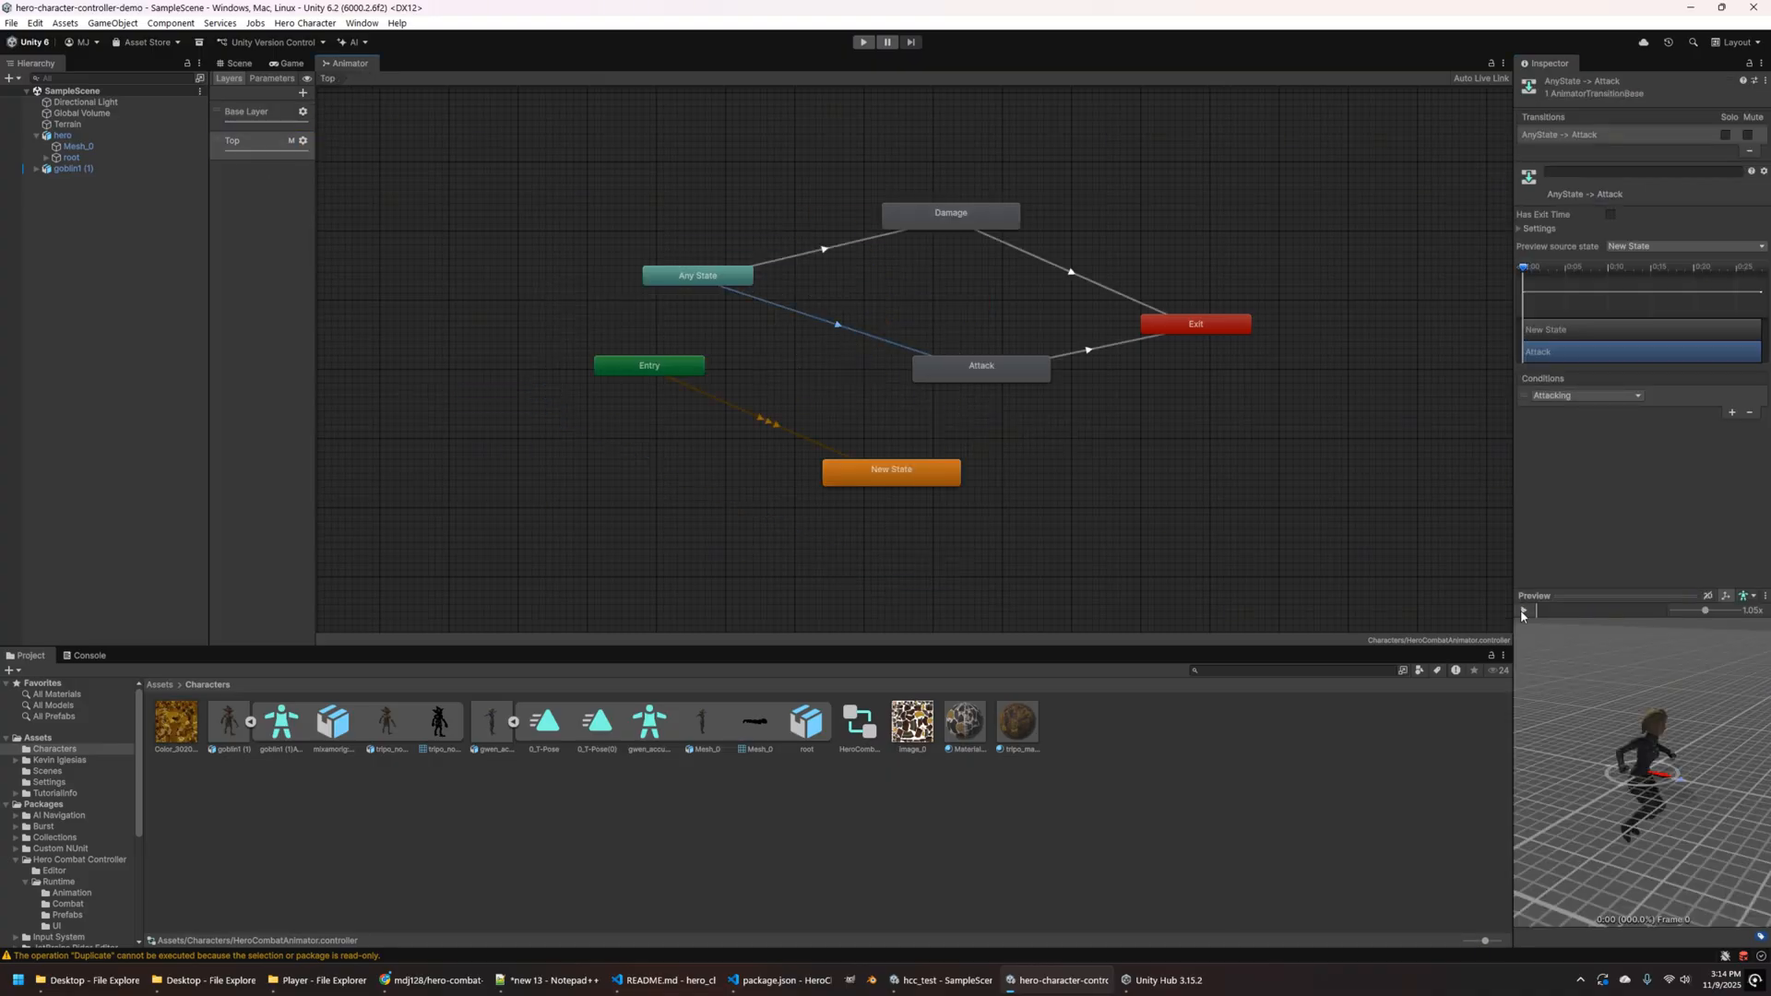
left_click(1523, 609)
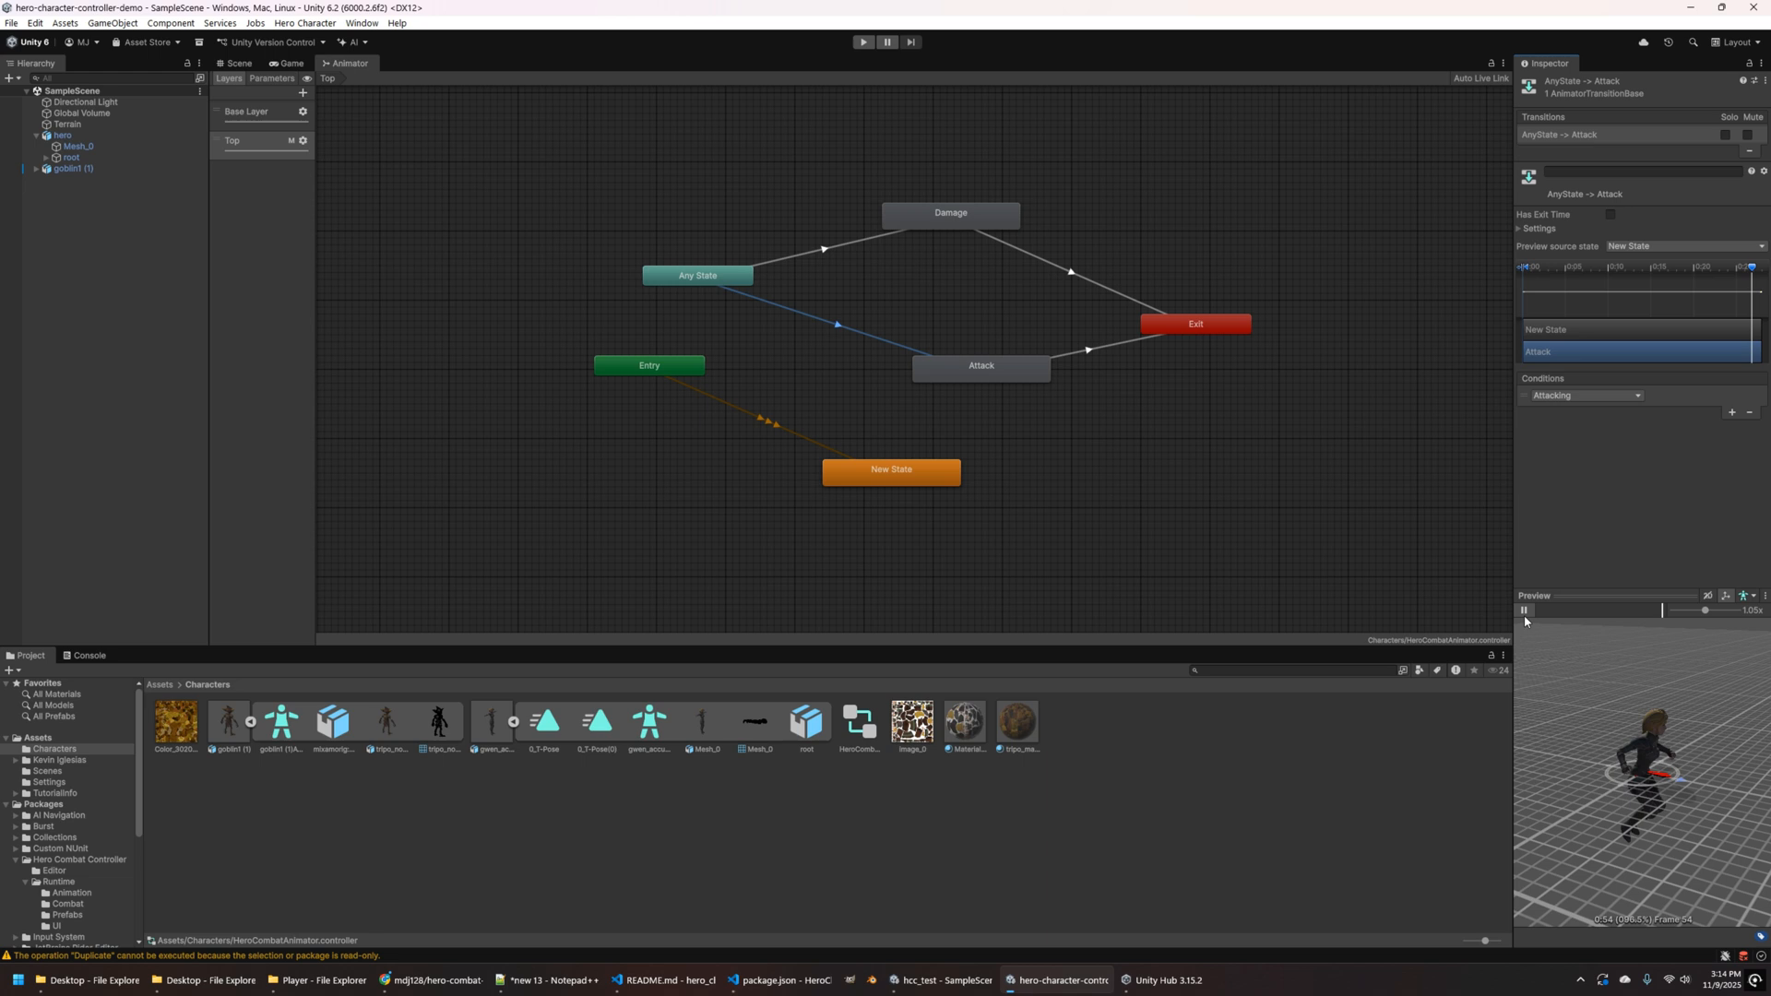
left_click(1523, 611)
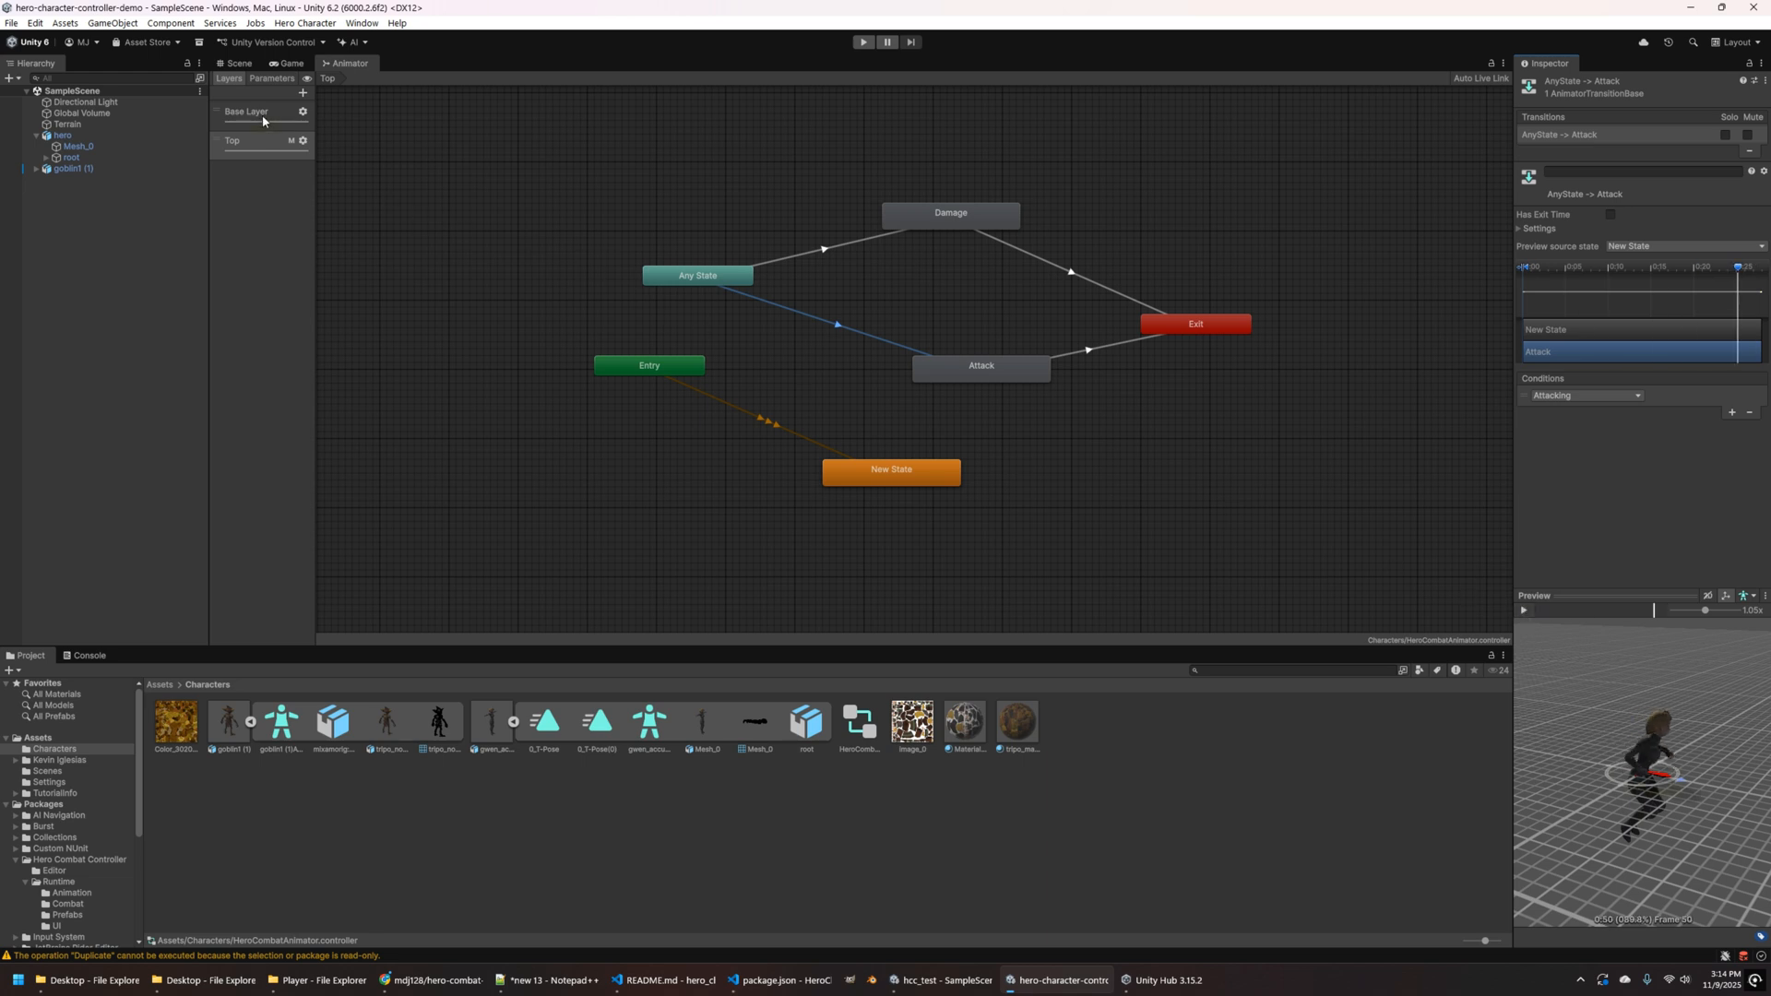
- Preview the Base Layer Moving→Moving_Fast sprint transition, then return to the Scene view
left_click(247, 111)
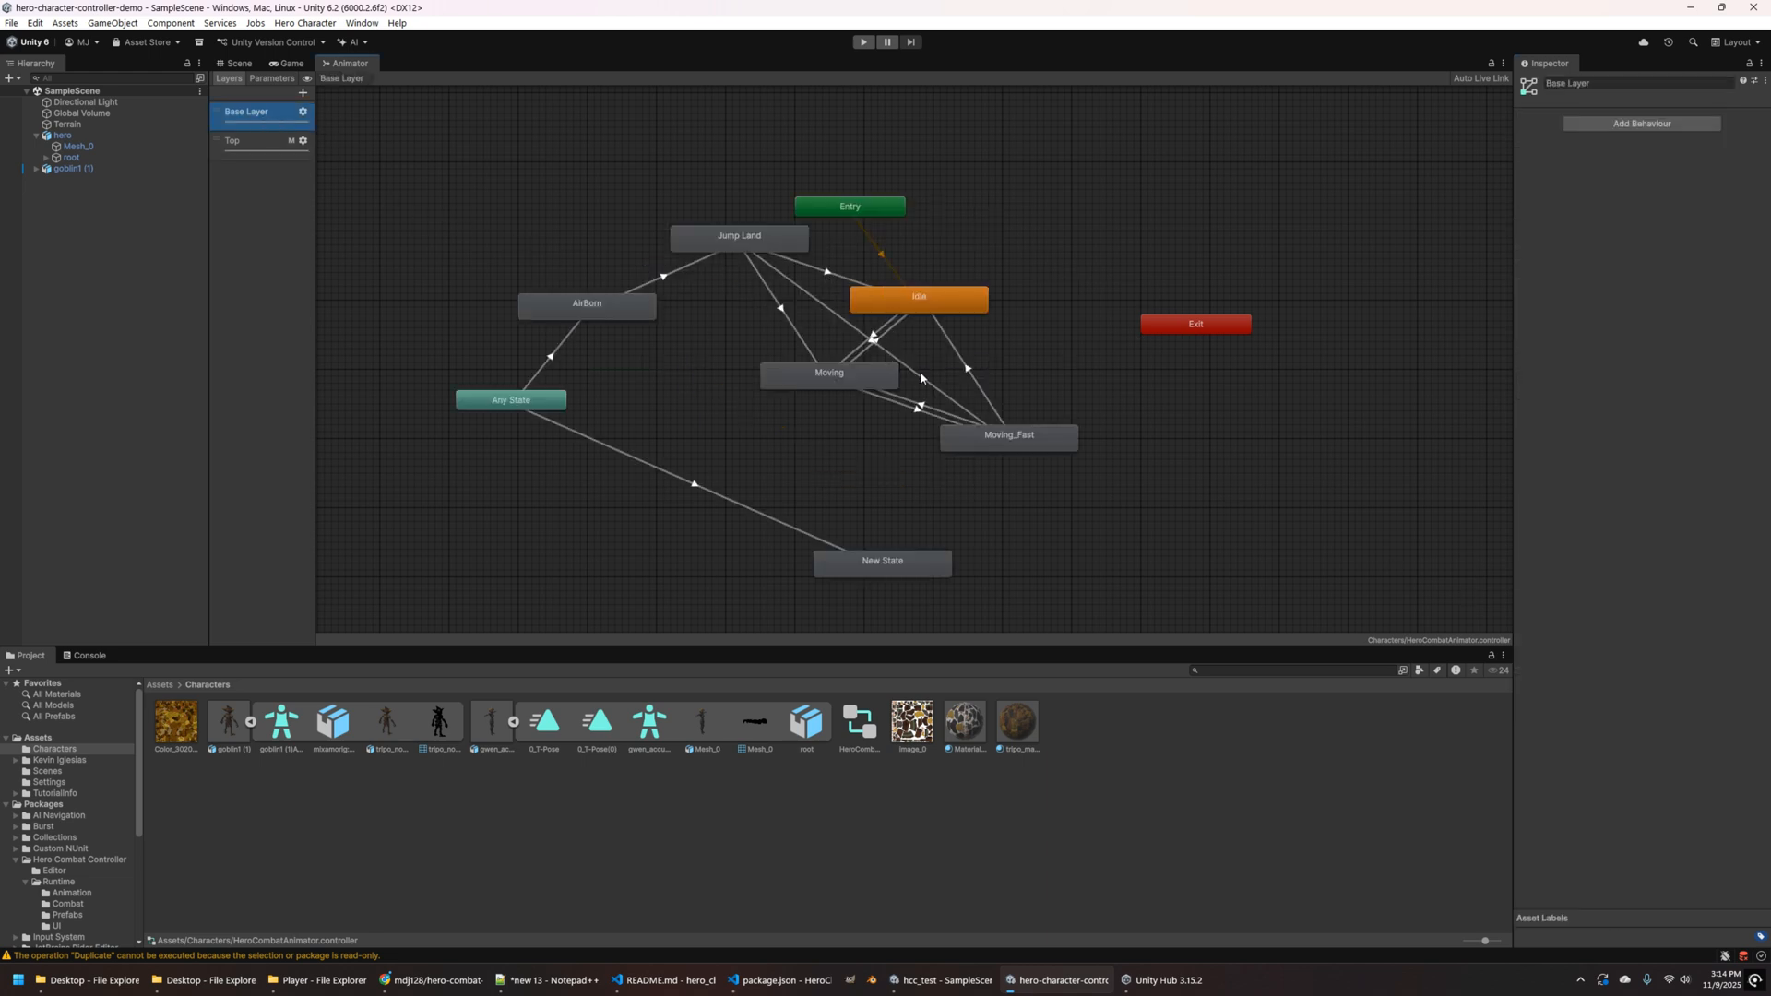
left_click(914, 408)
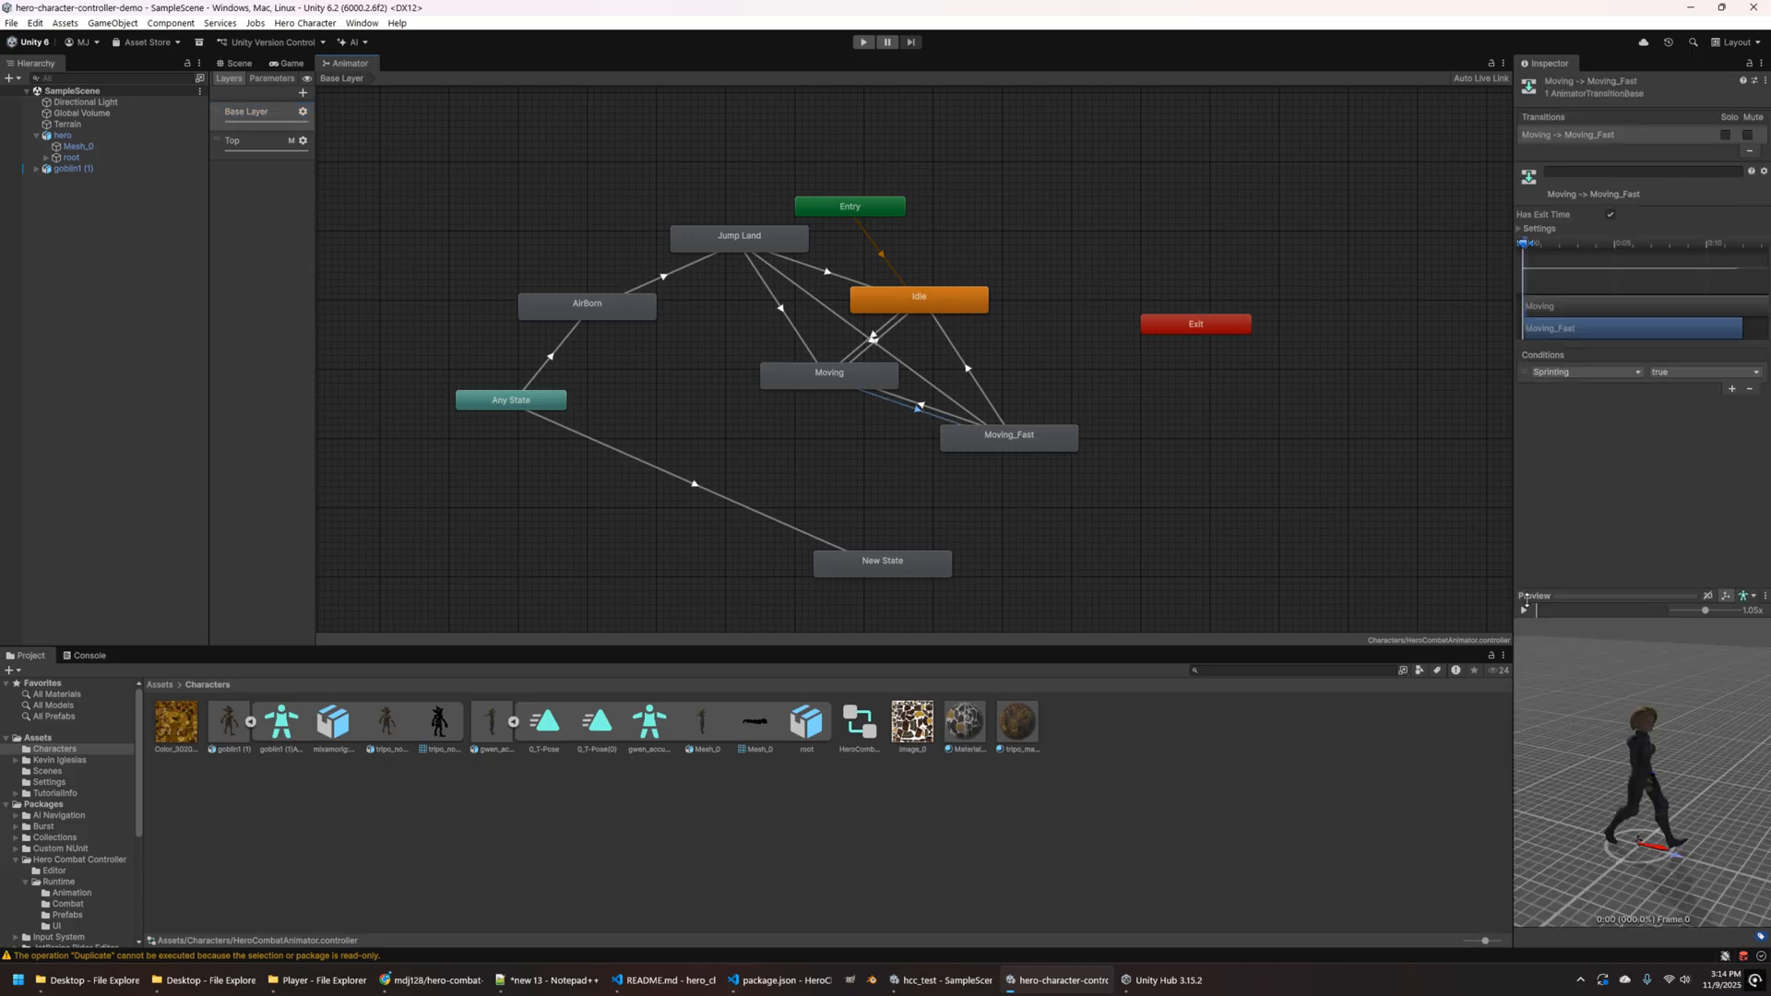
left_click(1522, 611)
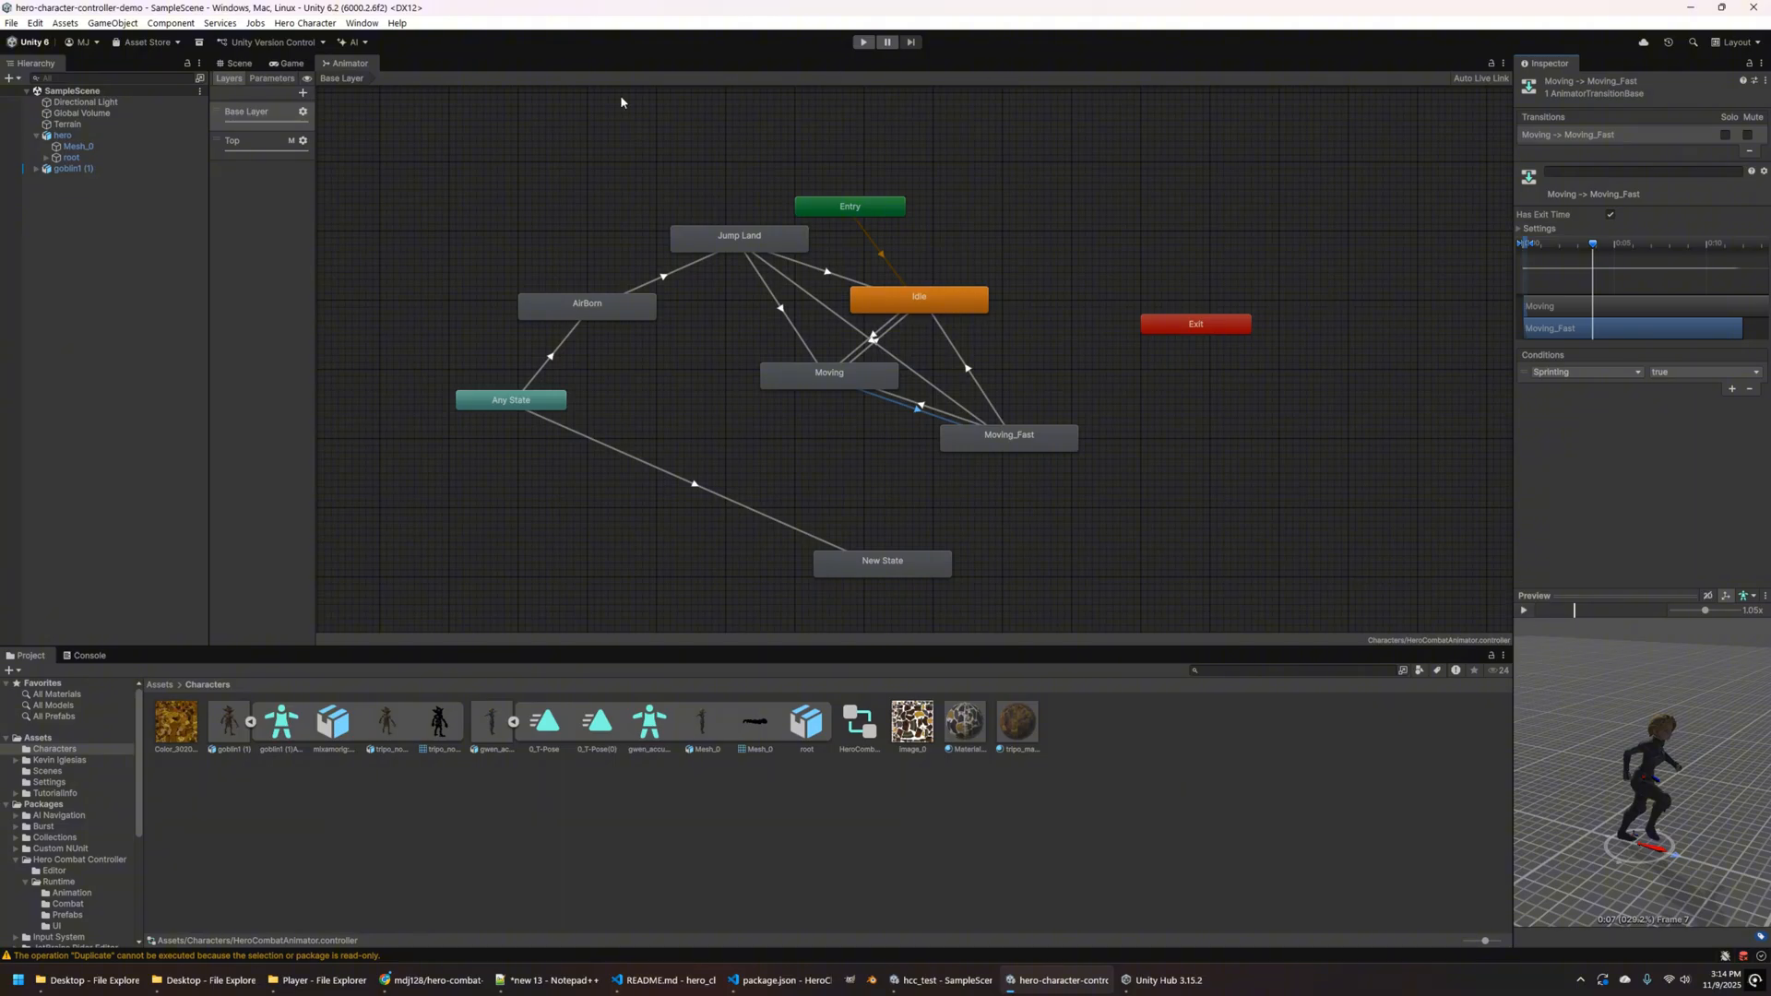
left_click(241, 63)
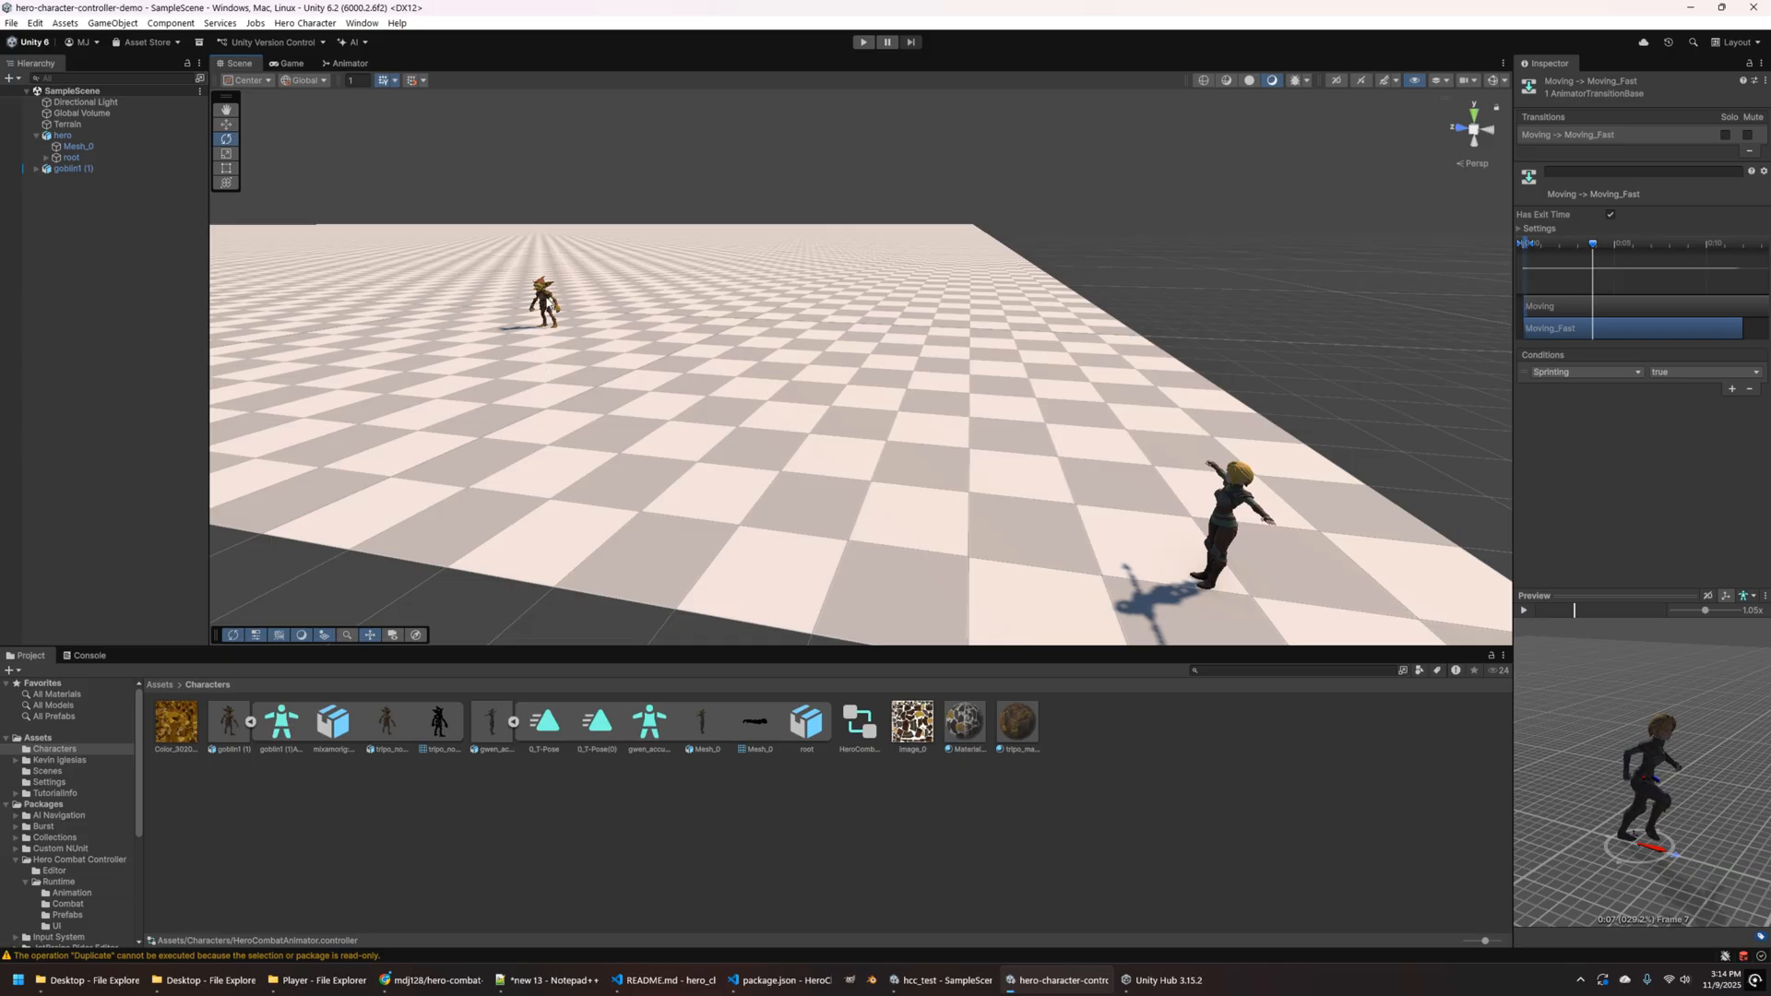
- Assign HeroCombatAnimator to goblin1 (1)'s Animator Controller and show its state graph
left_click(67, 168)
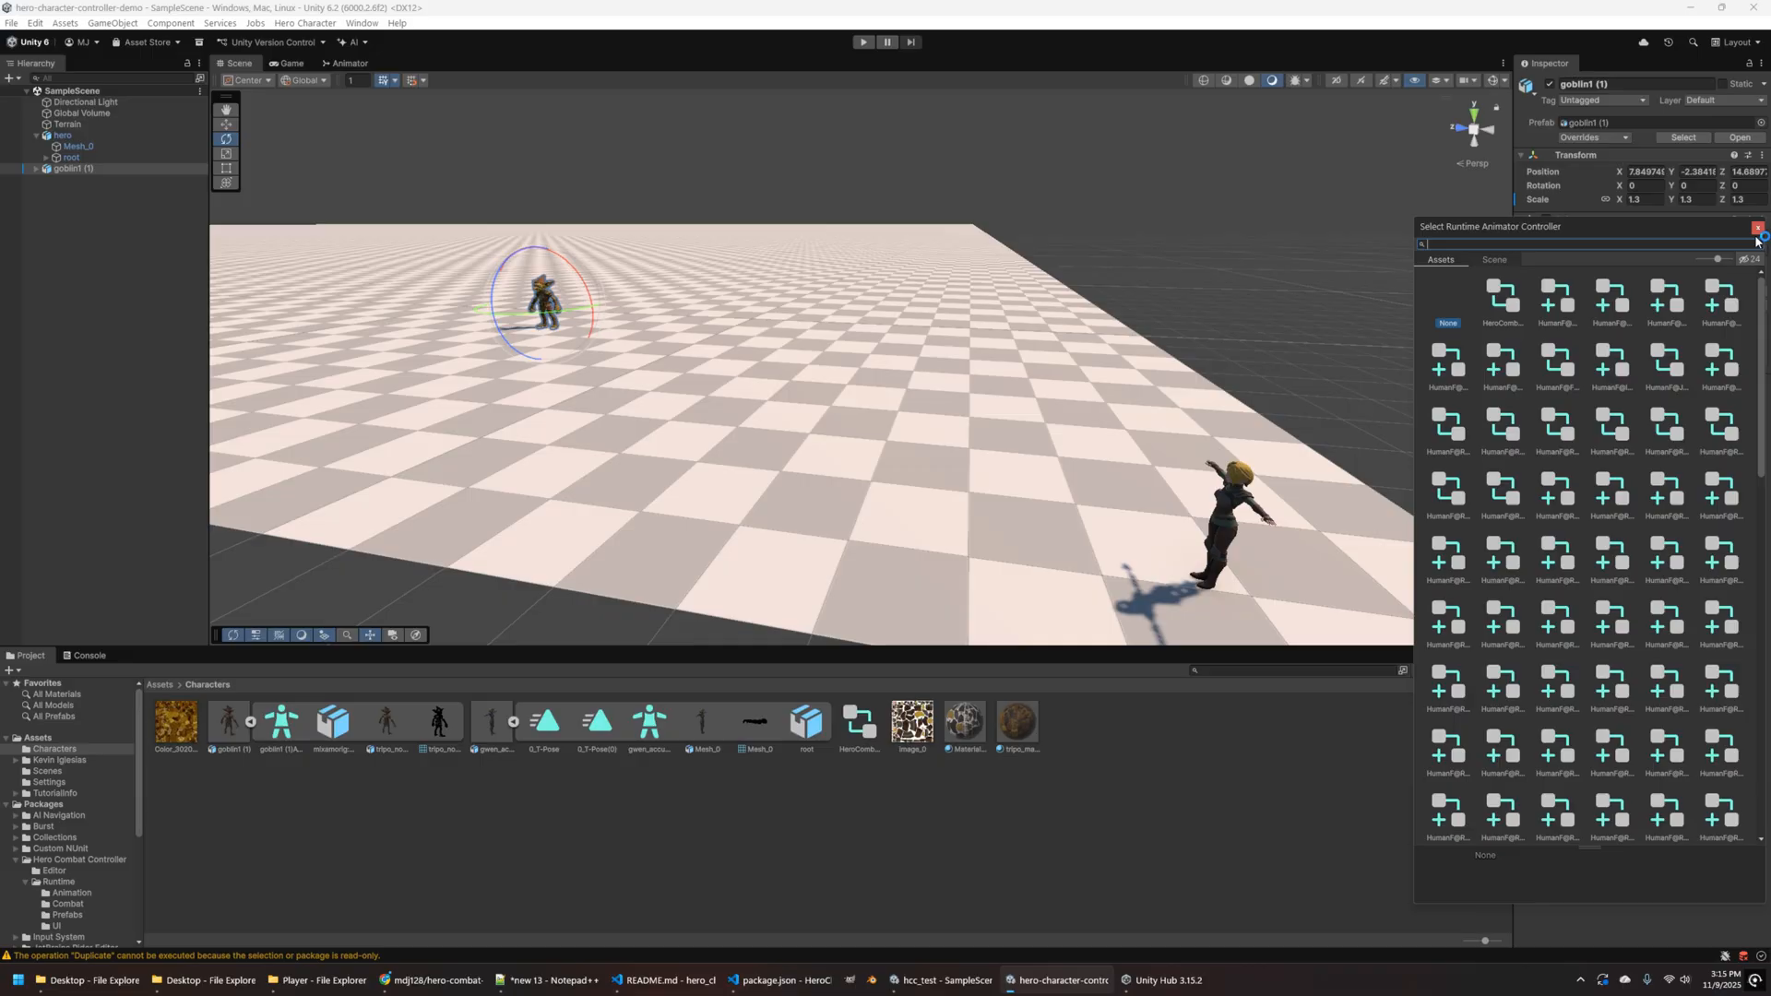
left_click(1500, 298)
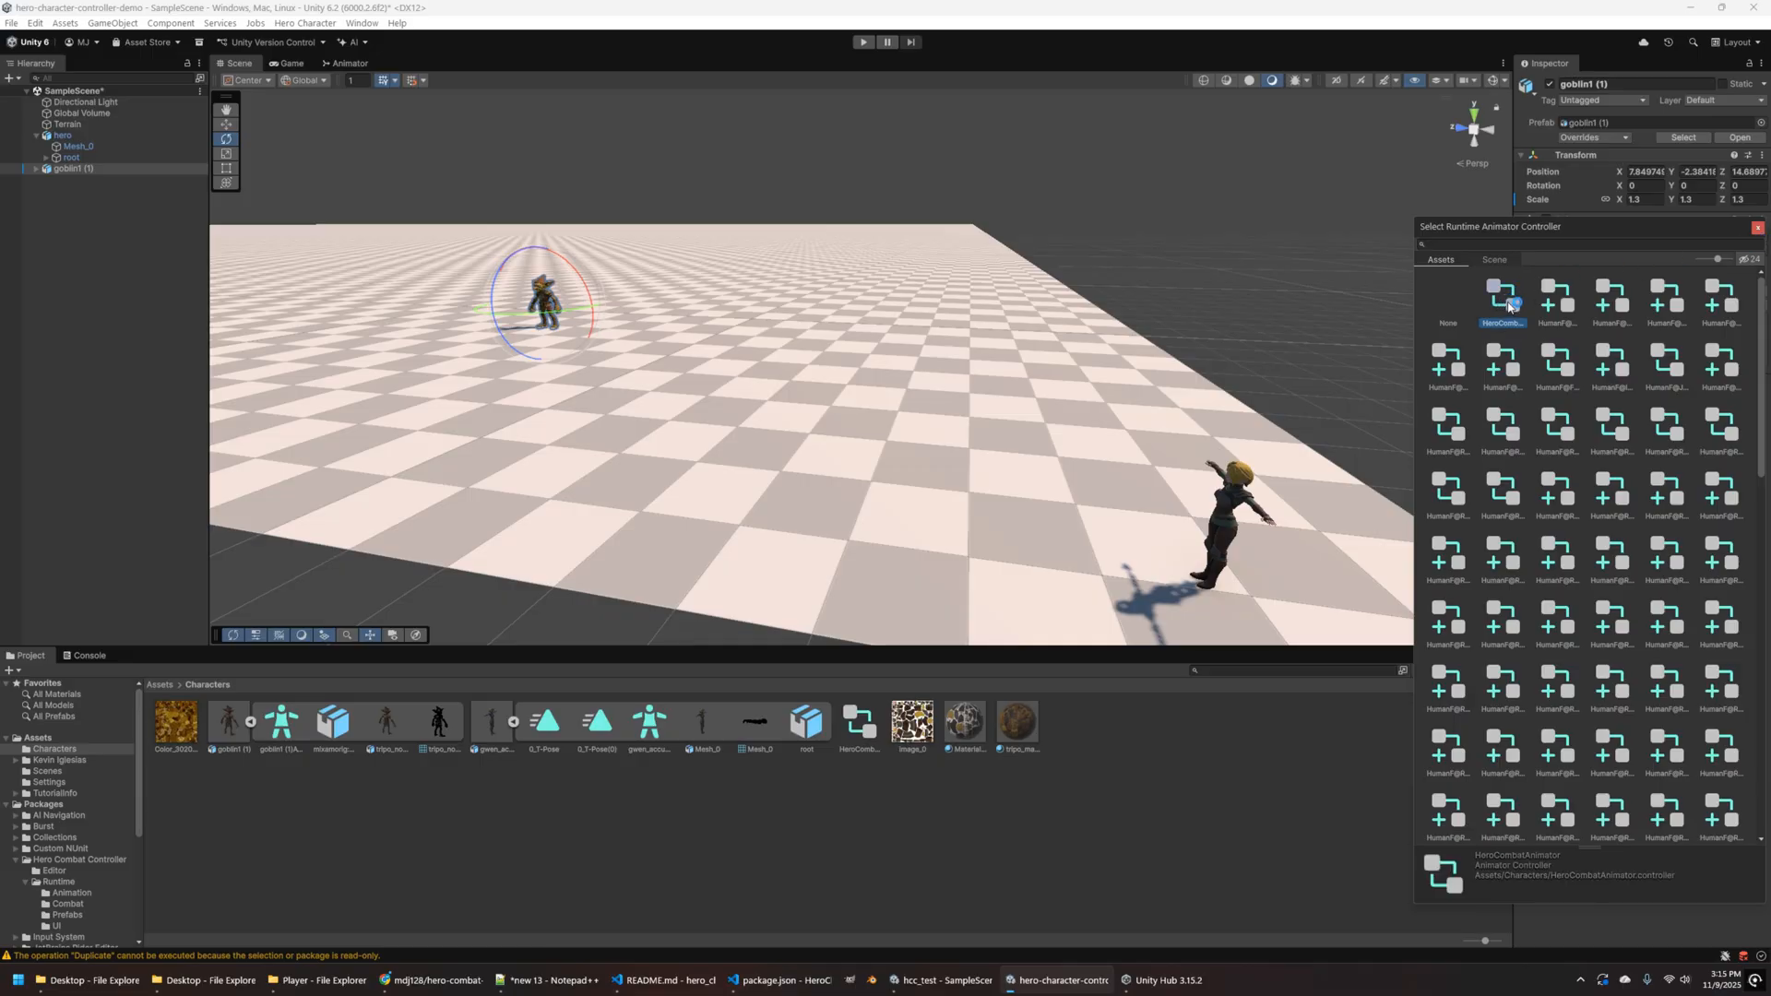
left_click(1502, 300)
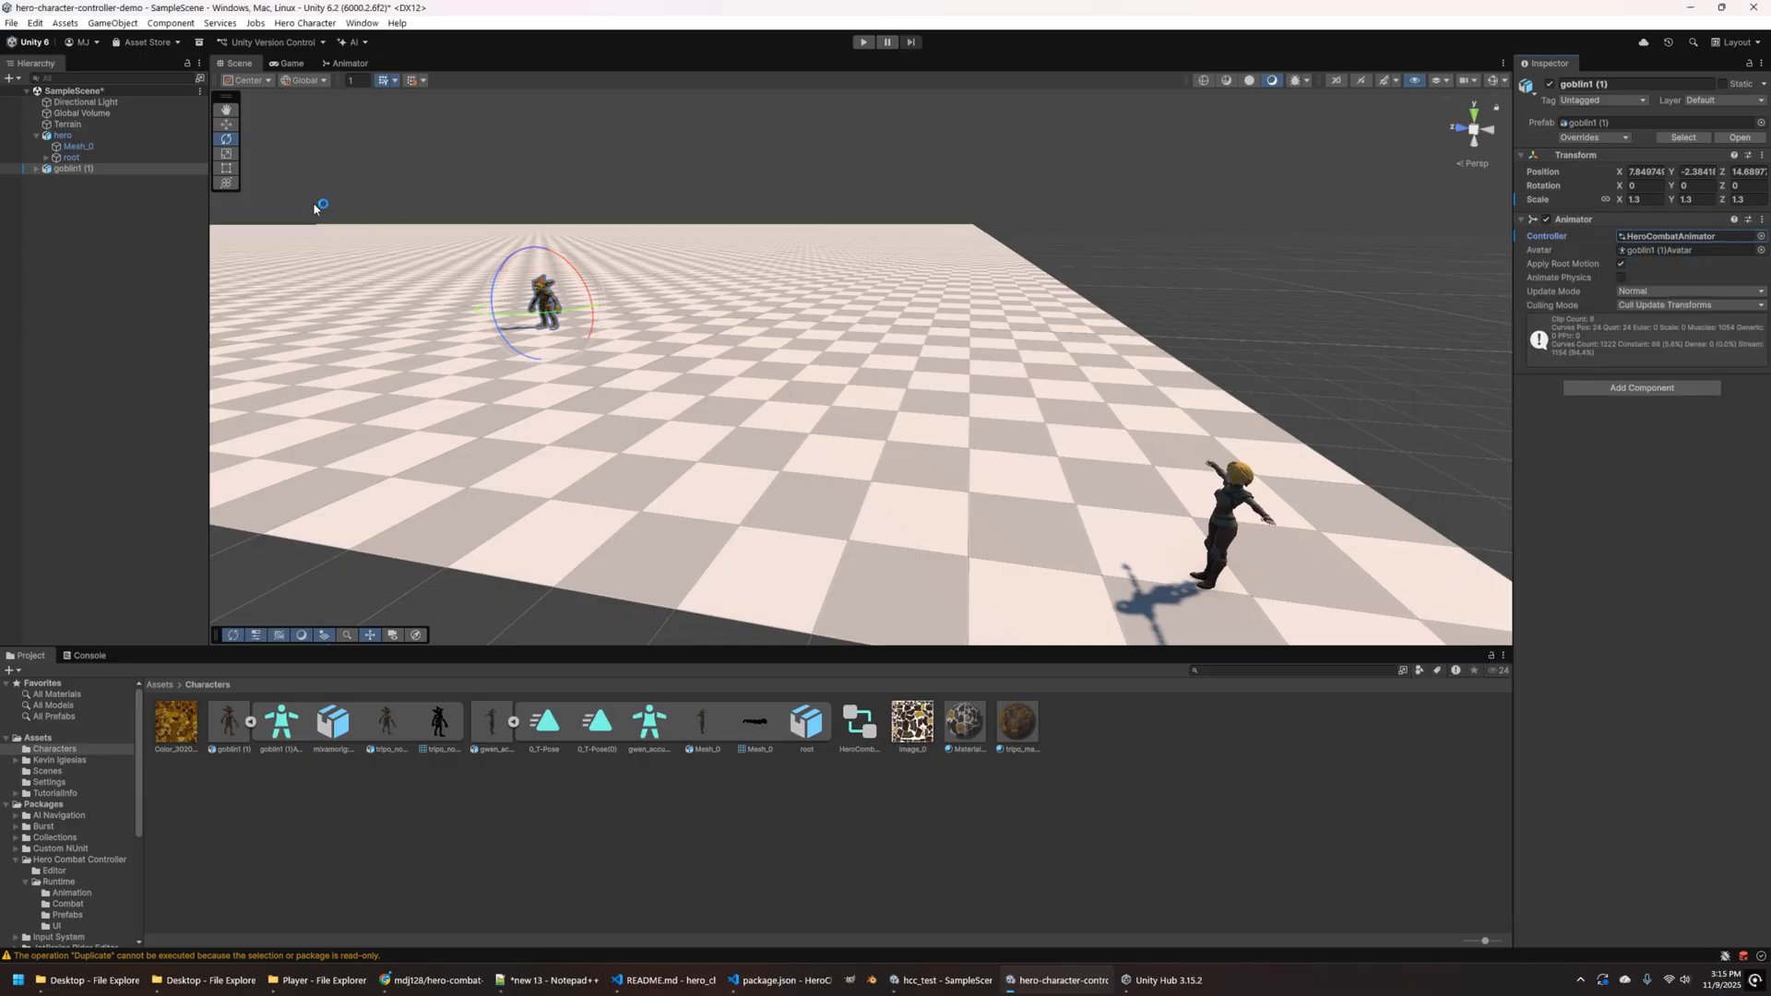
left_click(339, 62)
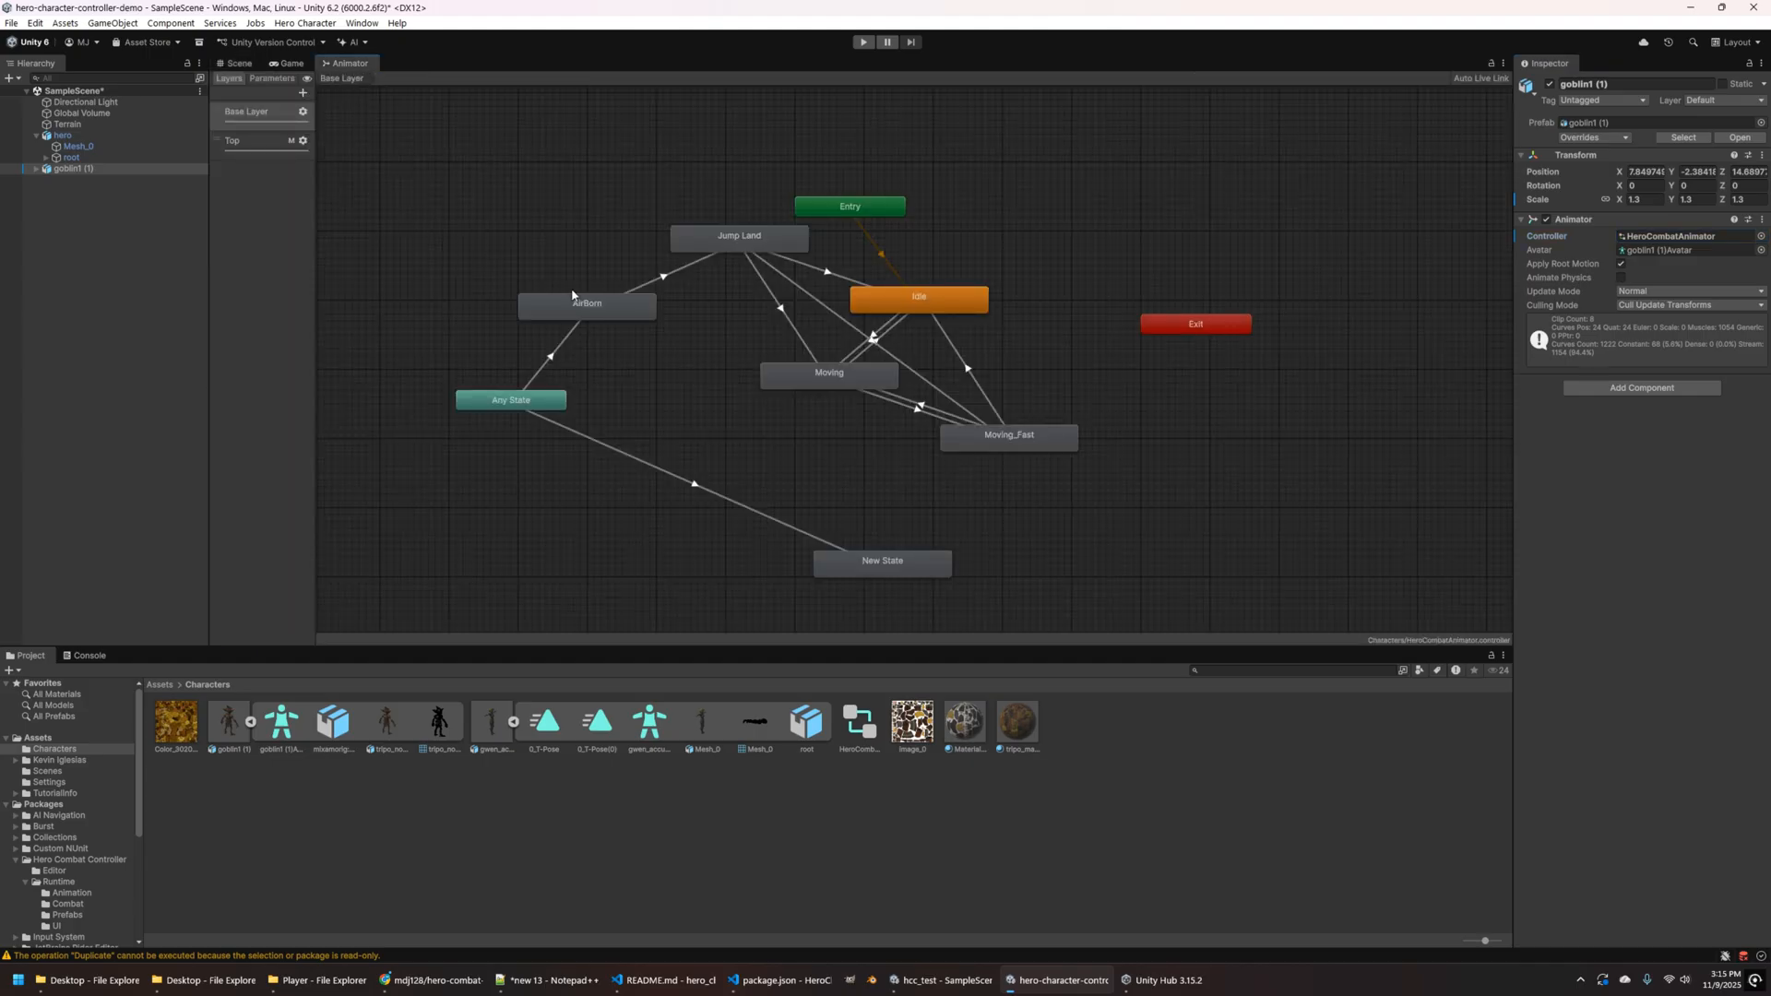
- Preview the Jump Land→Moving transition on the goblin
left_click(780, 323)
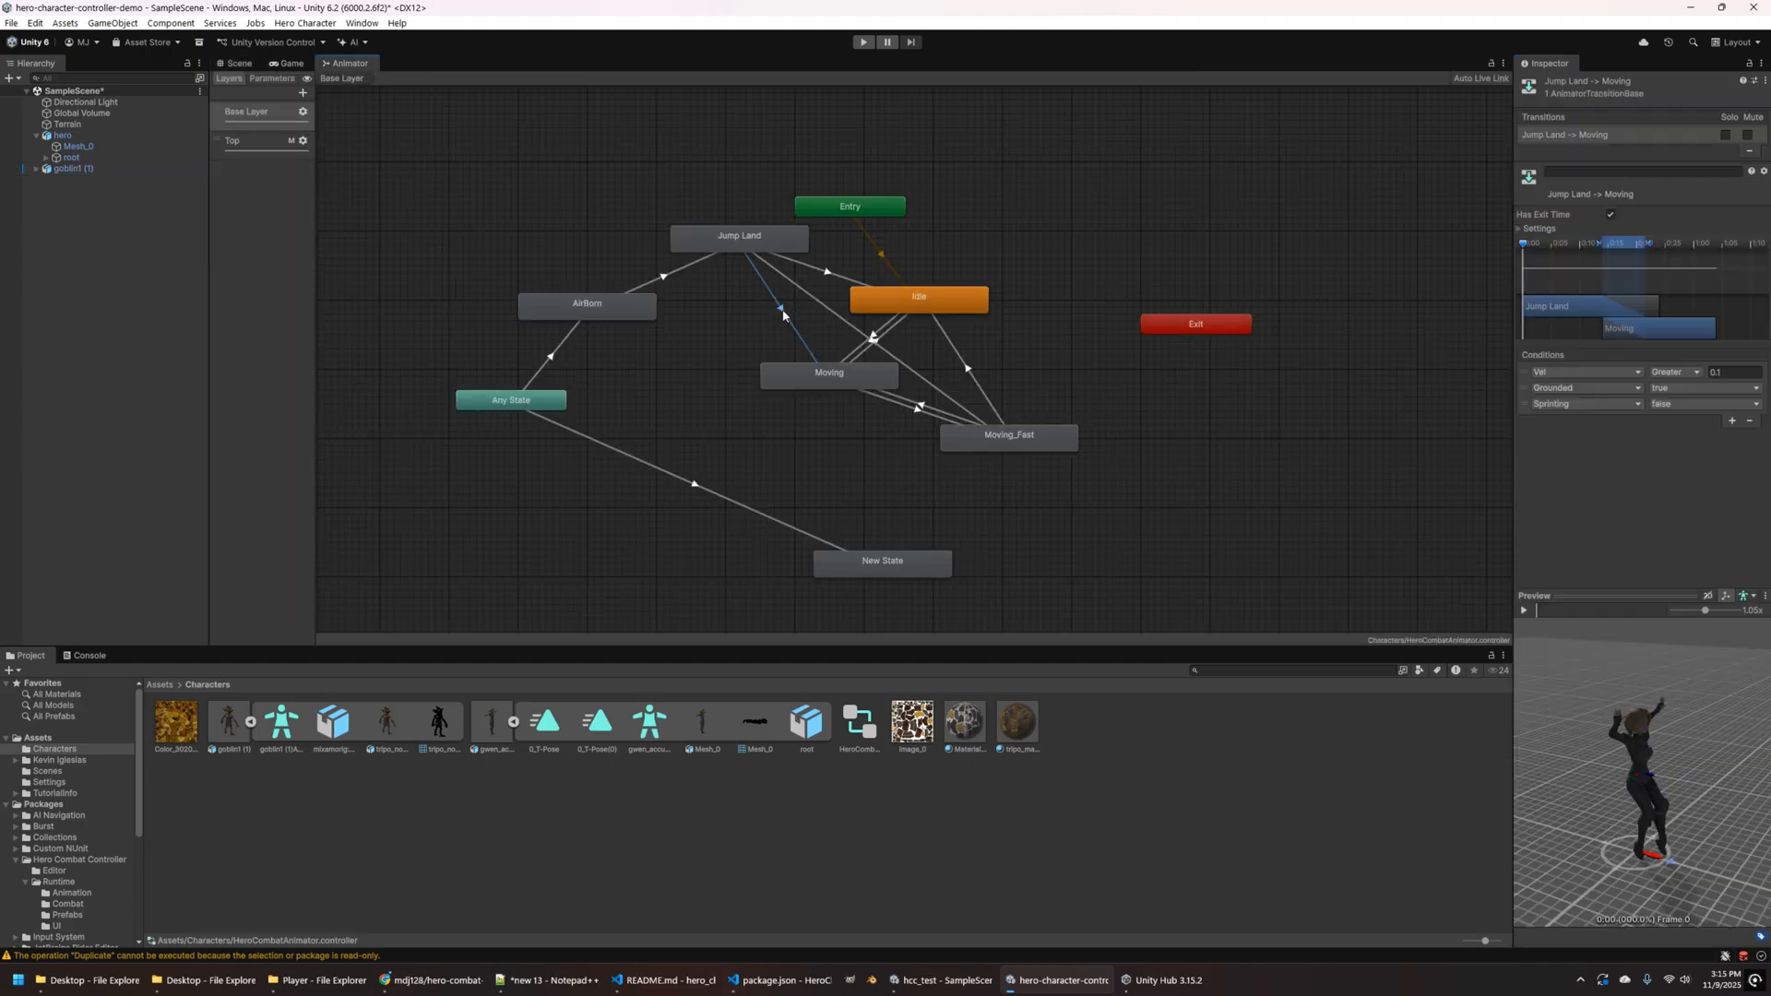
left_click(1523, 610)
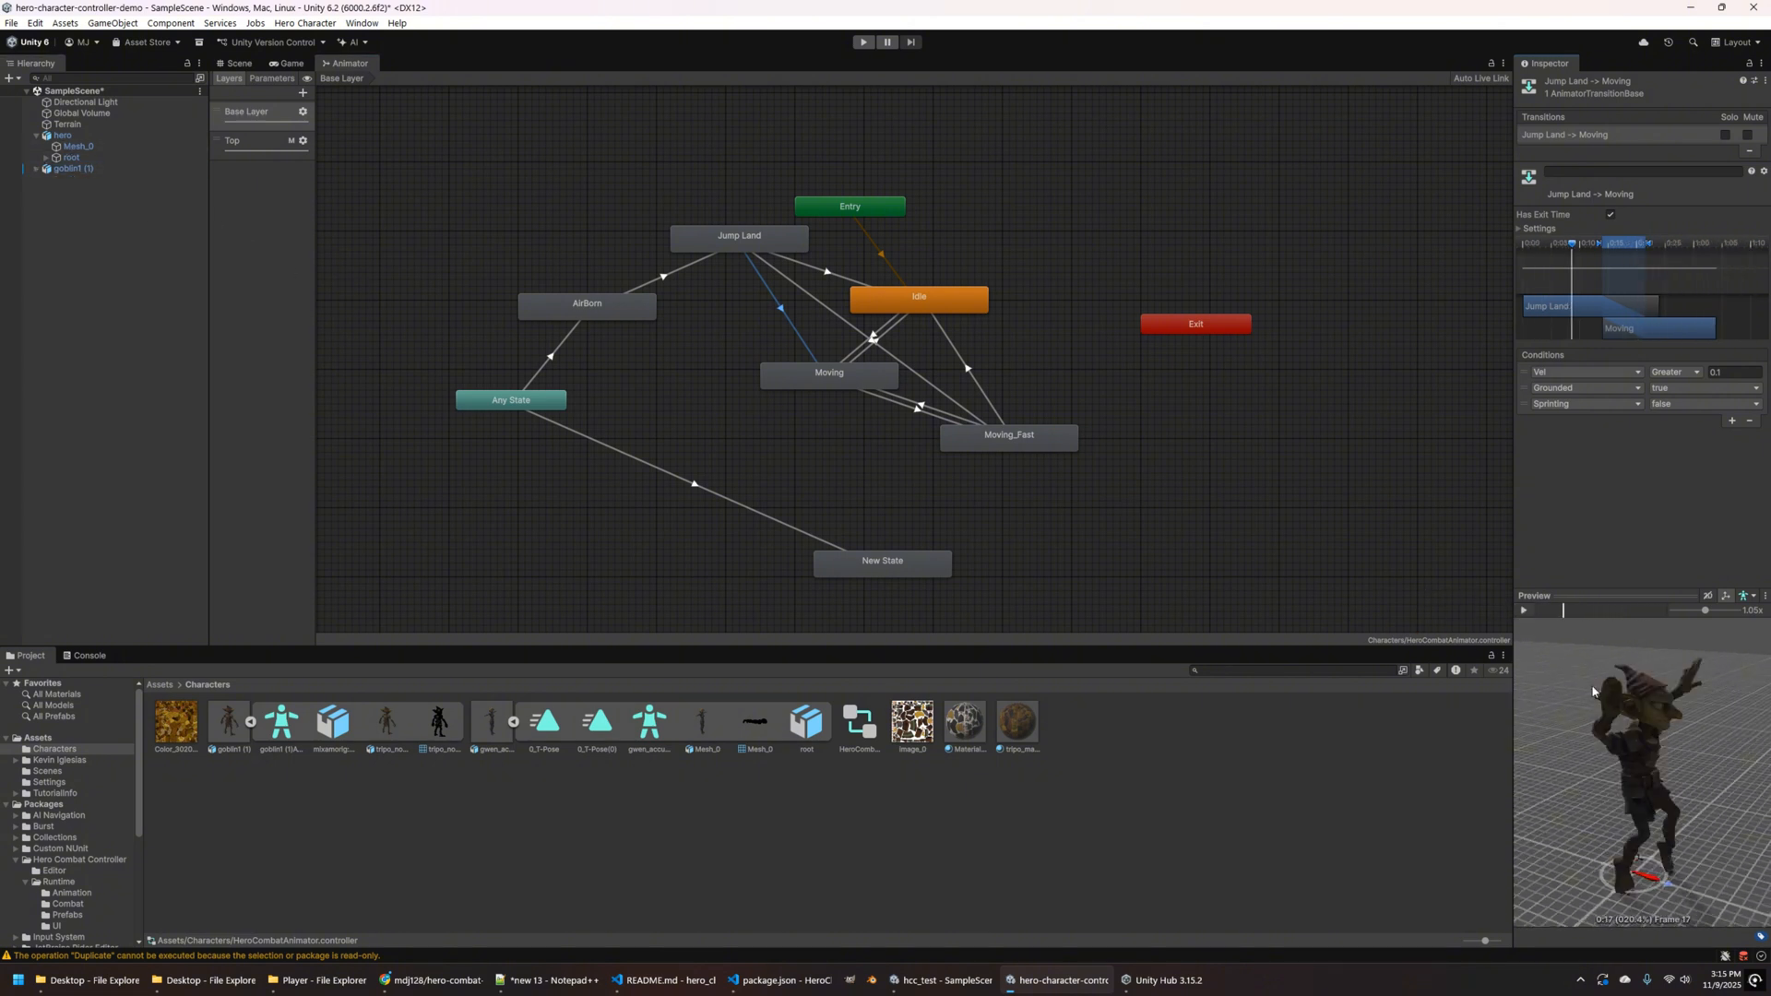
left_click(1523, 610)
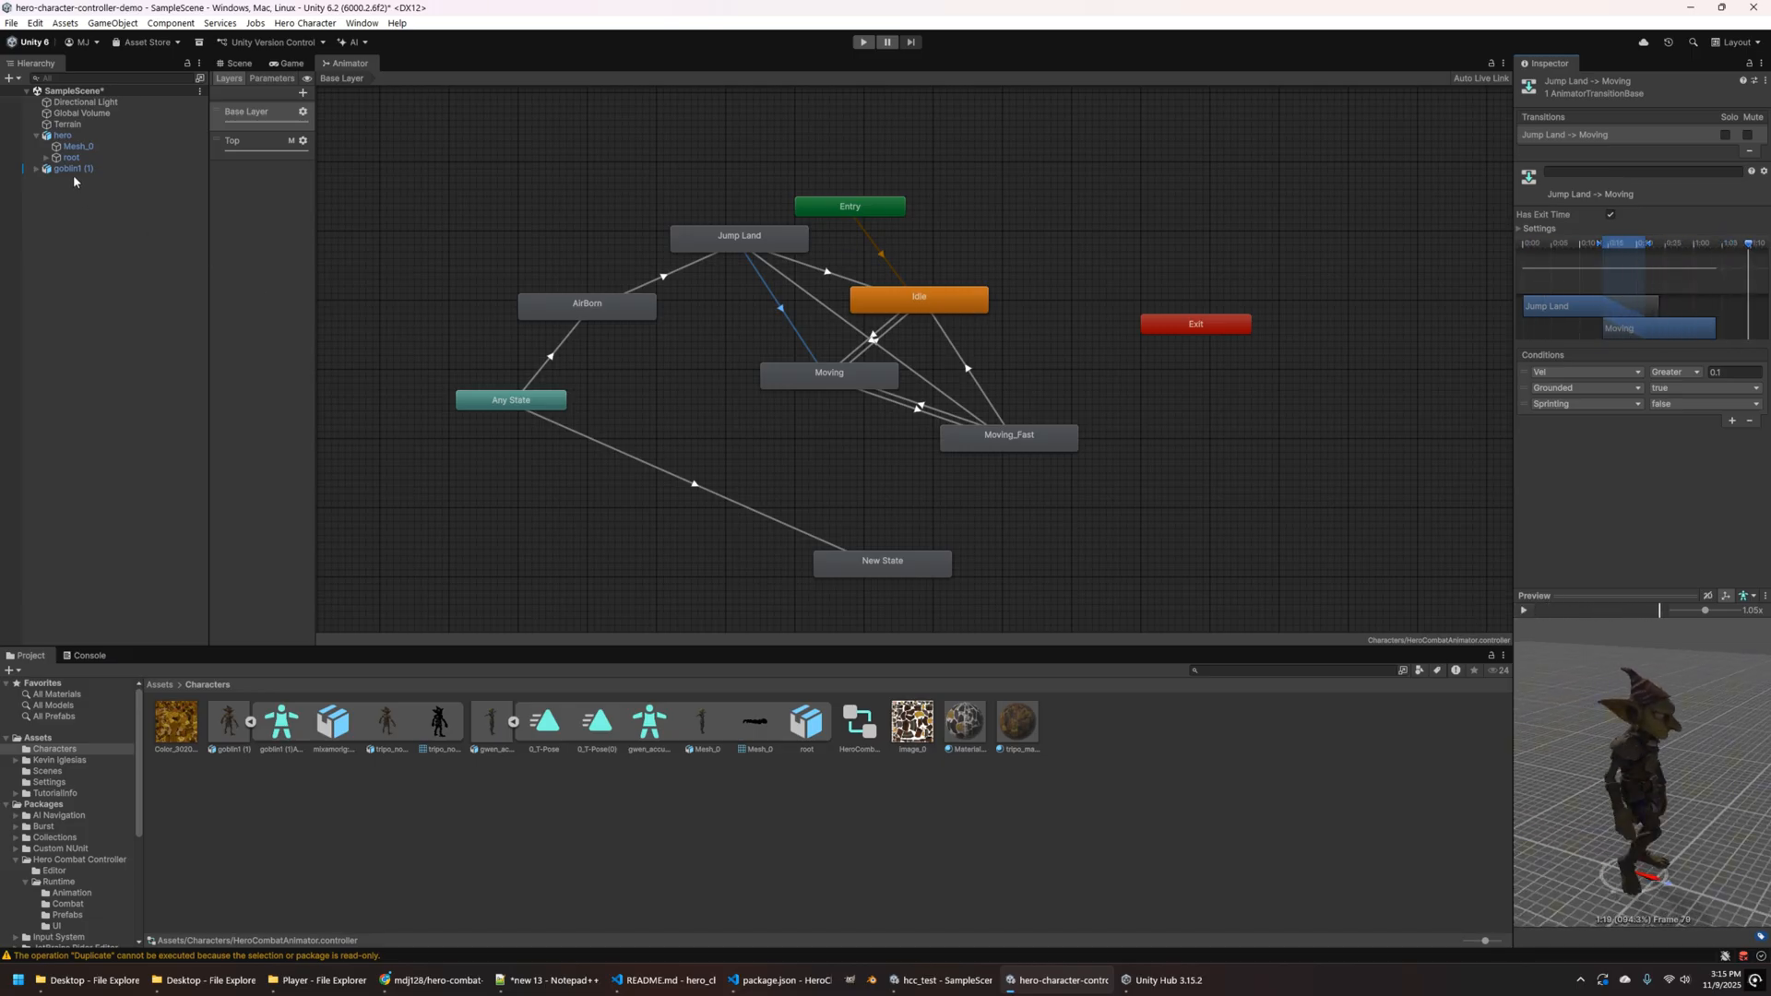
- Rename goblin1 (1) to 'enemy', expand it, and return to the Scene view
left_click(81, 169)
type("enemy")
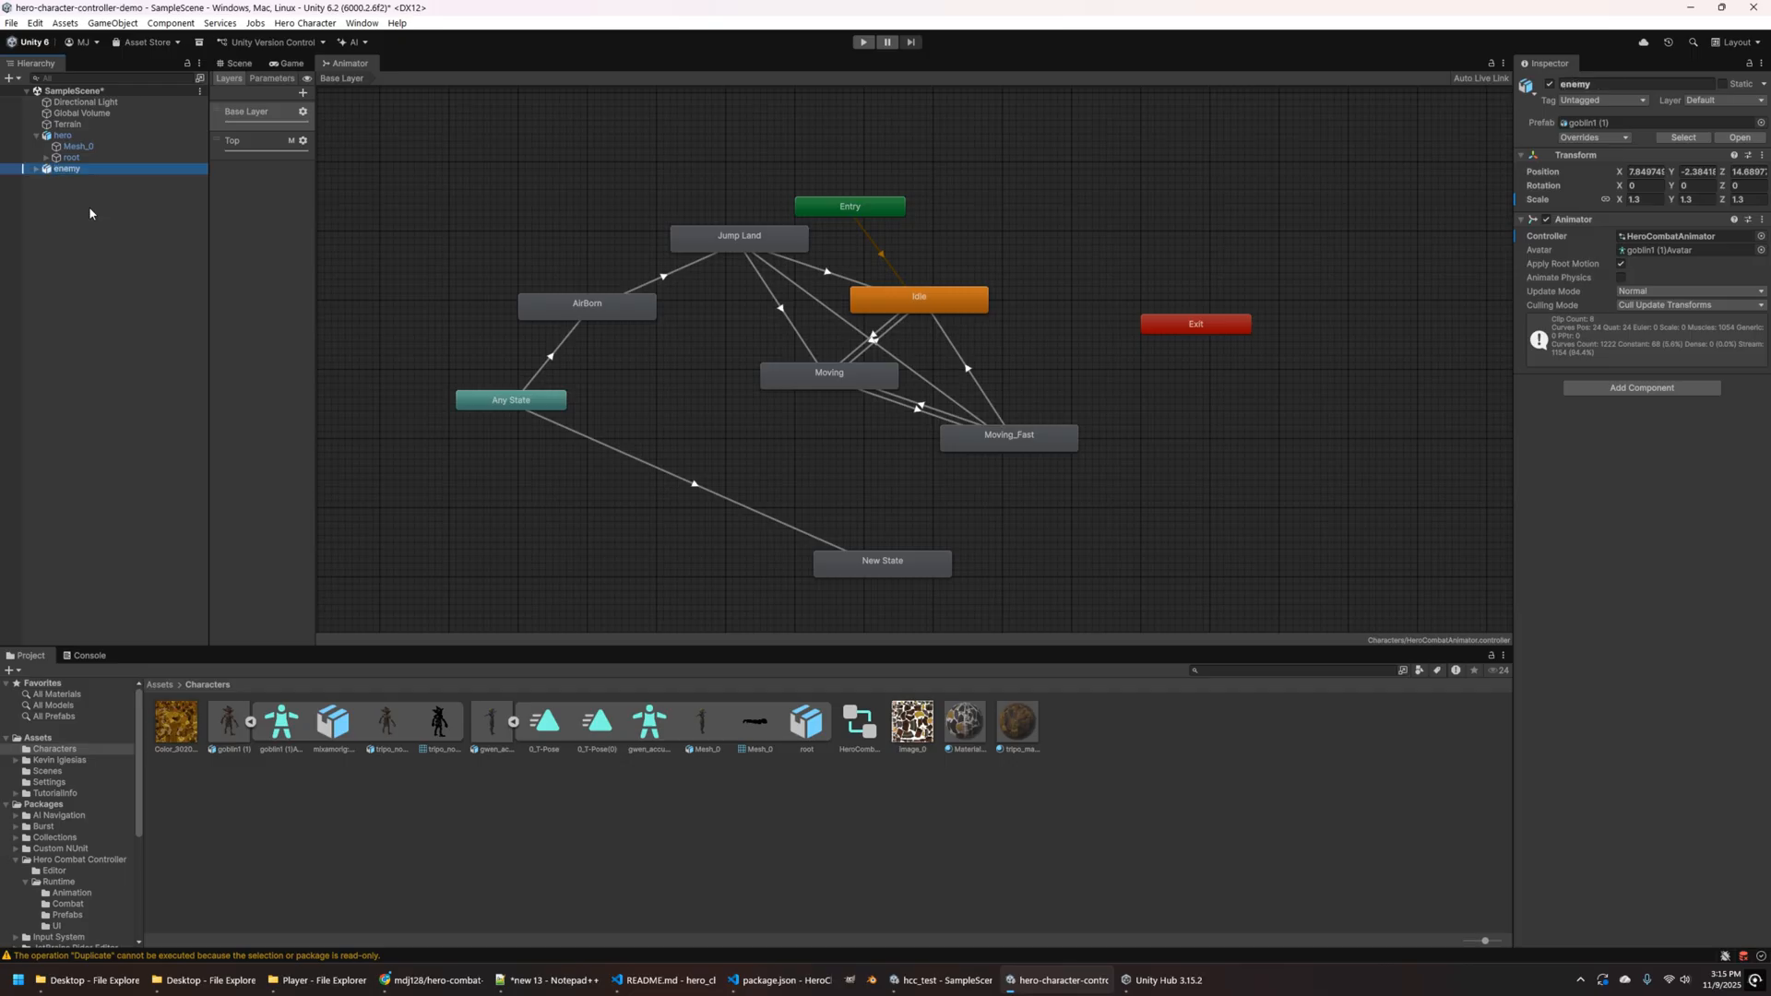
left_click(36, 169)
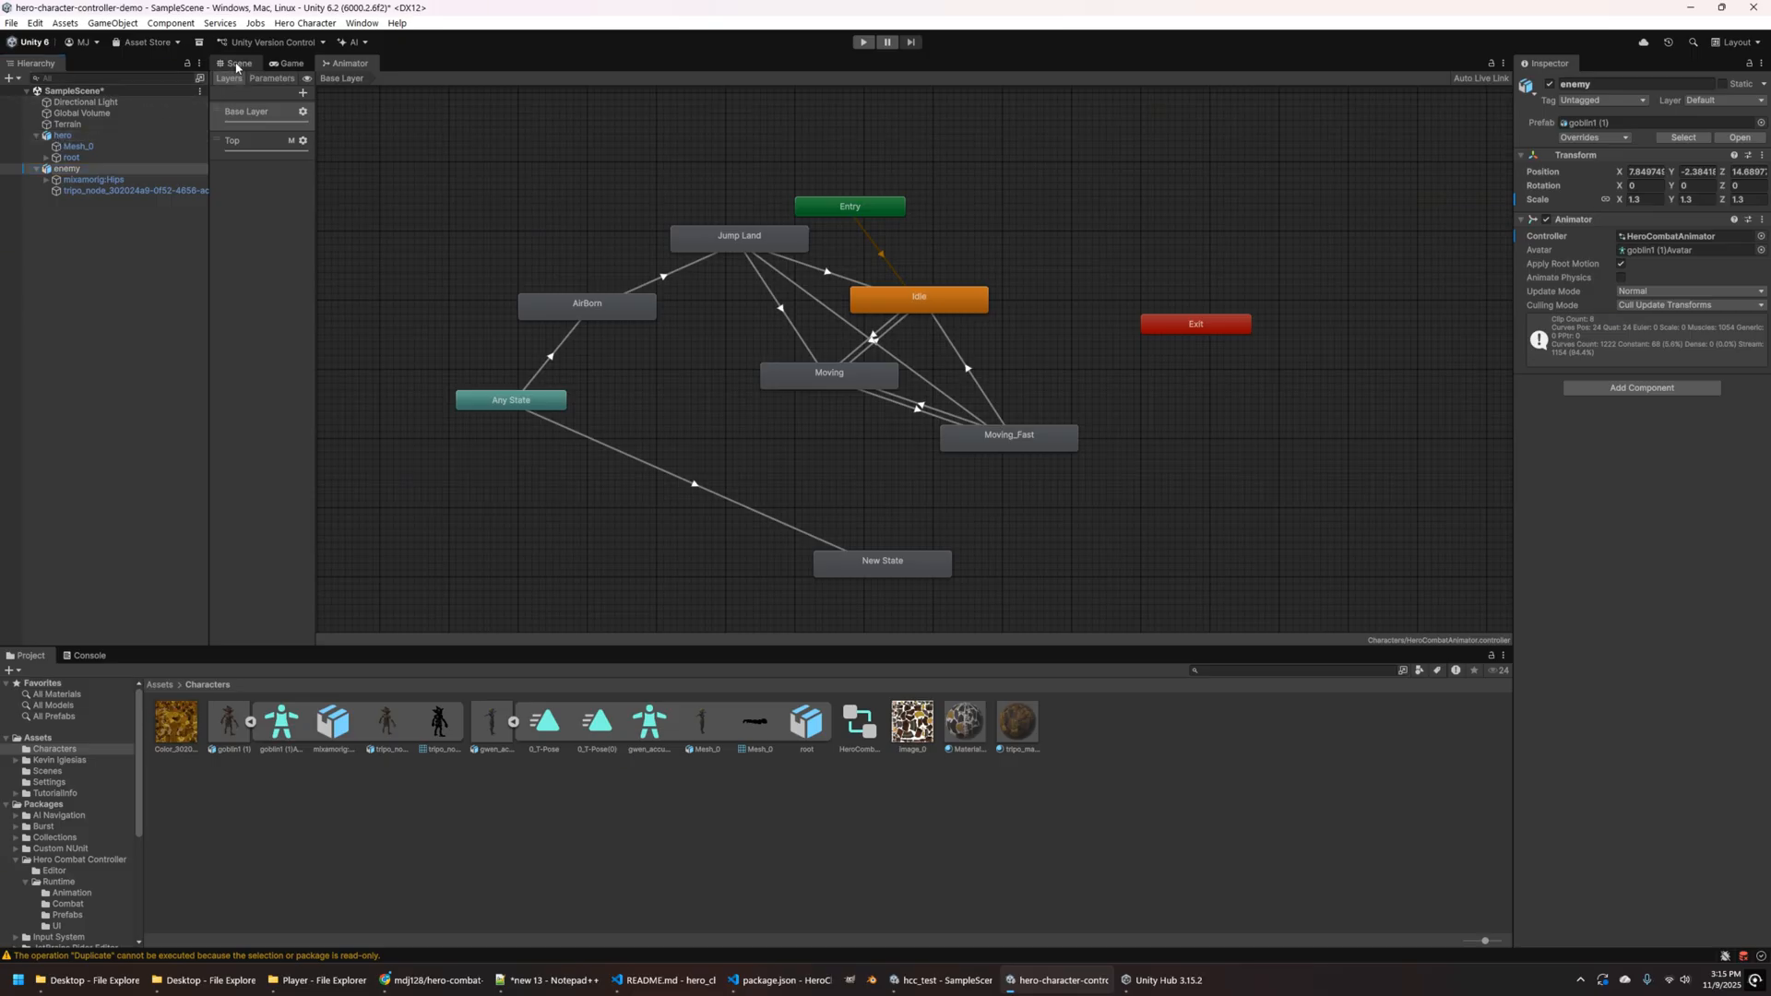
left_click(239, 63)
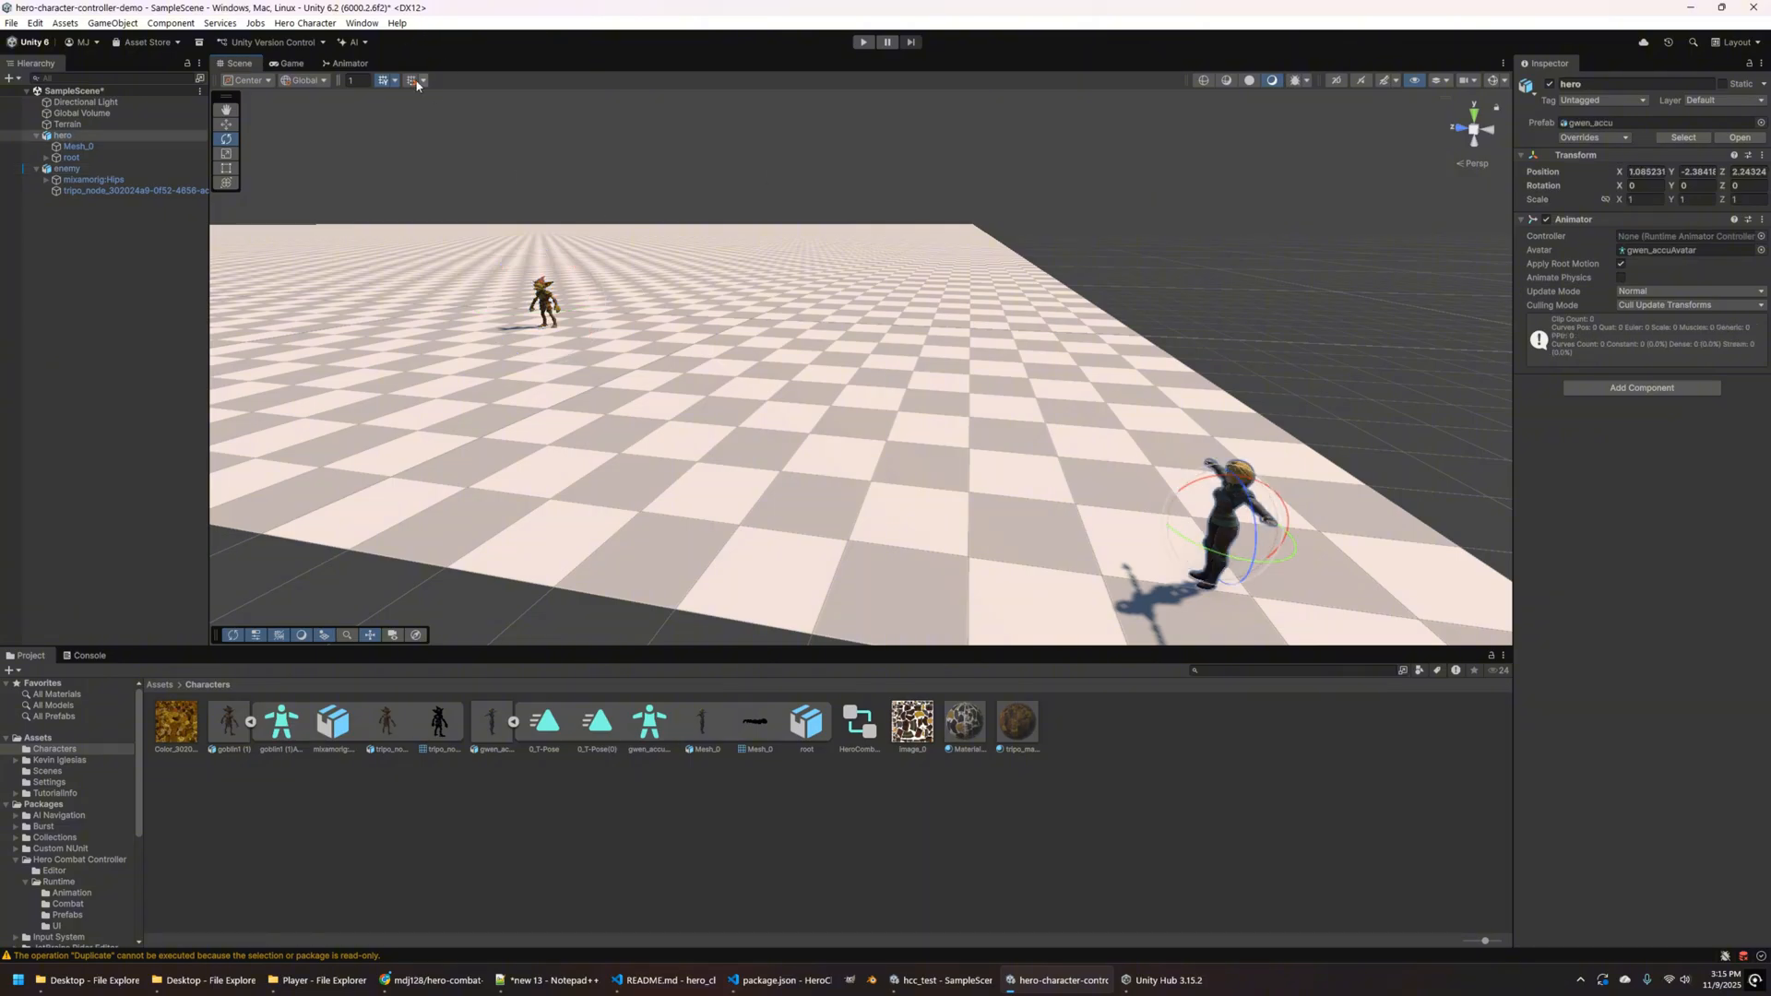
- Assign hero in Hero Combat Auto Wiring and give hero the HeroCombatAnimator controller
left_click(312, 23)
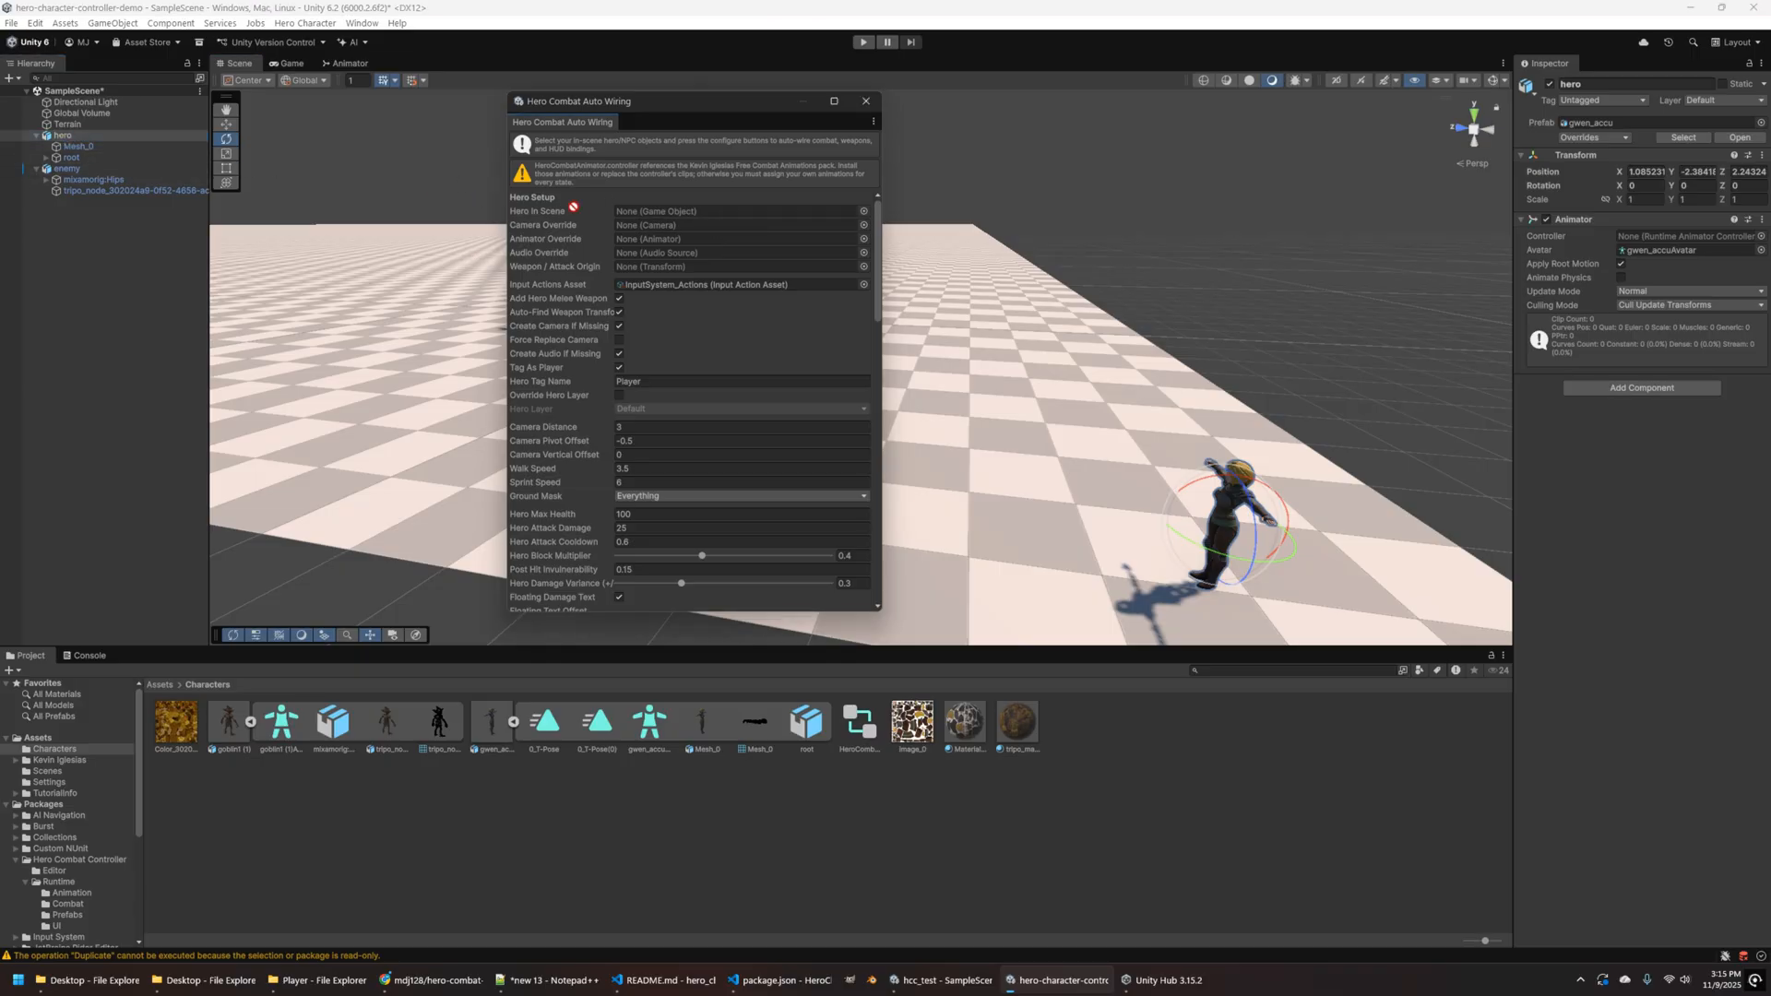
left_click(740, 211)
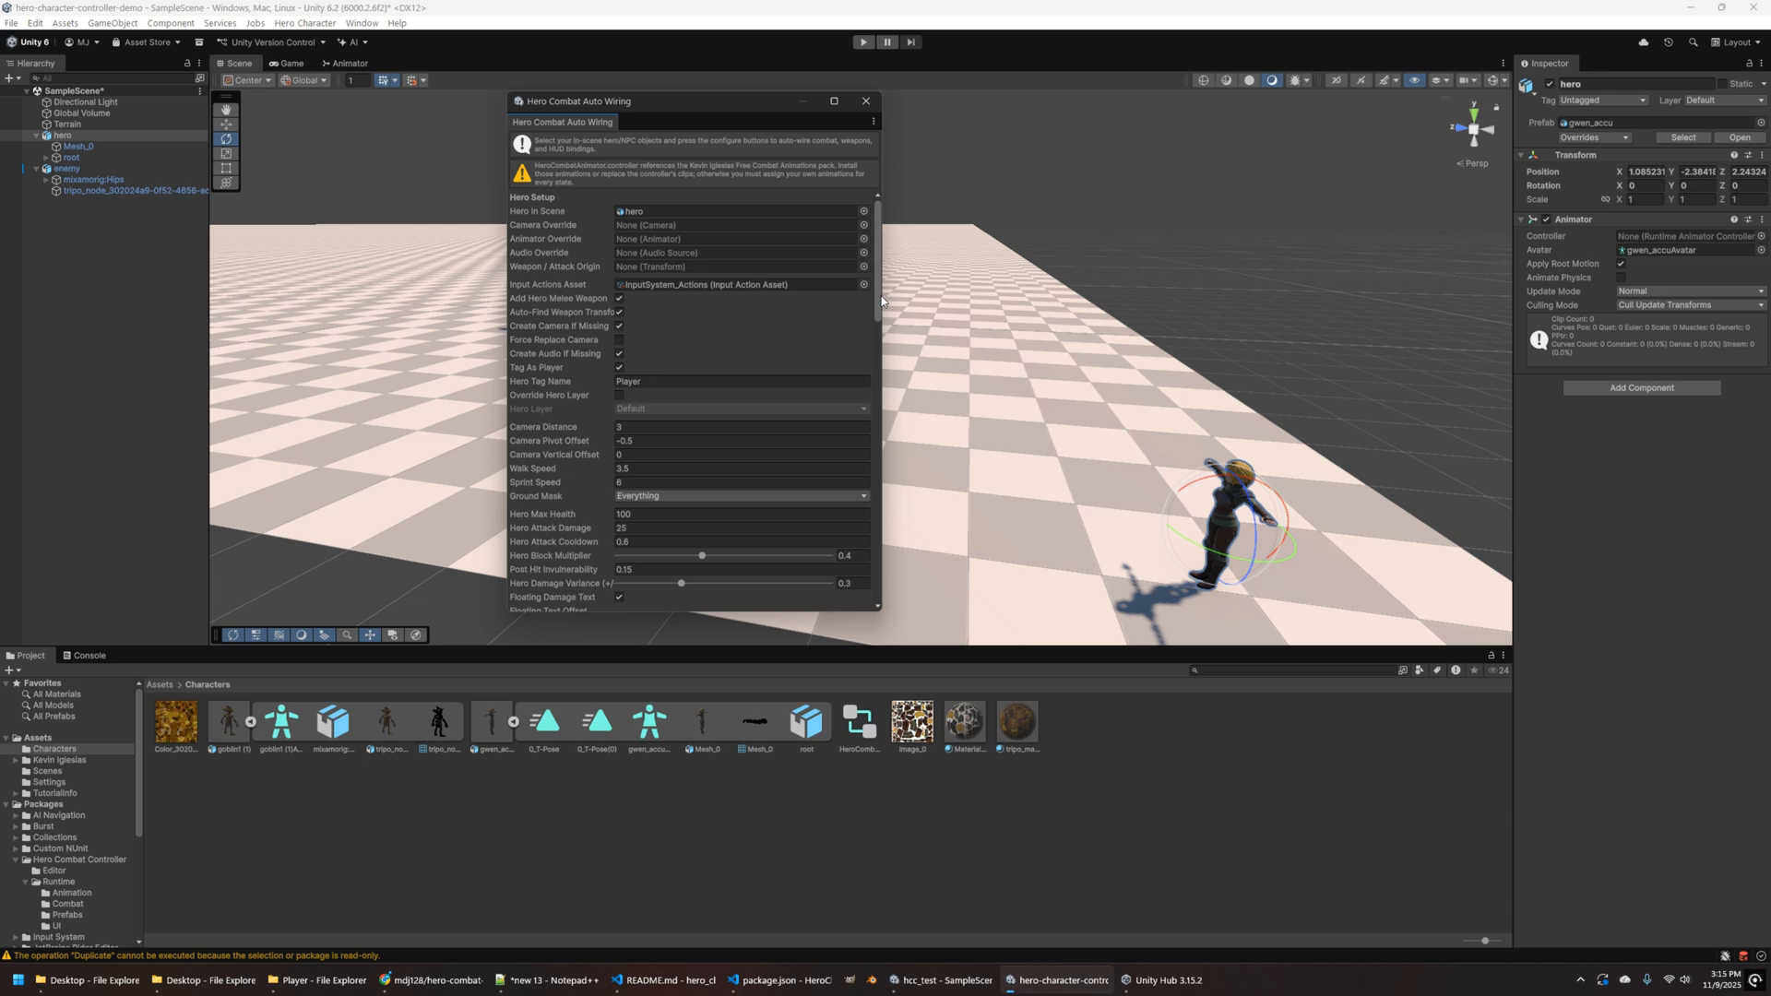
scroll("down", 3)
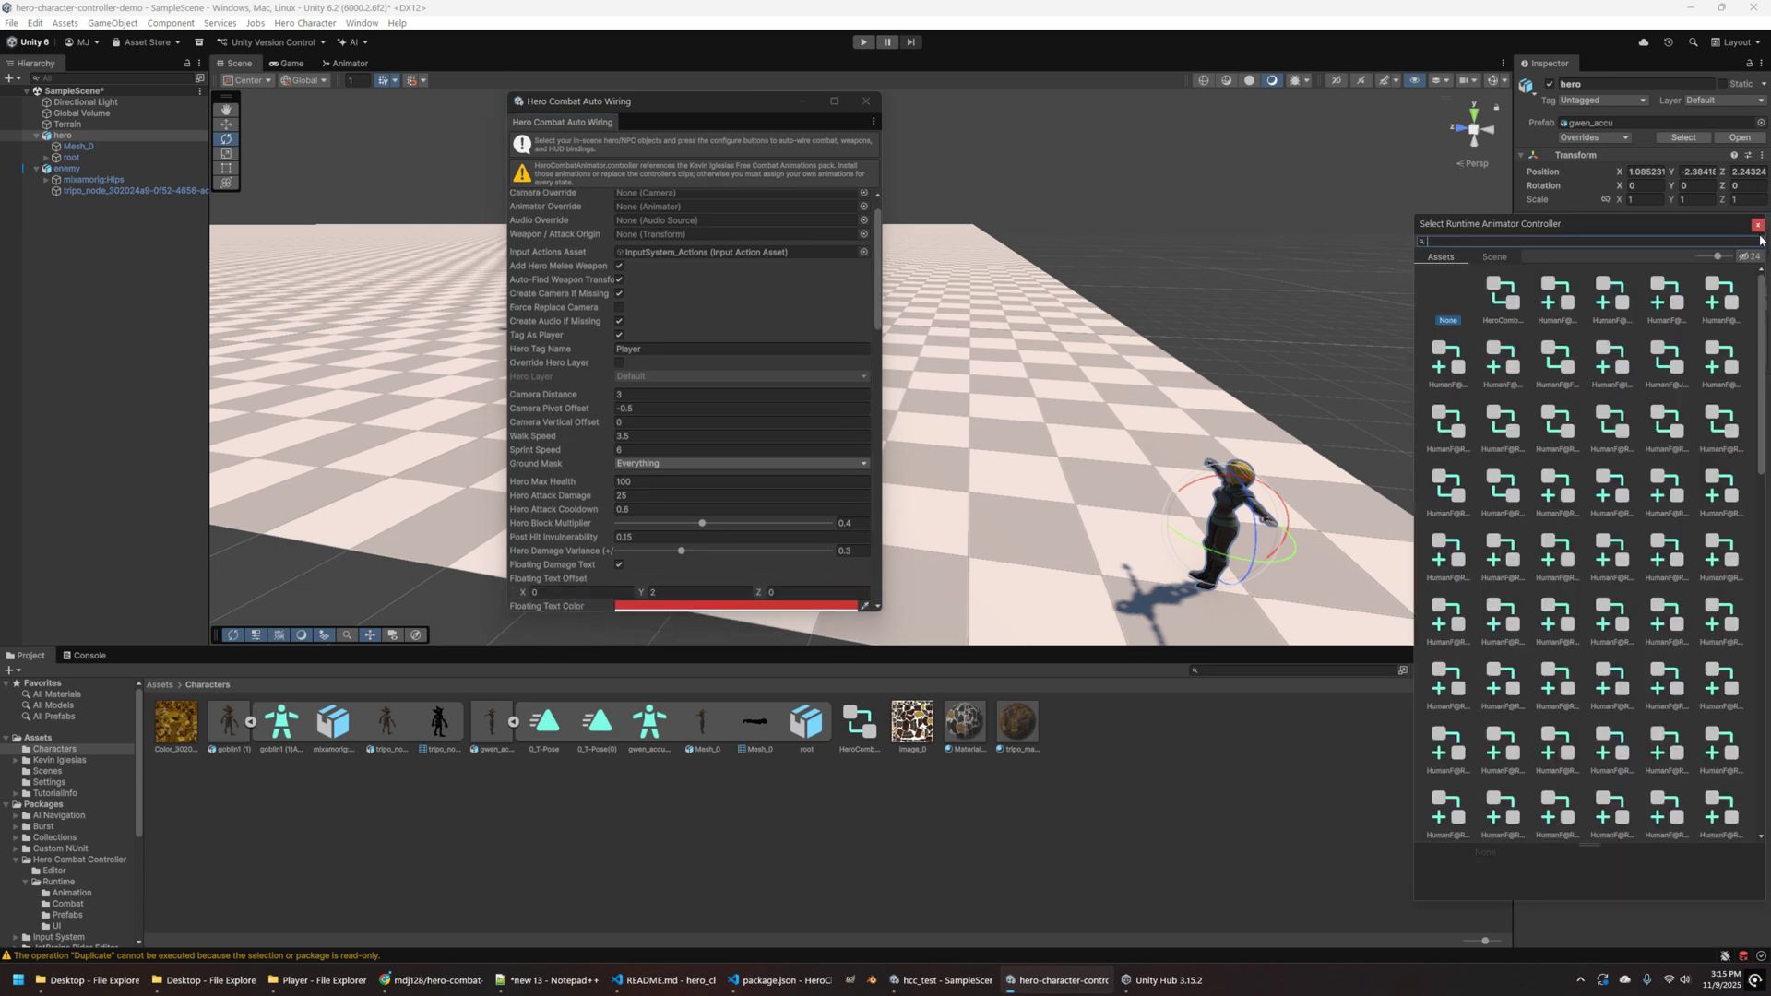
left_click(1502, 294)
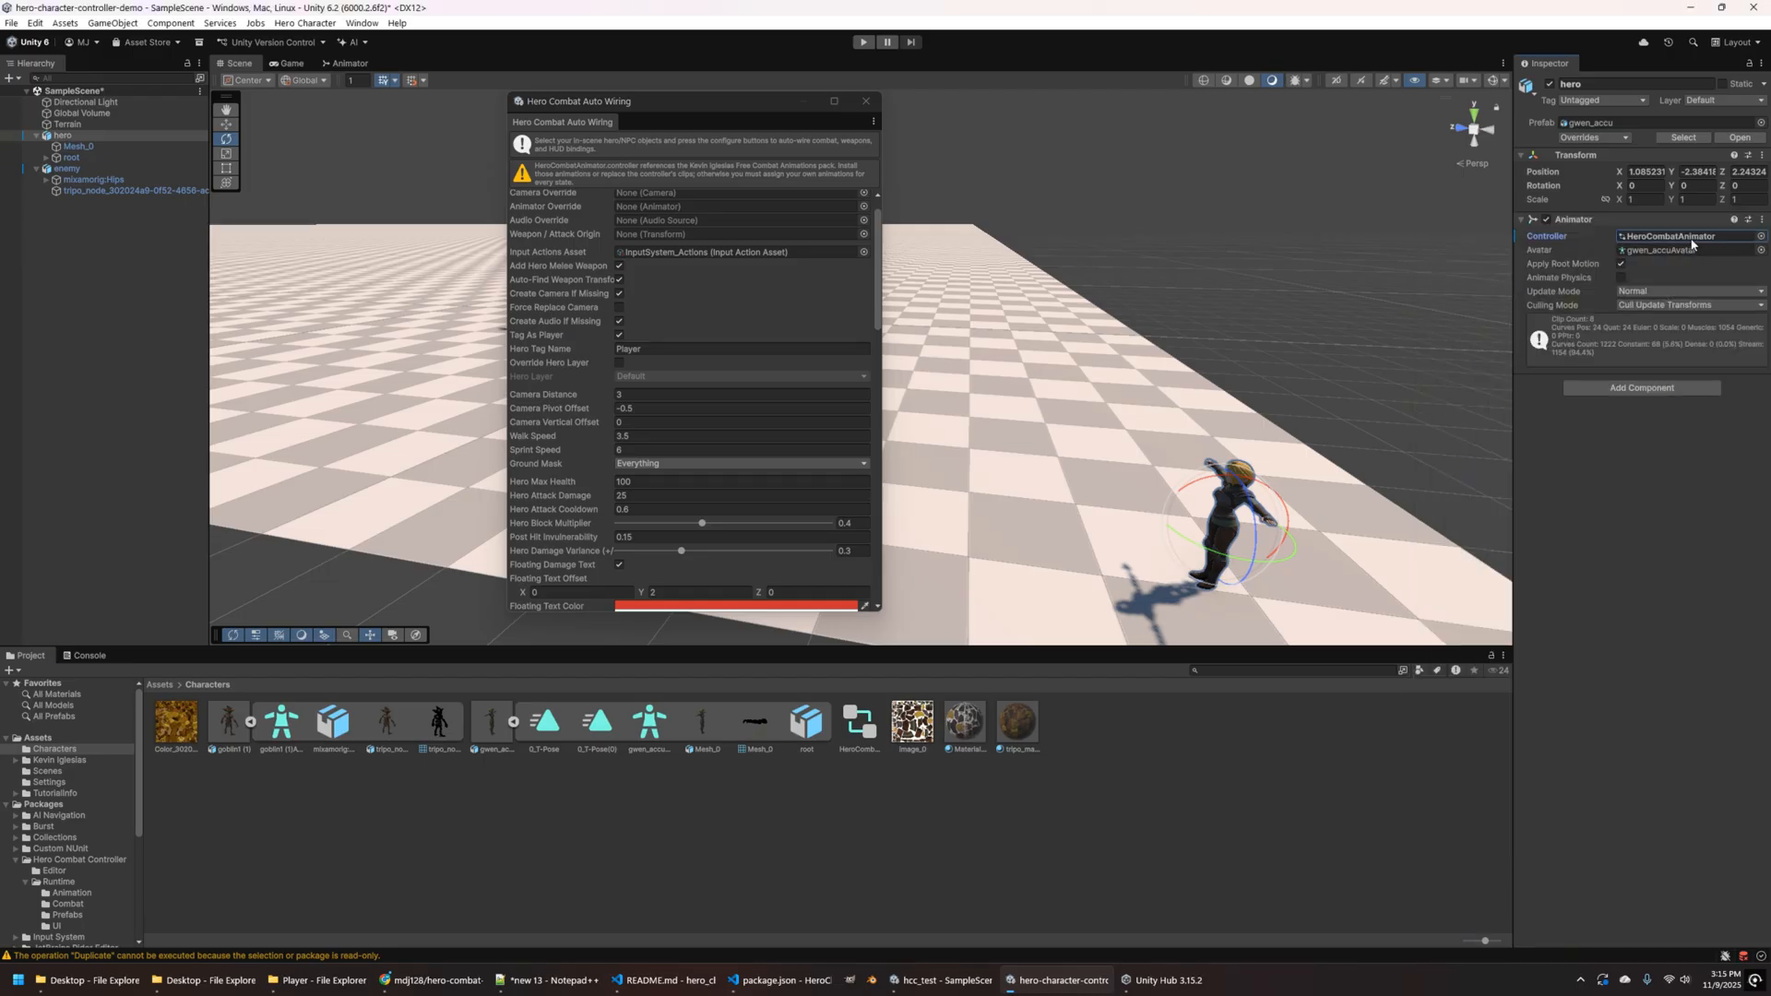
mouse_move(885, 246)
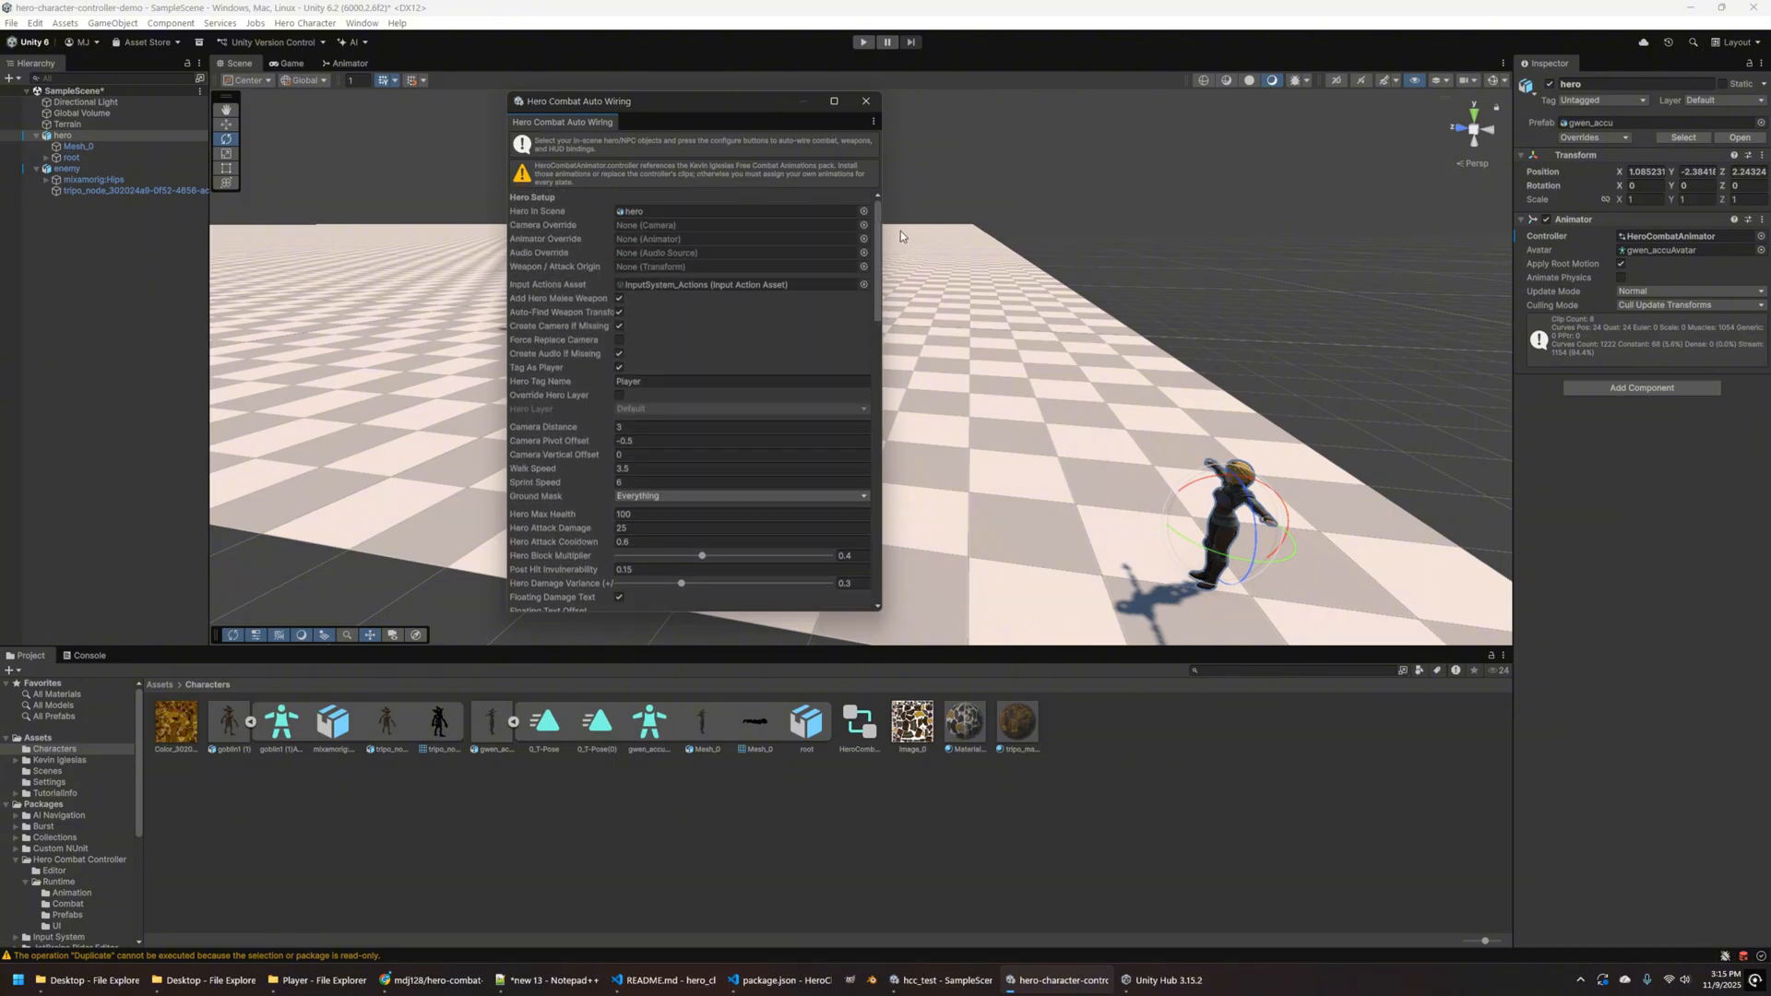
mouse_move(531, 285)
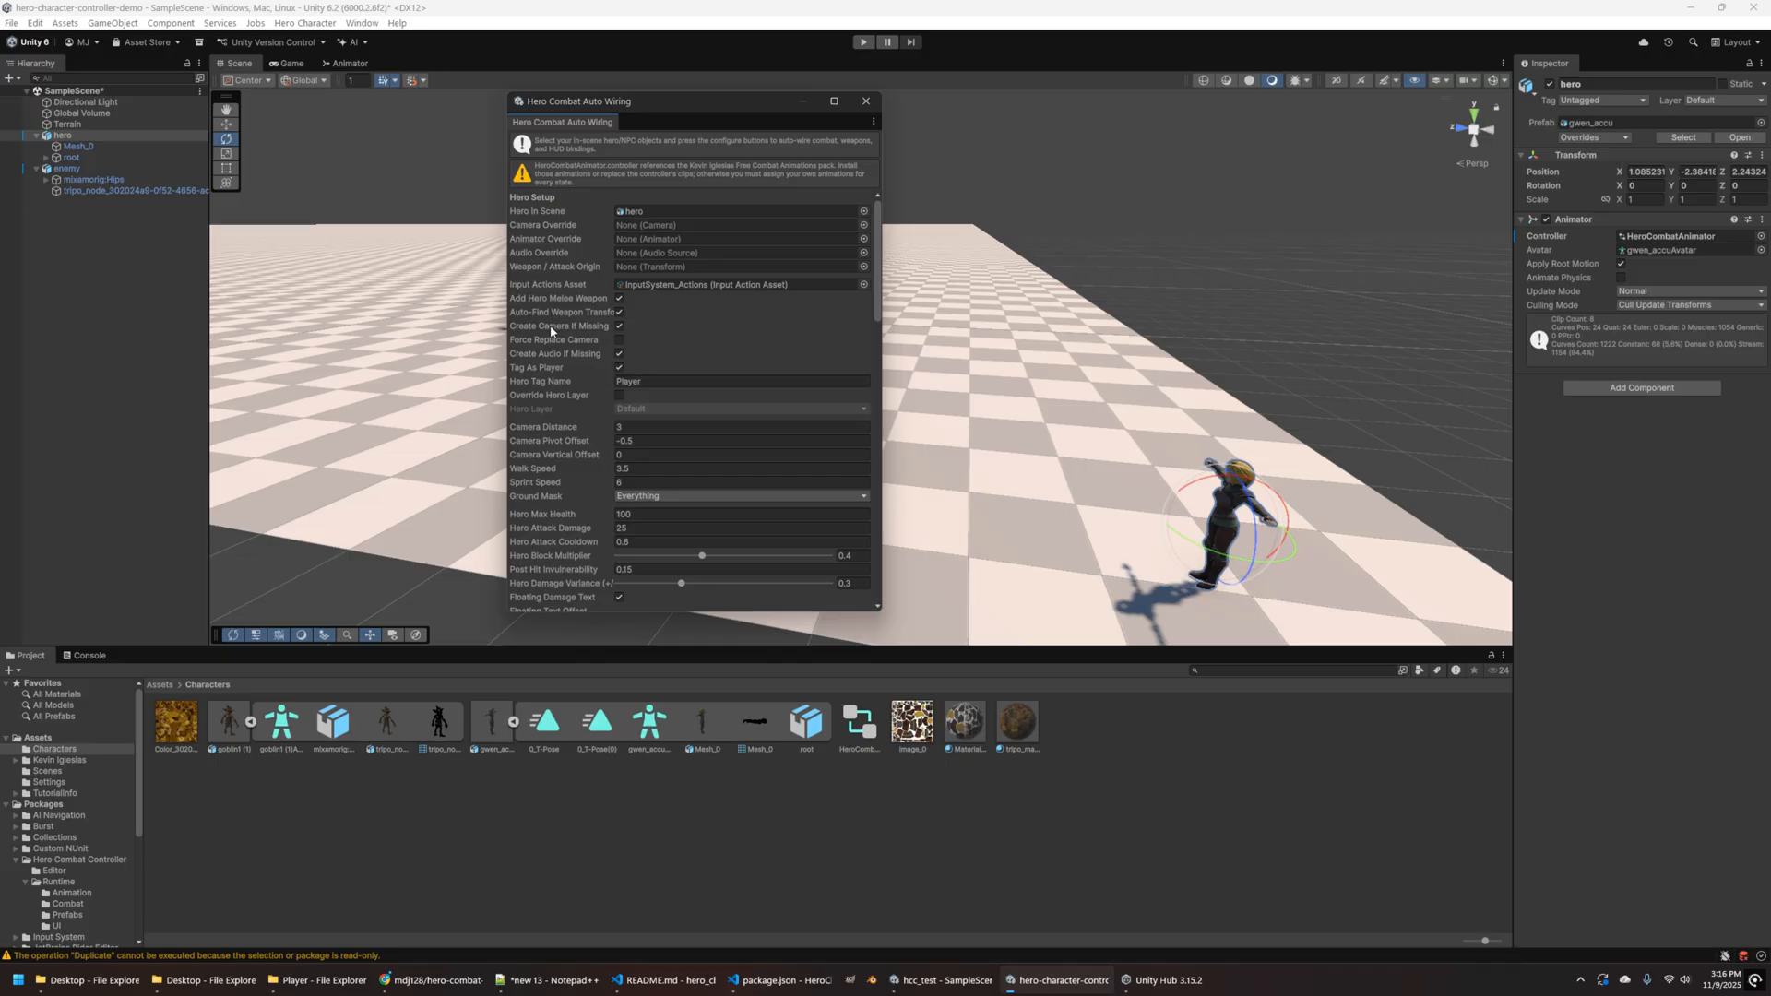
mouse_move(534, 367)
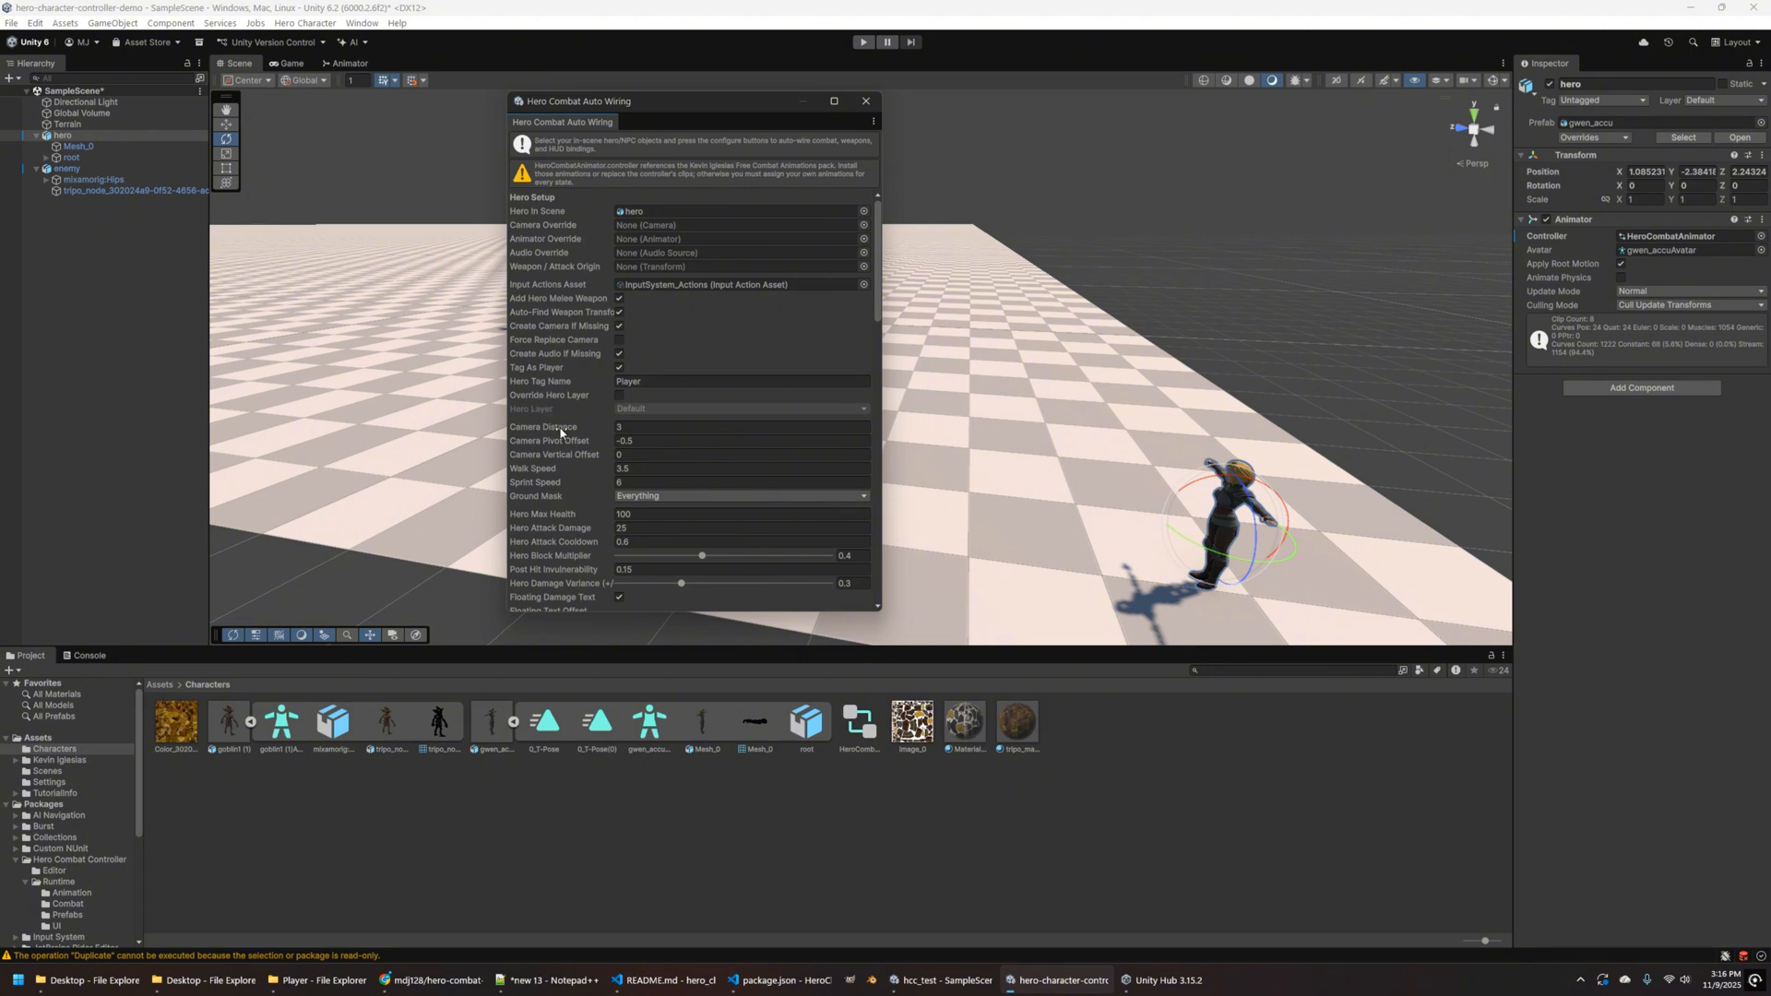
mouse_move(524, 481)
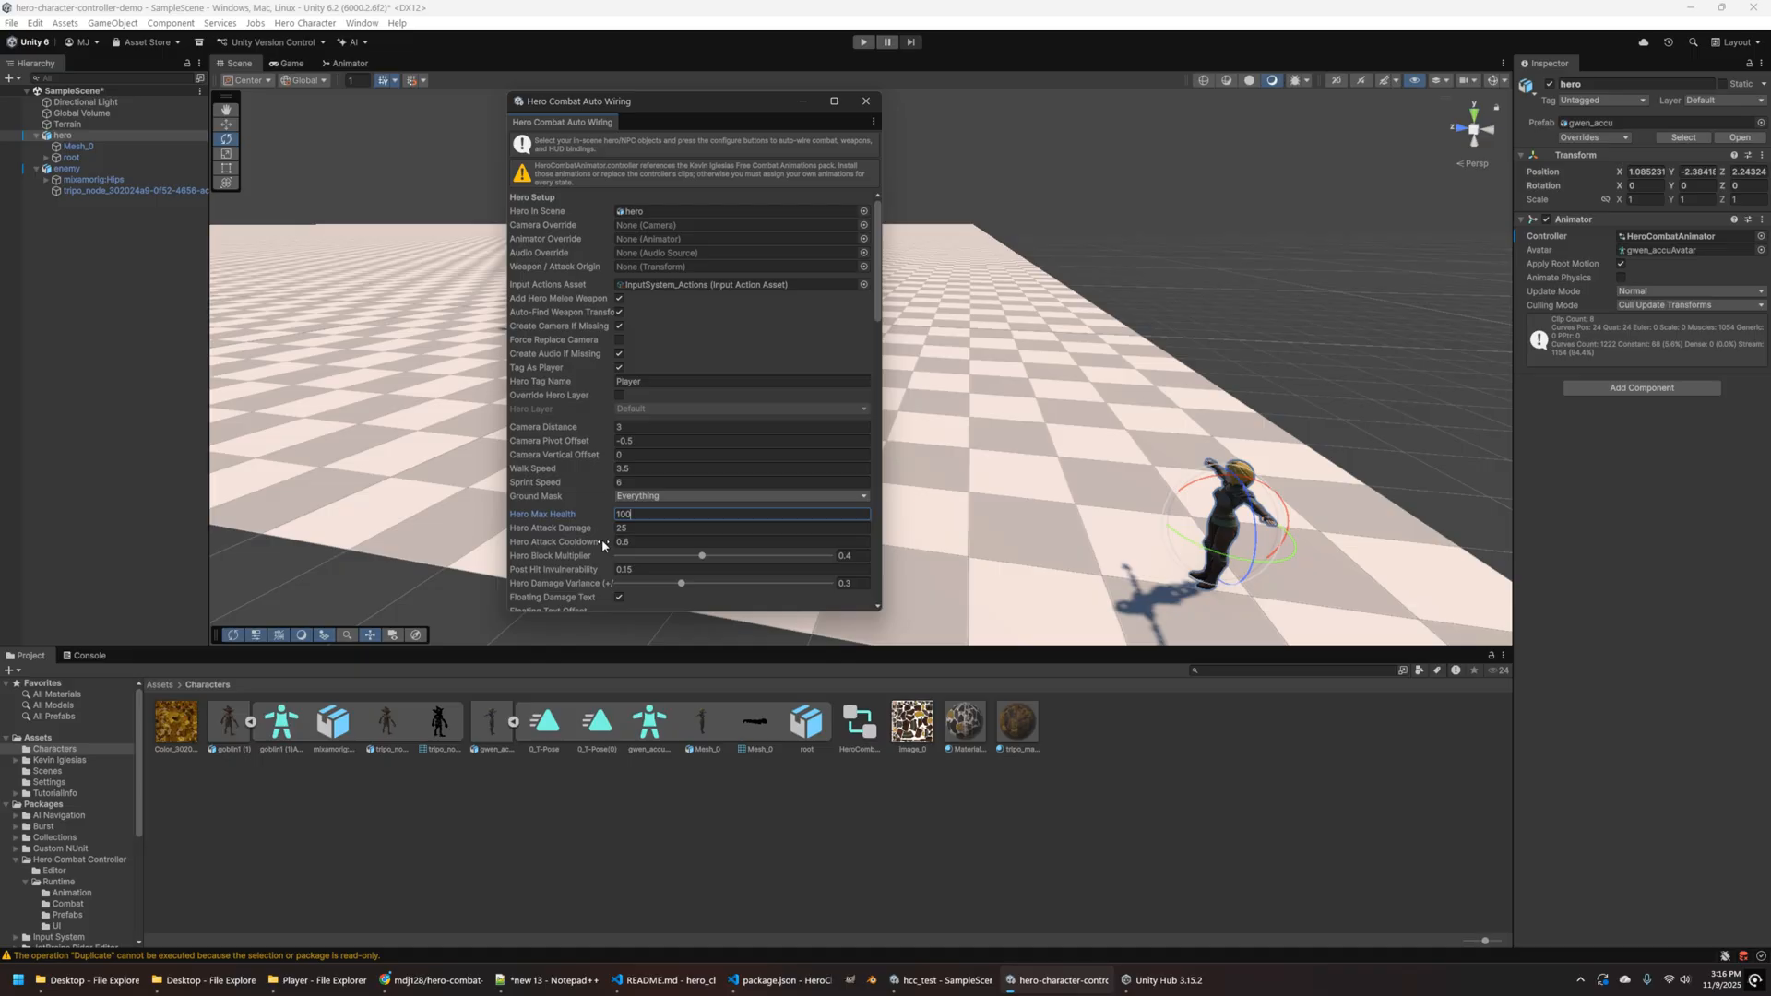
mouse_move(911, 313)
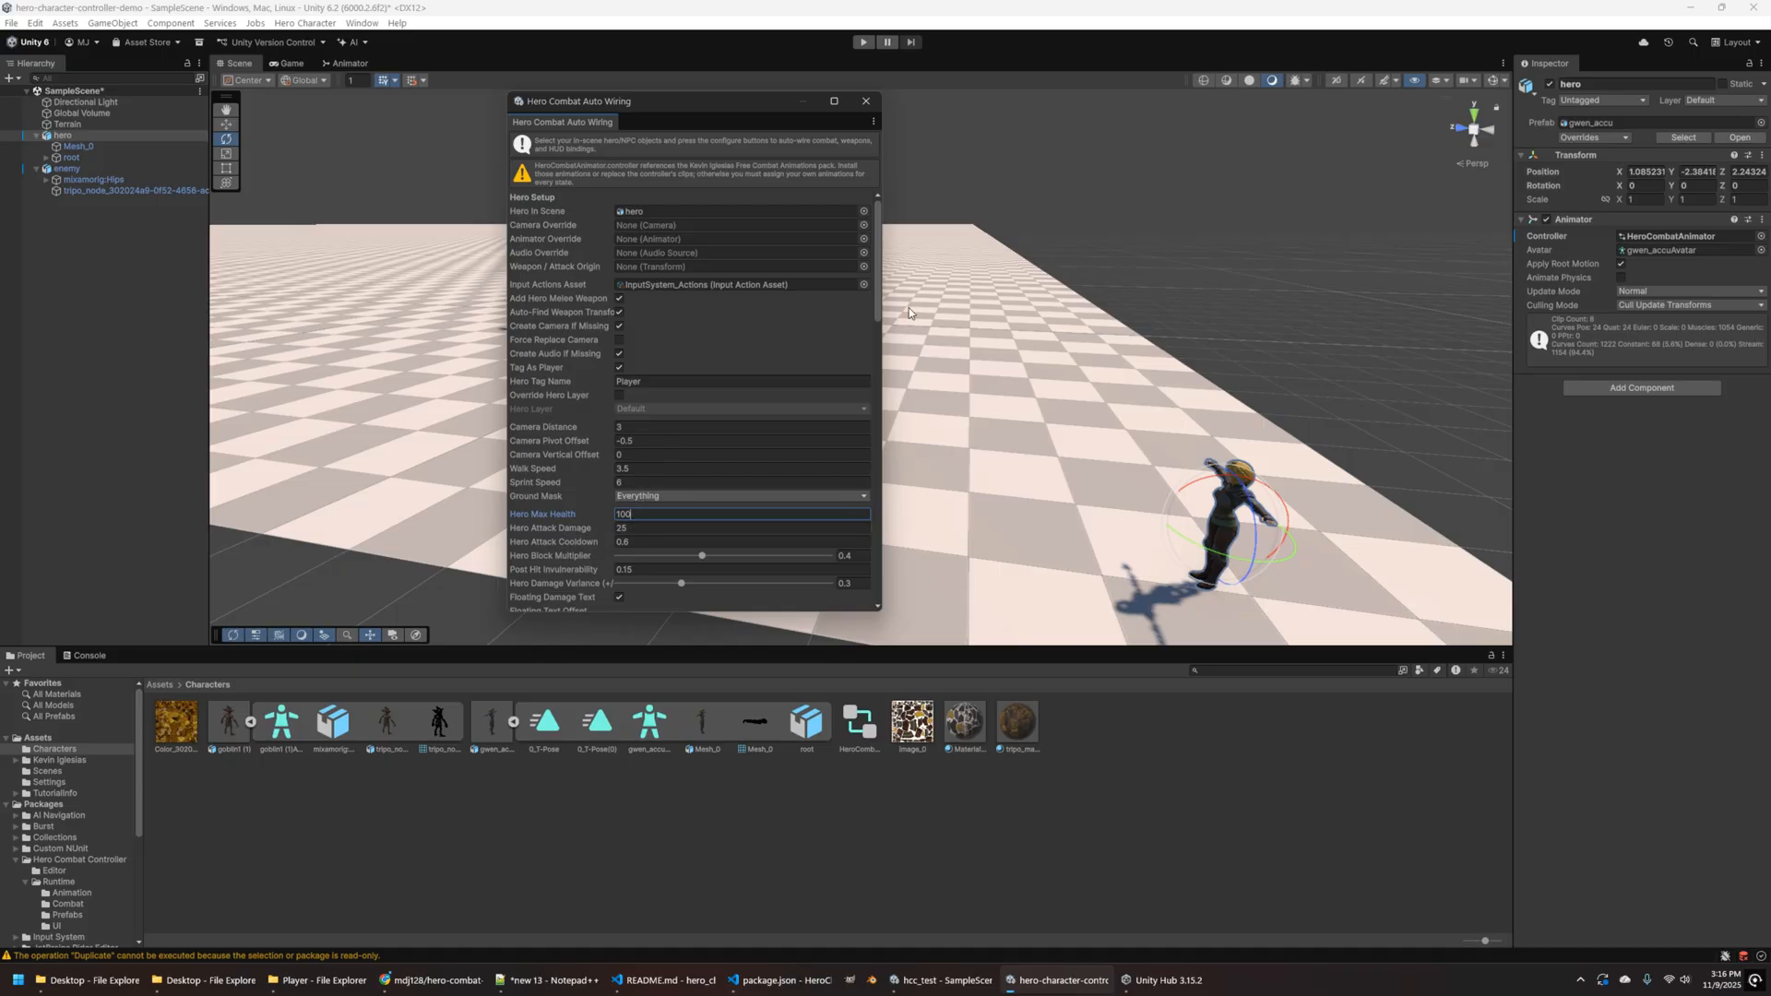
scroll("down", 3)
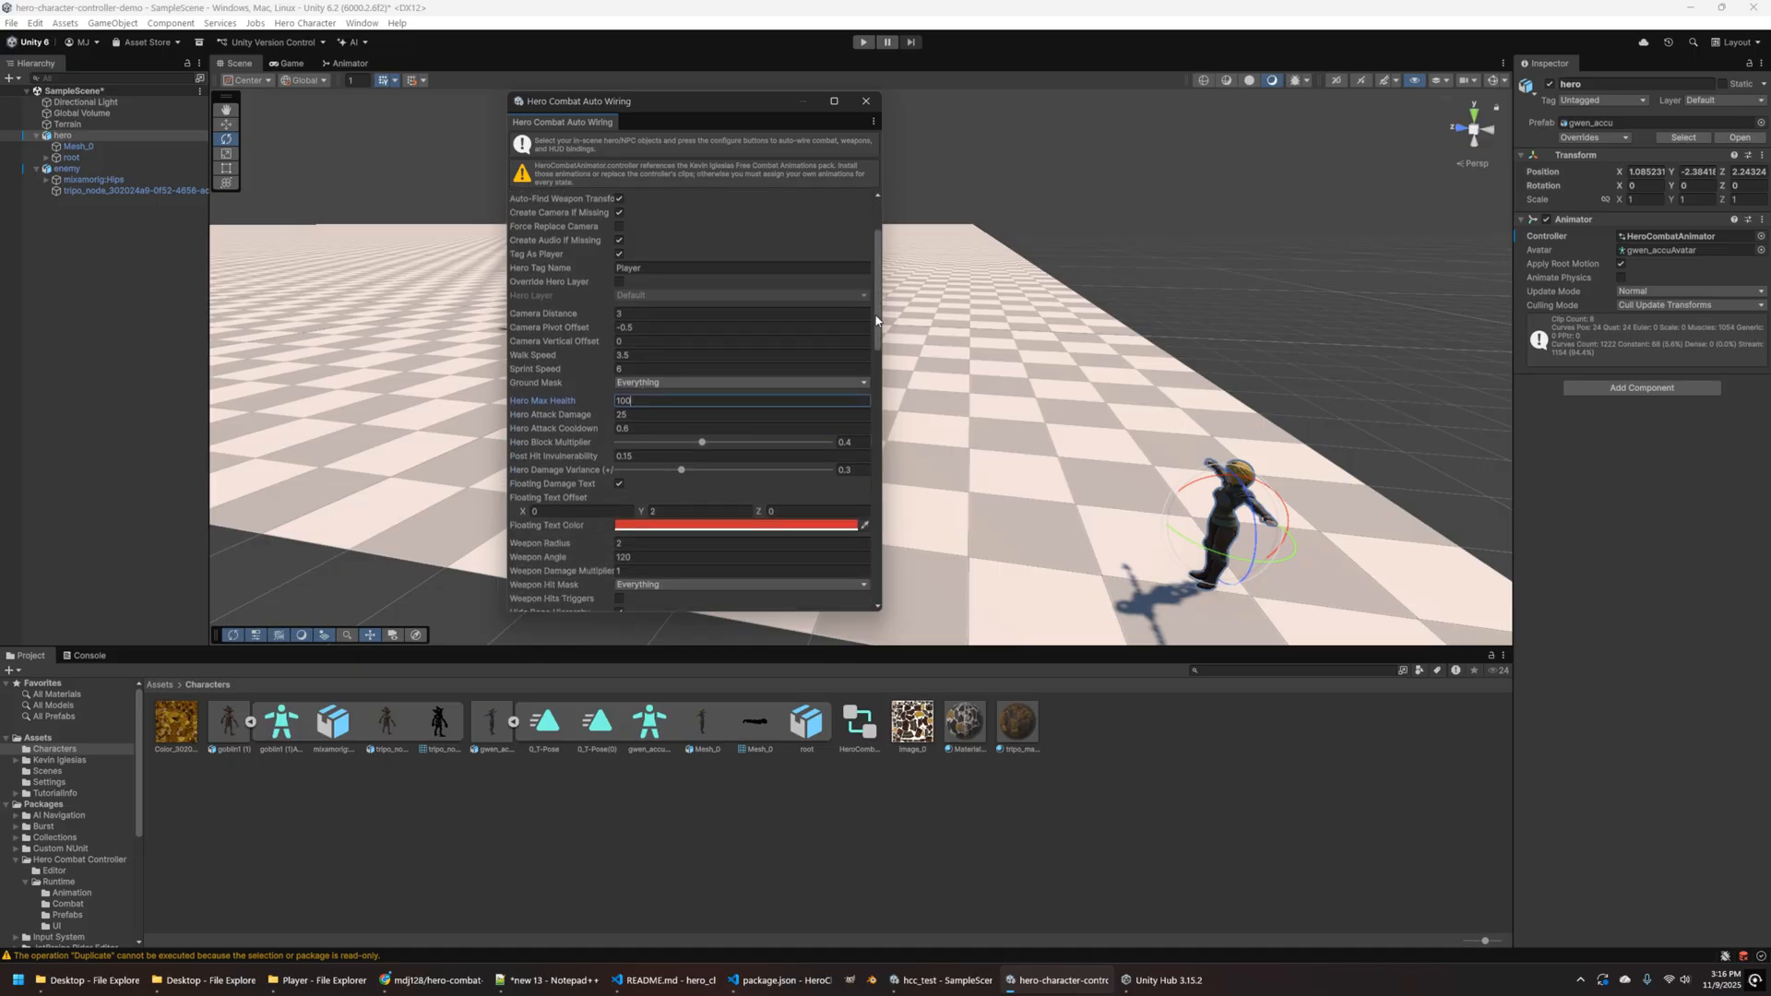
scroll("down", 3)
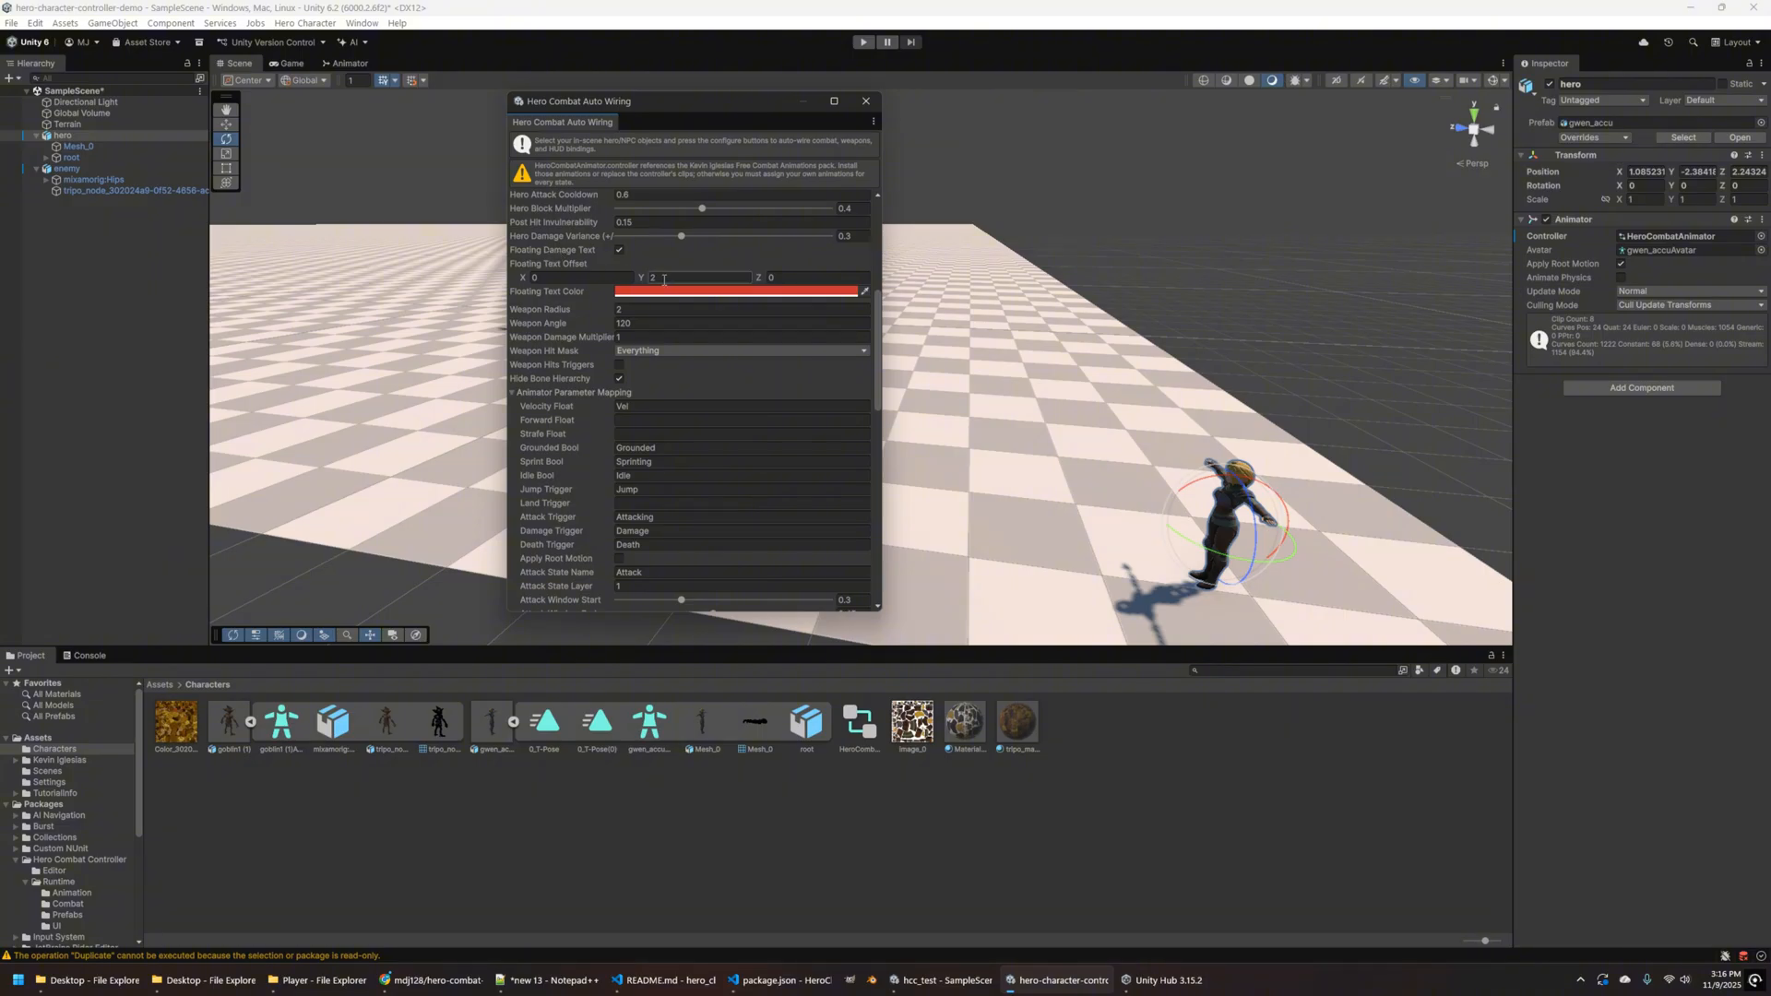
mouse_move(673, 273)
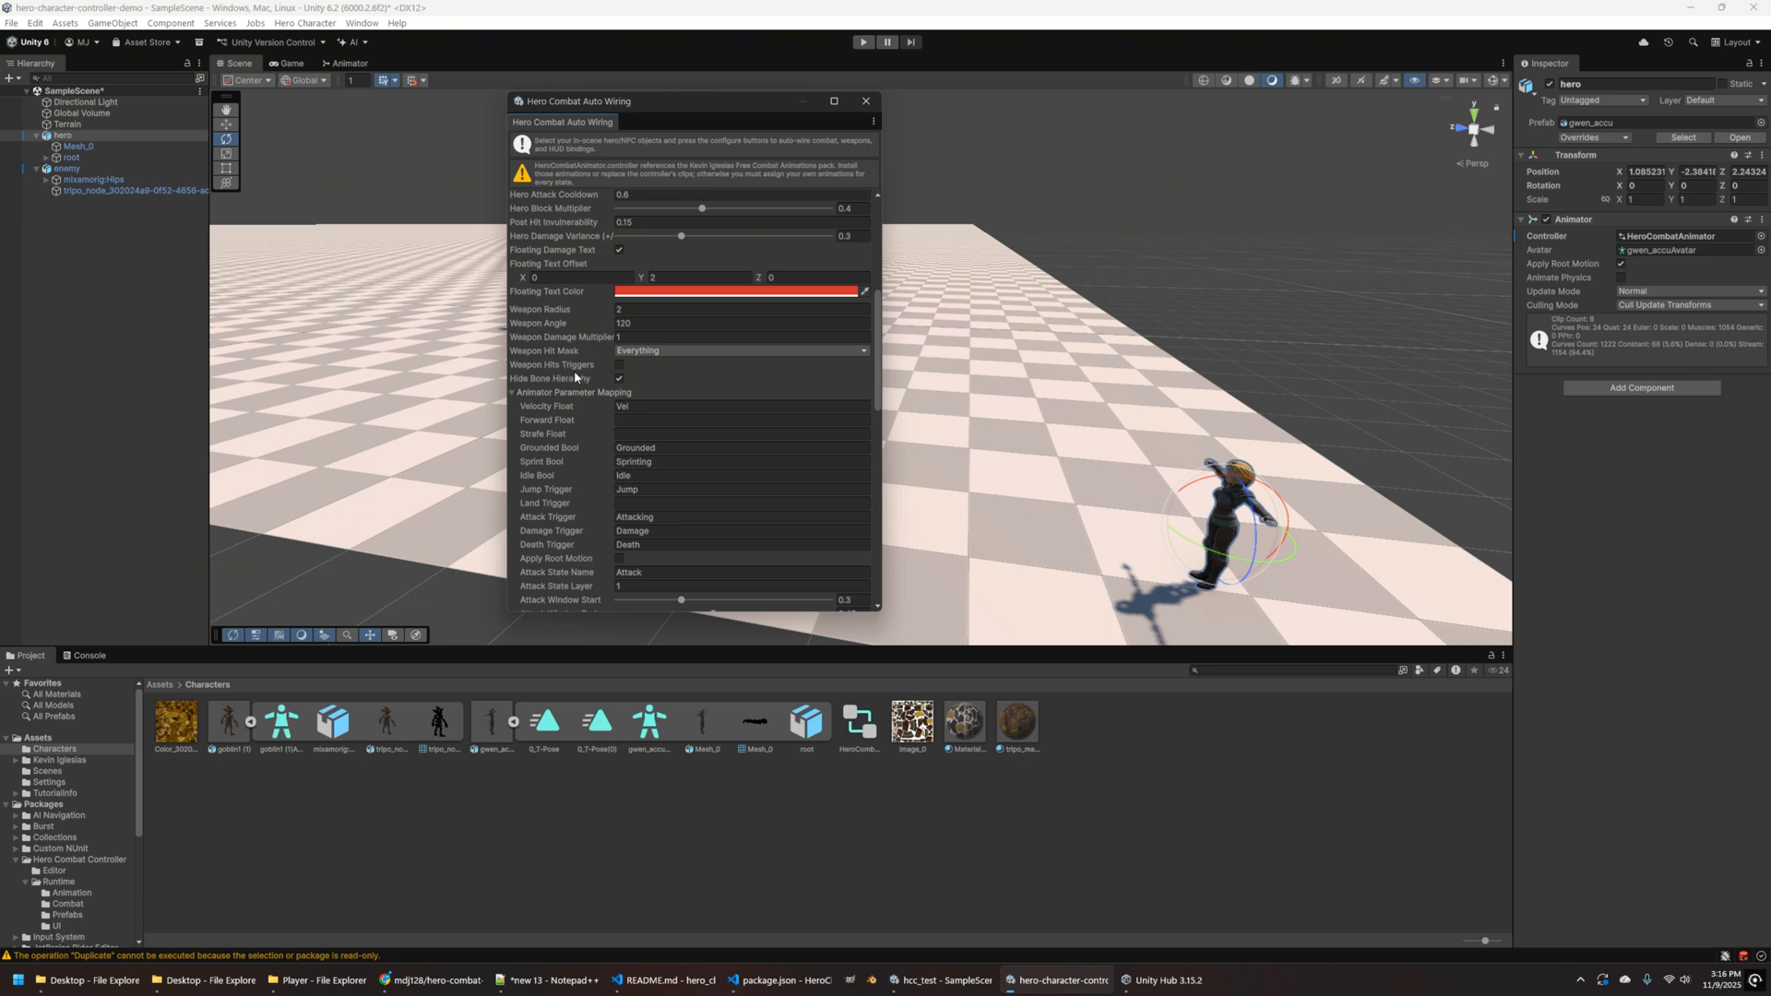
mouse_move(583, 472)
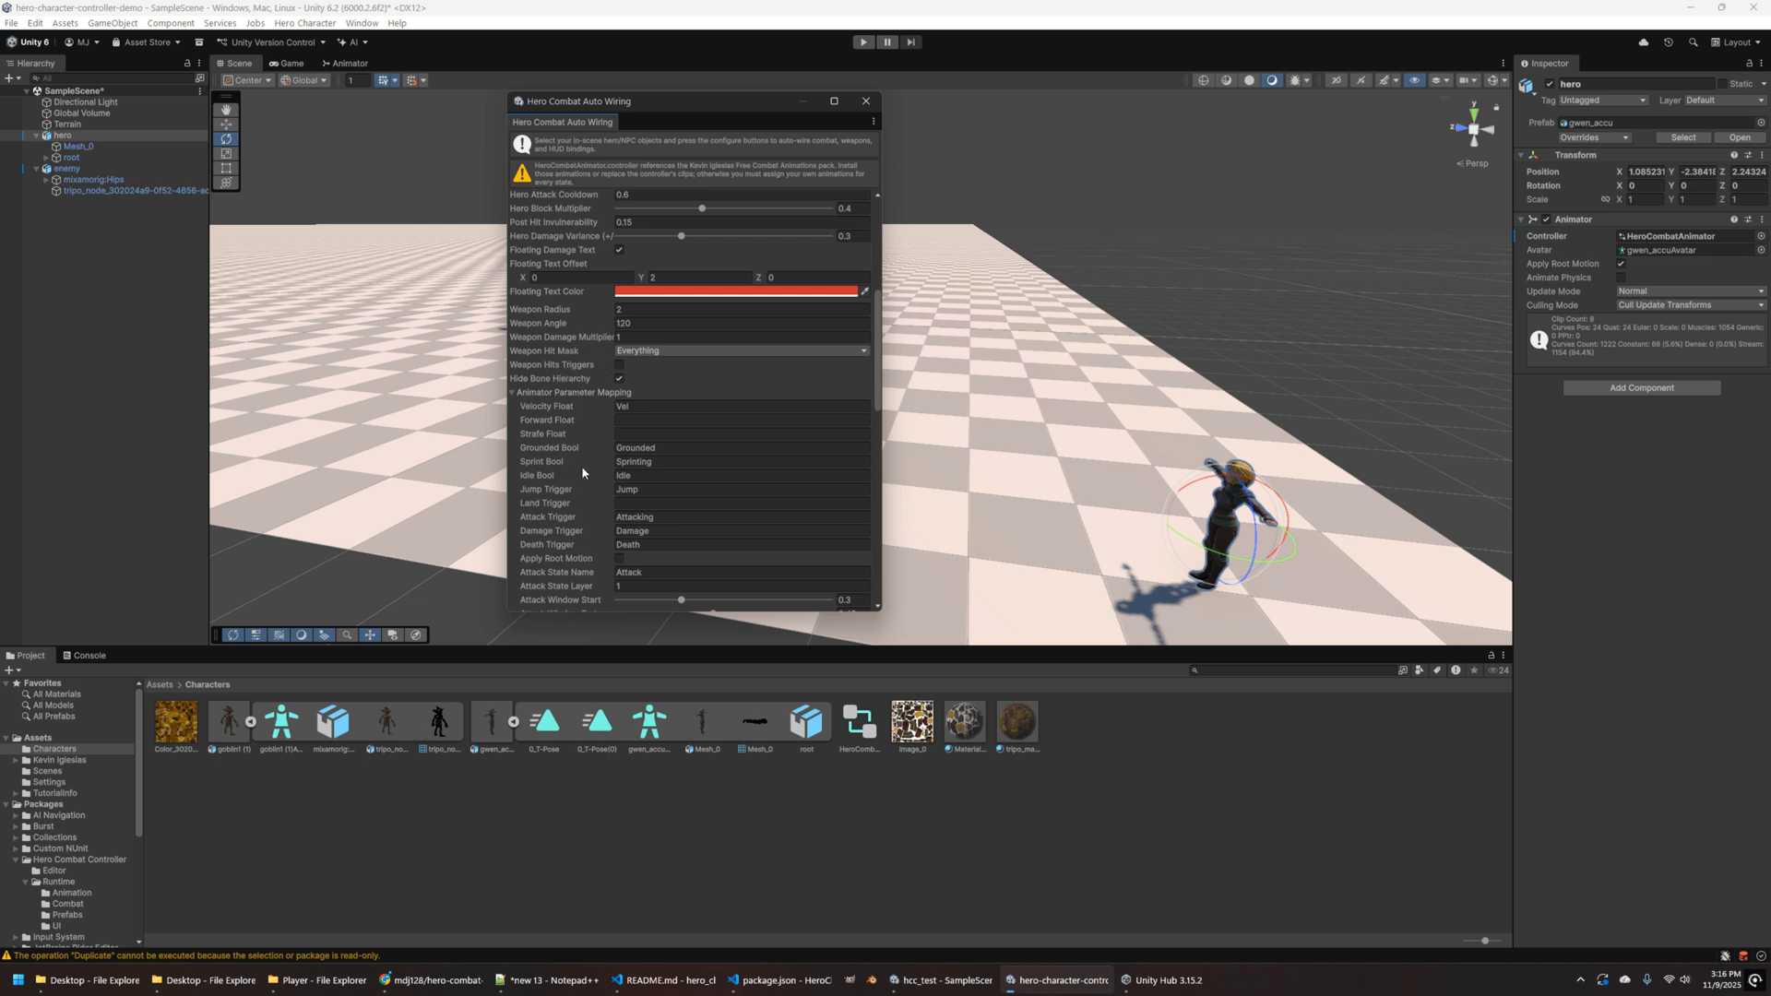
scroll("down", 3)
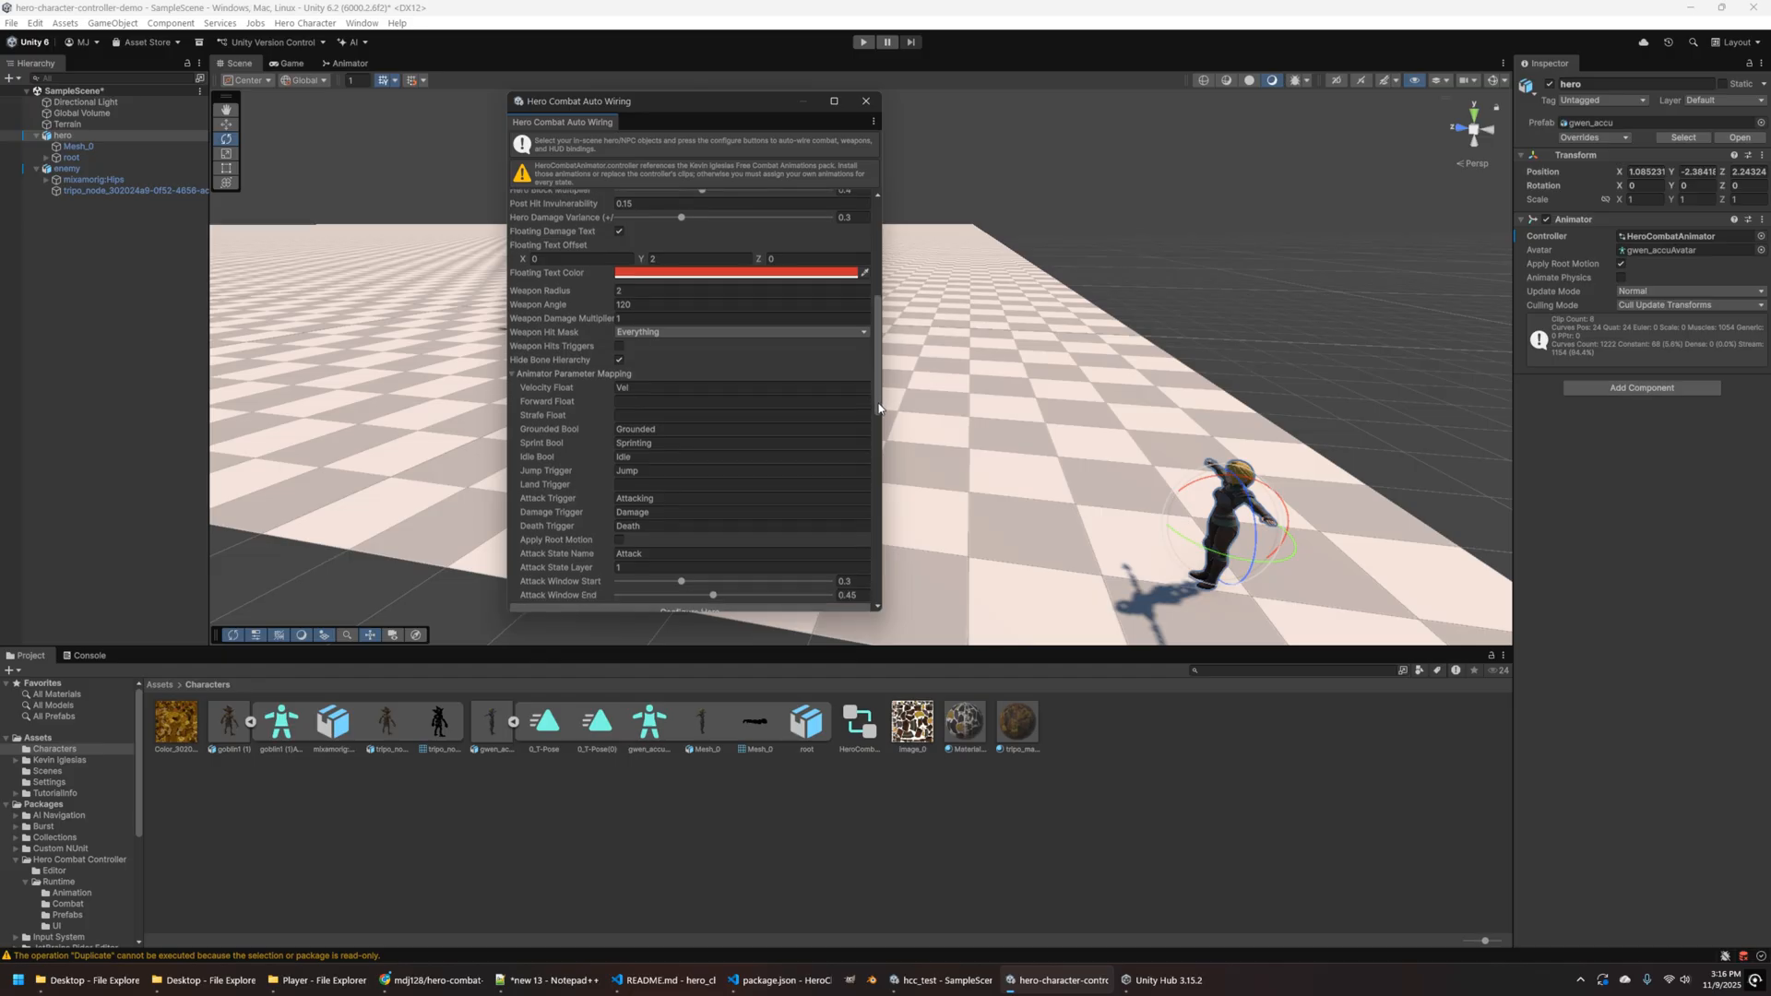
scroll("down", 3)
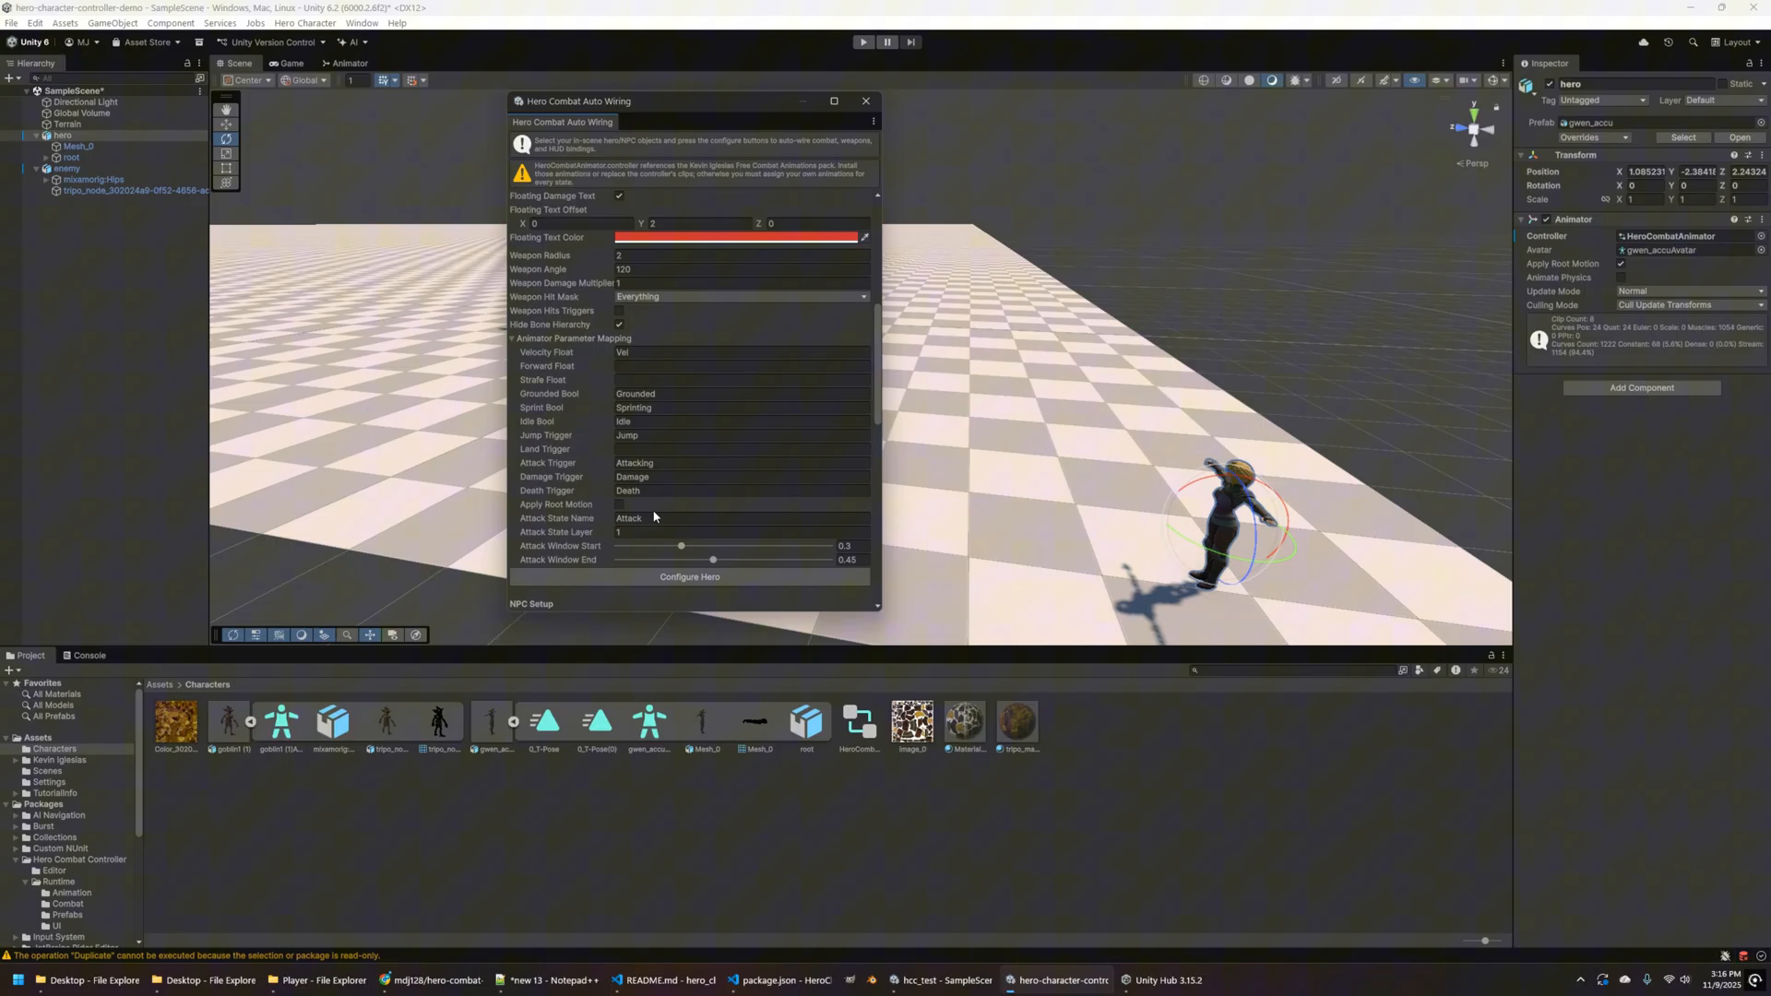
left_click(740, 379)
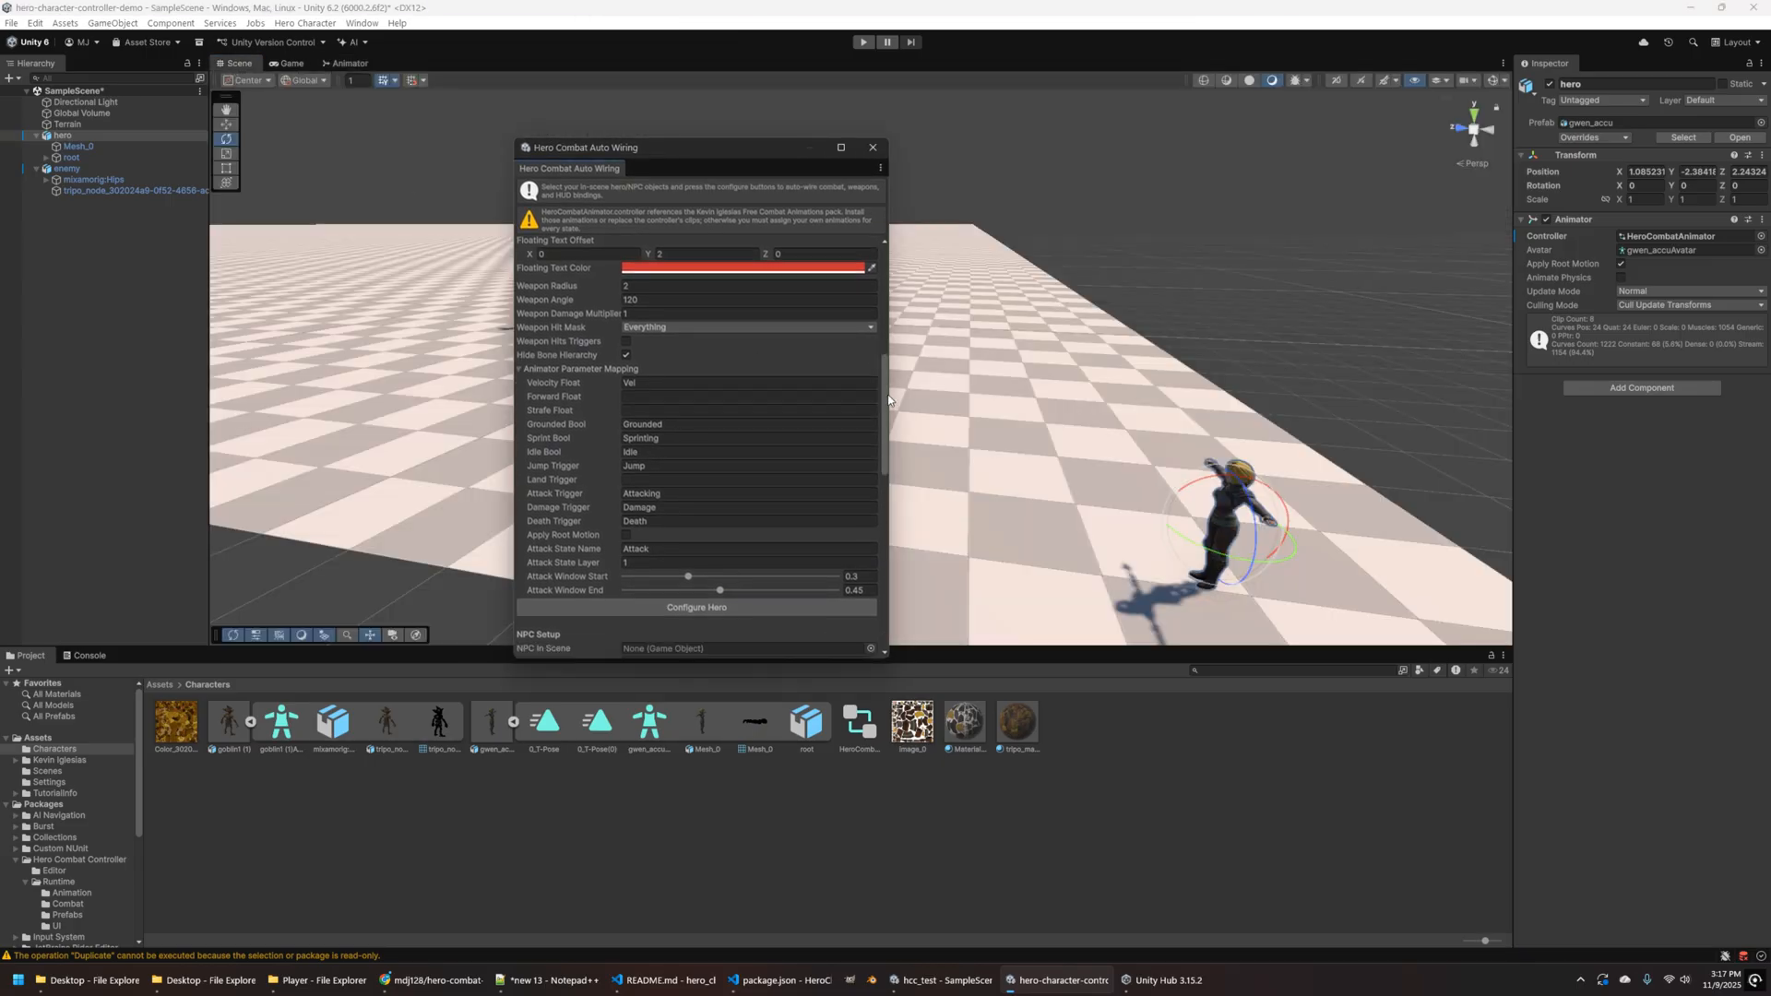
scroll("down", 3)
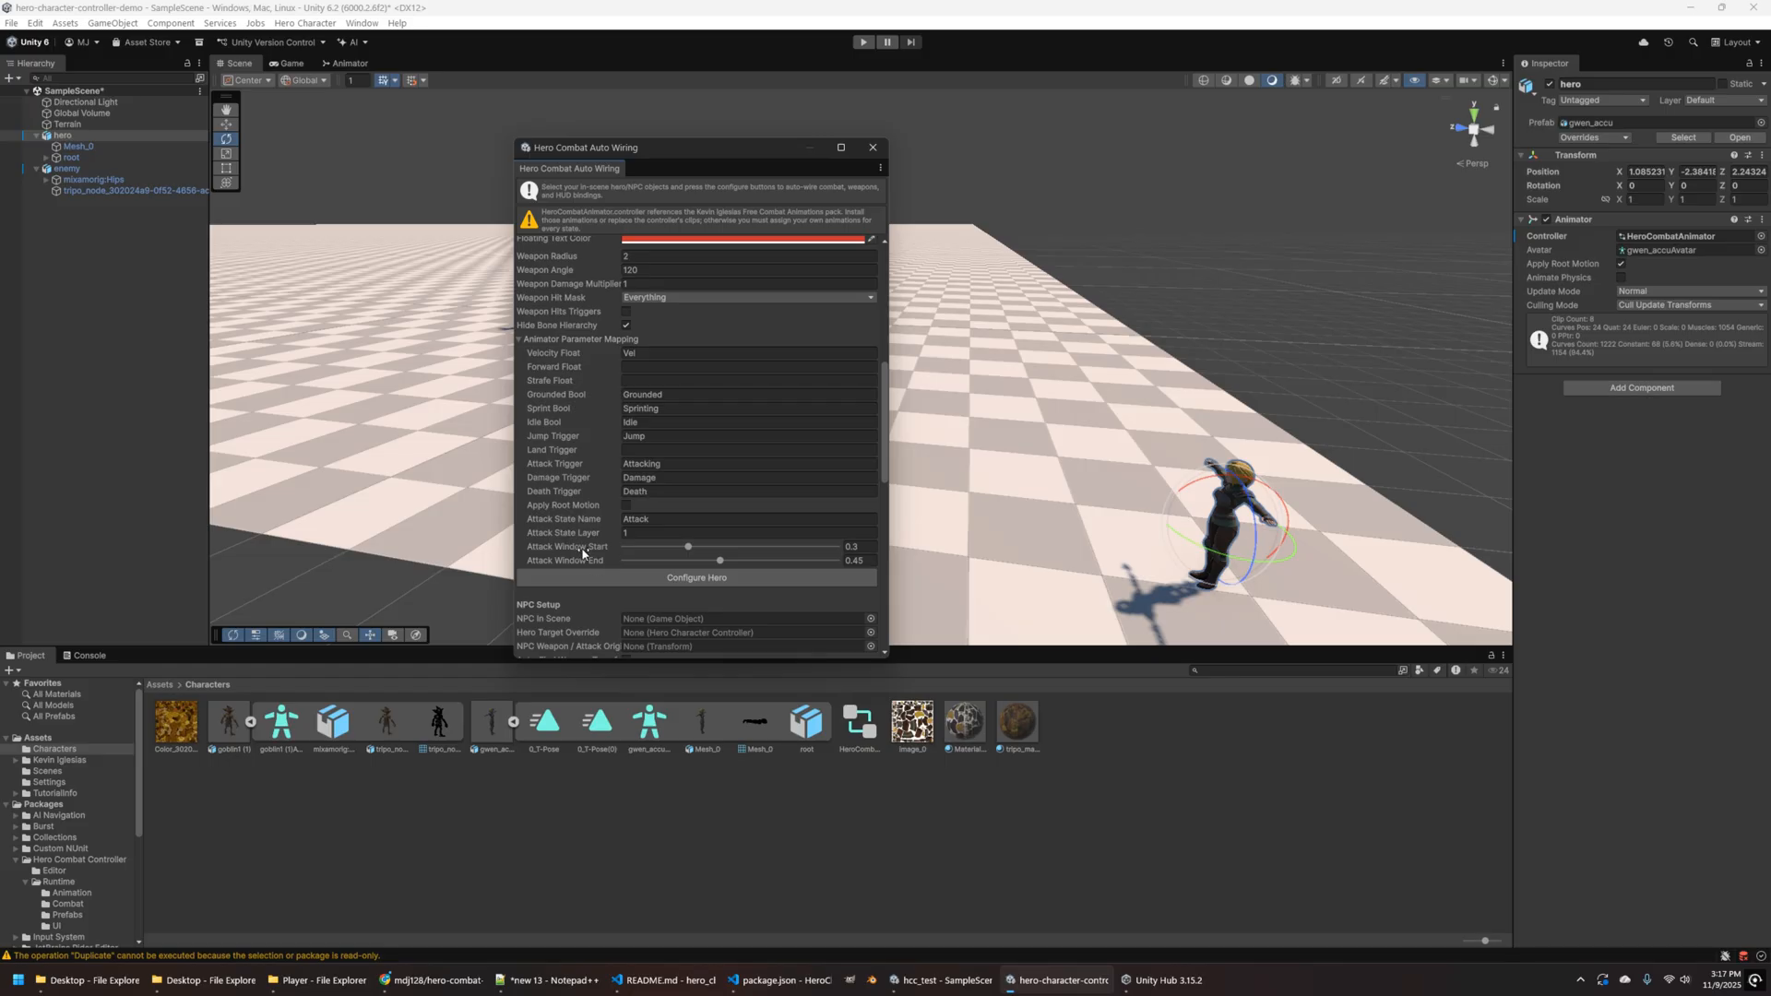
mouse_move(399, 133)
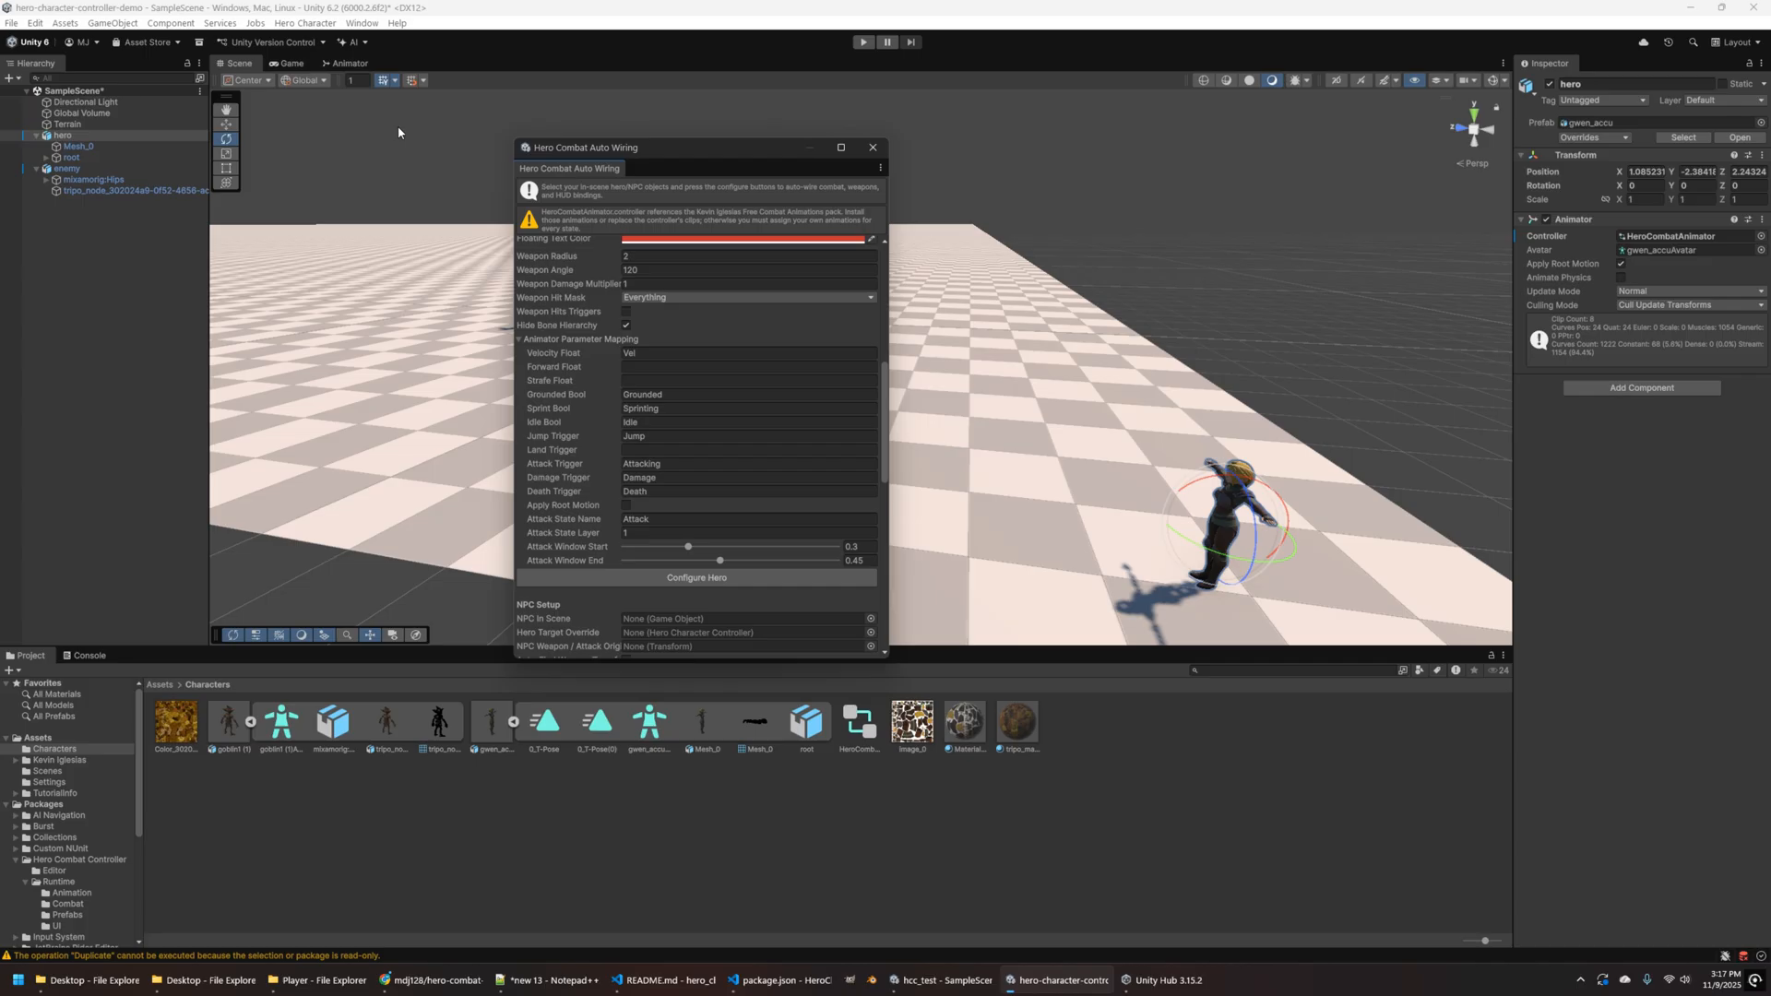
- View the Any State→Attack transition's Attacking condition, then return to the scene
left_click(347, 63)
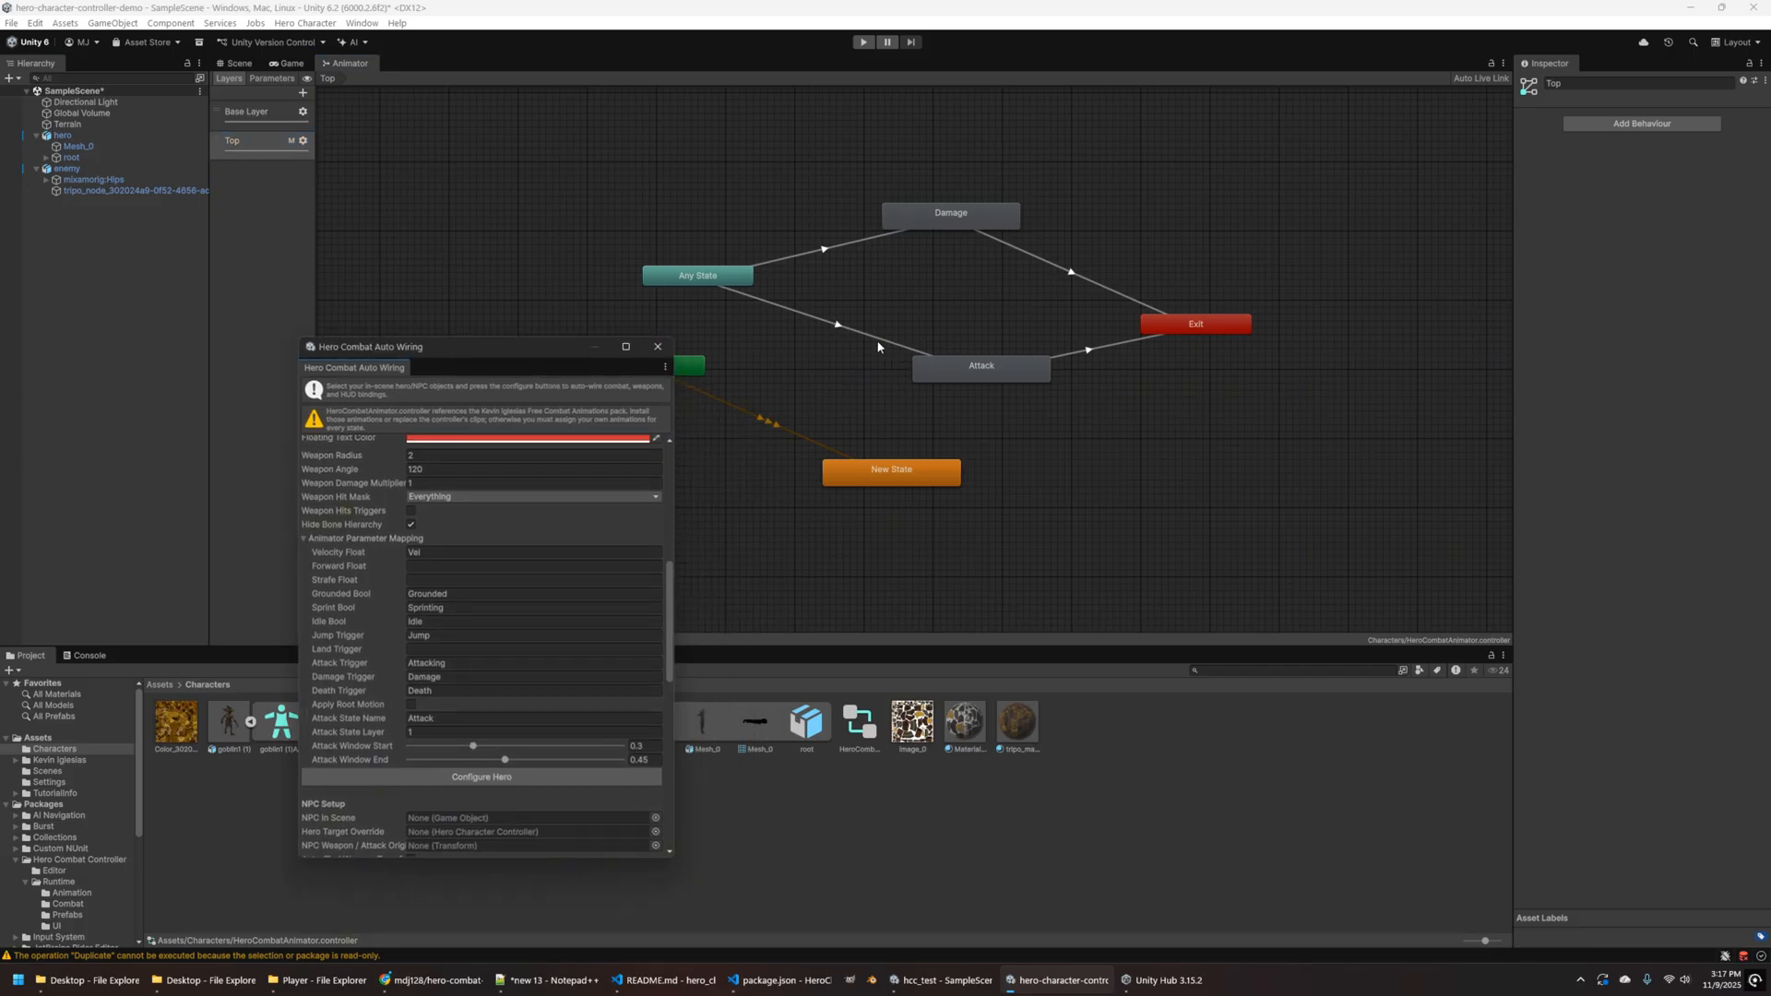
left_click(836, 323)
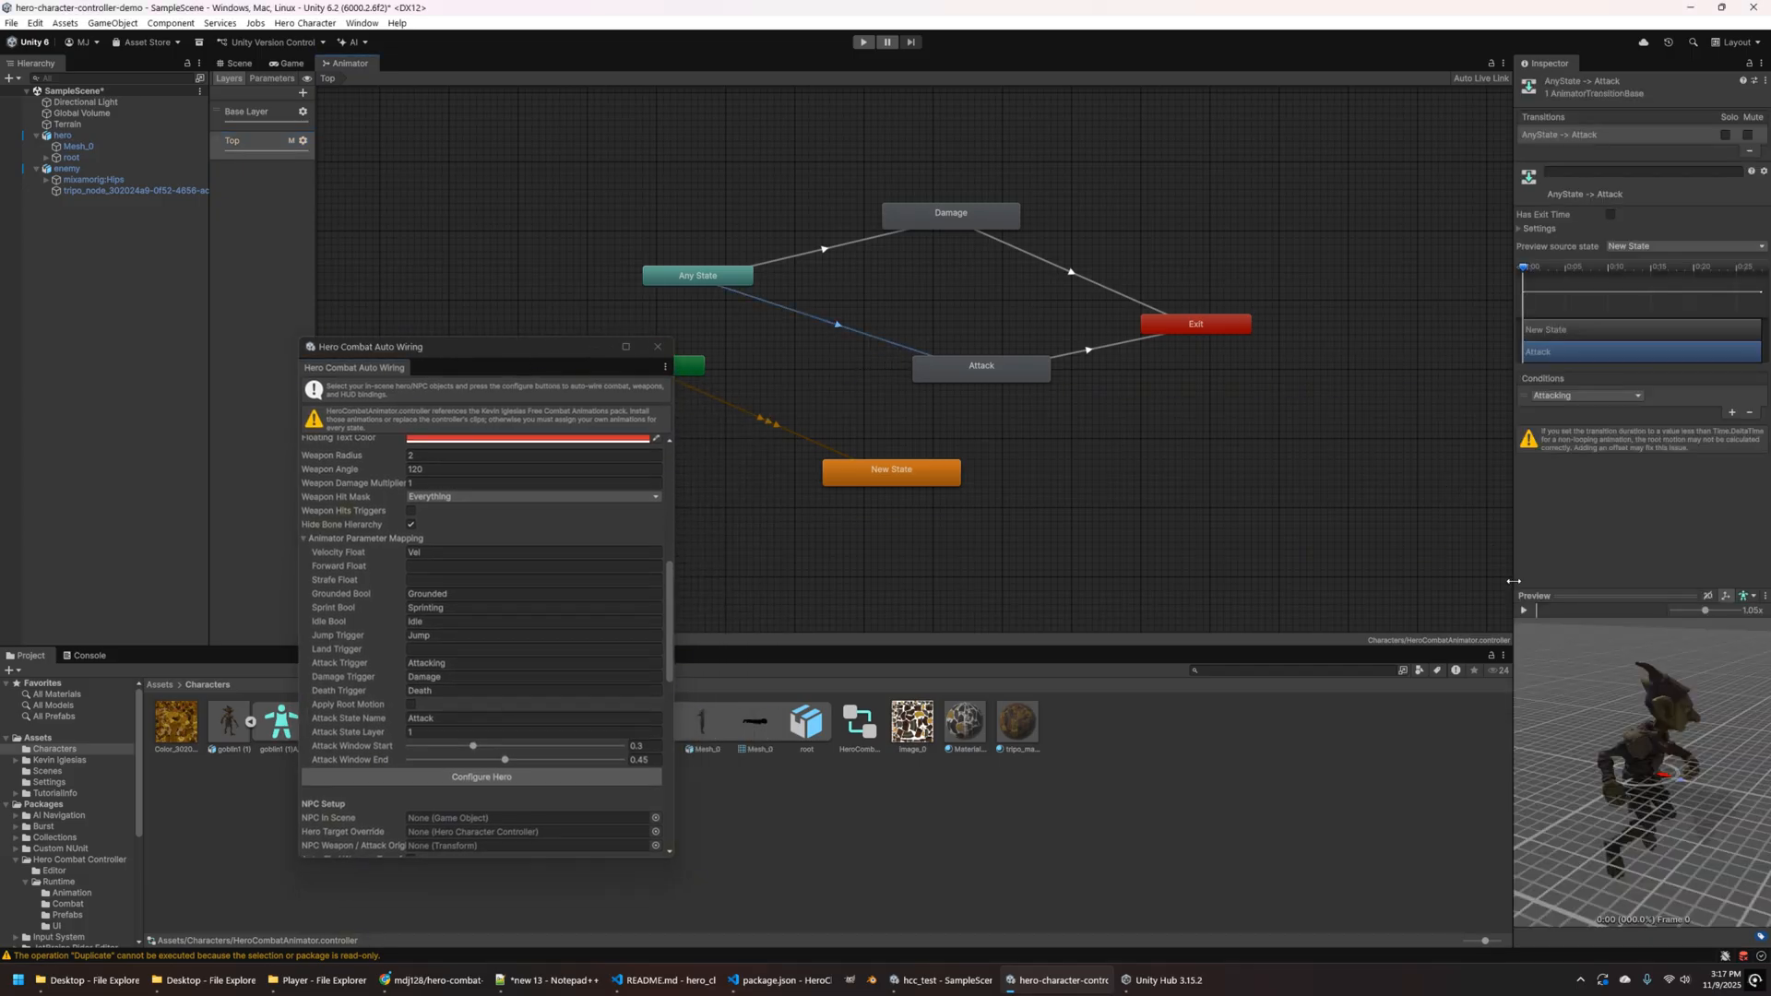
left_click(1522, 610)
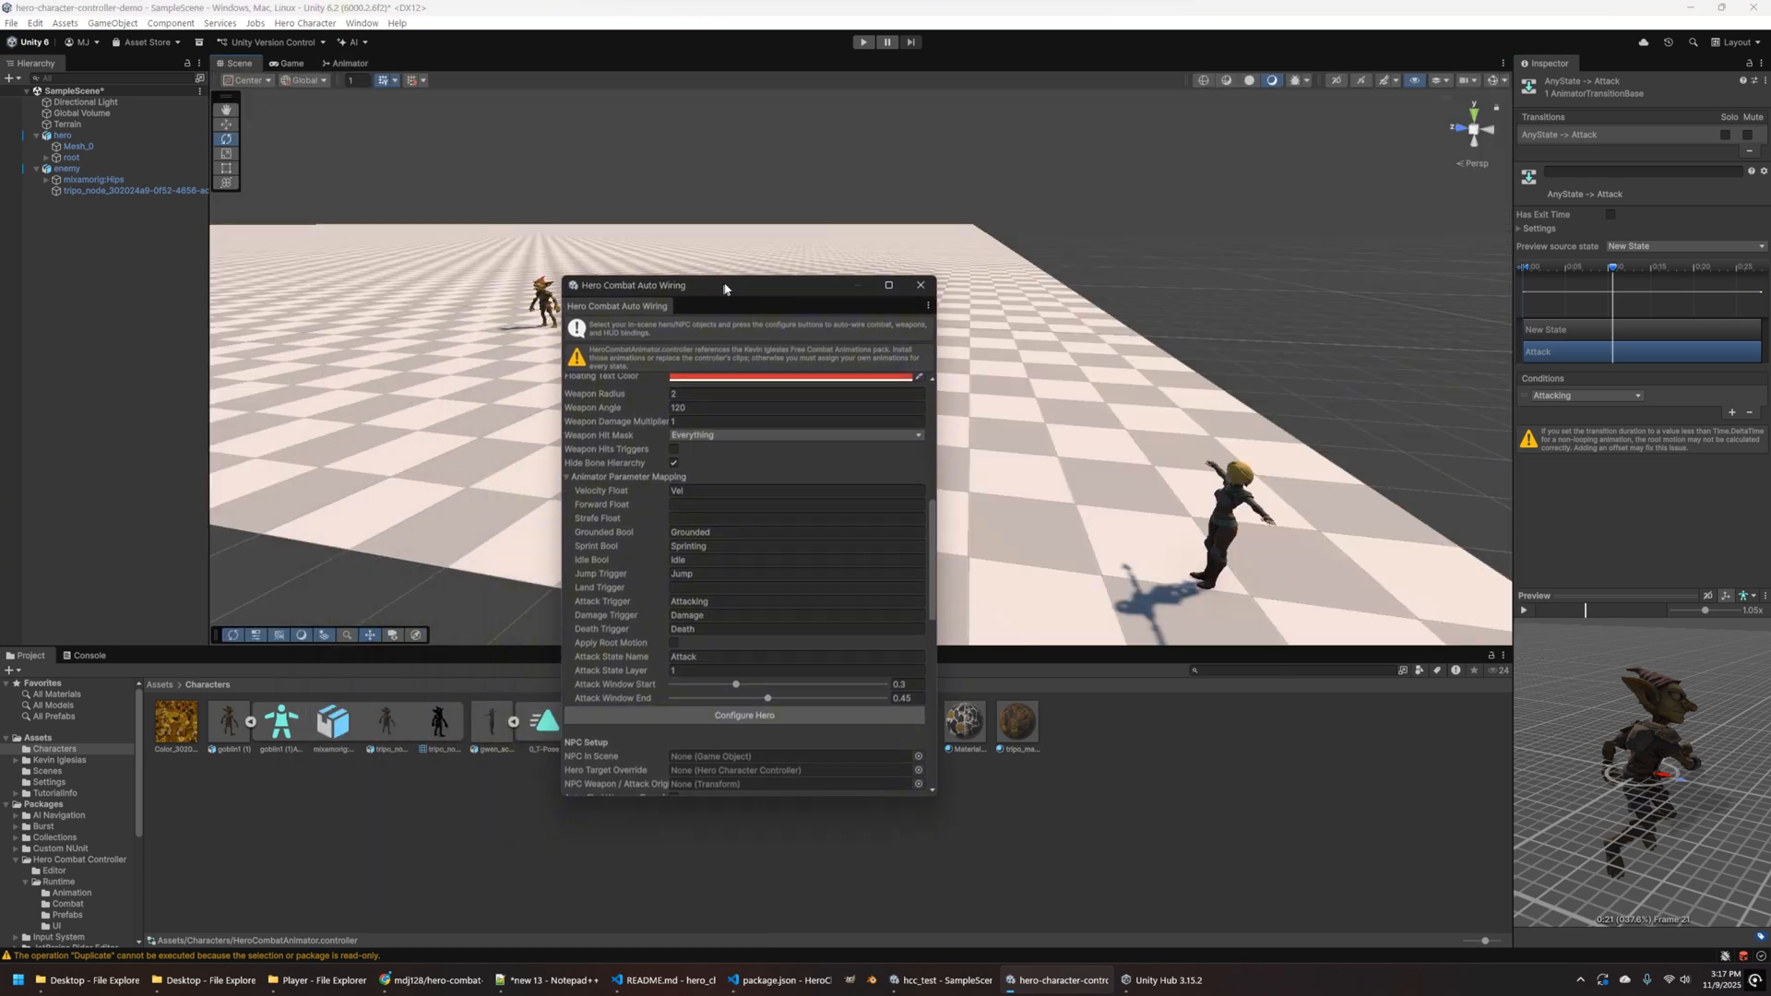
- Run Configure Hero and scroll through the Last Action log
left_click(743, 715)
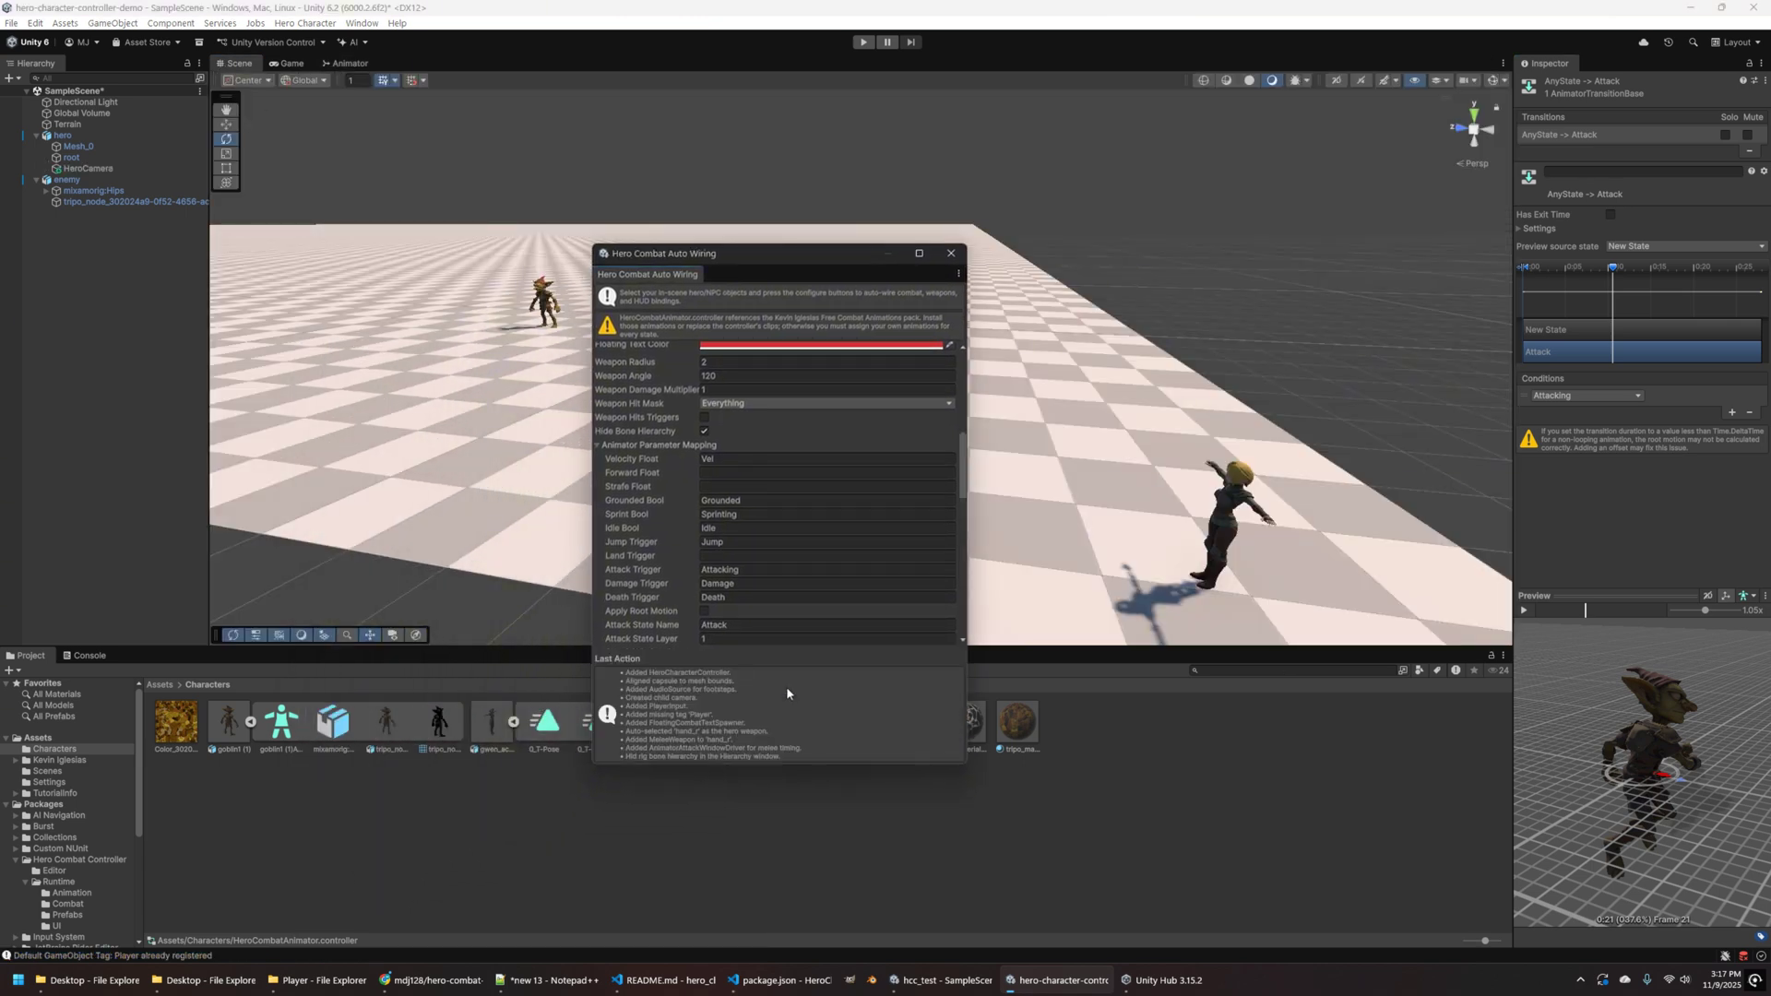
scroll("down", 3)
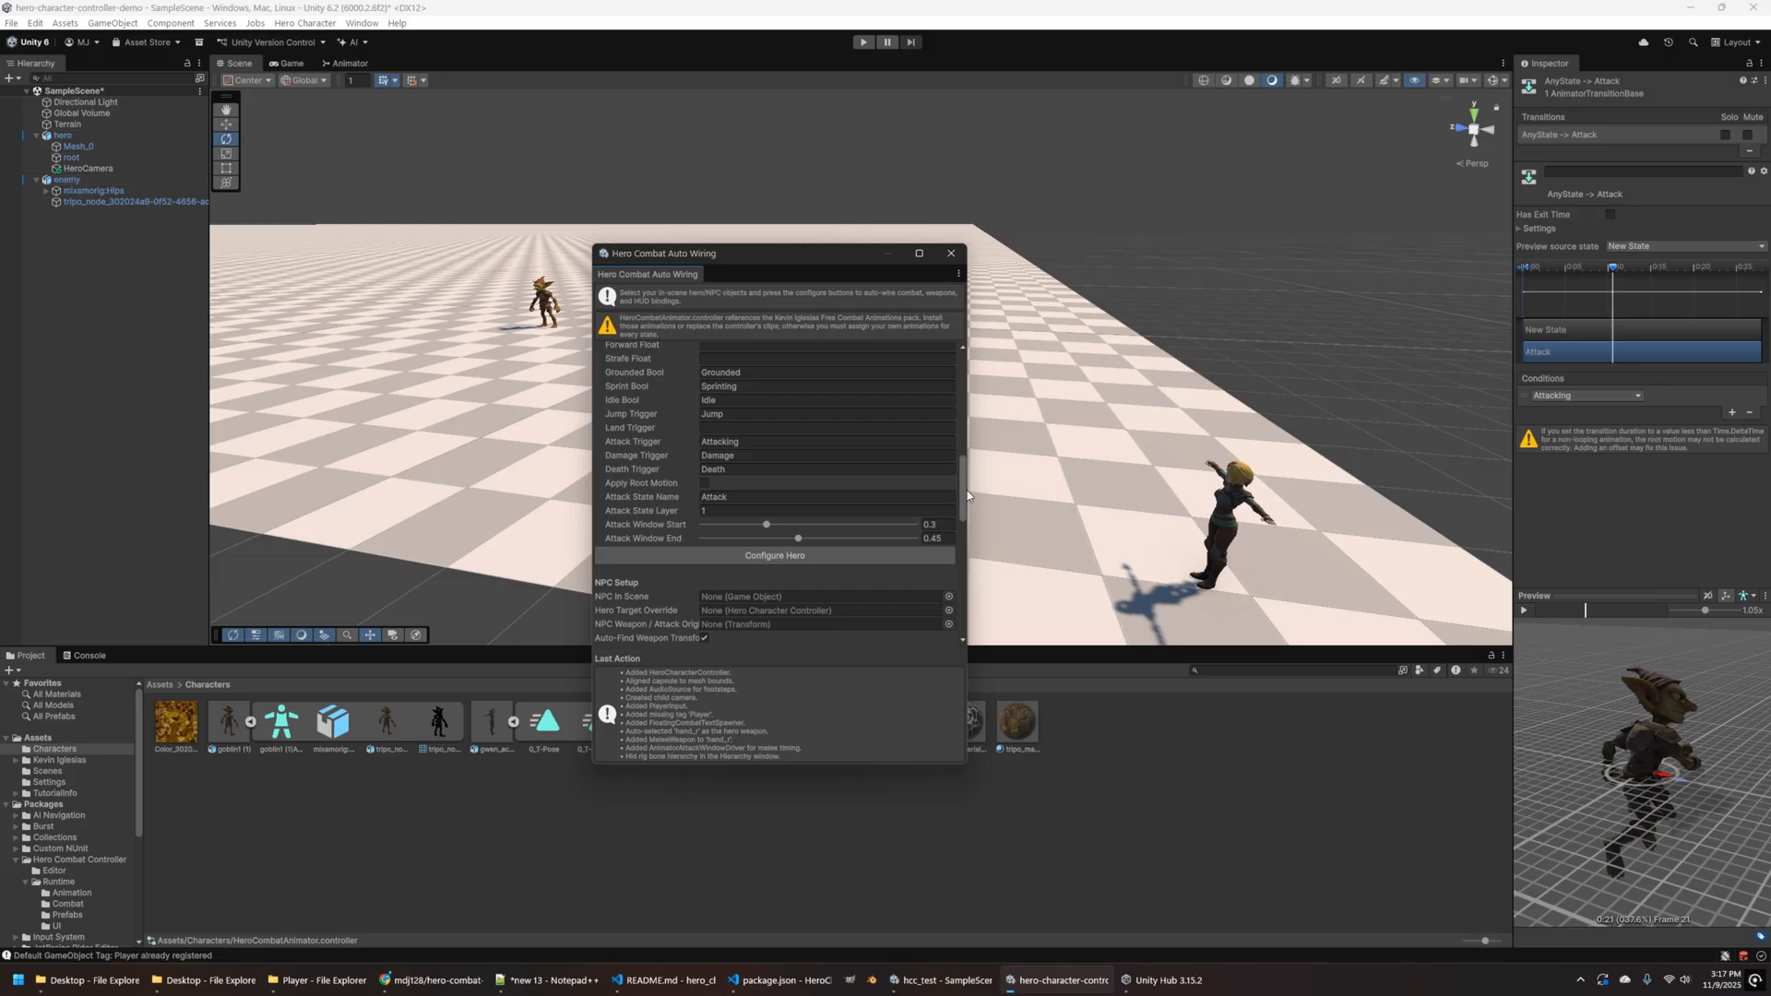
scroll("down", 3)
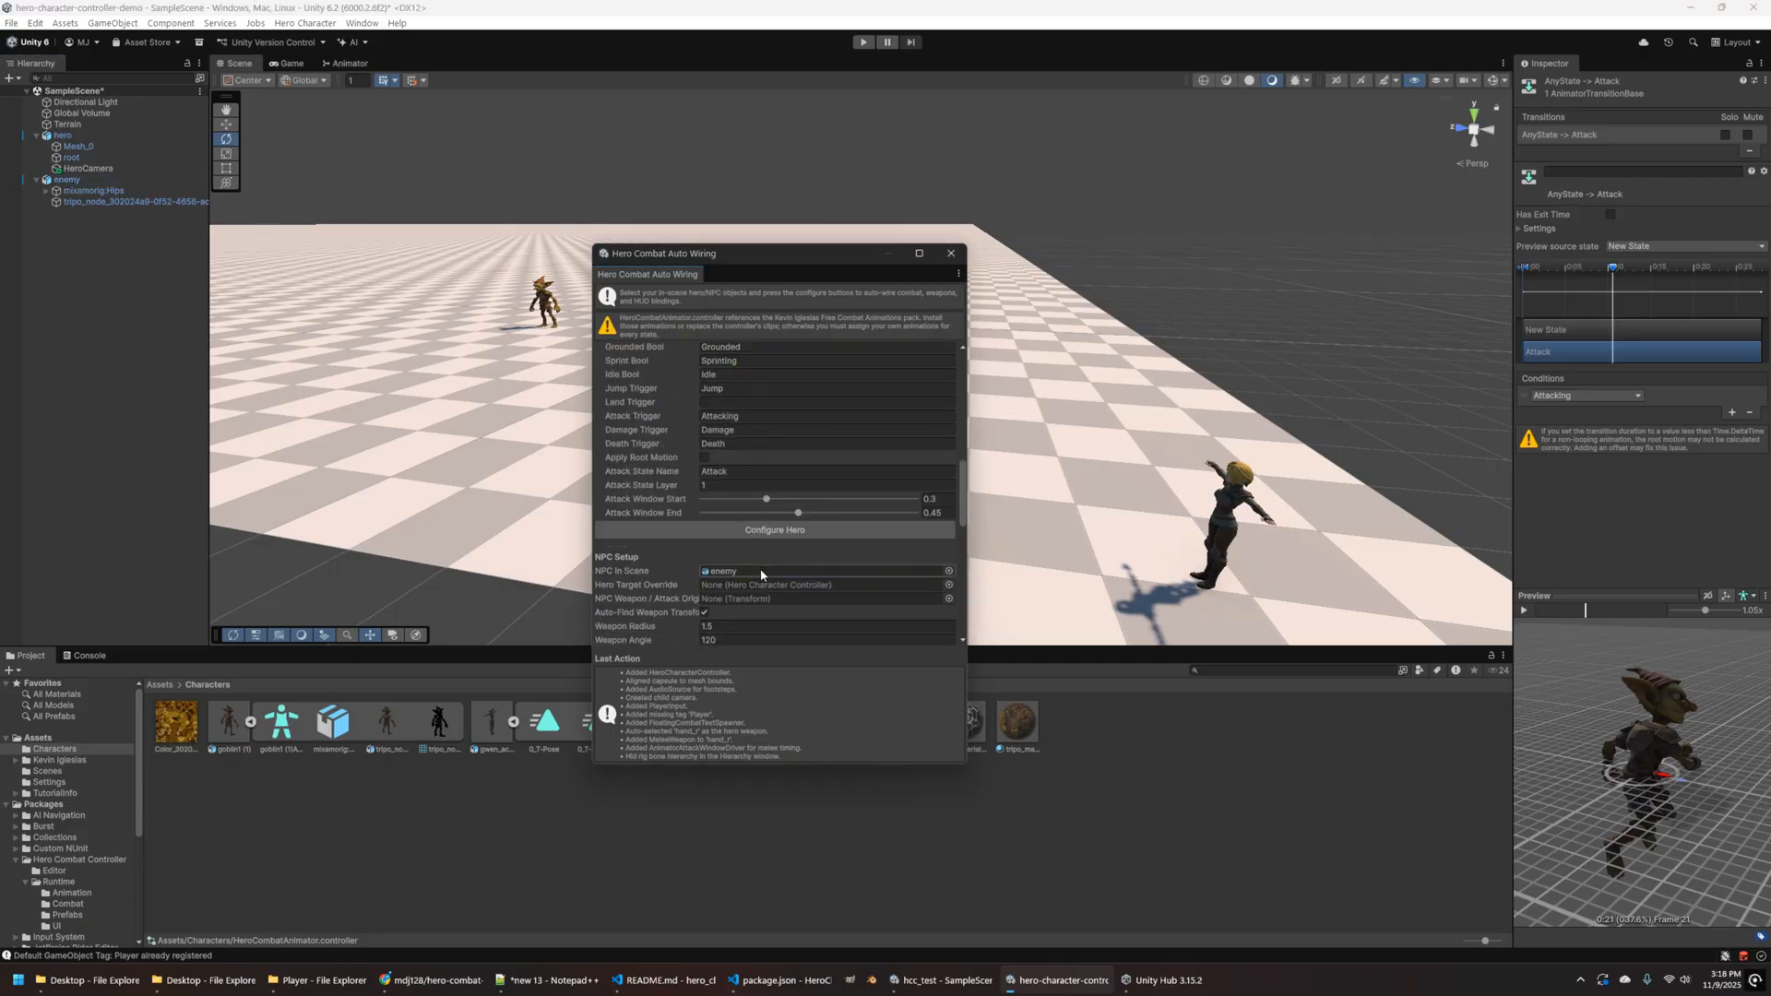
- Set enemy as NPC In Scene with hero as Hero Target Override, reviewing NPC Setup fields
scroll("down", 3)
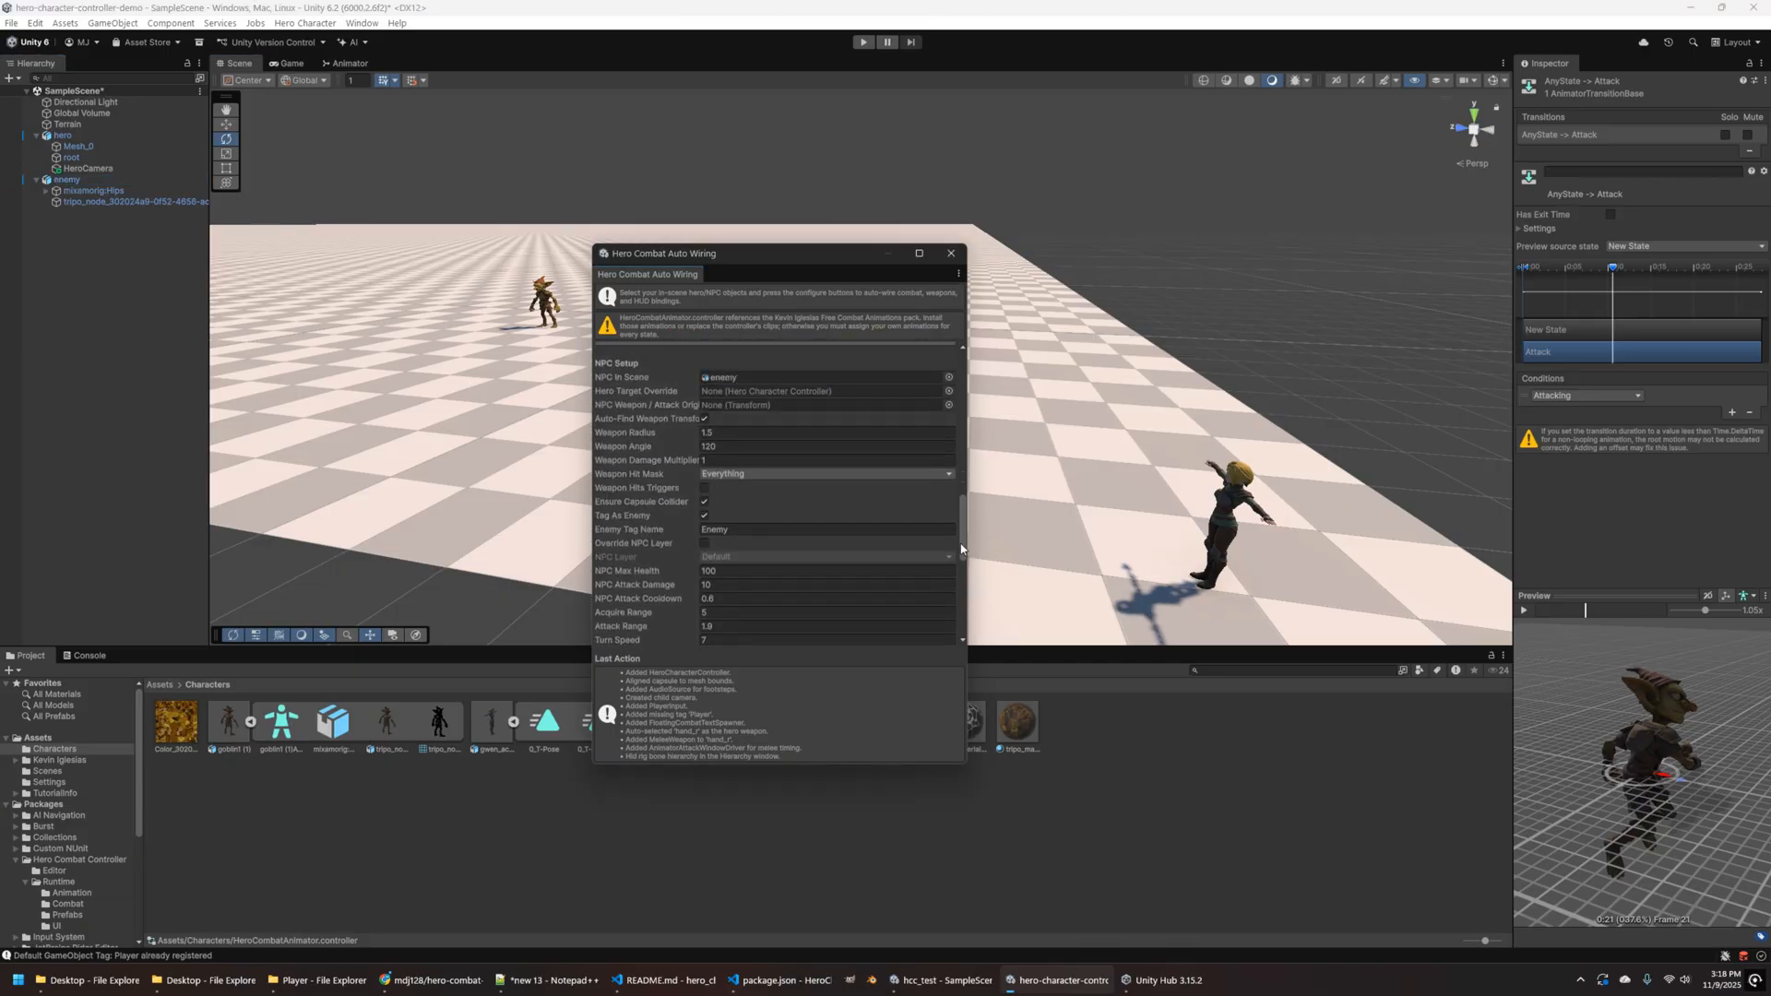
scroll("down", 3)
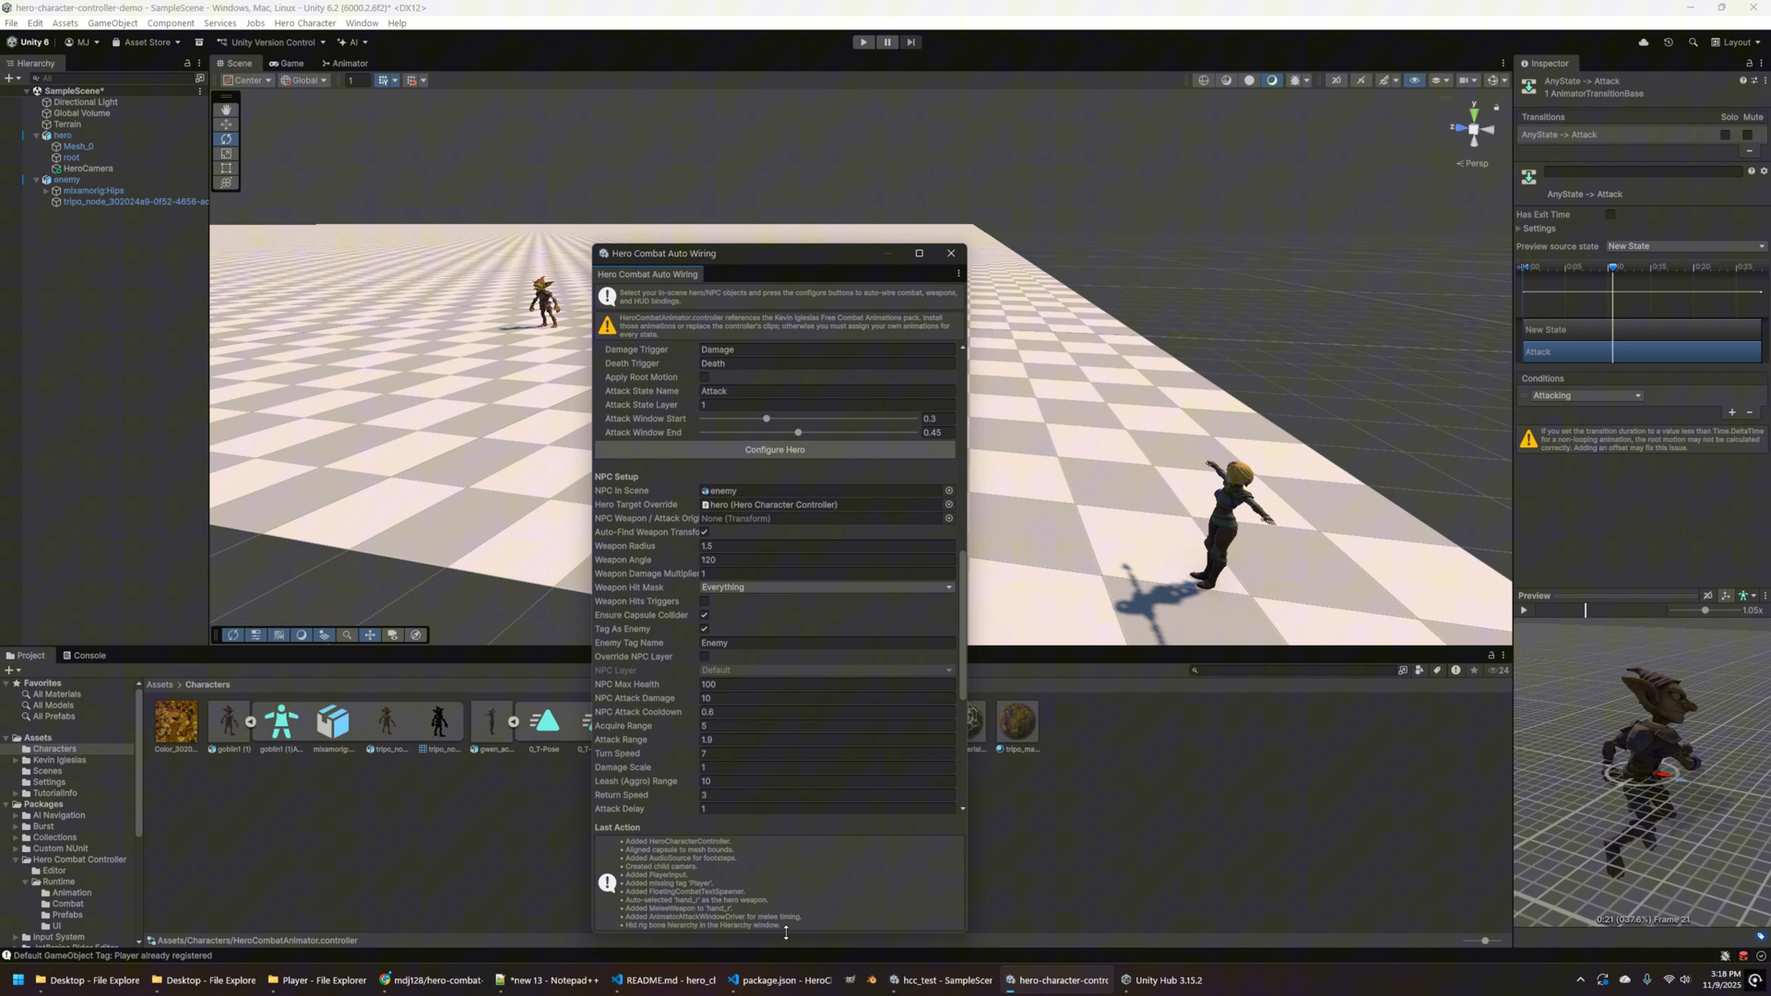
left_click_drag(774, 253, 764, 119)
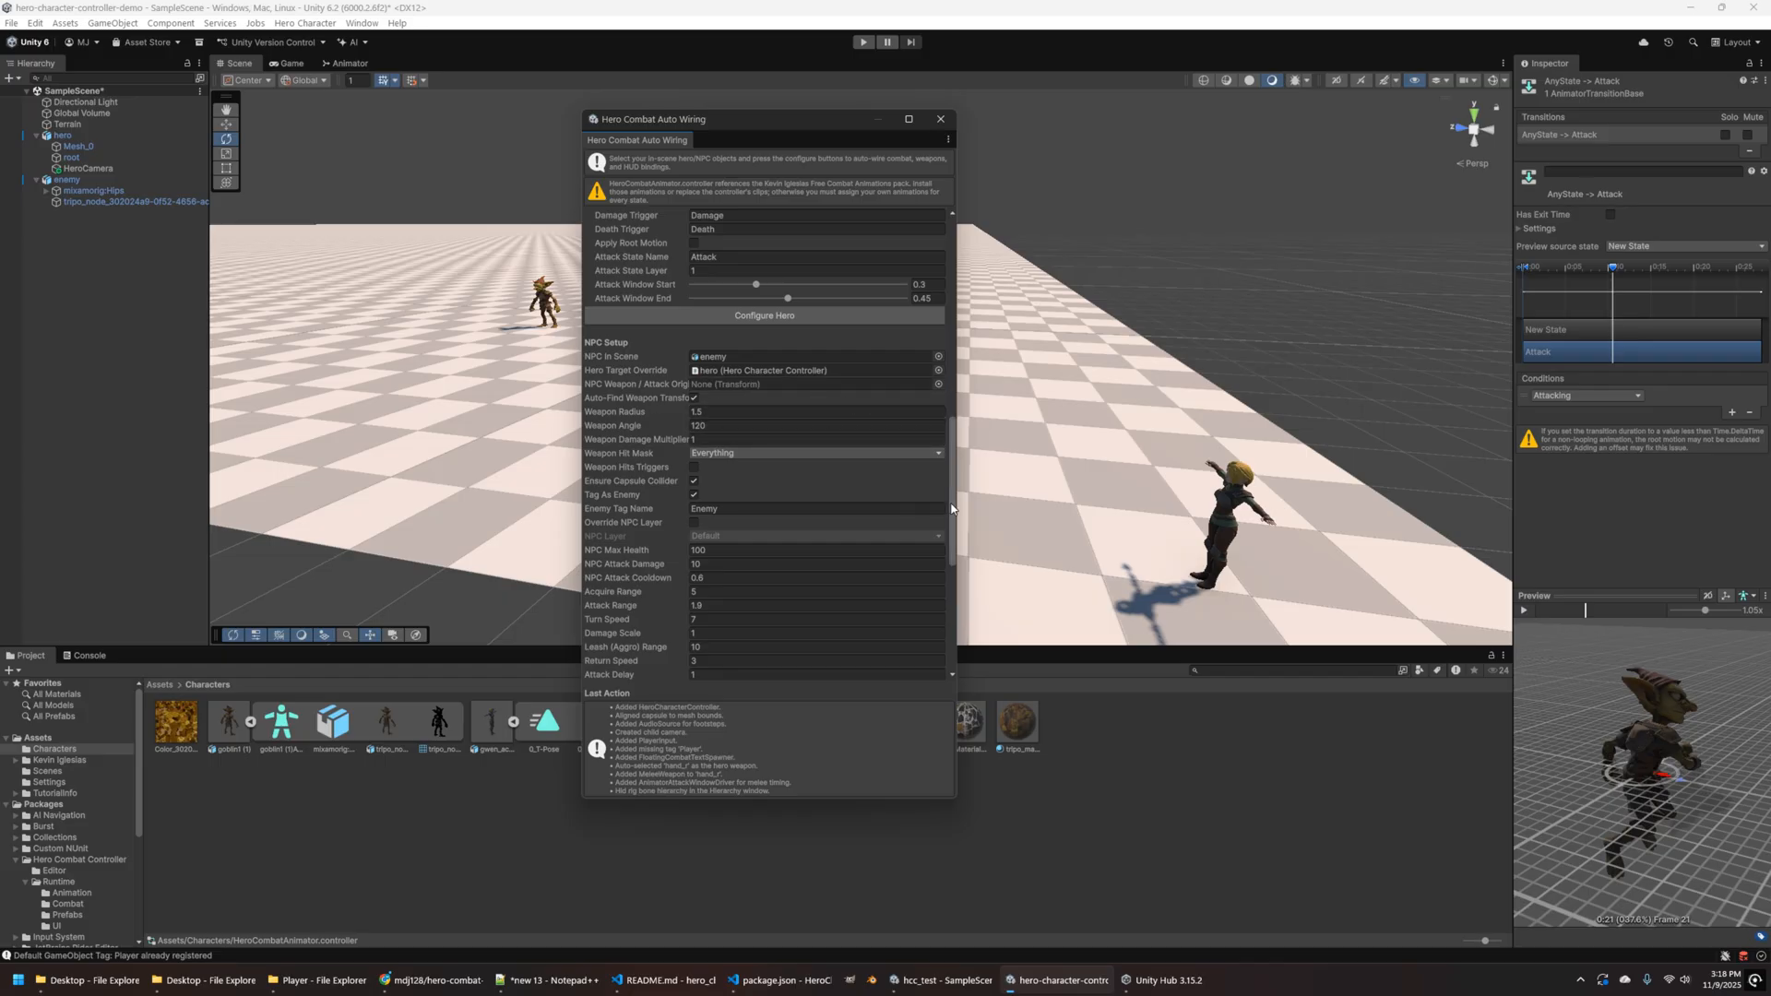
scroll("down", 3)
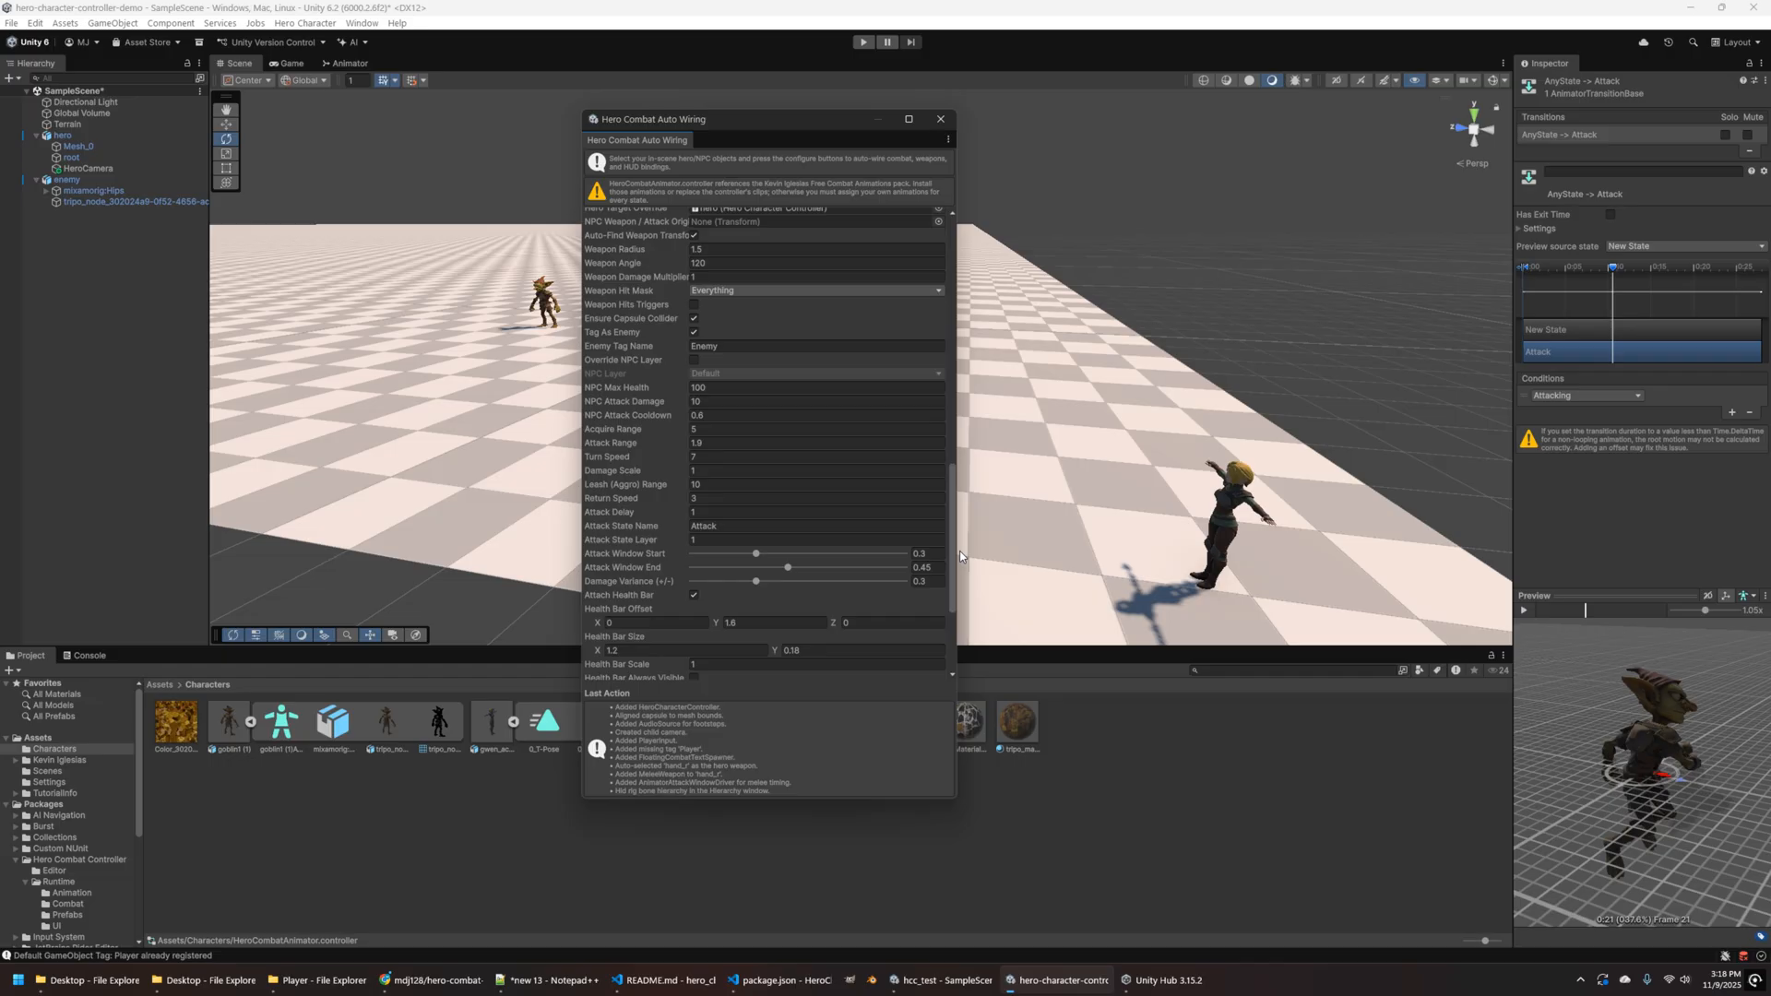
scroll("down", 3)
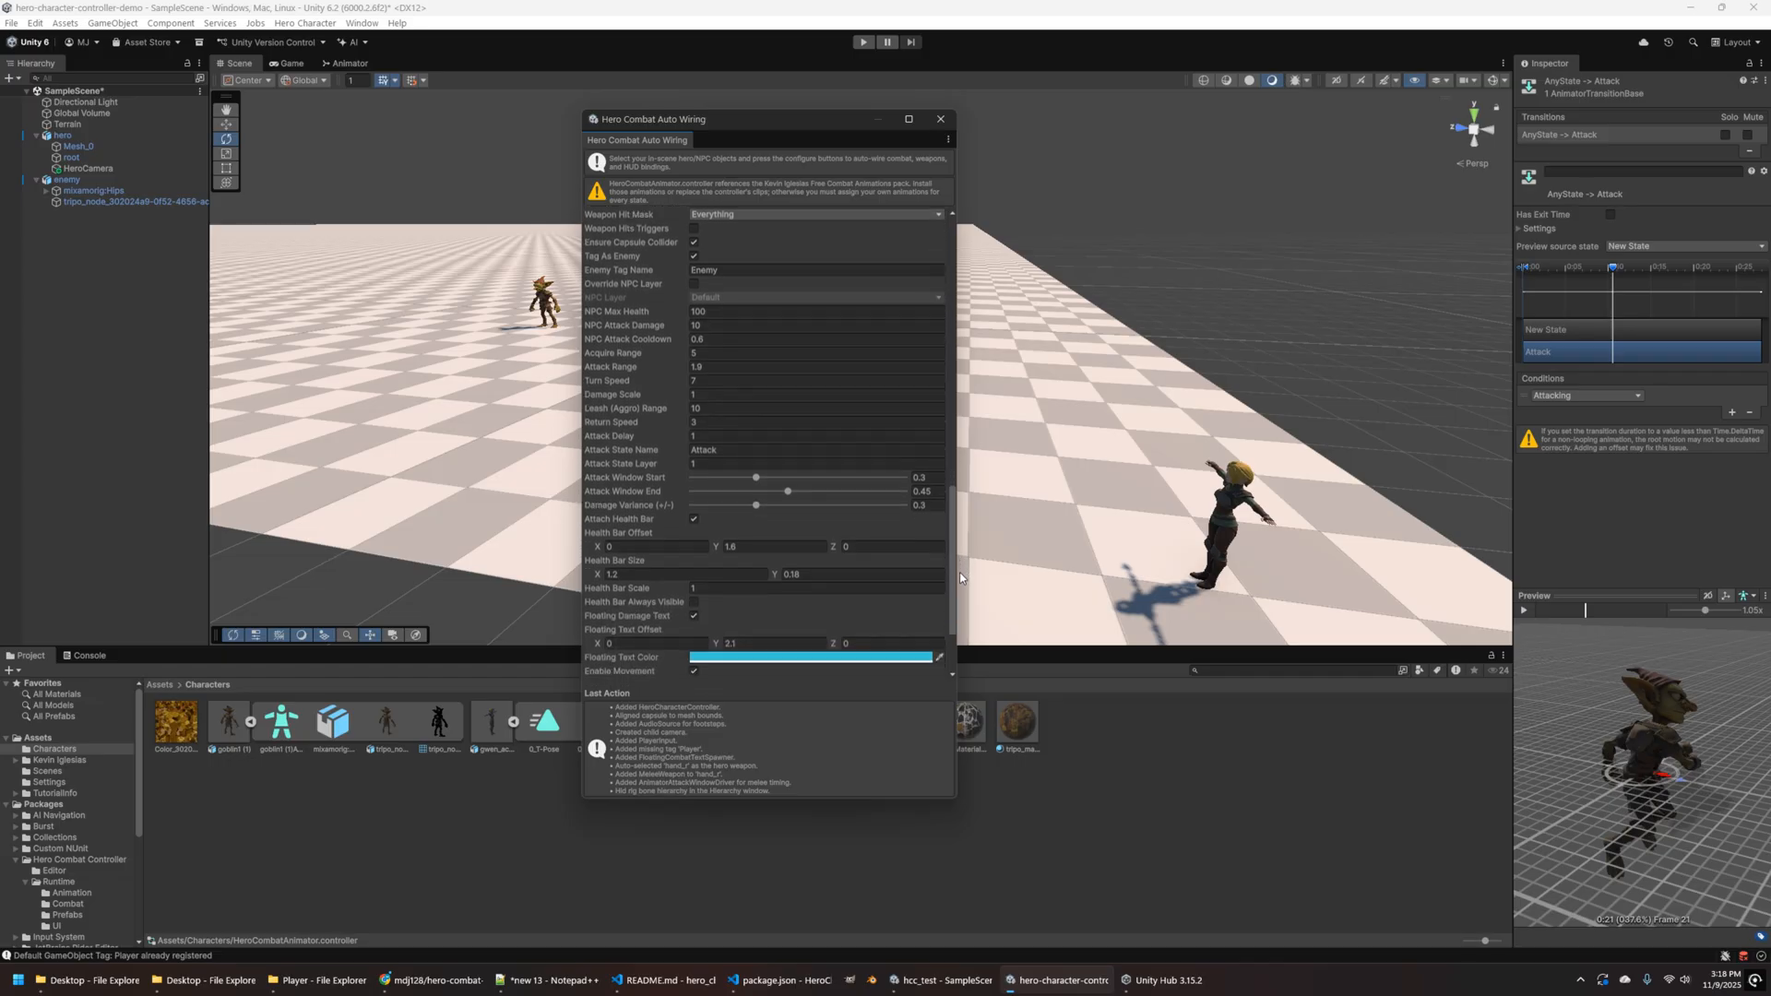
scroll("down", 3)
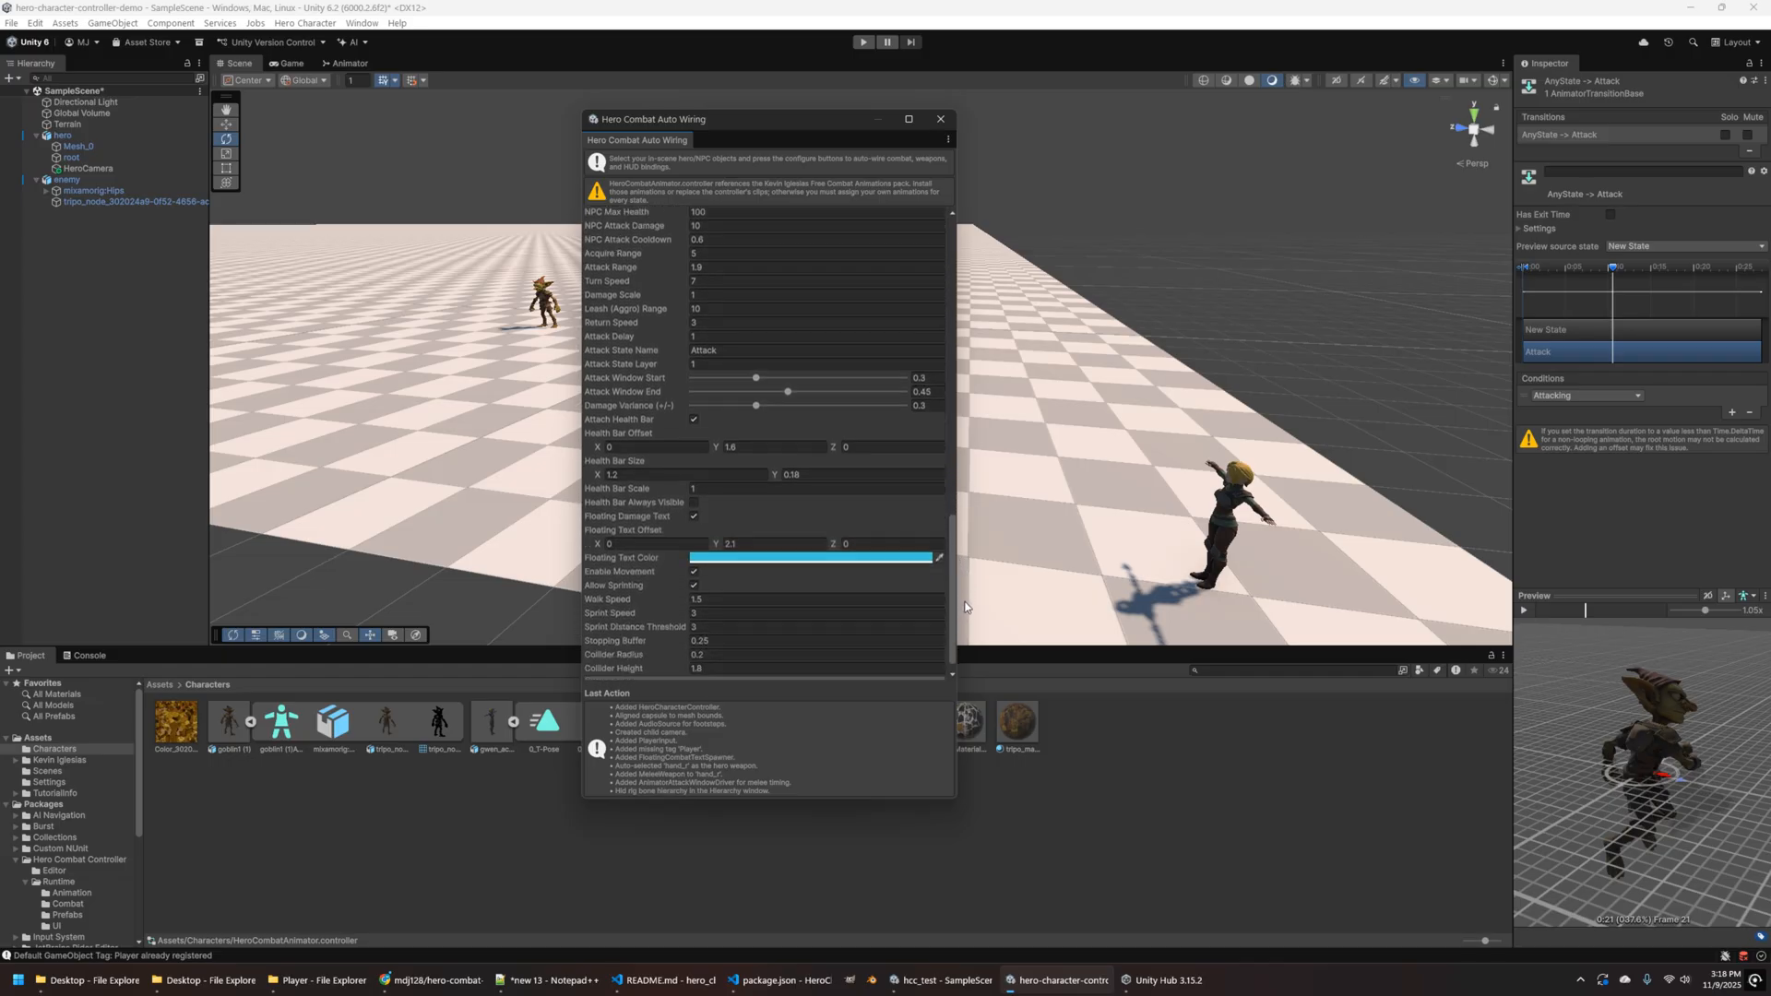
scroll("down", 3)
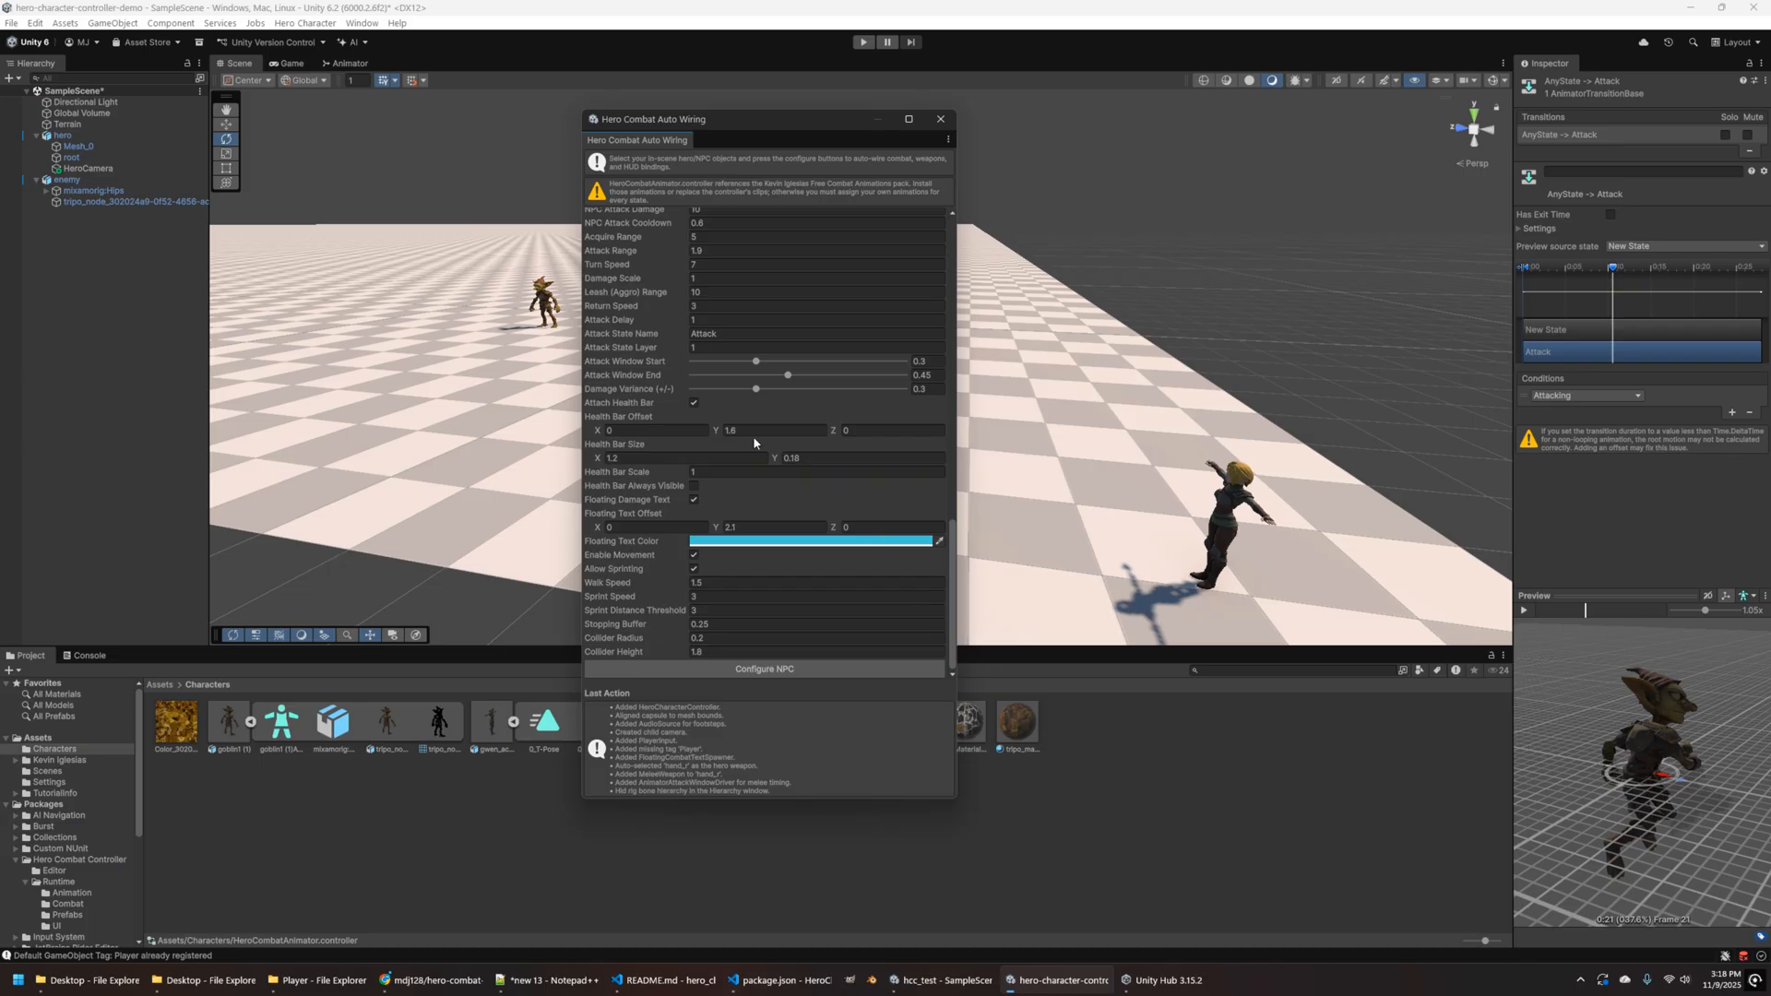
mouse_move(953, 591)
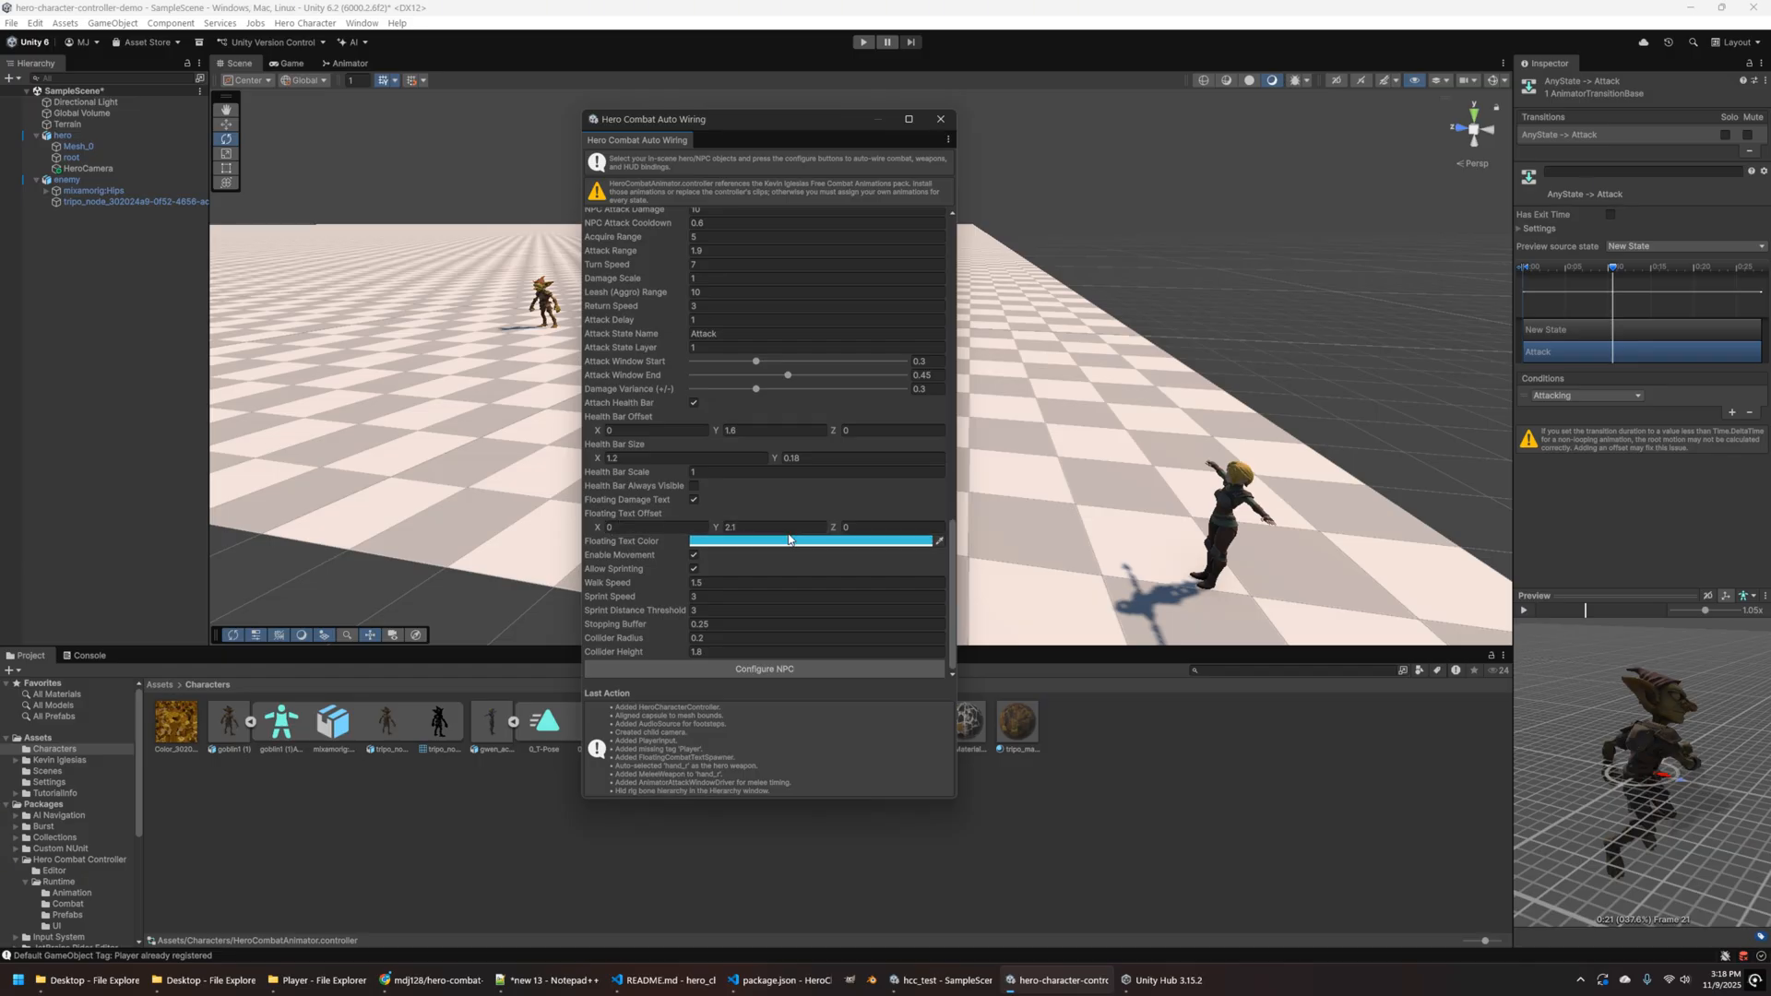
mouse_move(722, 549)
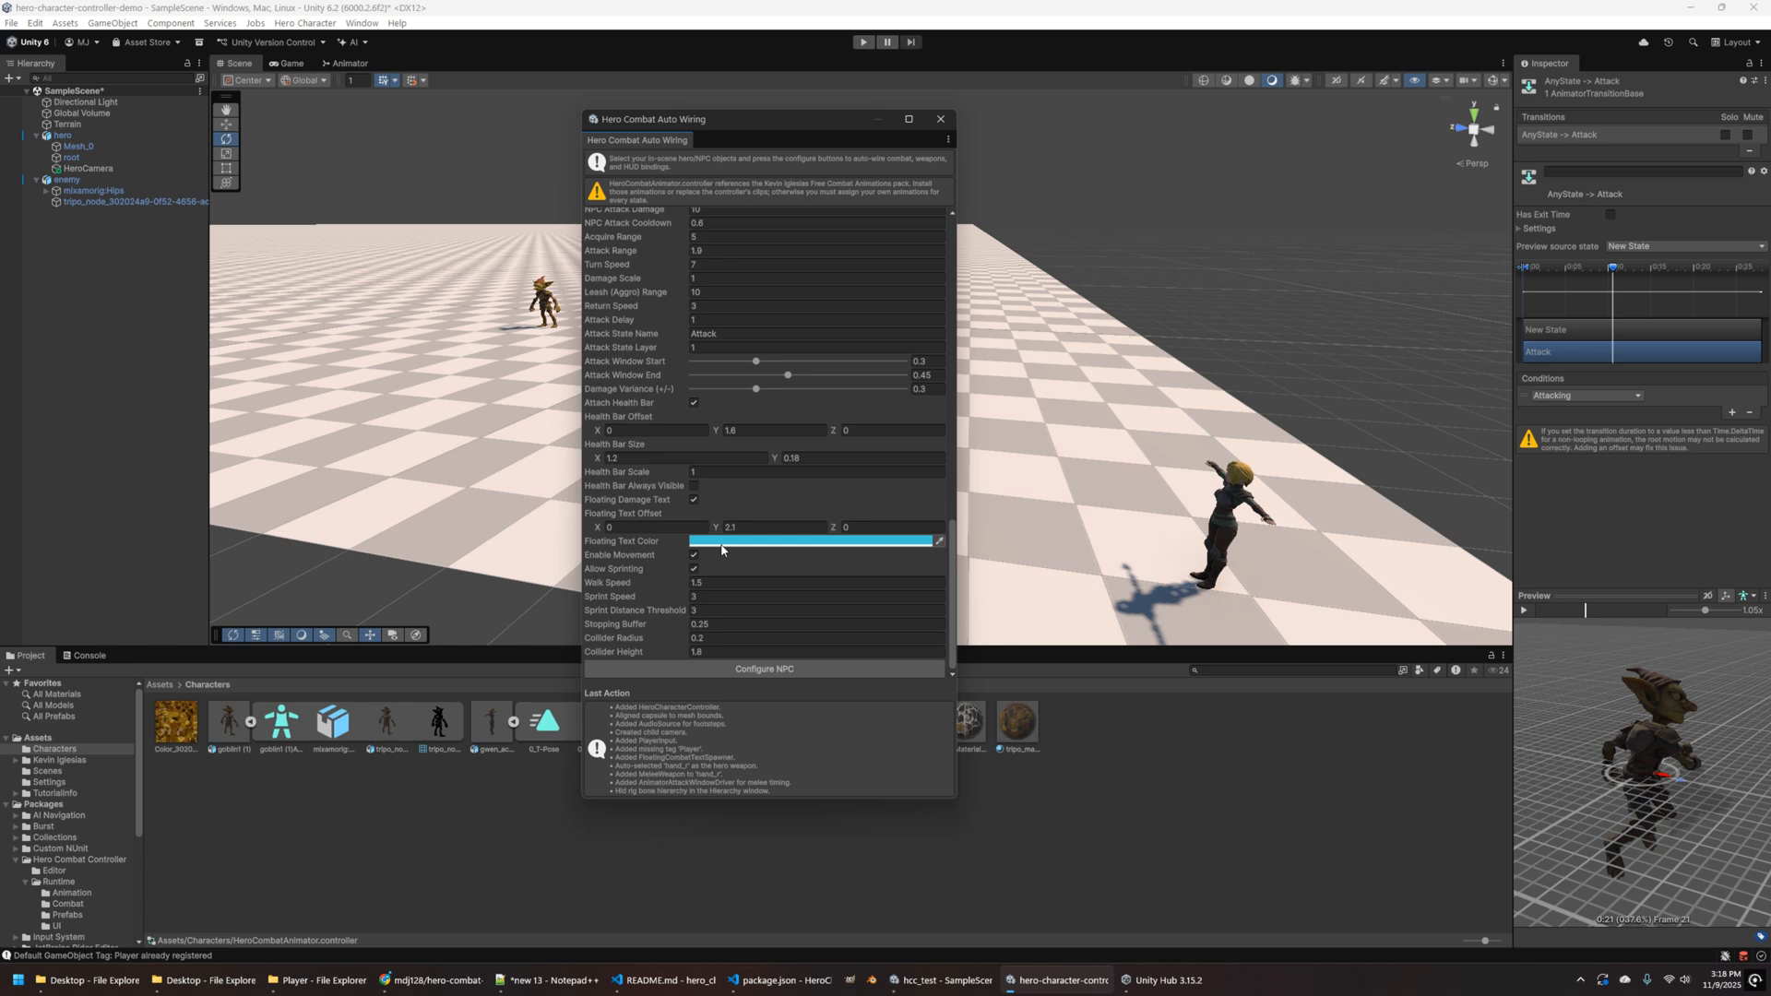
mouse_move(734, 656)
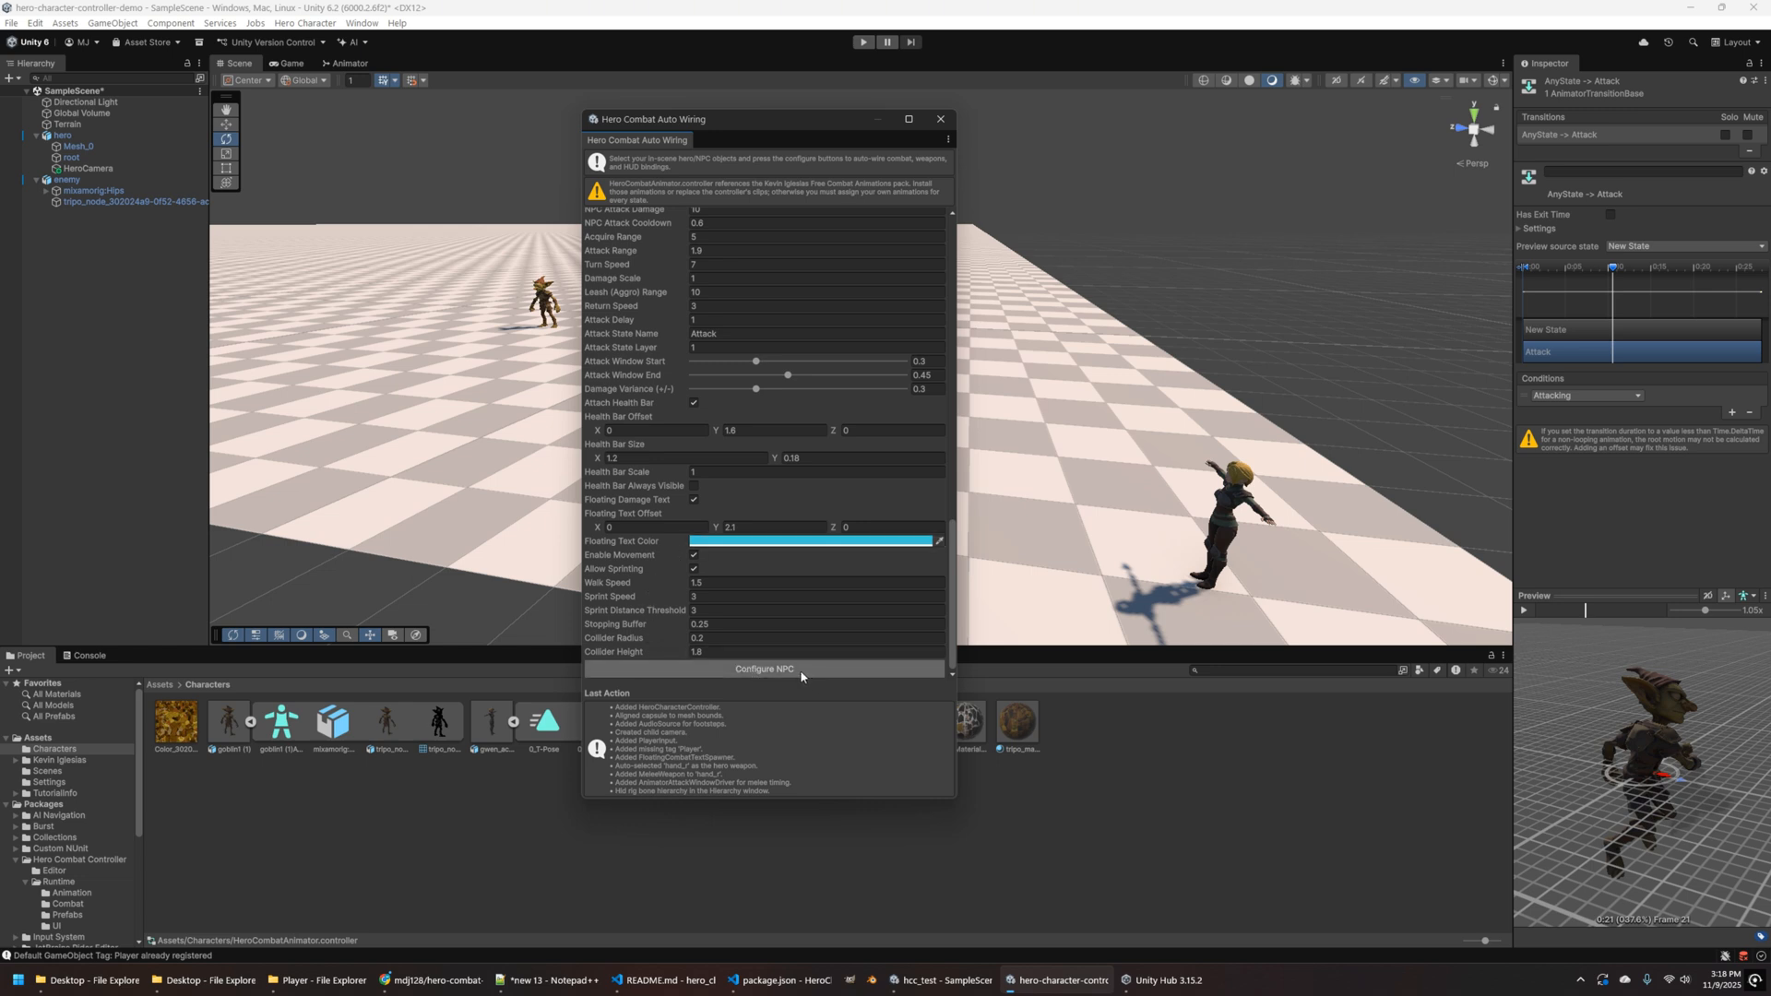
- Run Configure NPC on enemy, then close the Hero Combat Auto Wiring window
left_click(763, 669)
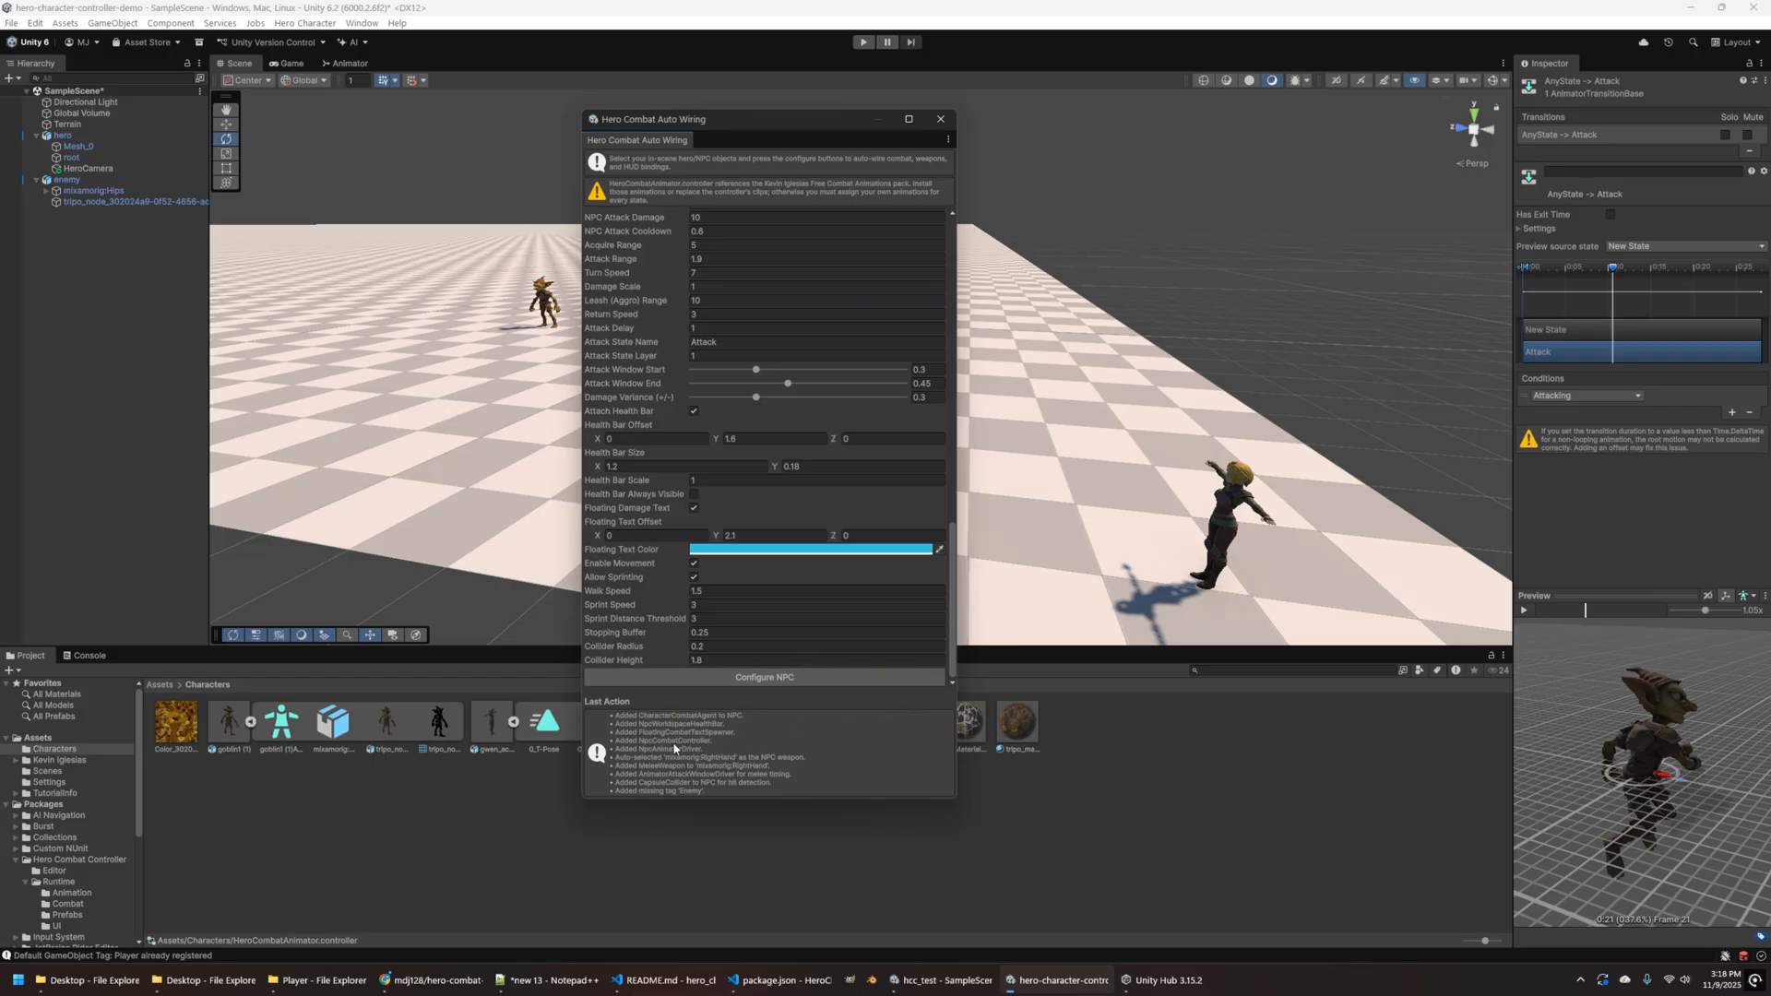
mouse_move(676, 803)
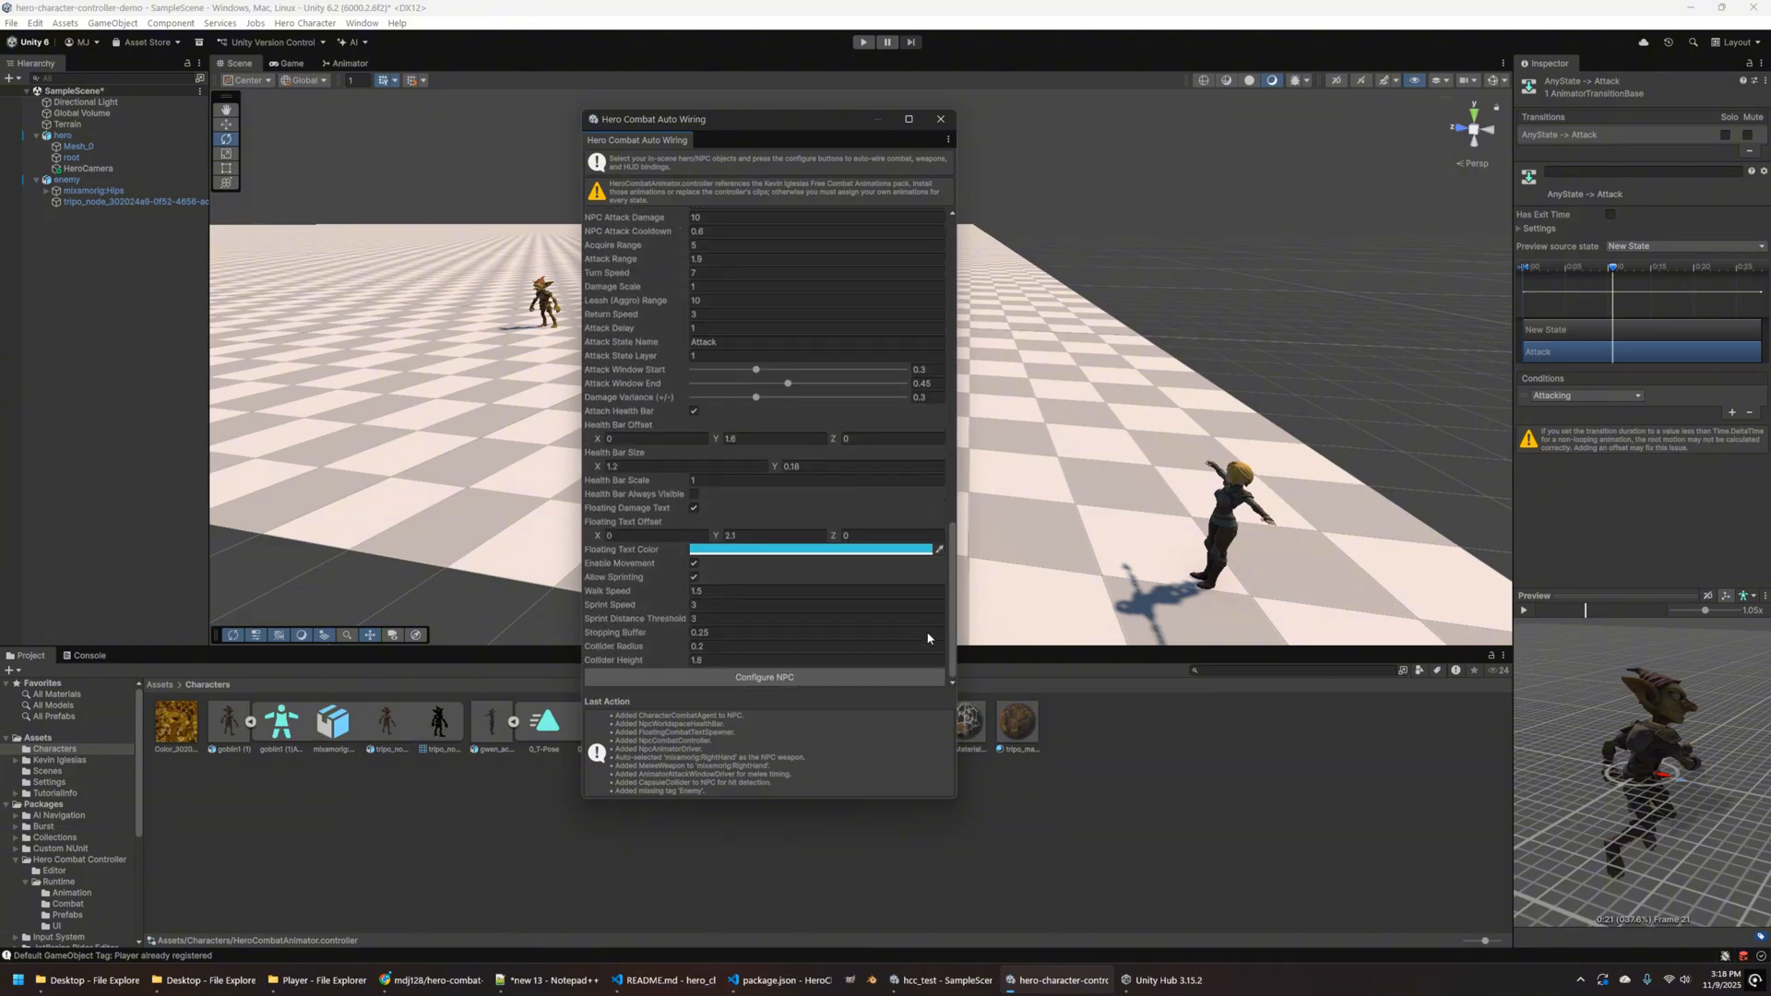
left_click(939, 119)
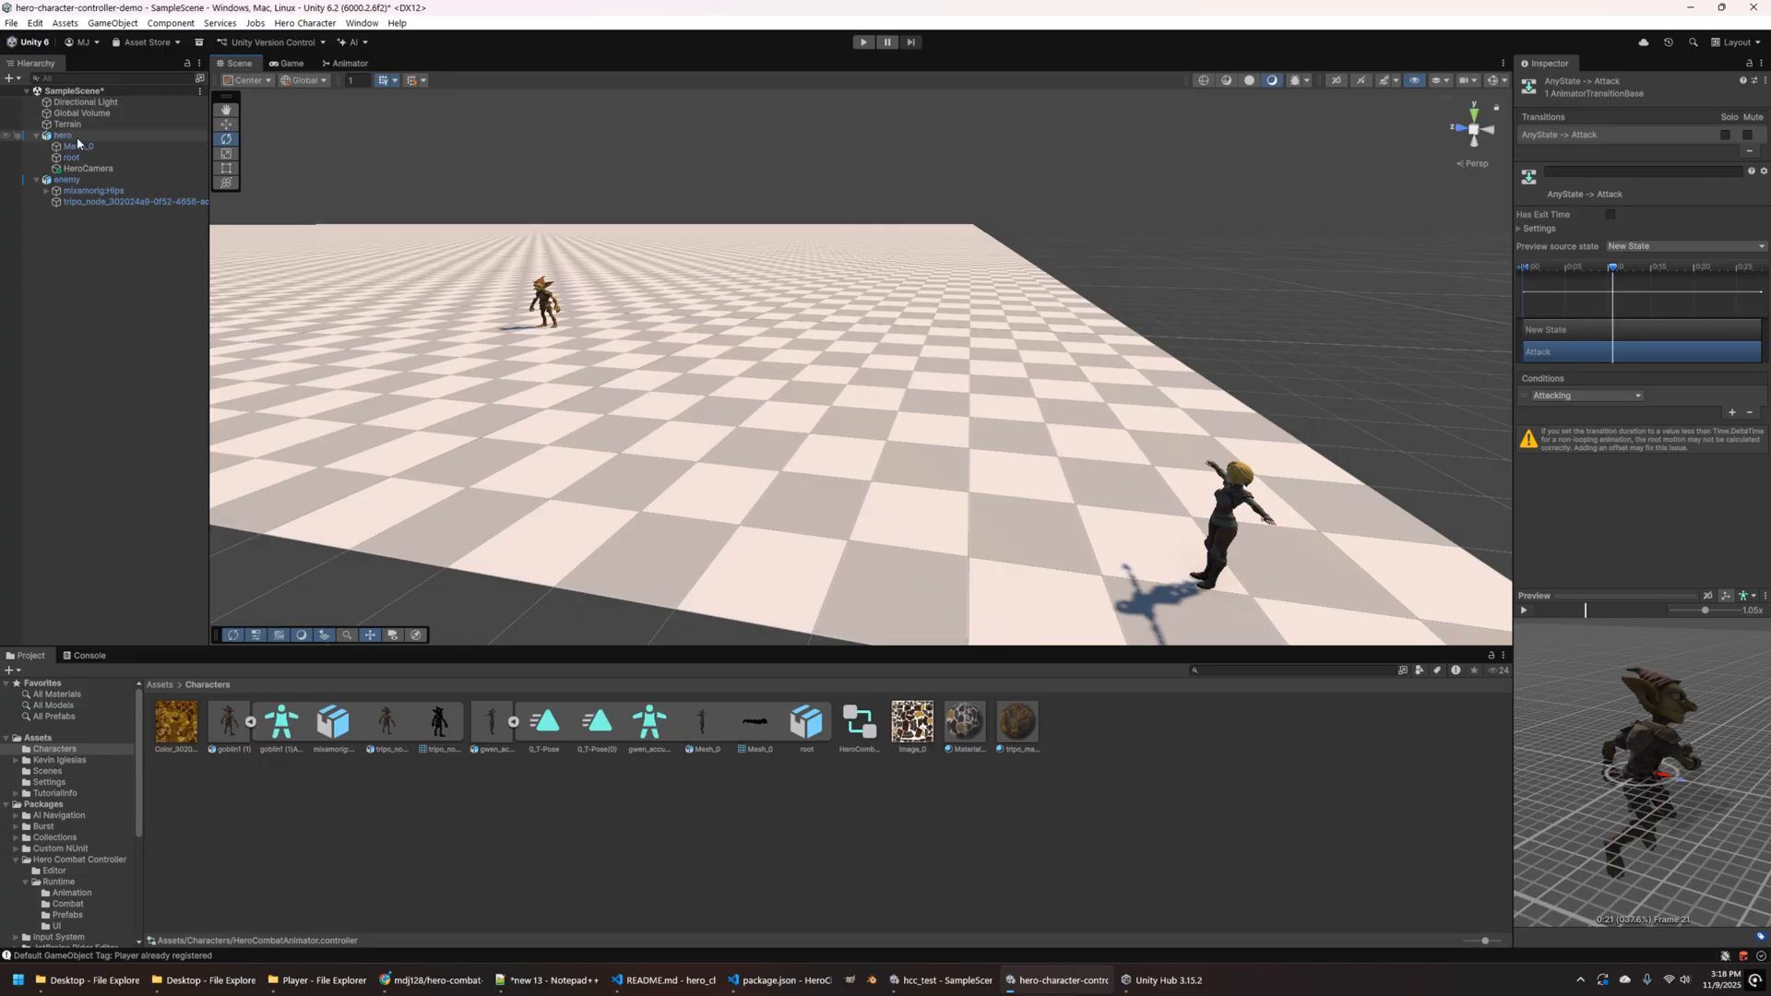
- Select and frame hero, scrolling the Inspector to the Character Combat Agent HUD section
left_click(56, 135)
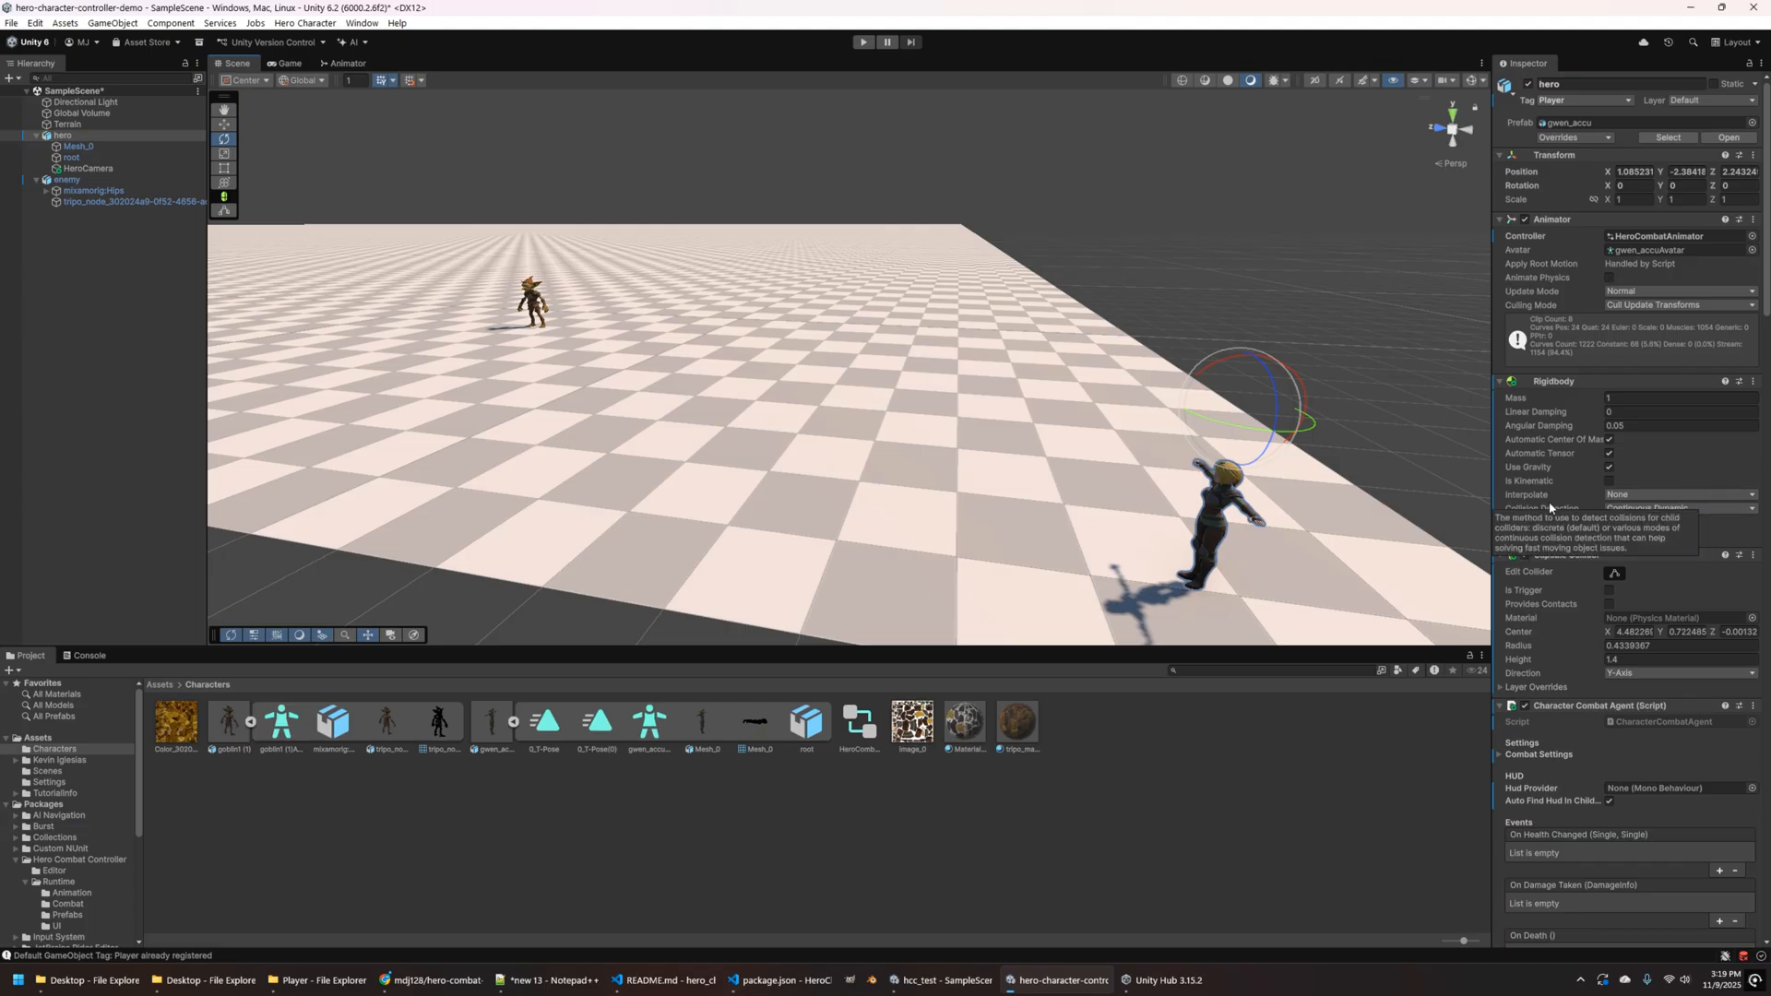
left_click(1613, 572)
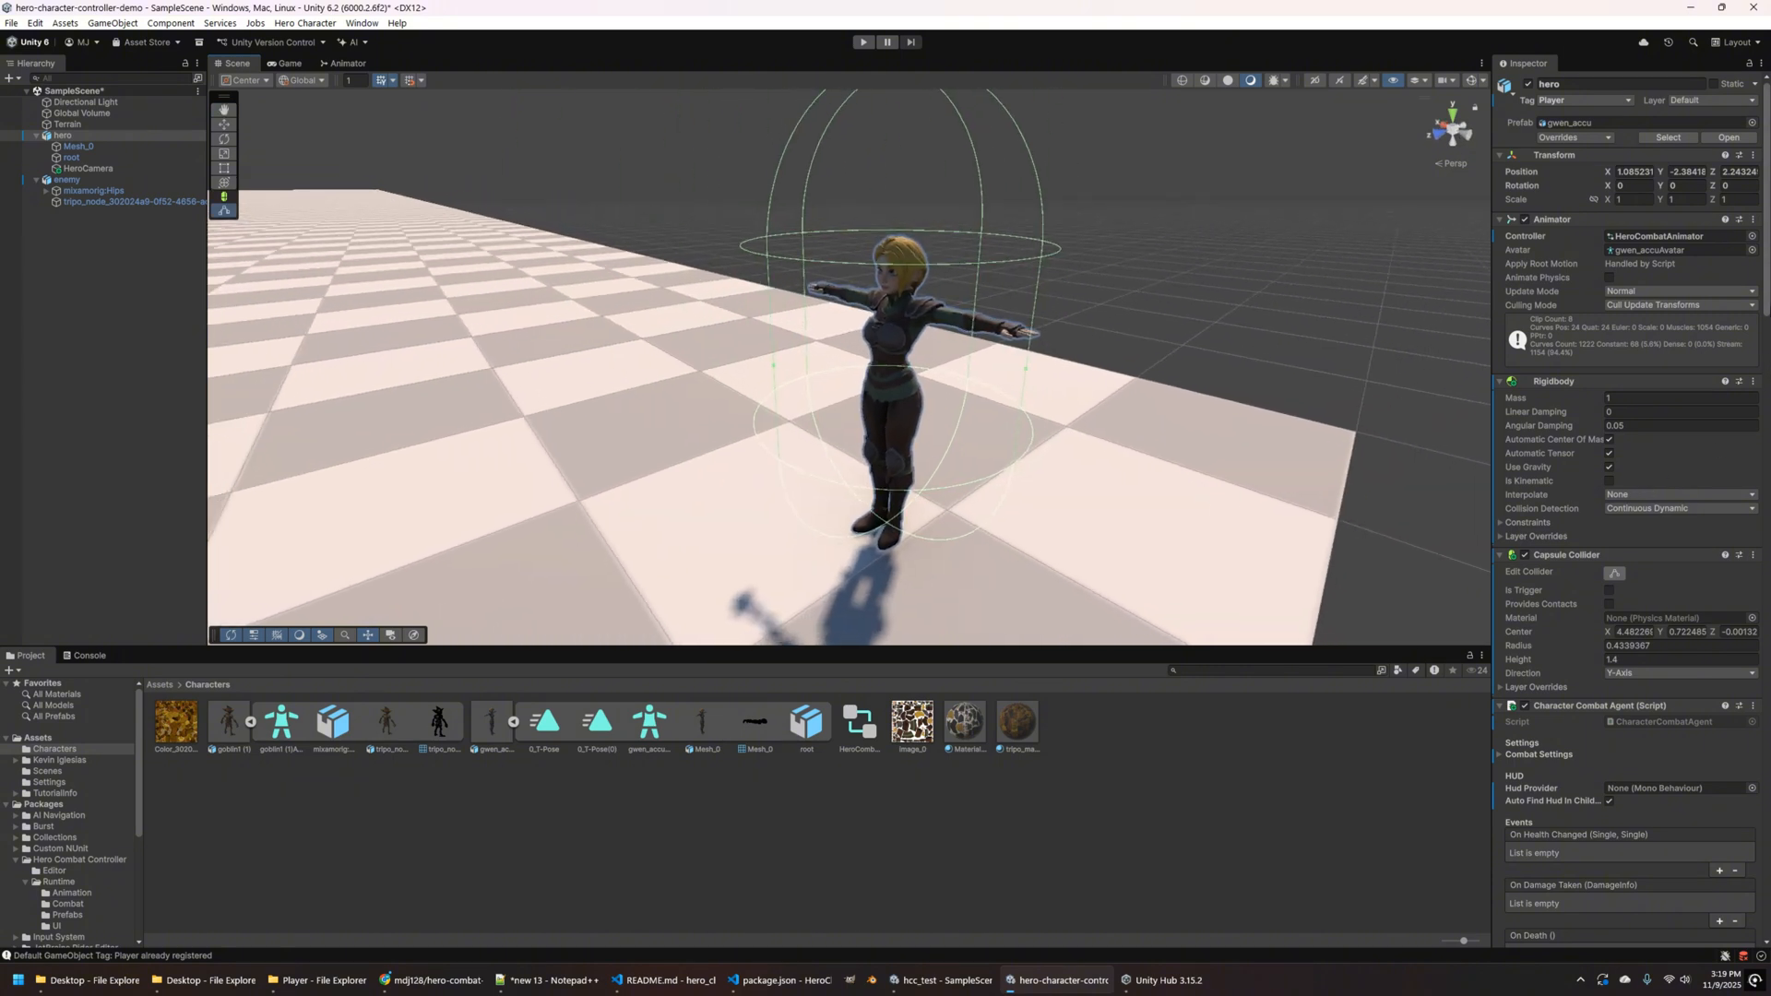
scroll("down", 3)
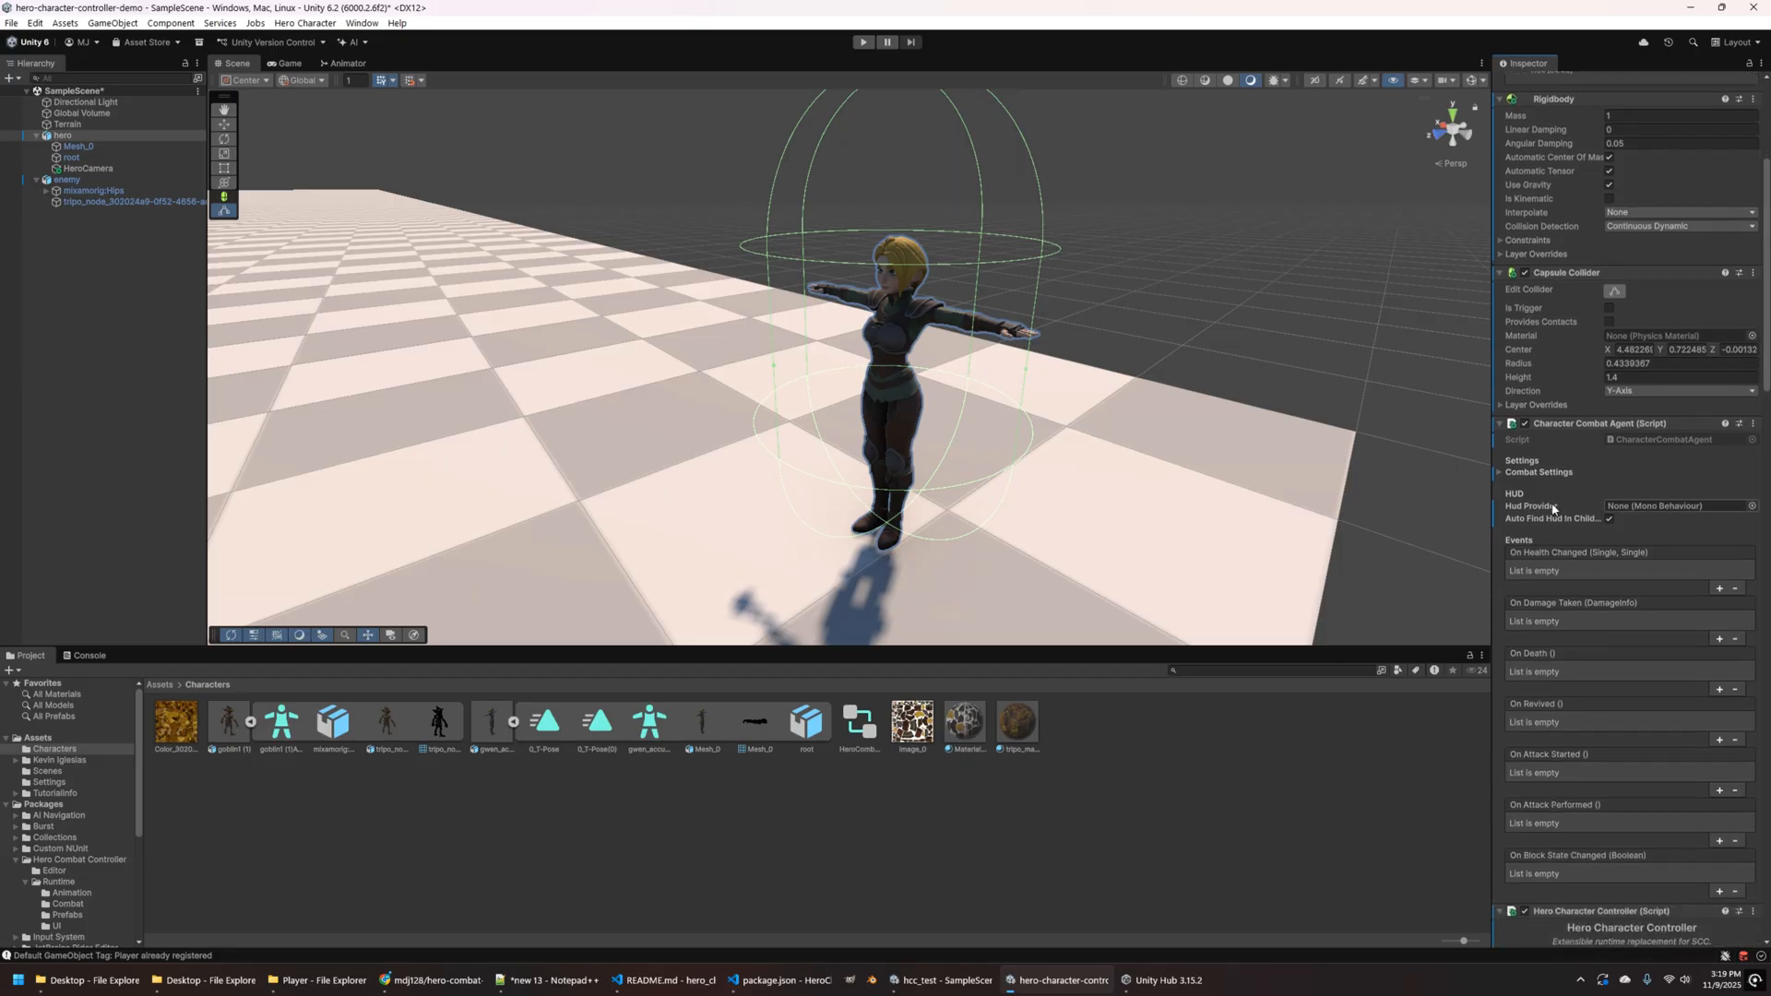
mouse_move(1571, 506)
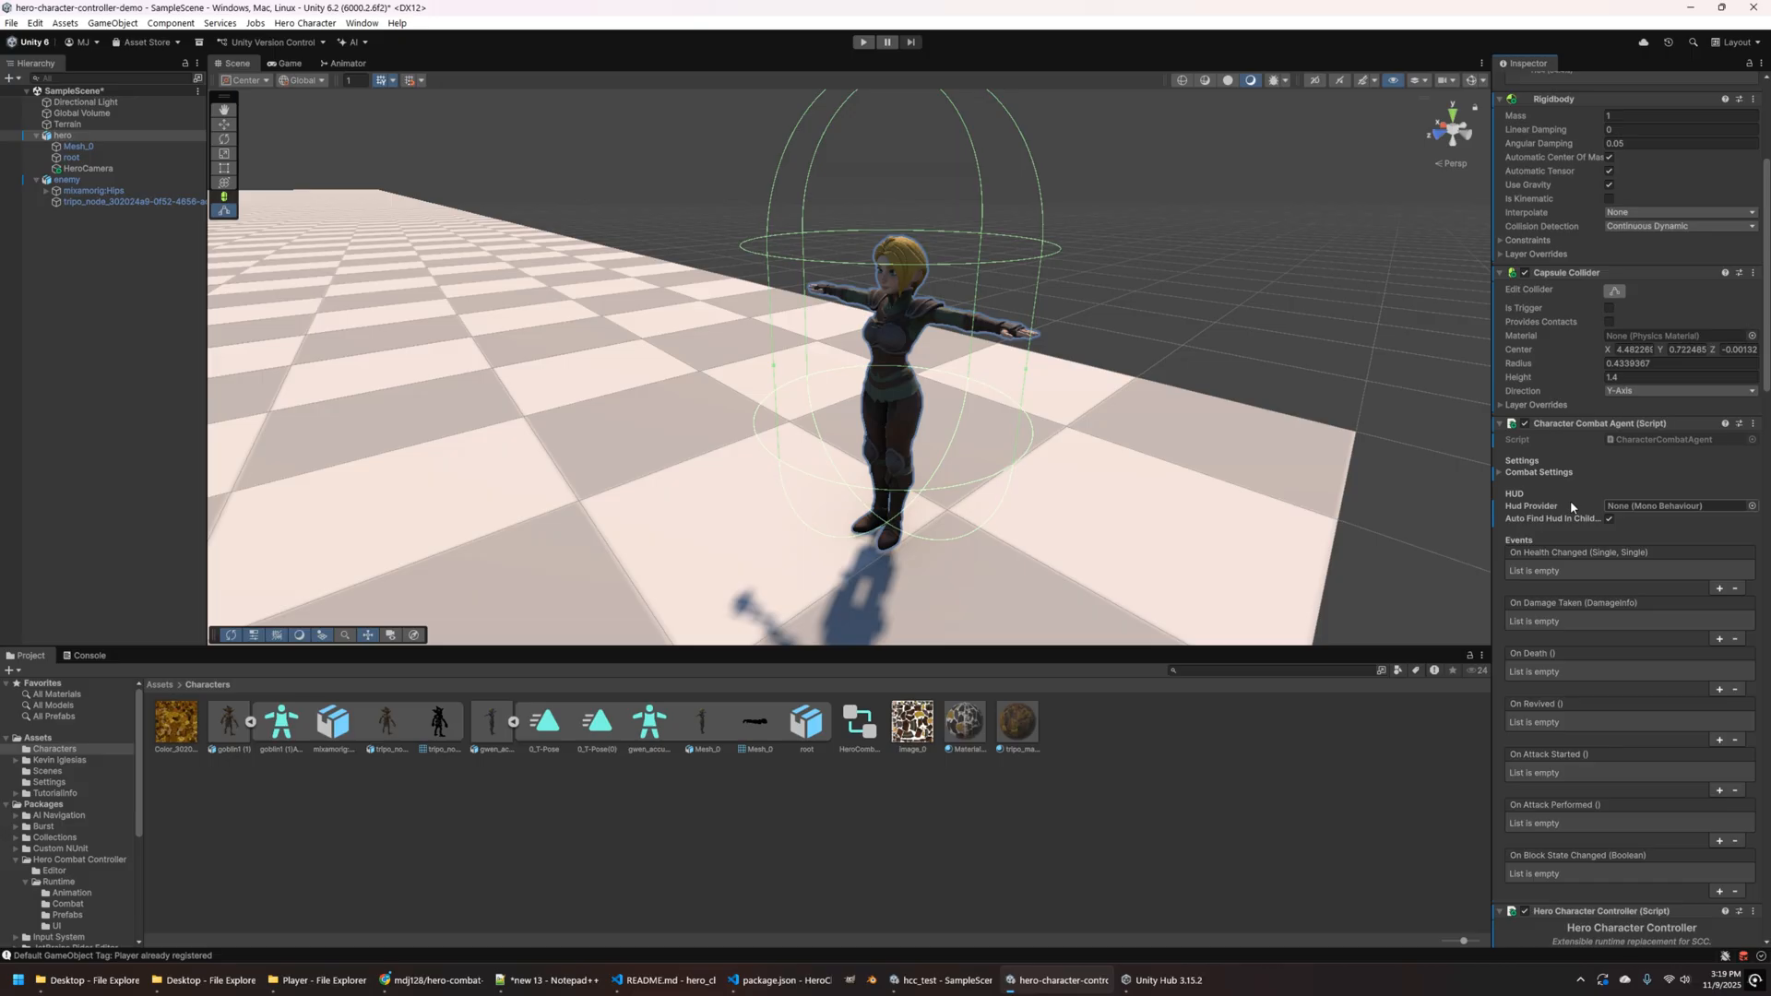
mouse_move(85, 893)
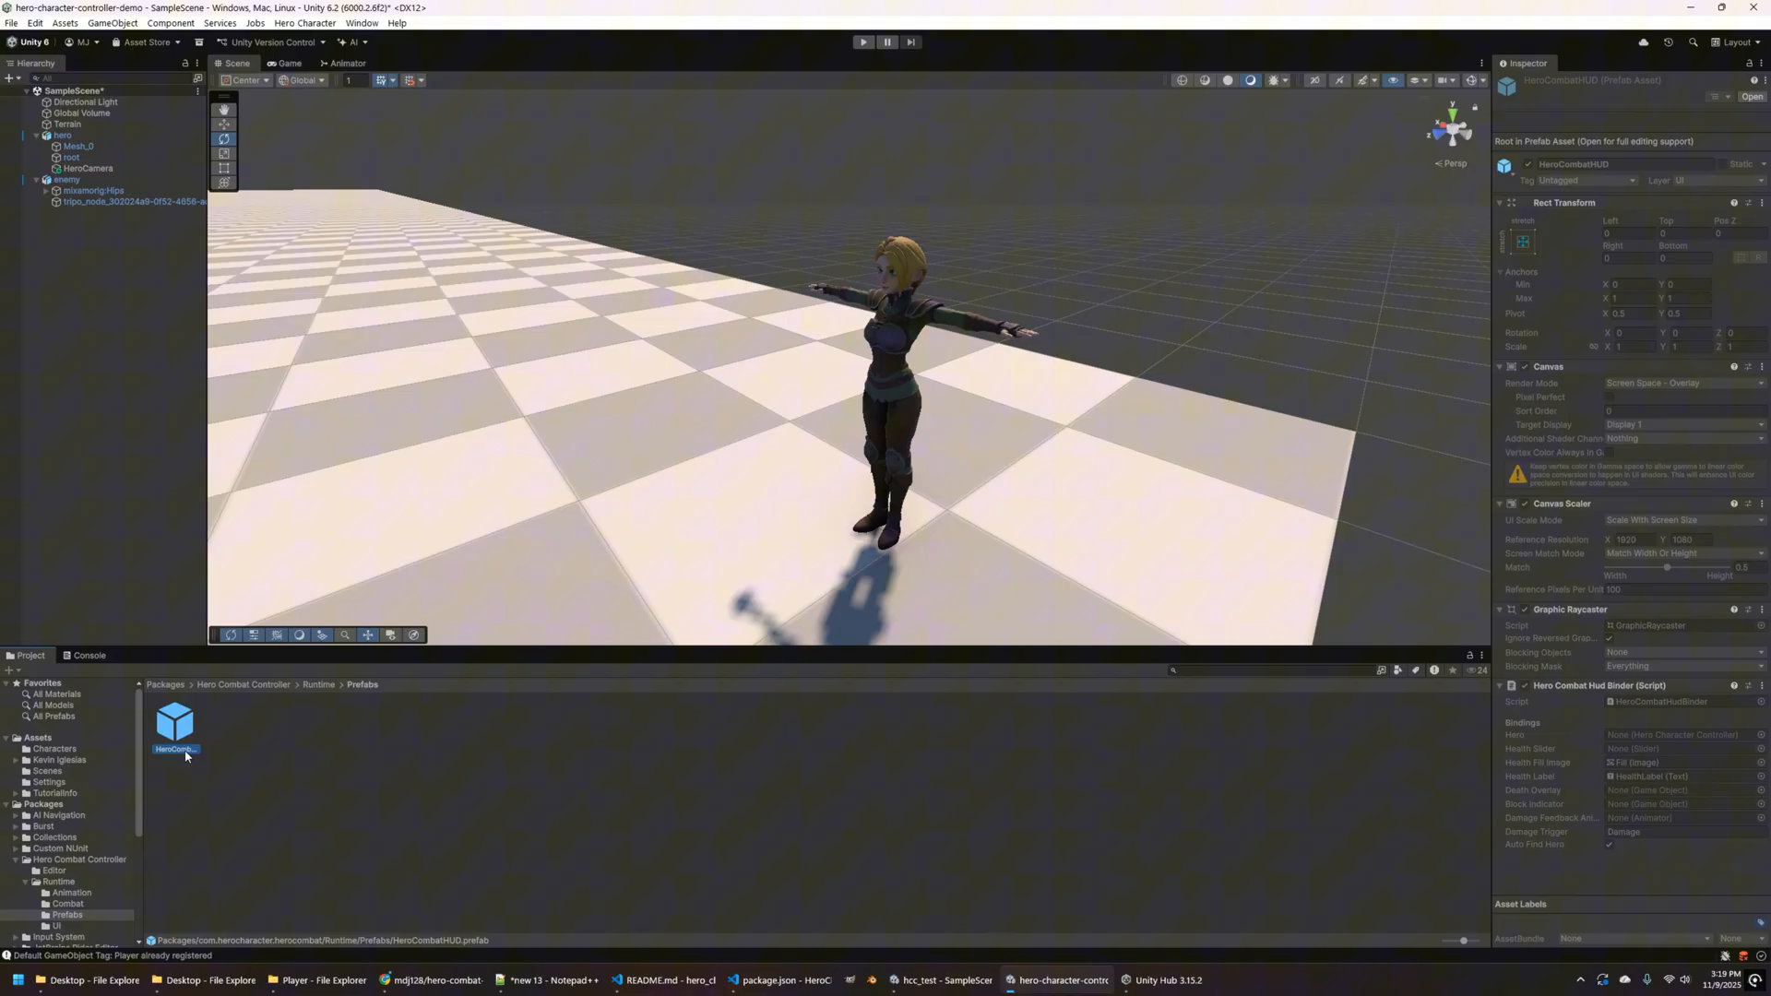
- Drop the HeroCombatHUD prefab into the scene and review hero's Hero Character Controller settings
left_click_drag(175, 723, 101, 213)
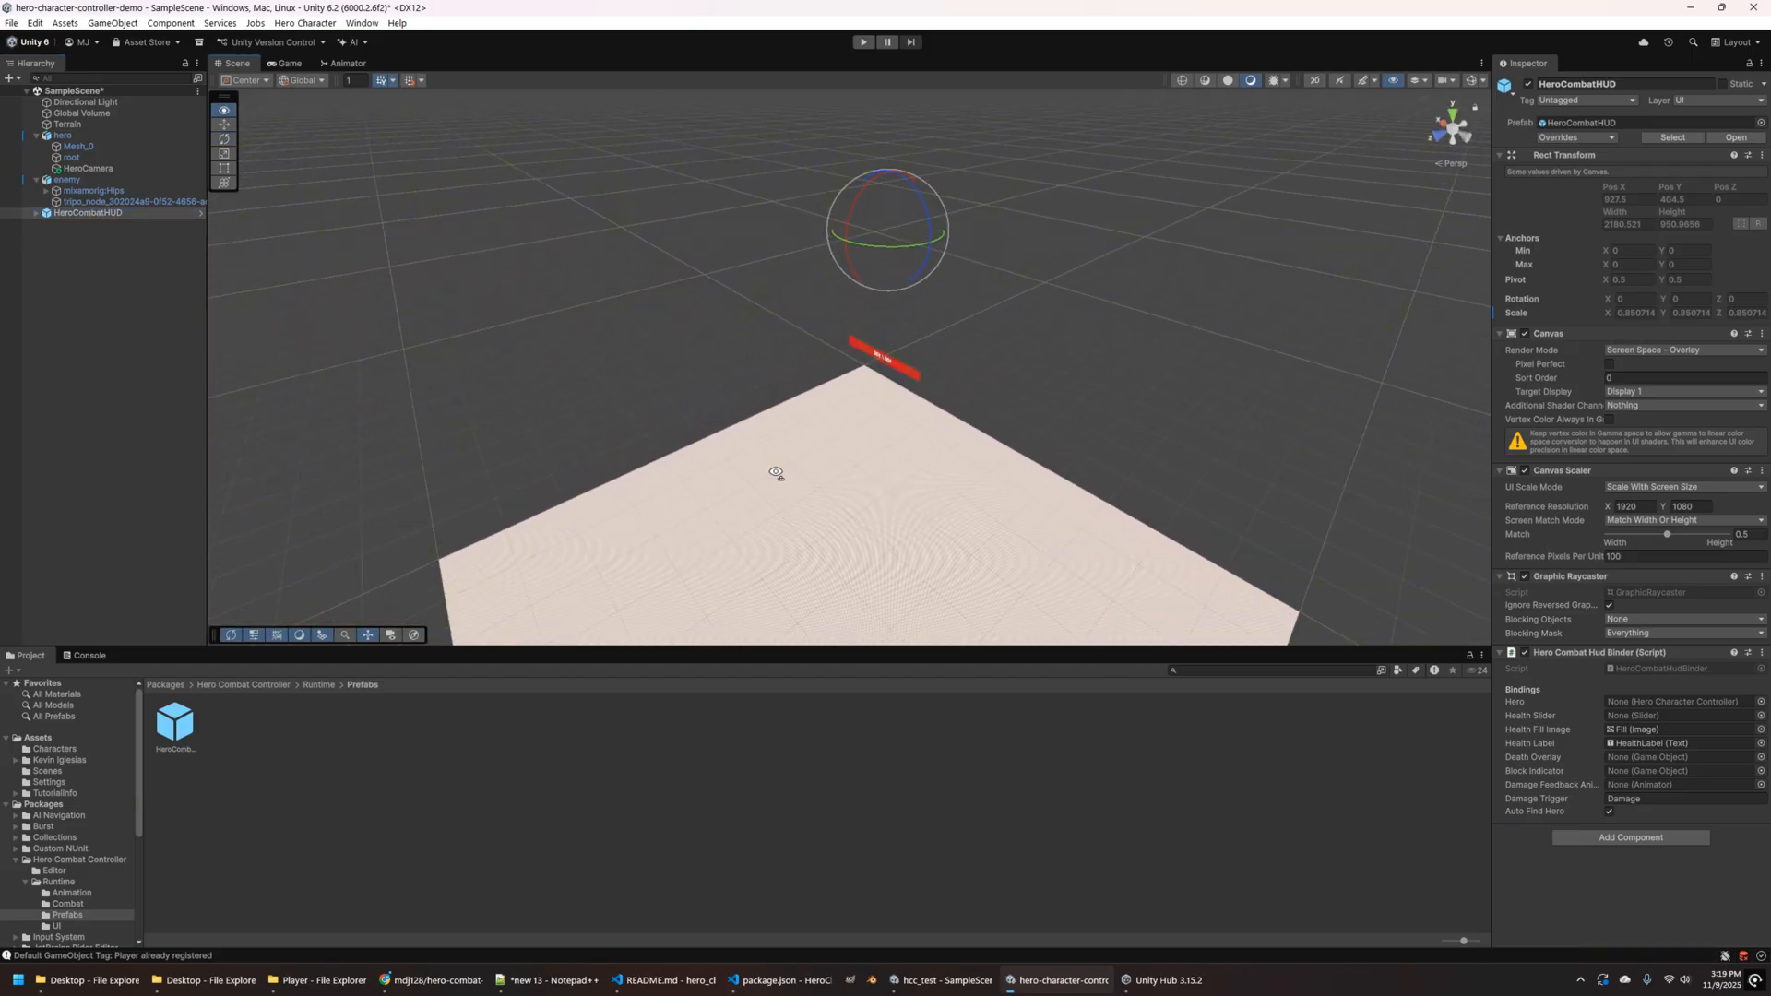
left_click(53, 135)
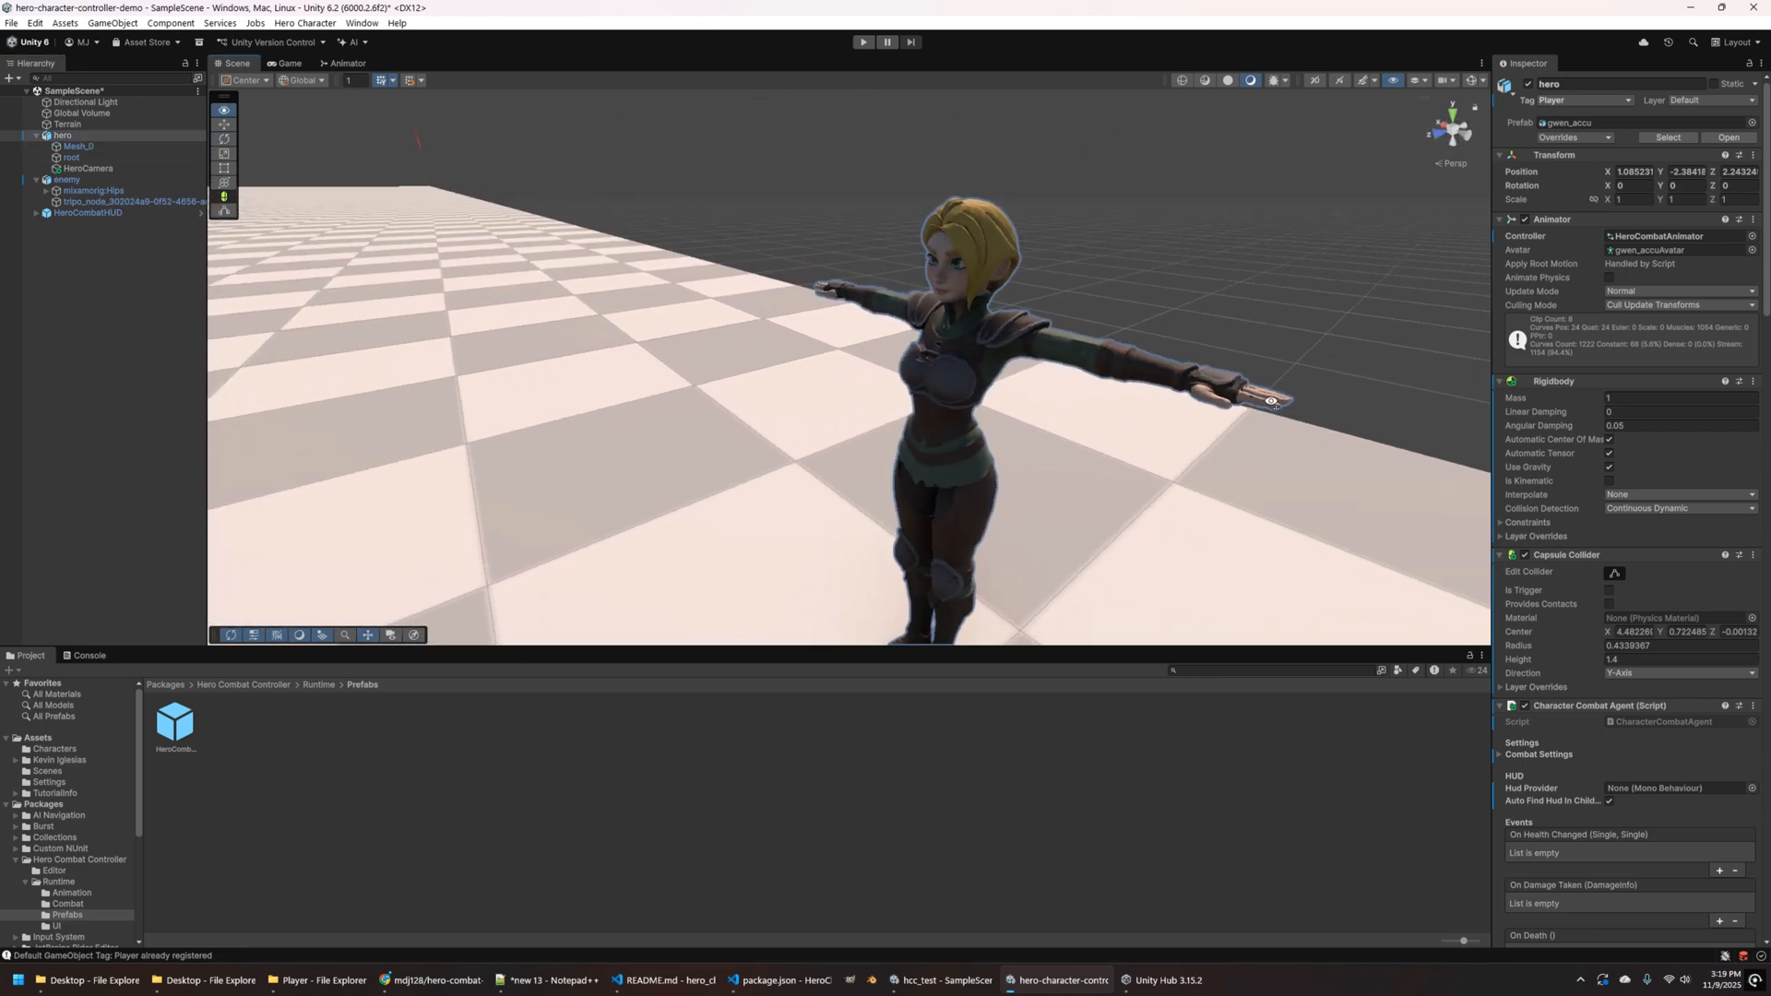
left_click(82, 146)
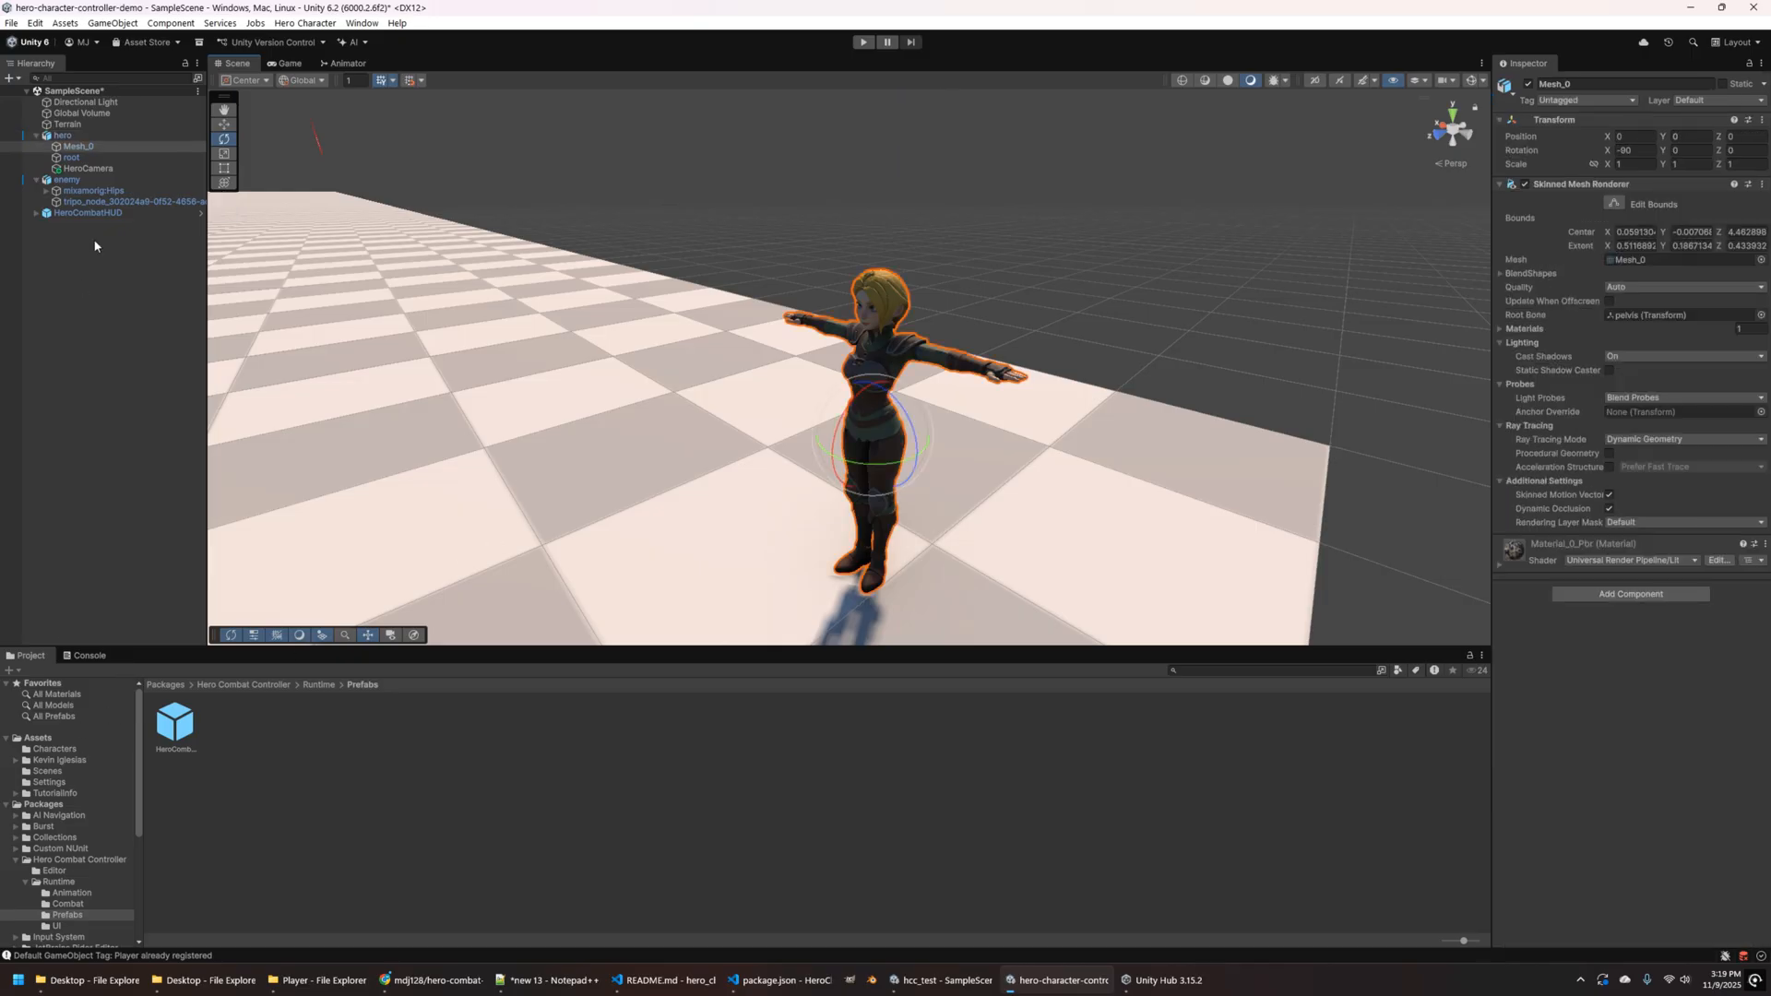
left_click(58, 135)
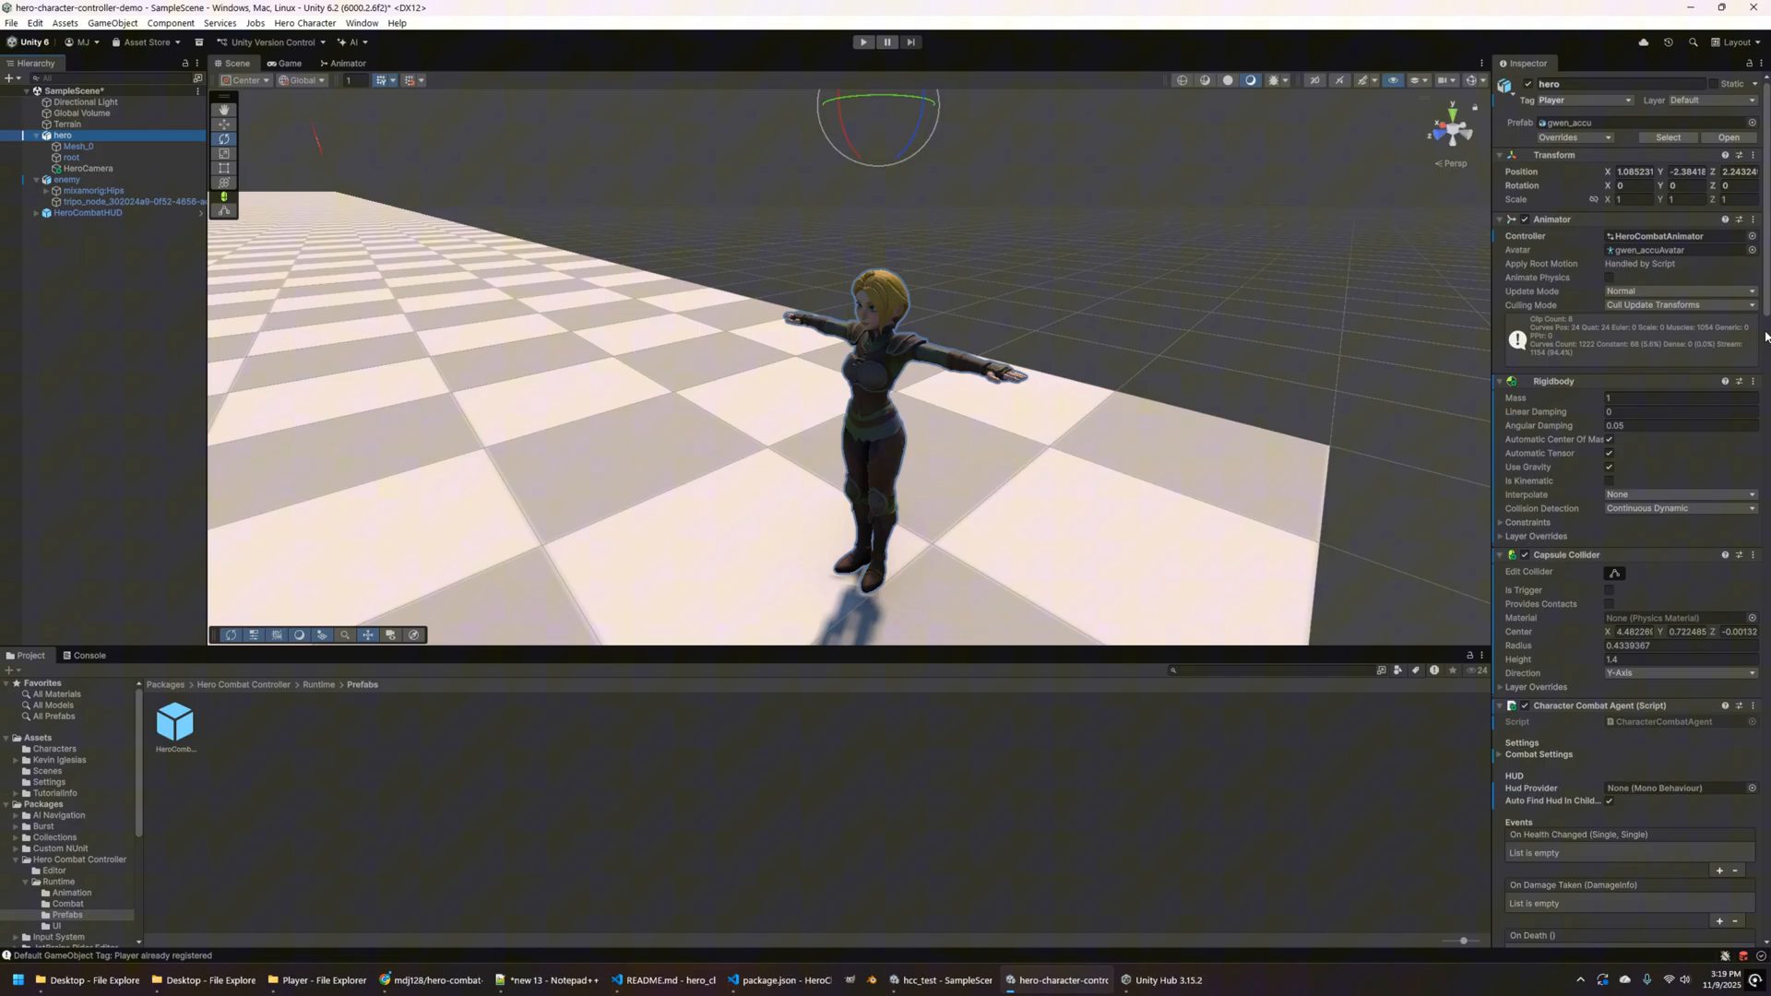
scroll("down", 3)
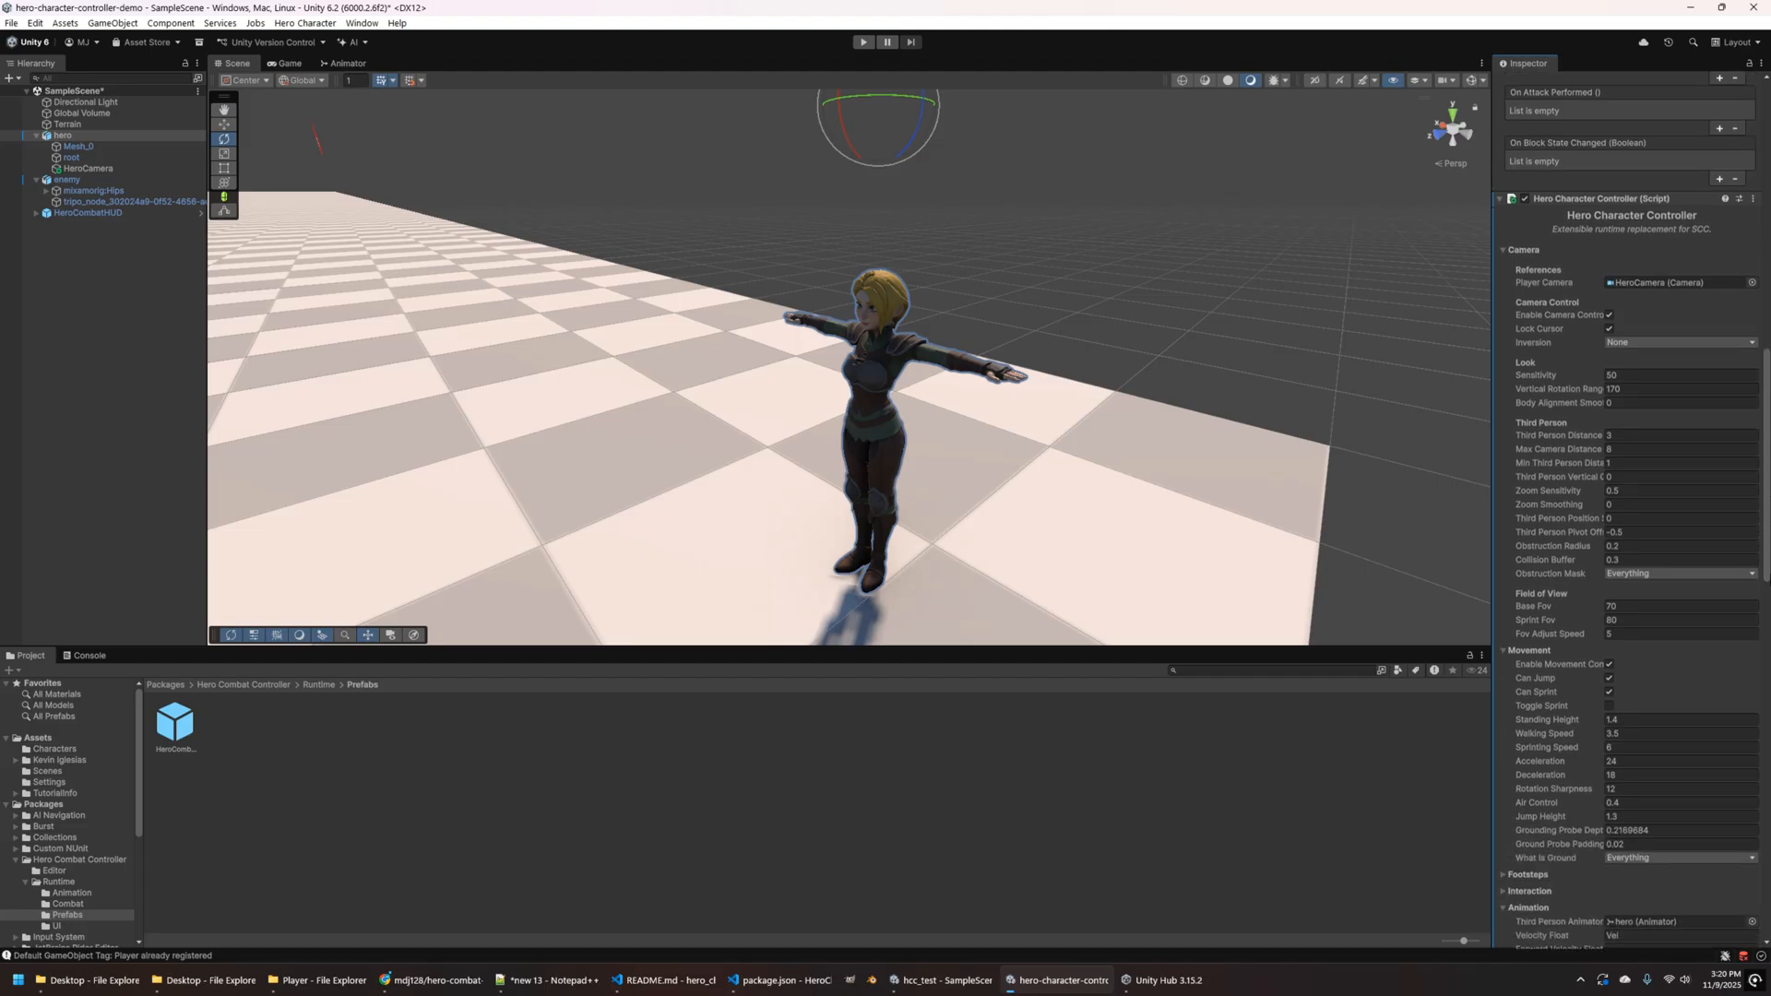
scroll("down", 3)
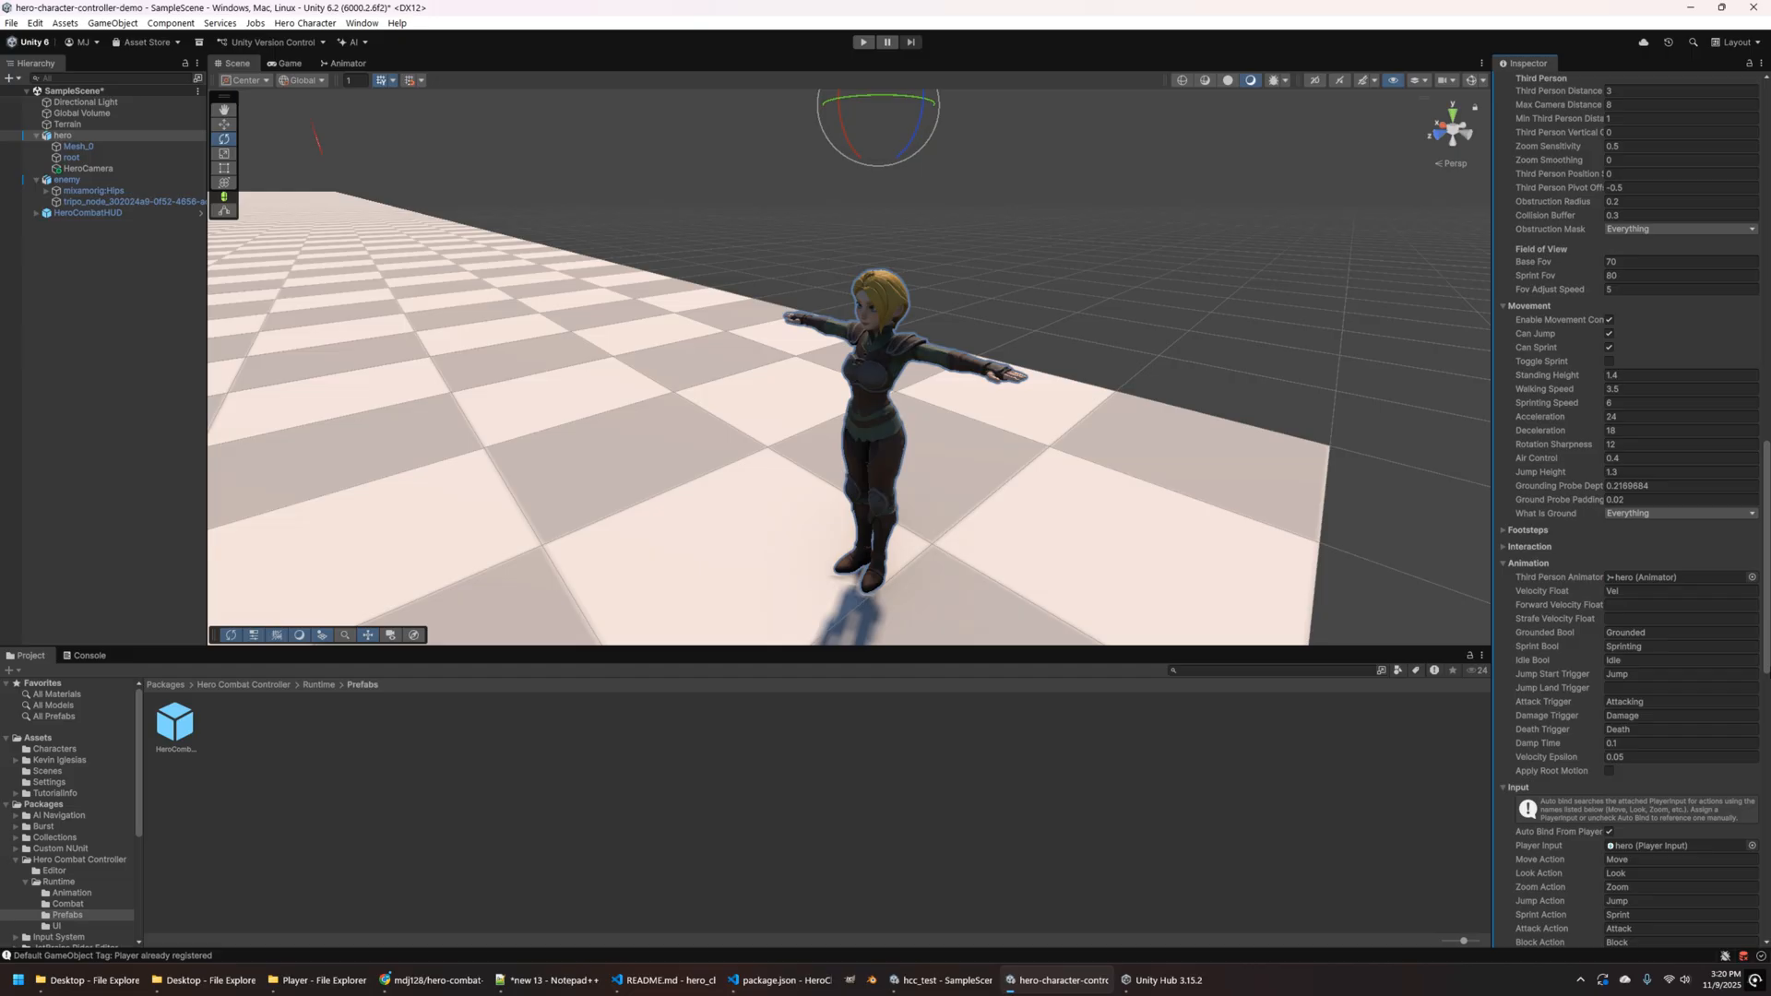
scroll("down", 3)
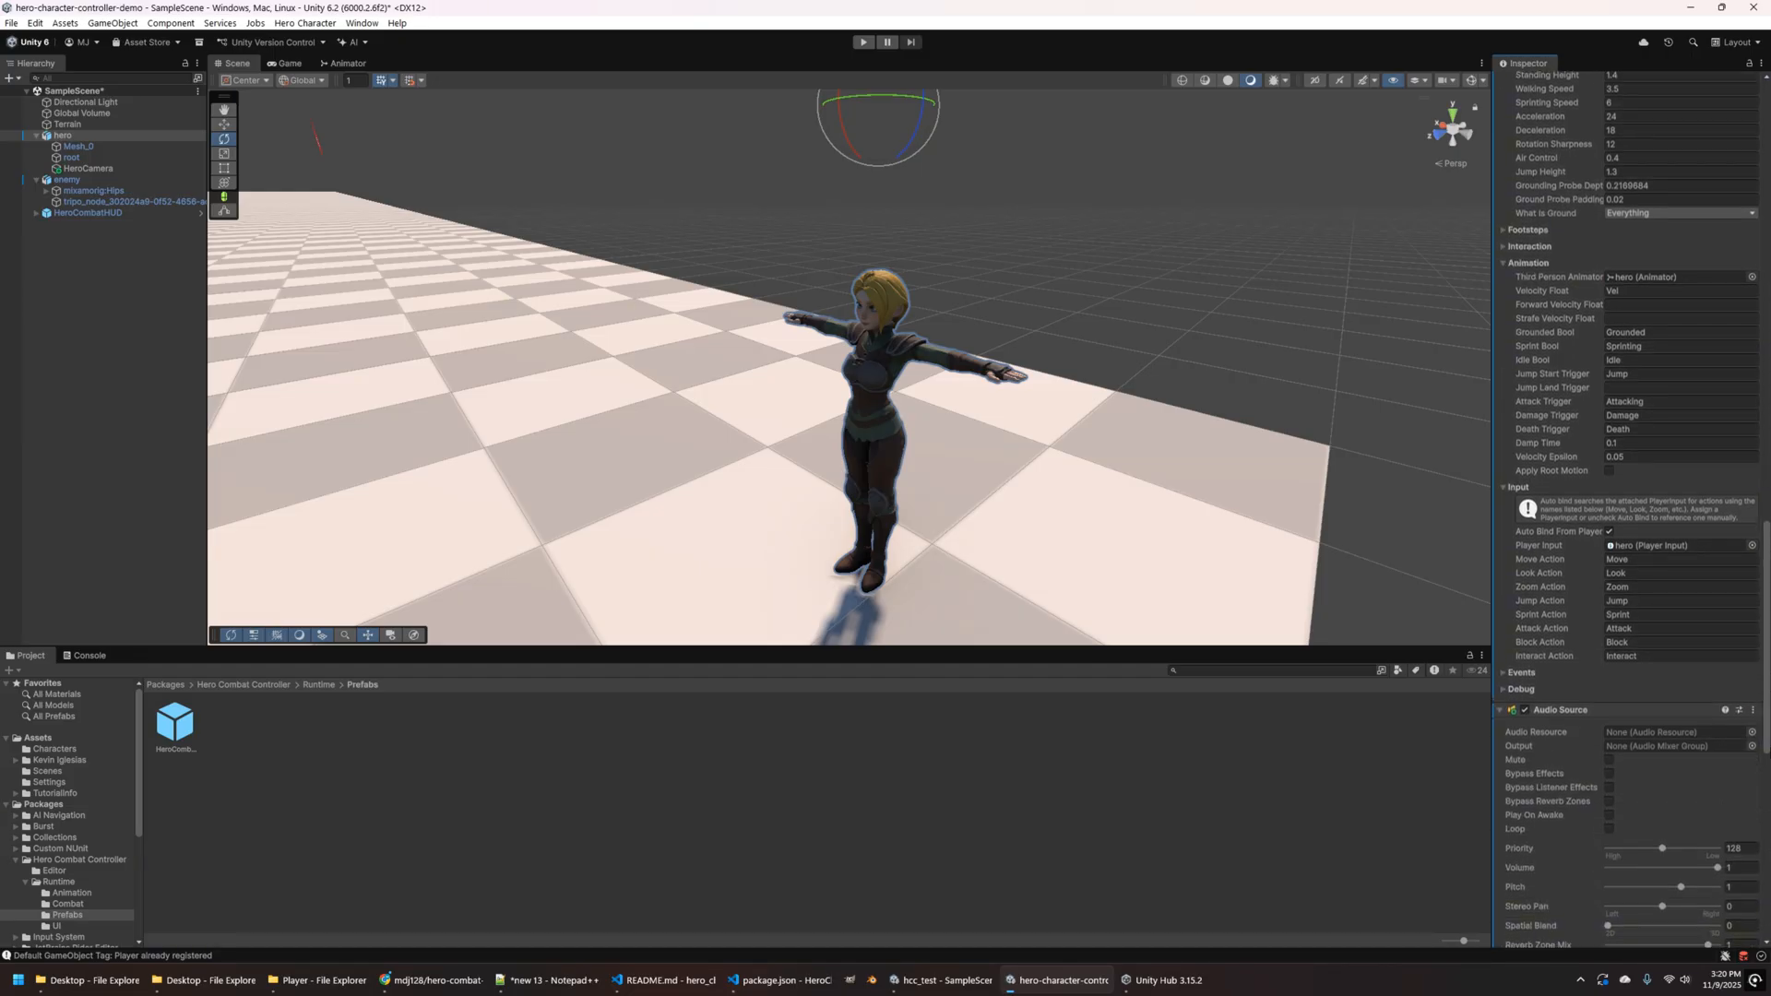
scroll("down", 3)
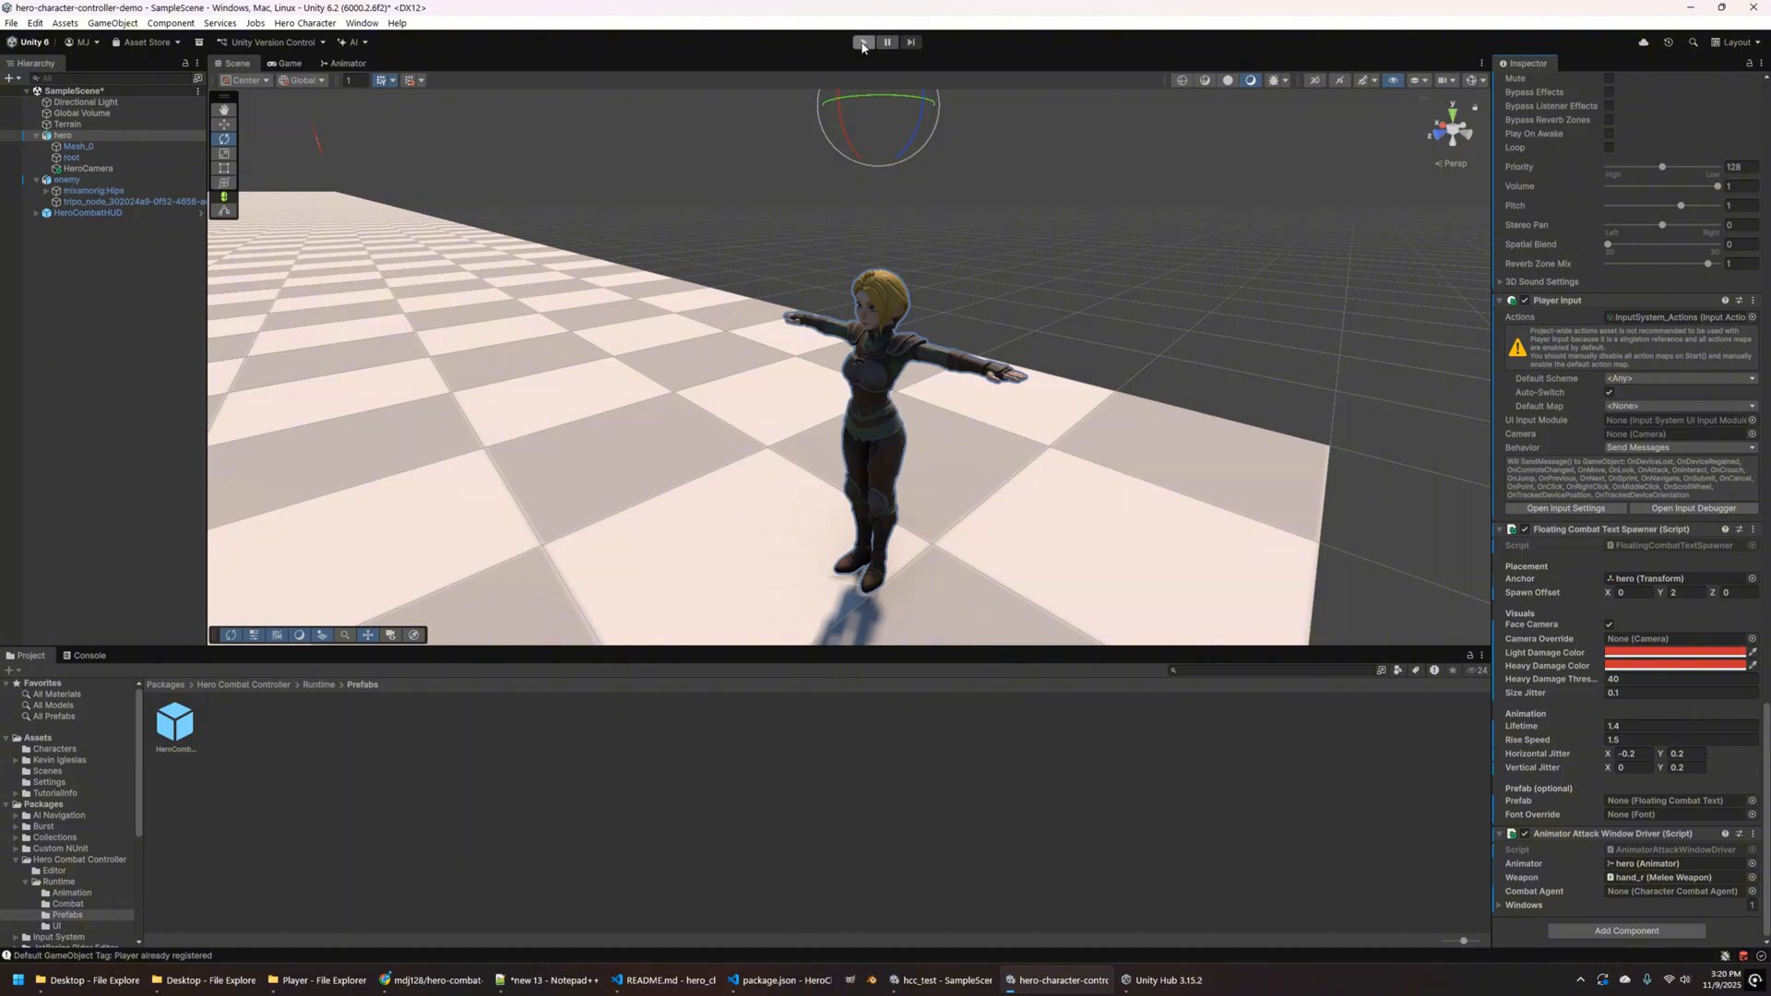
left_click(55, 179)
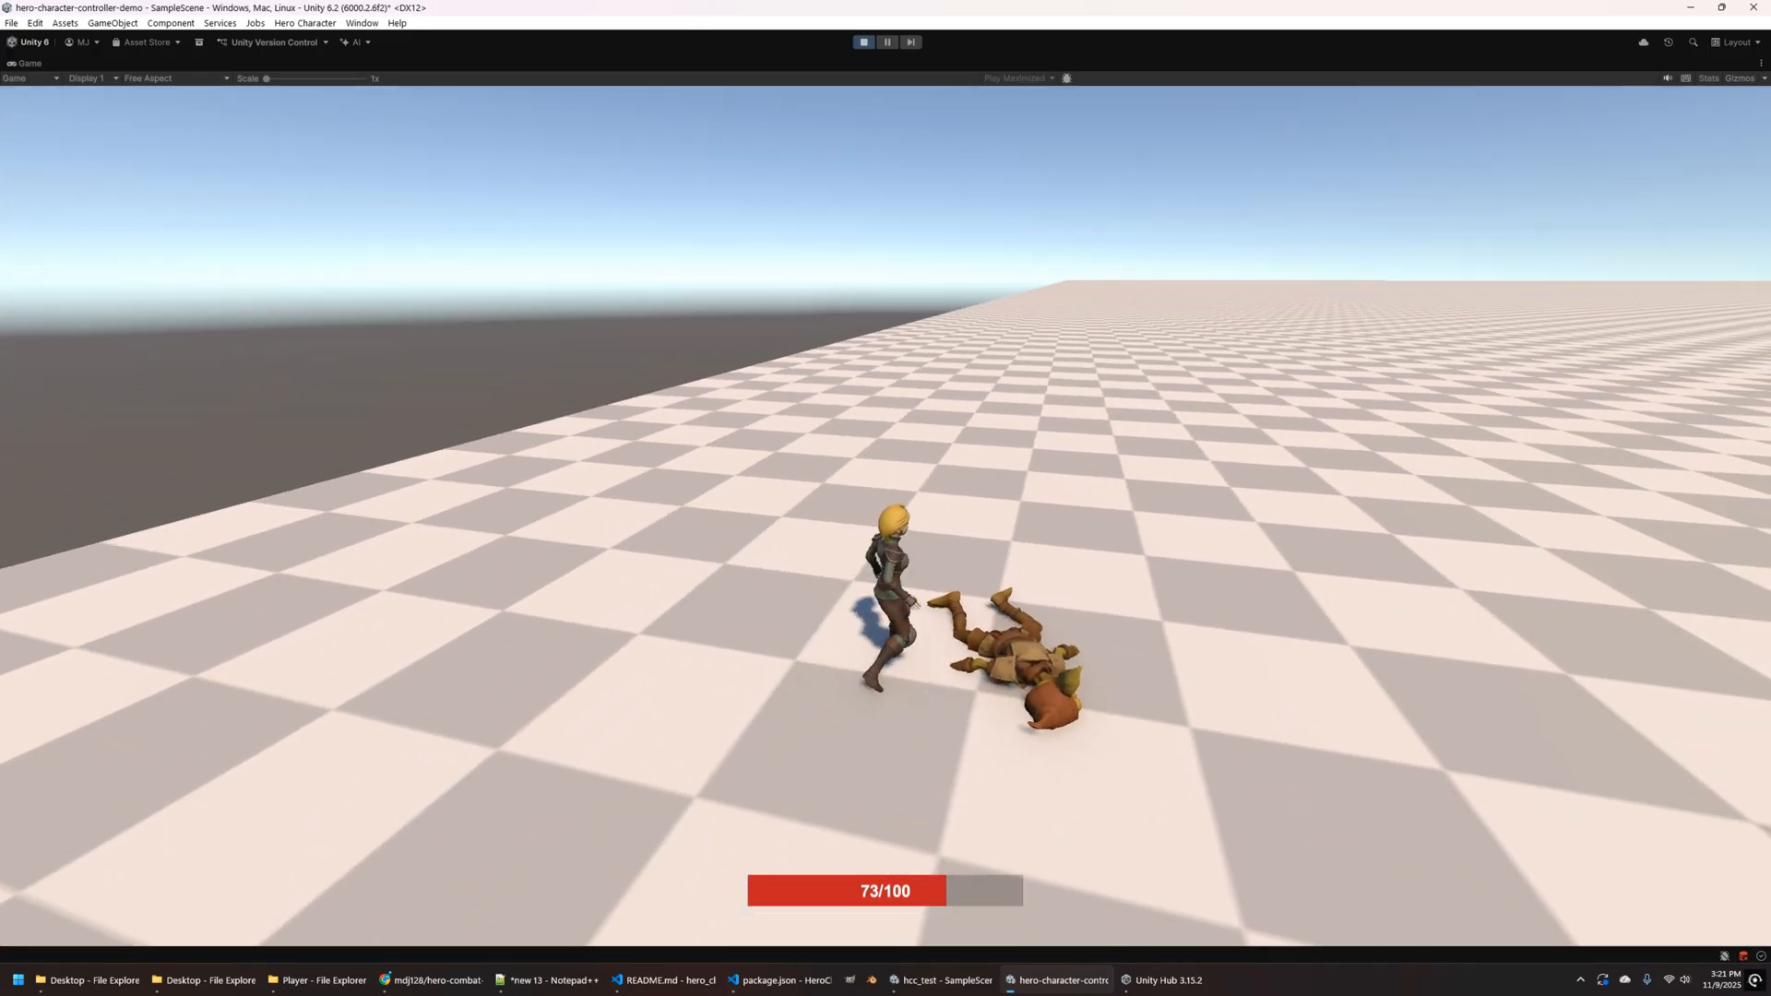
left_click(862, 42)
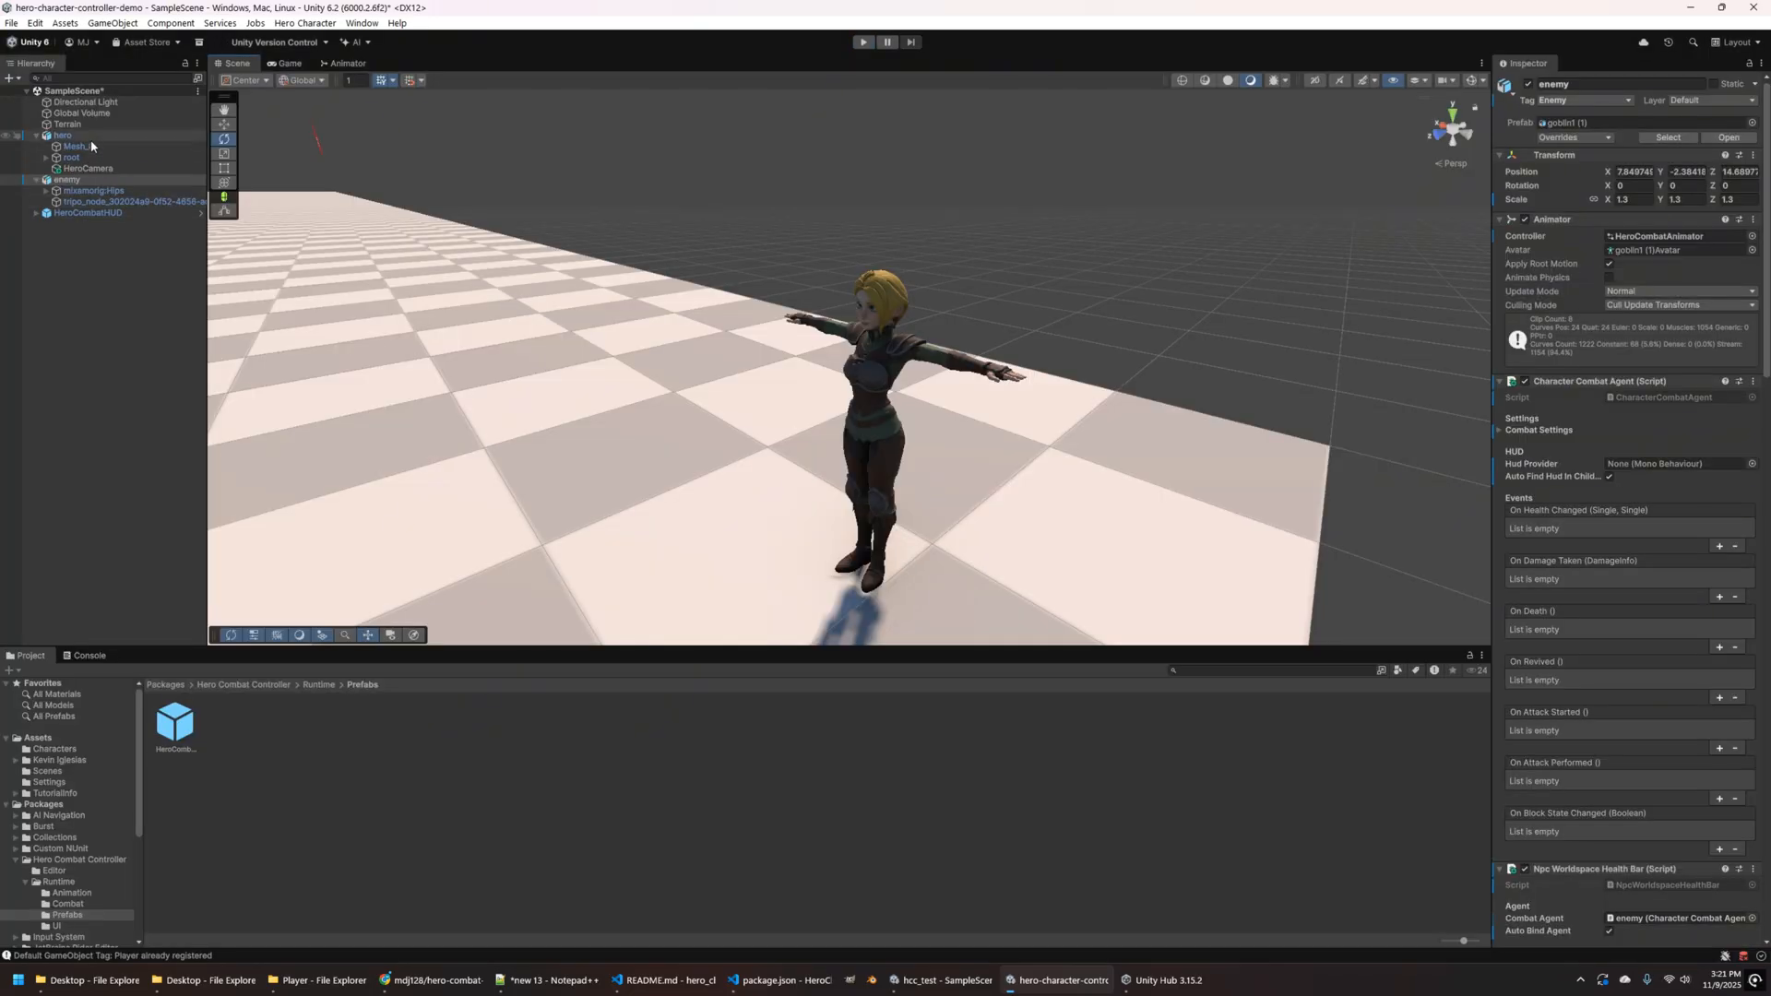
- Scale the hero to 1.5 on X, Y and Z, then play-test and stop
left_click(56, 136)
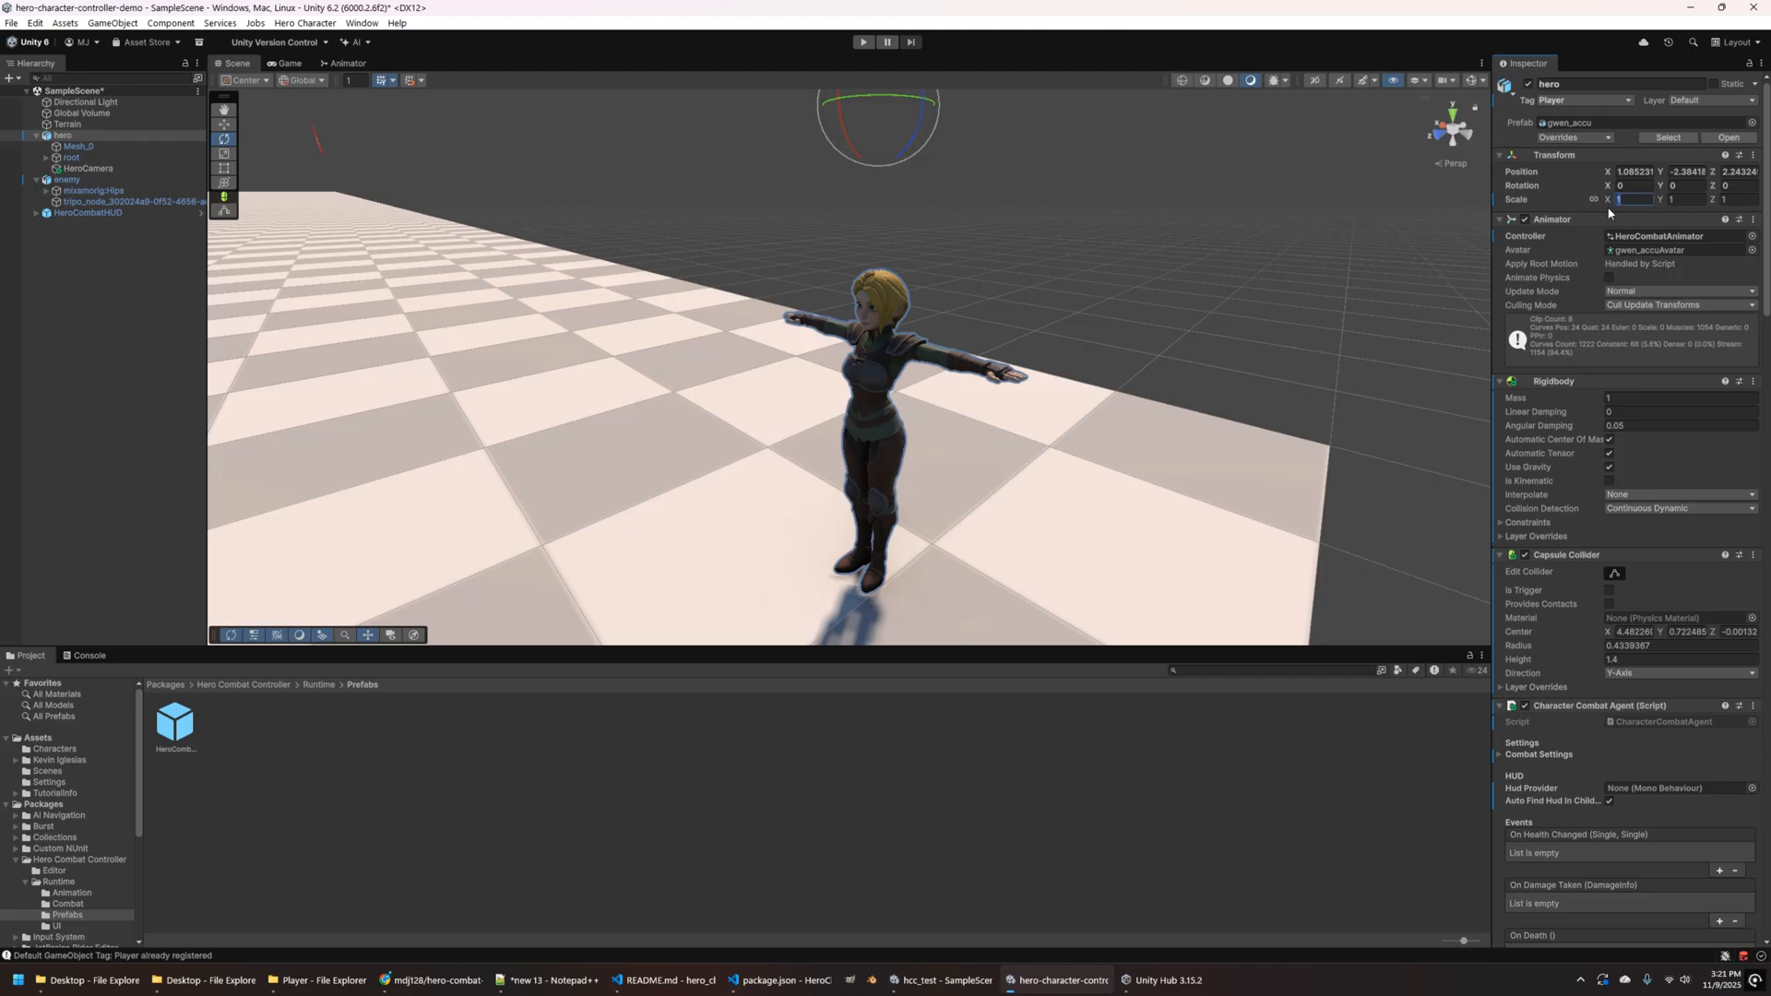
type("1.5")
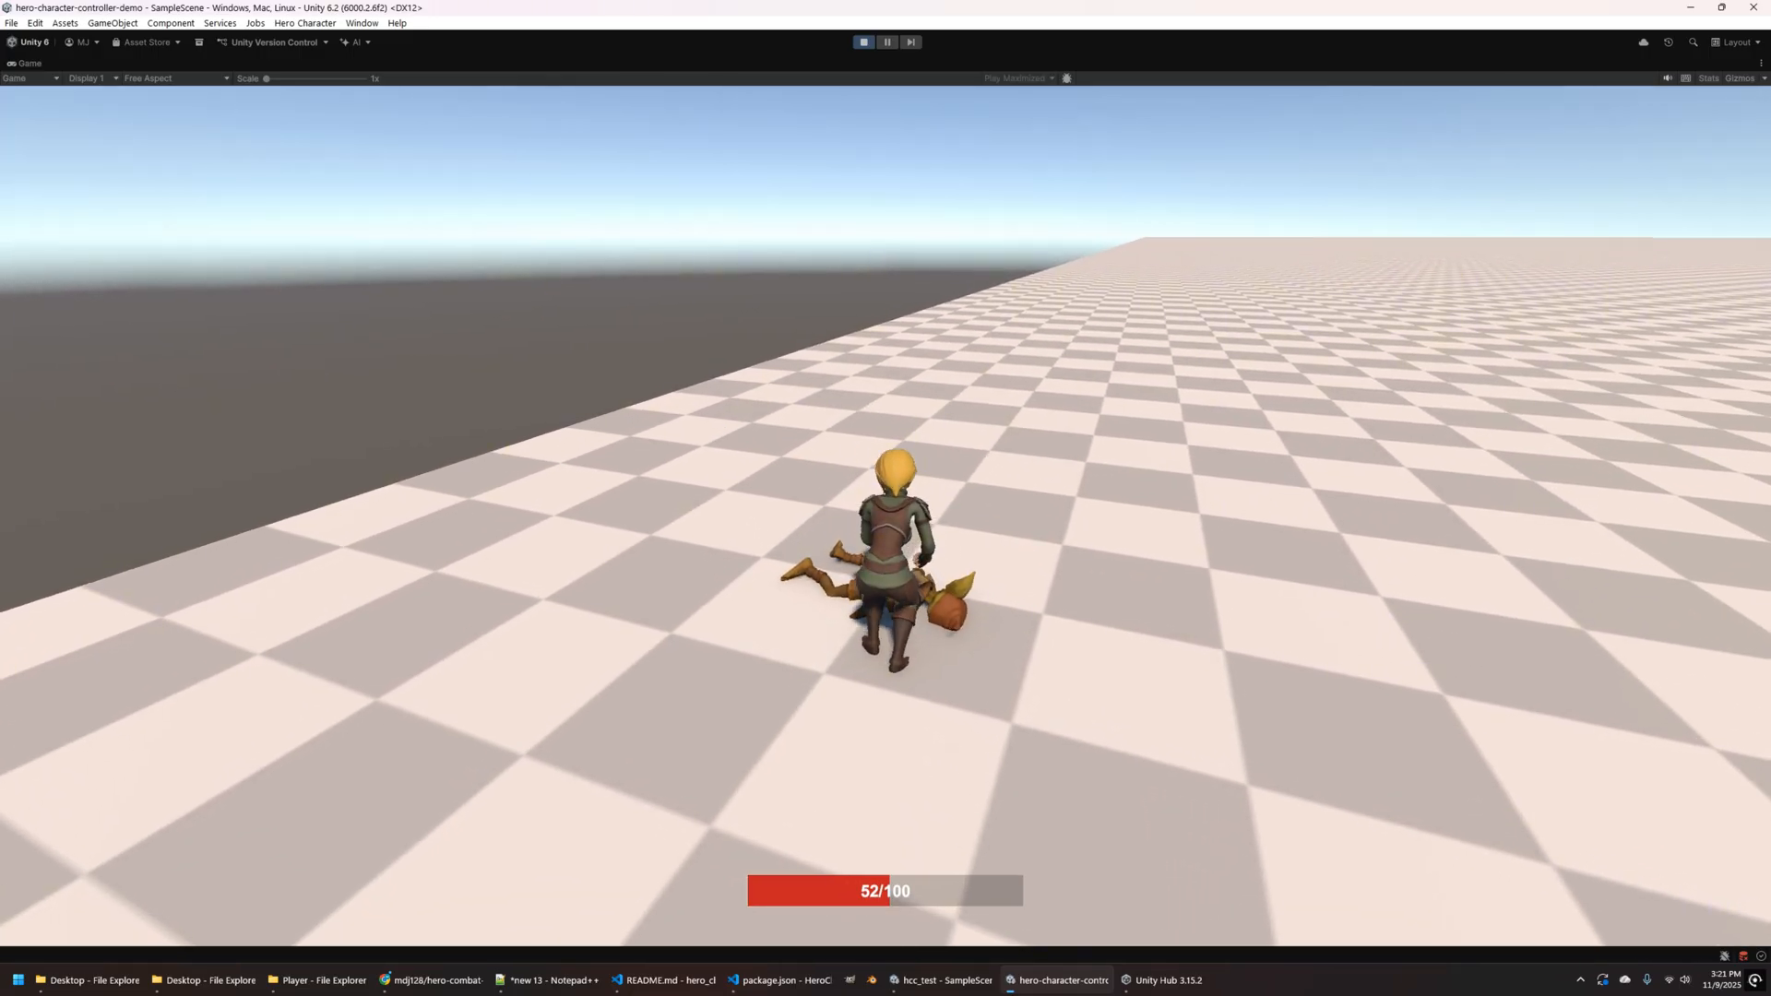
left_click(861, 43)
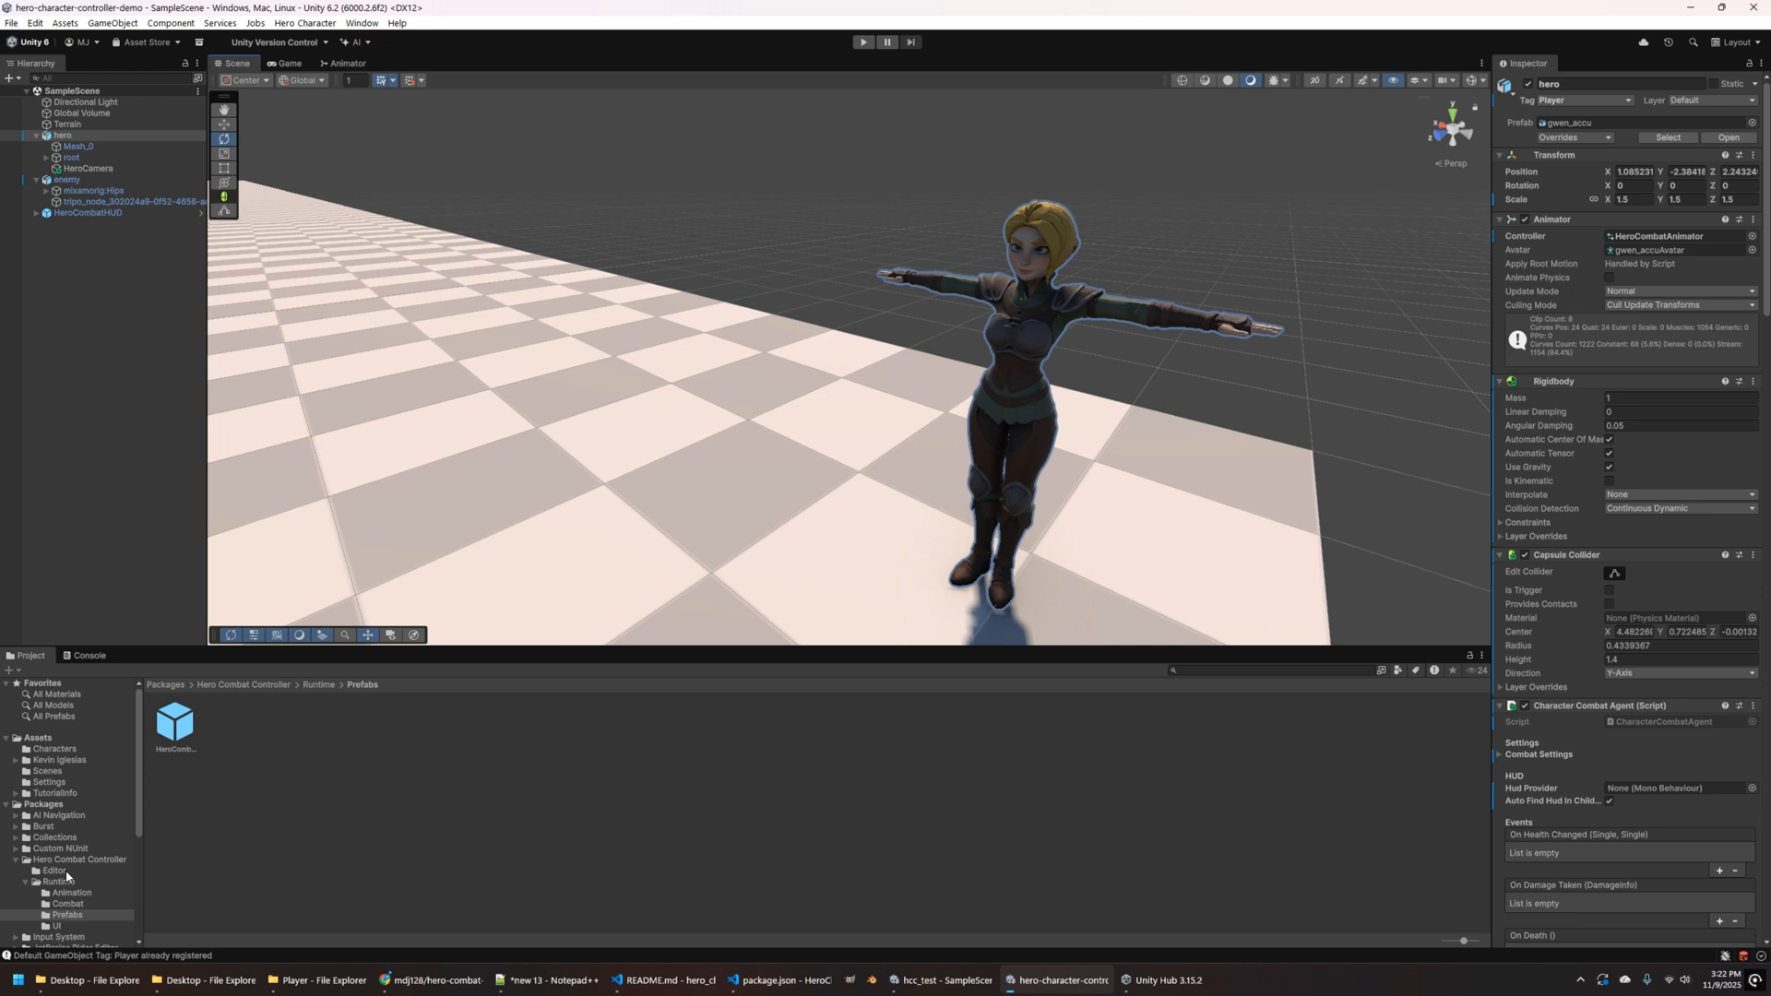
- Import the sword model from Assets/Characters and drop it into the scene
left_click(44, 749)
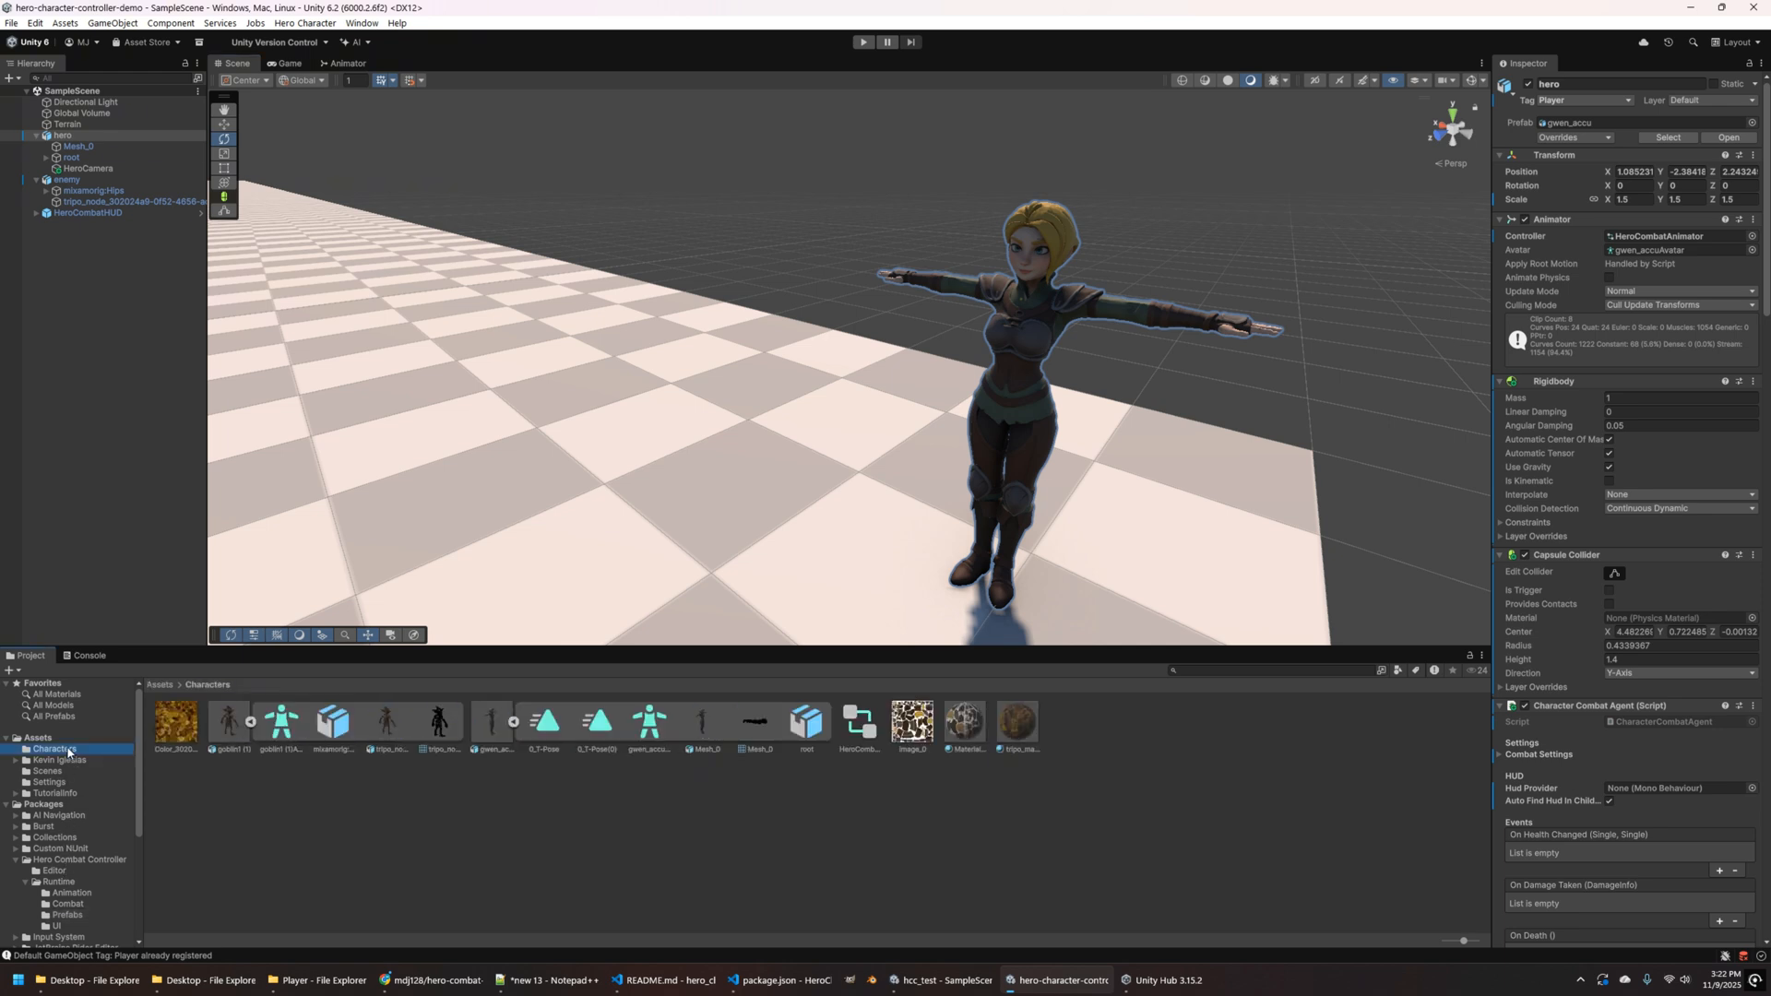
left_click(316, 980)
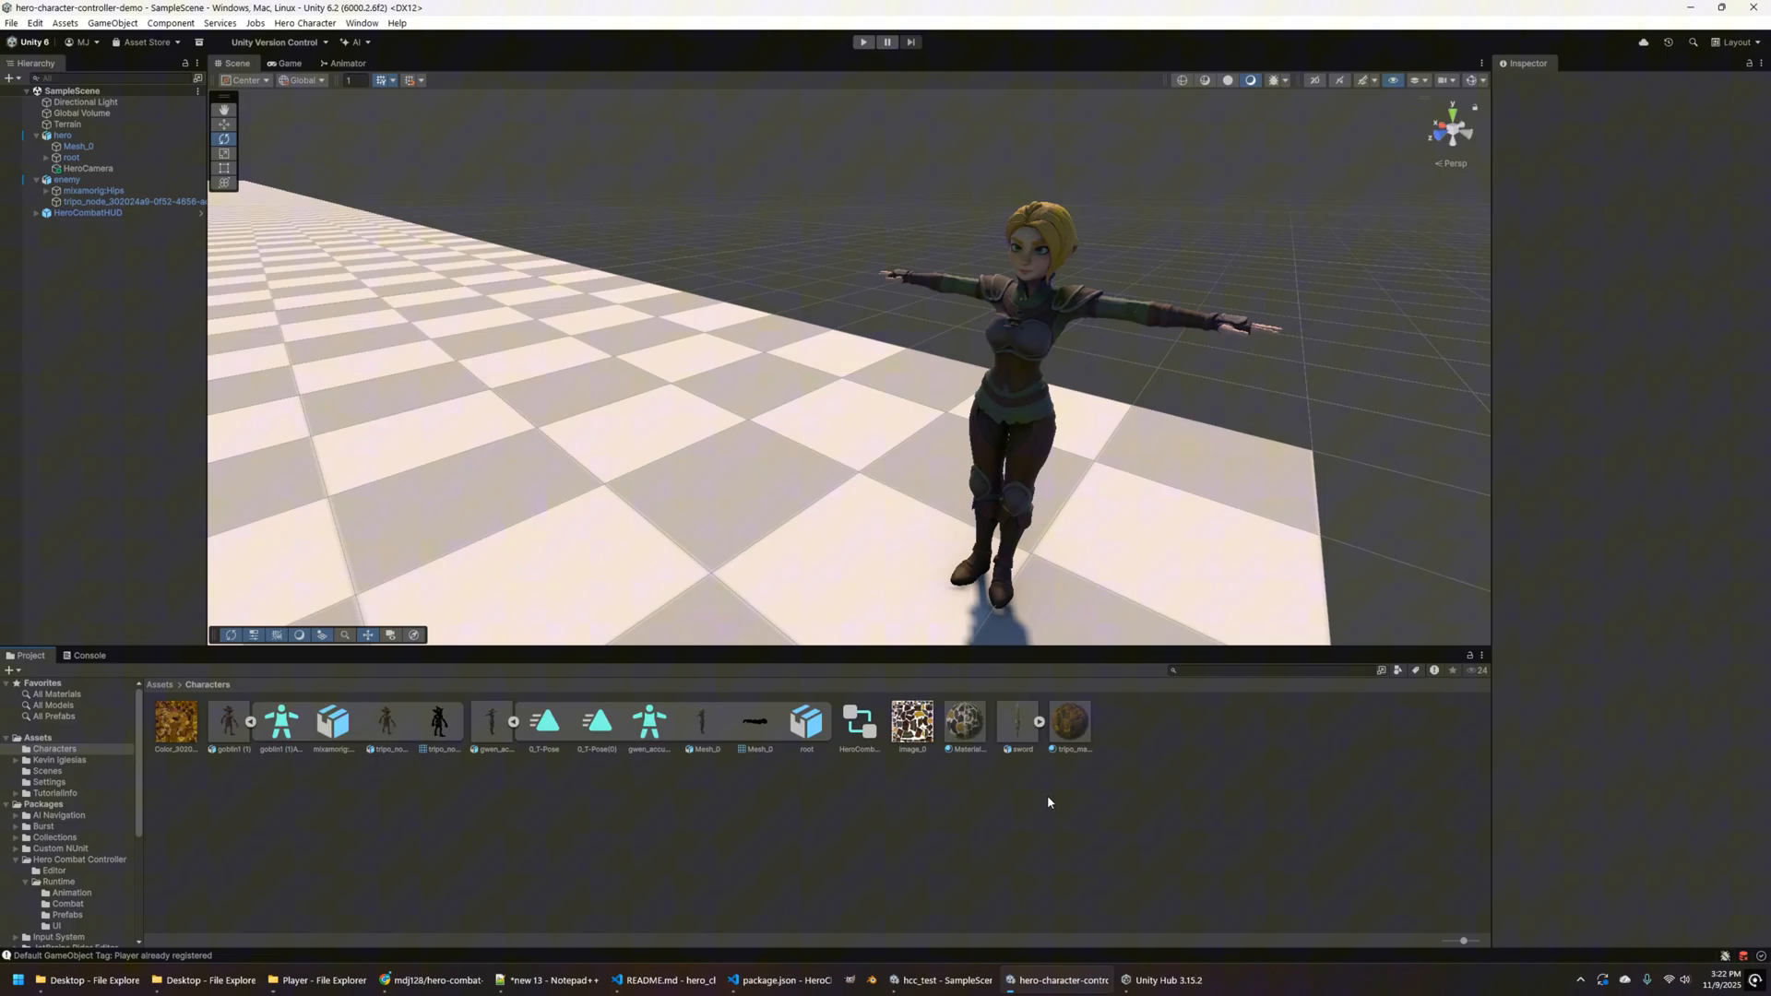
mouse_move(1021, 731)
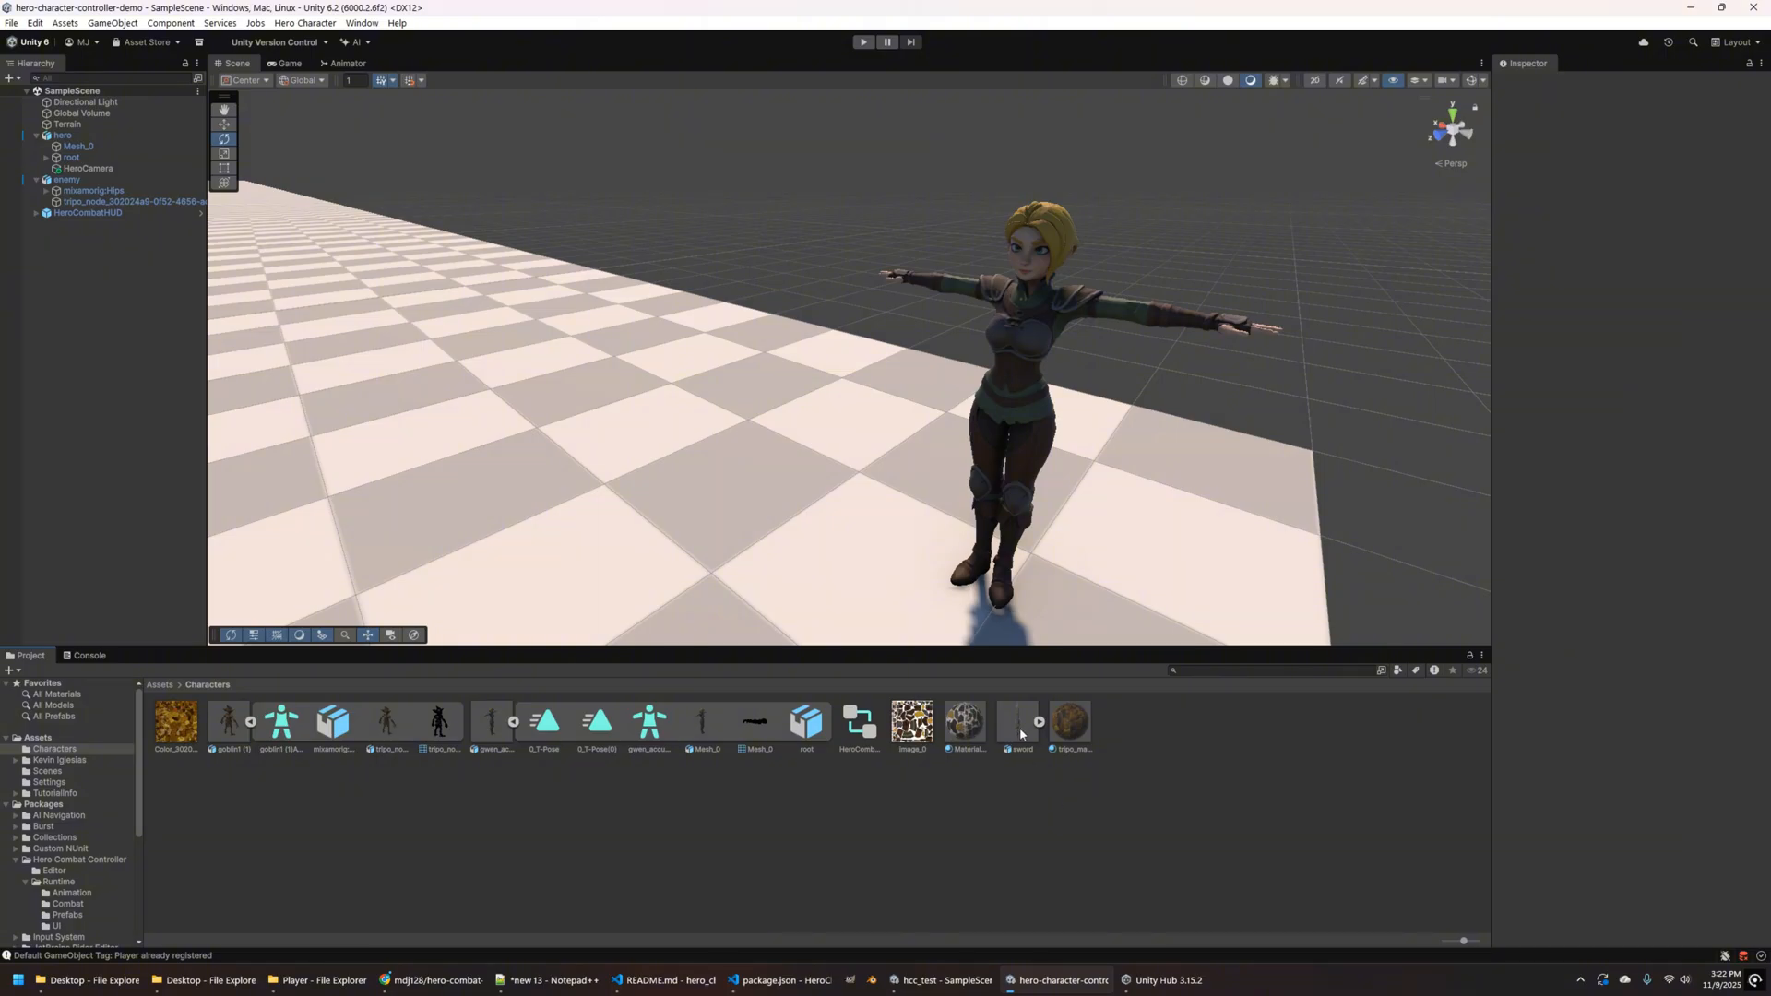
left_click_drag(1020, 721, 822, 474)
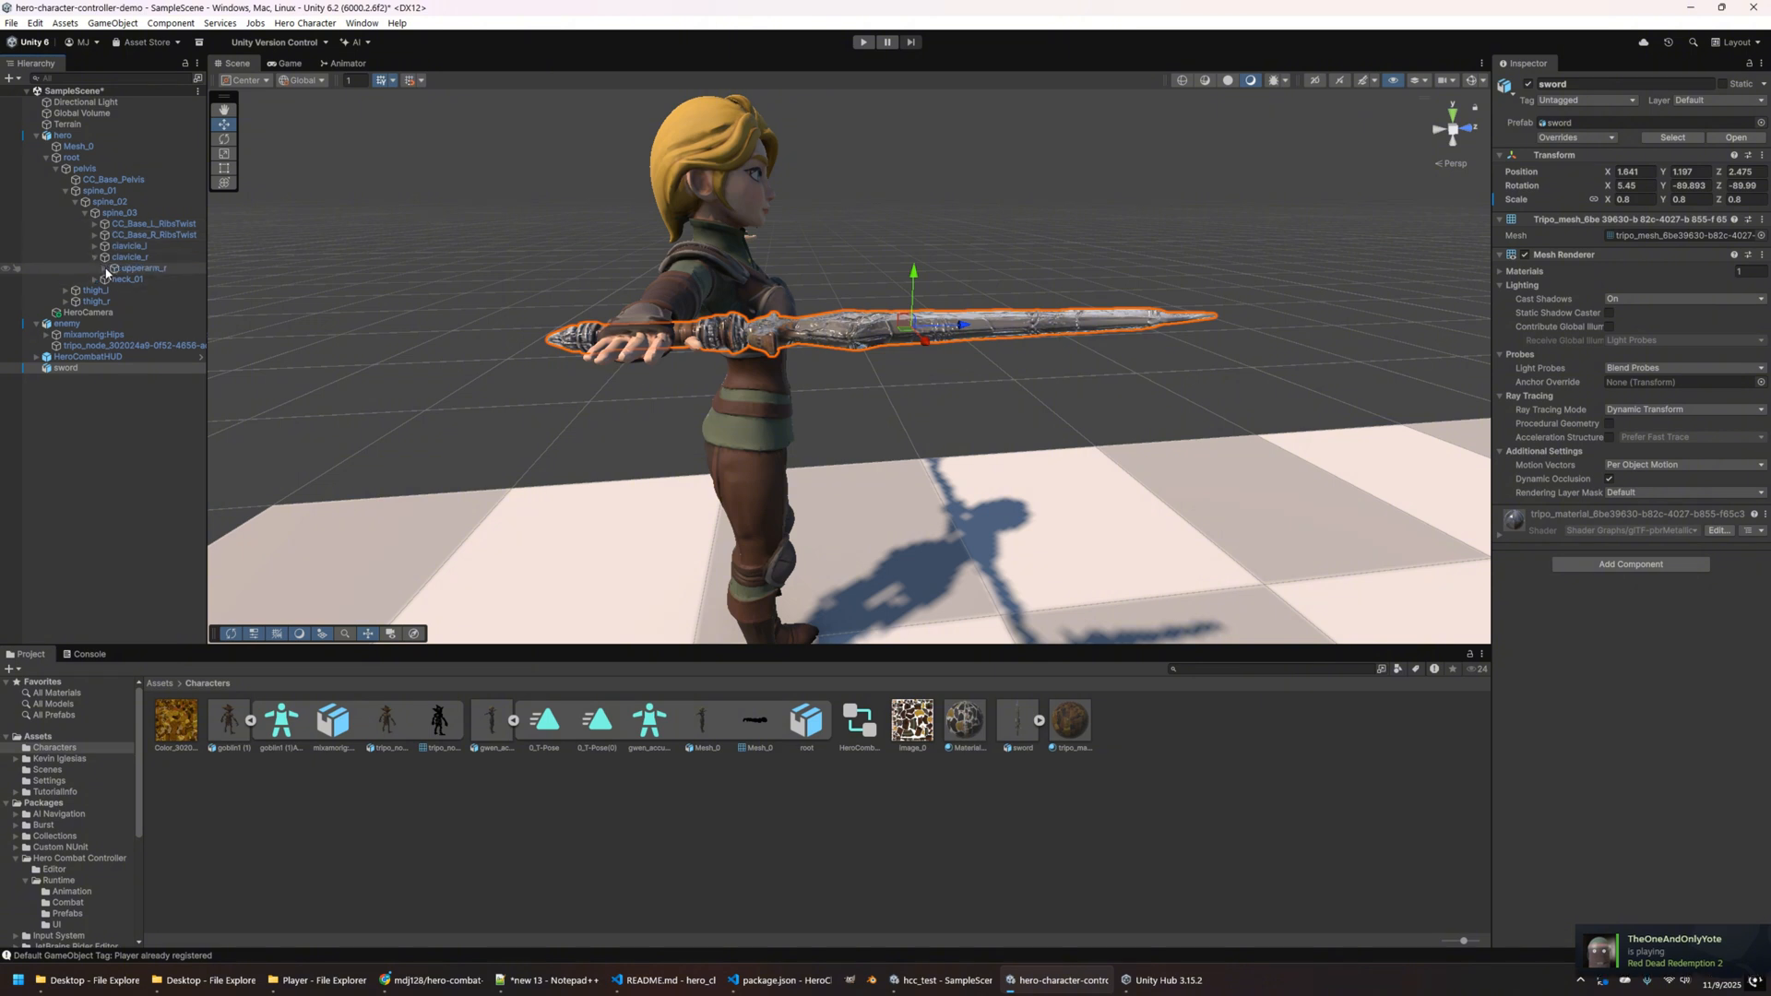
- Parent the sword under the hero's hand_r bone via upperarm_r and lowerarm_r
left_click(141, 267)
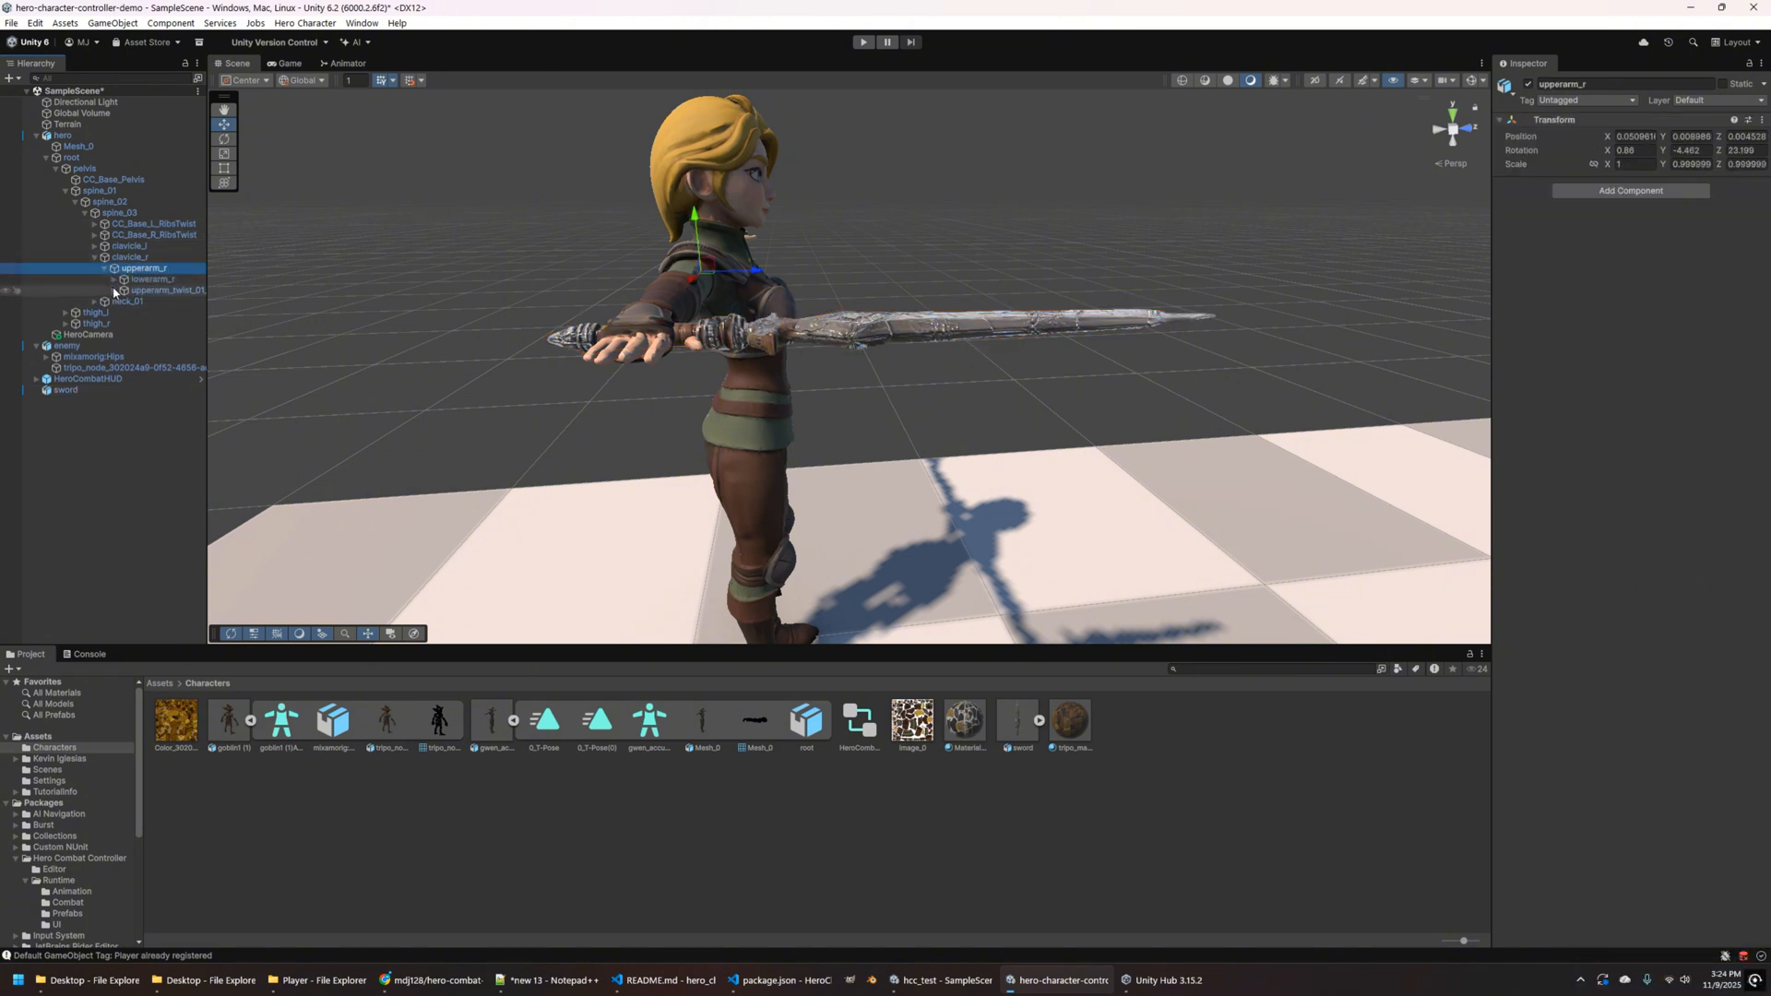
left_click(110, 279)
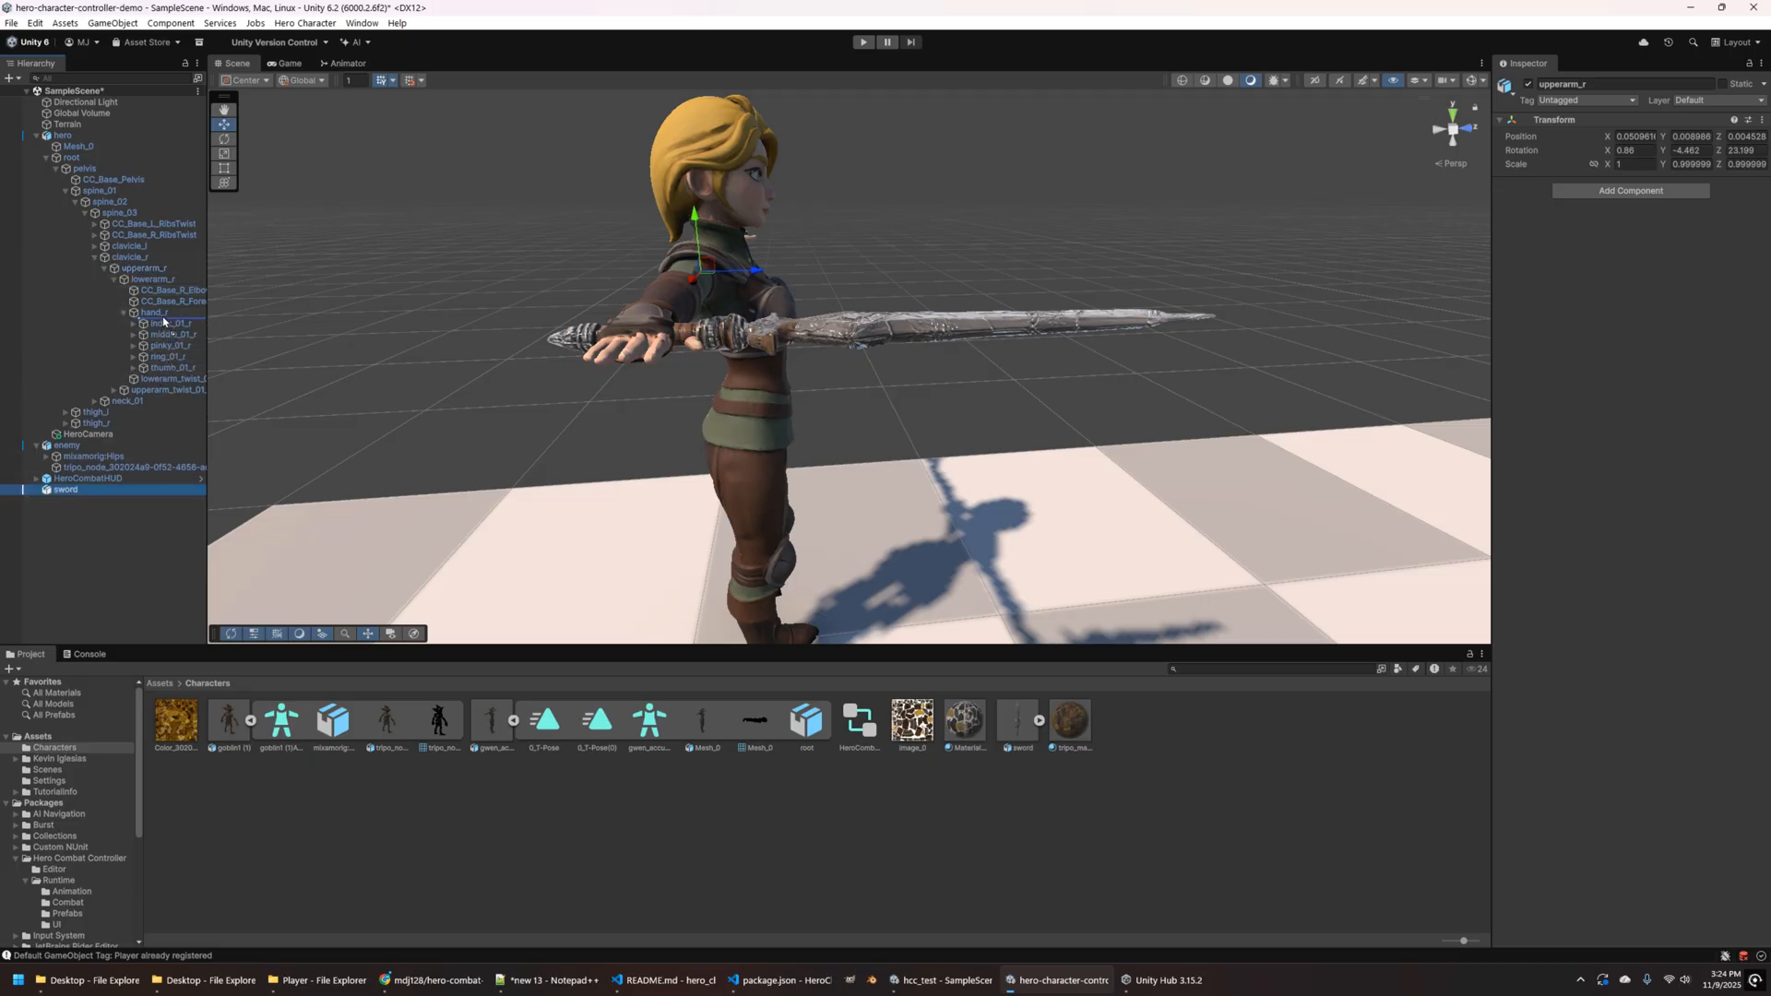
left_click(159, 323)
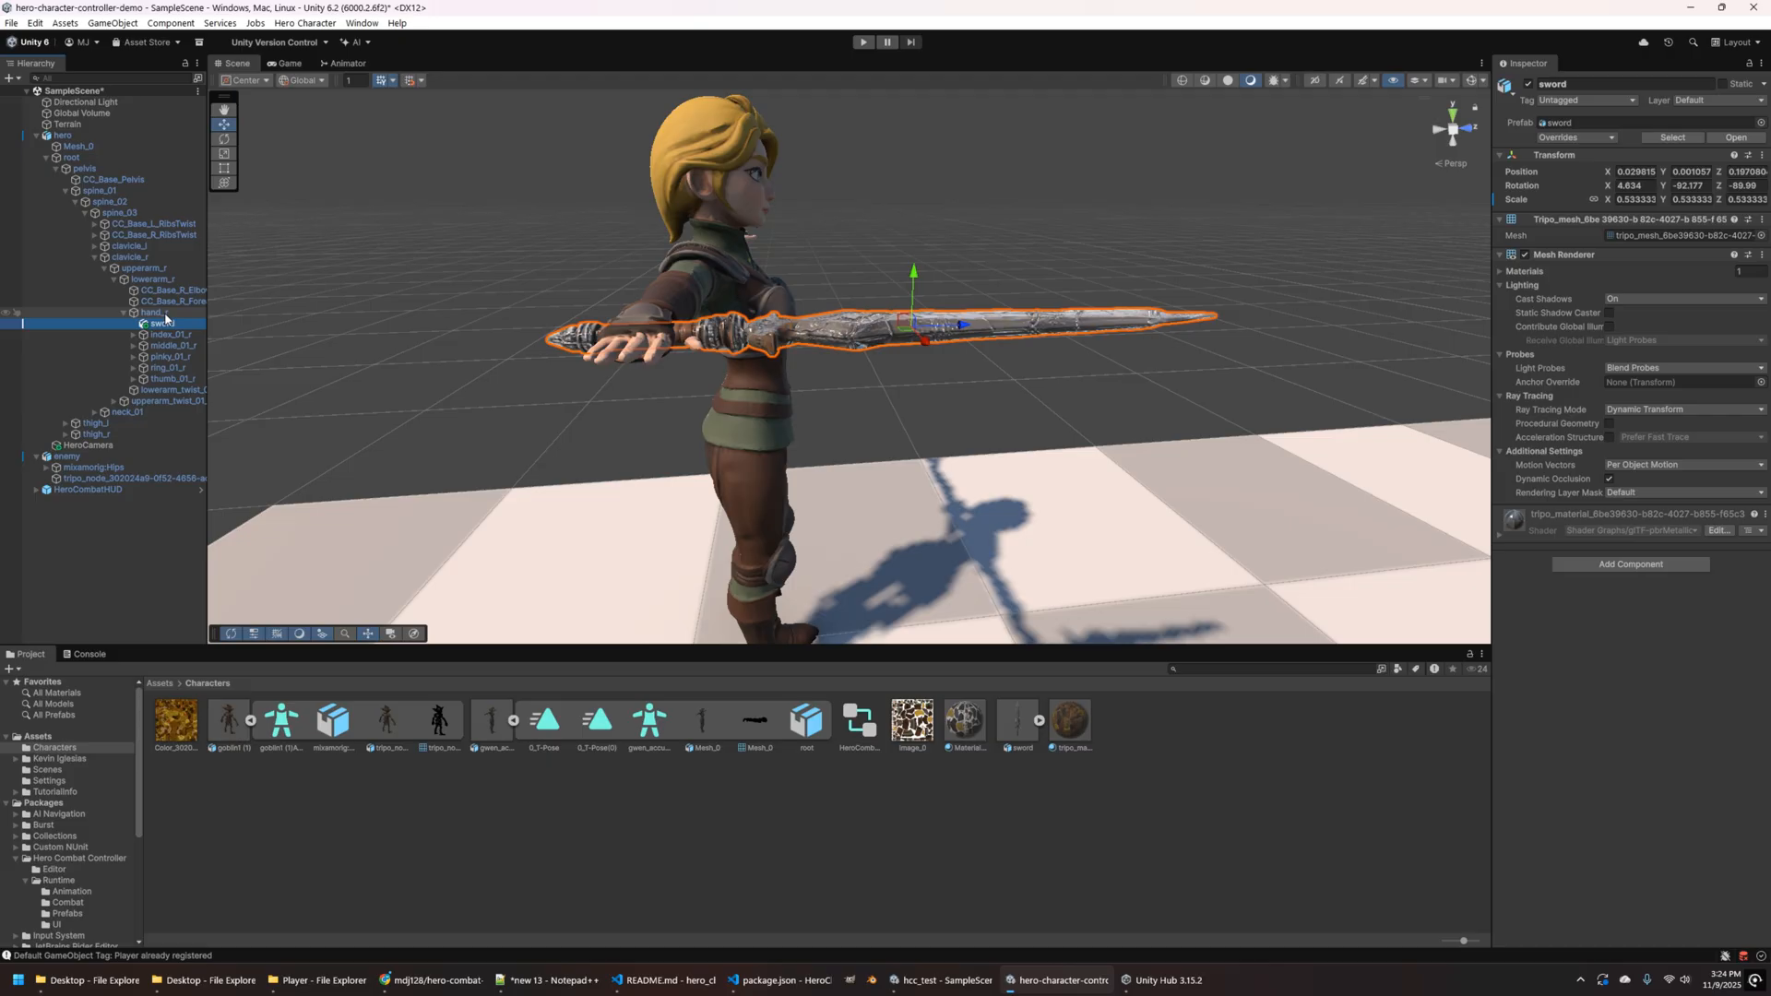
left_click(131, 312)
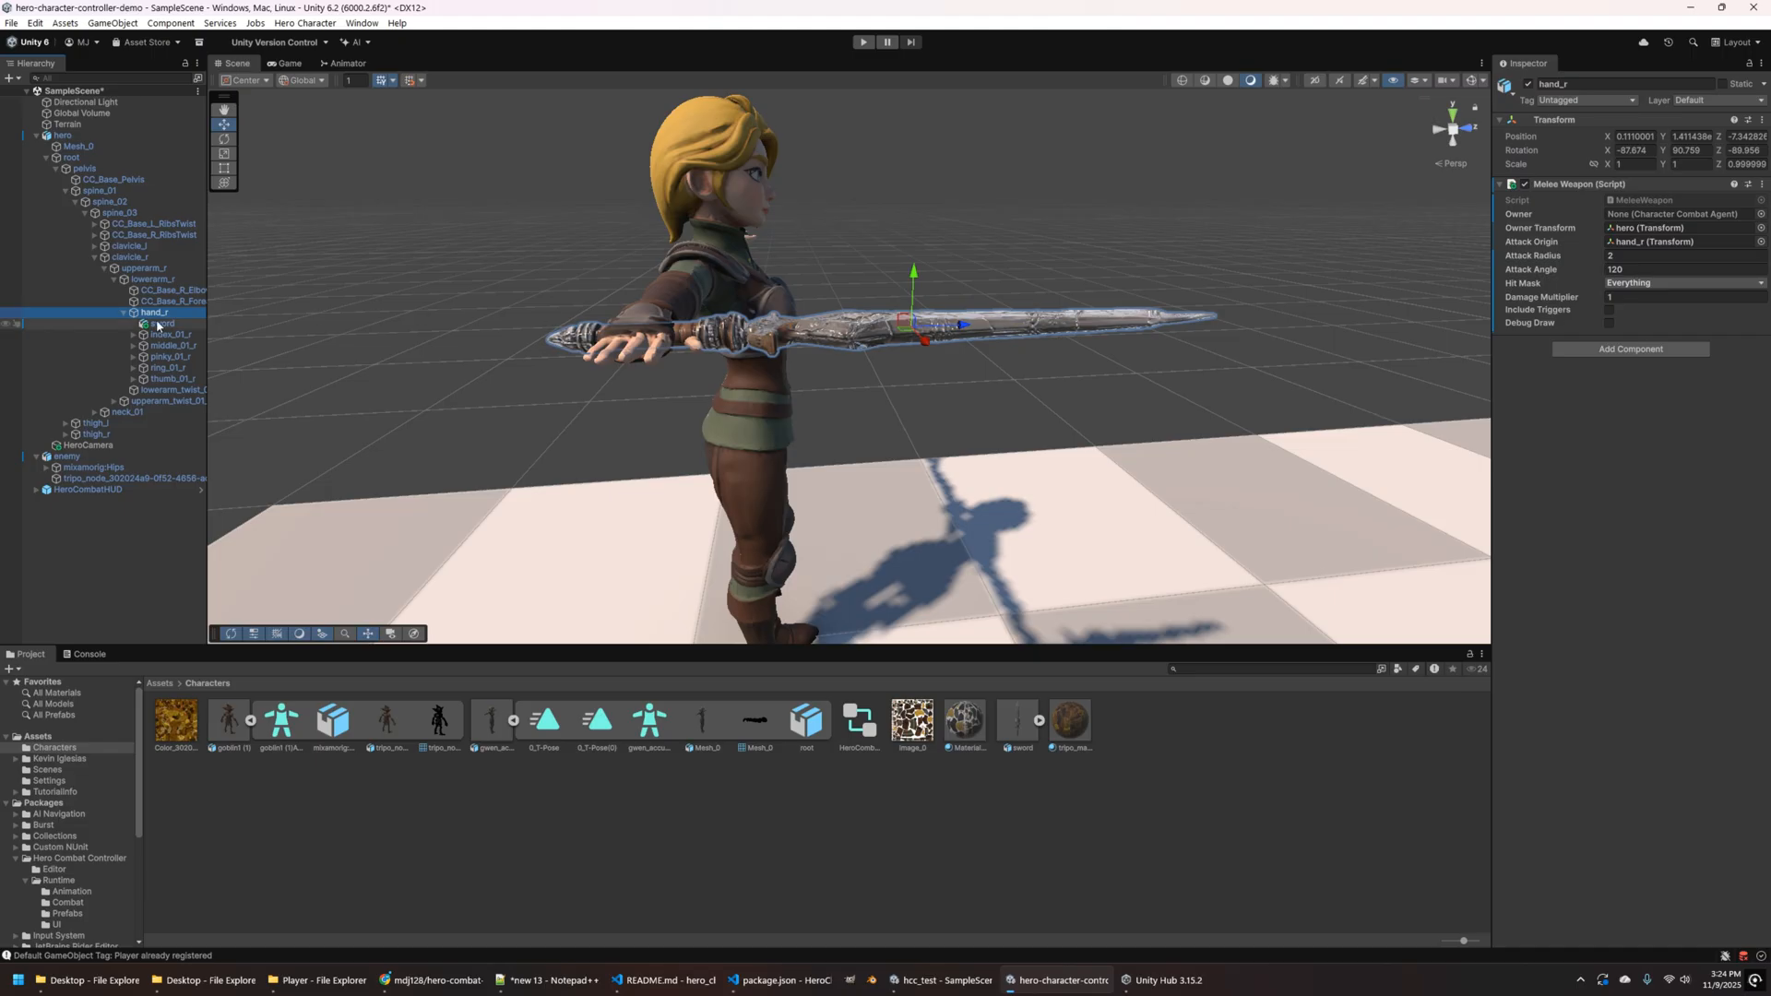
left_click(160, 322)
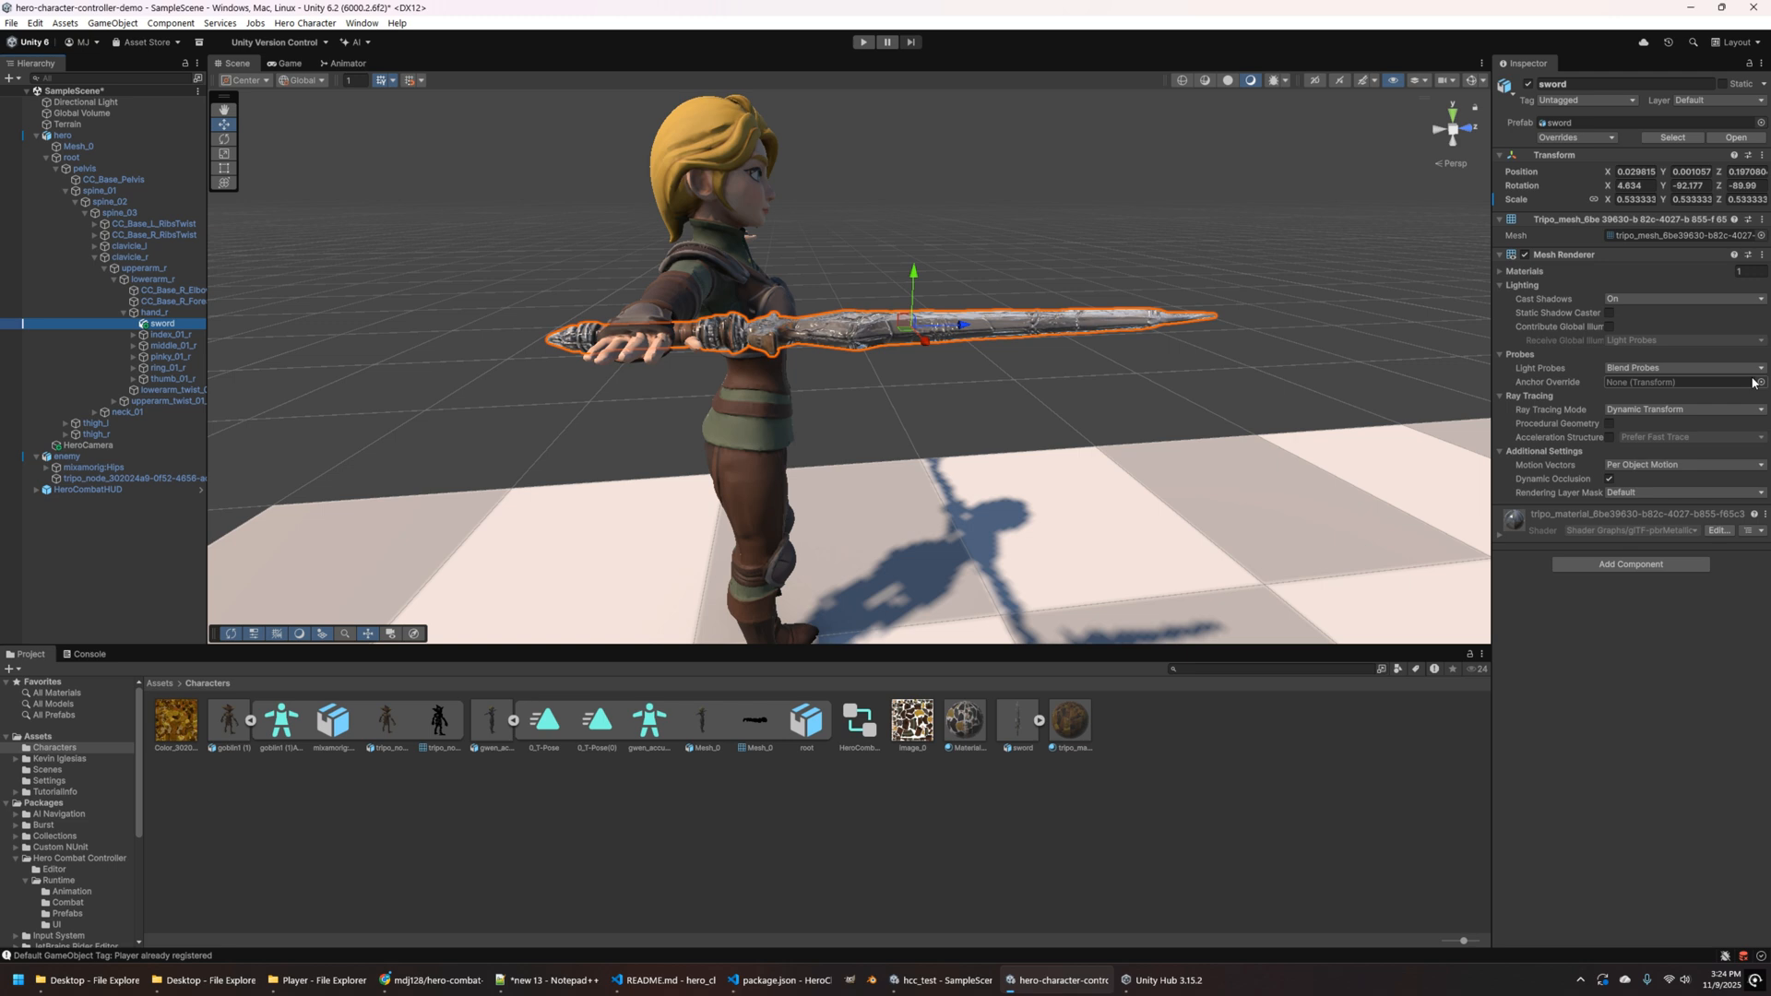
- Add Melee Weapon to the sword, owned by hero, with sword as attack origin
left_click(1630, 565)
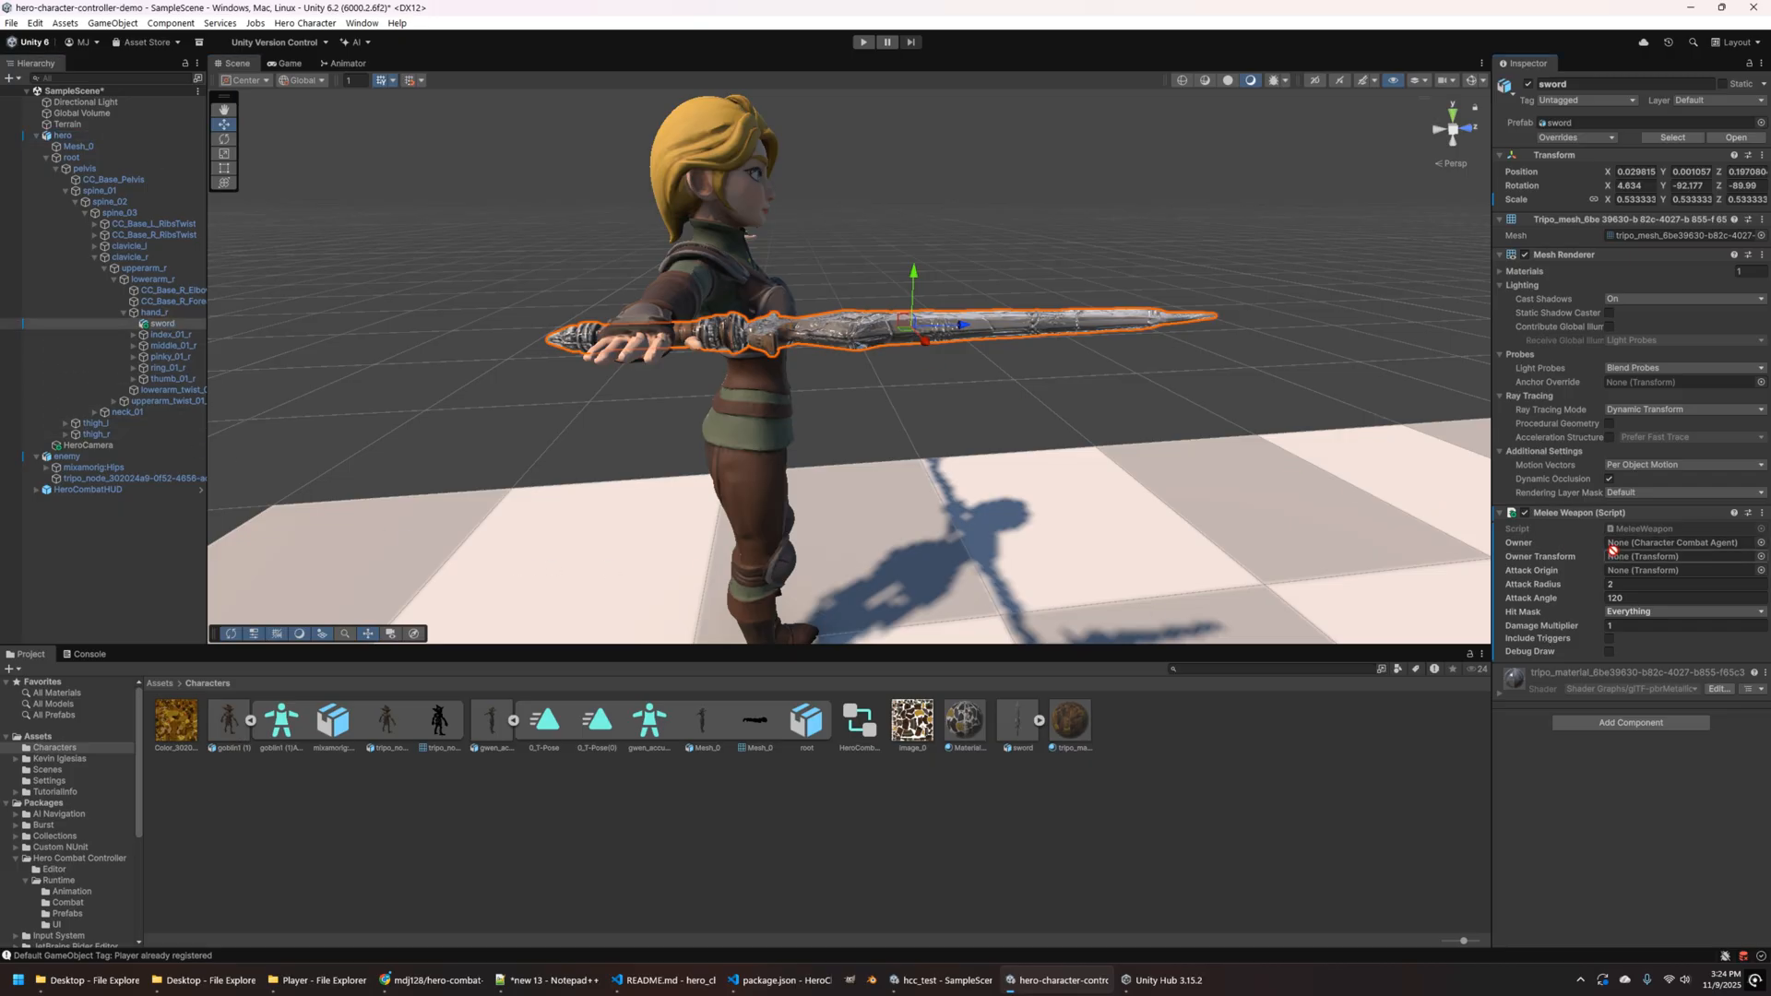
left_click(1681, 542)
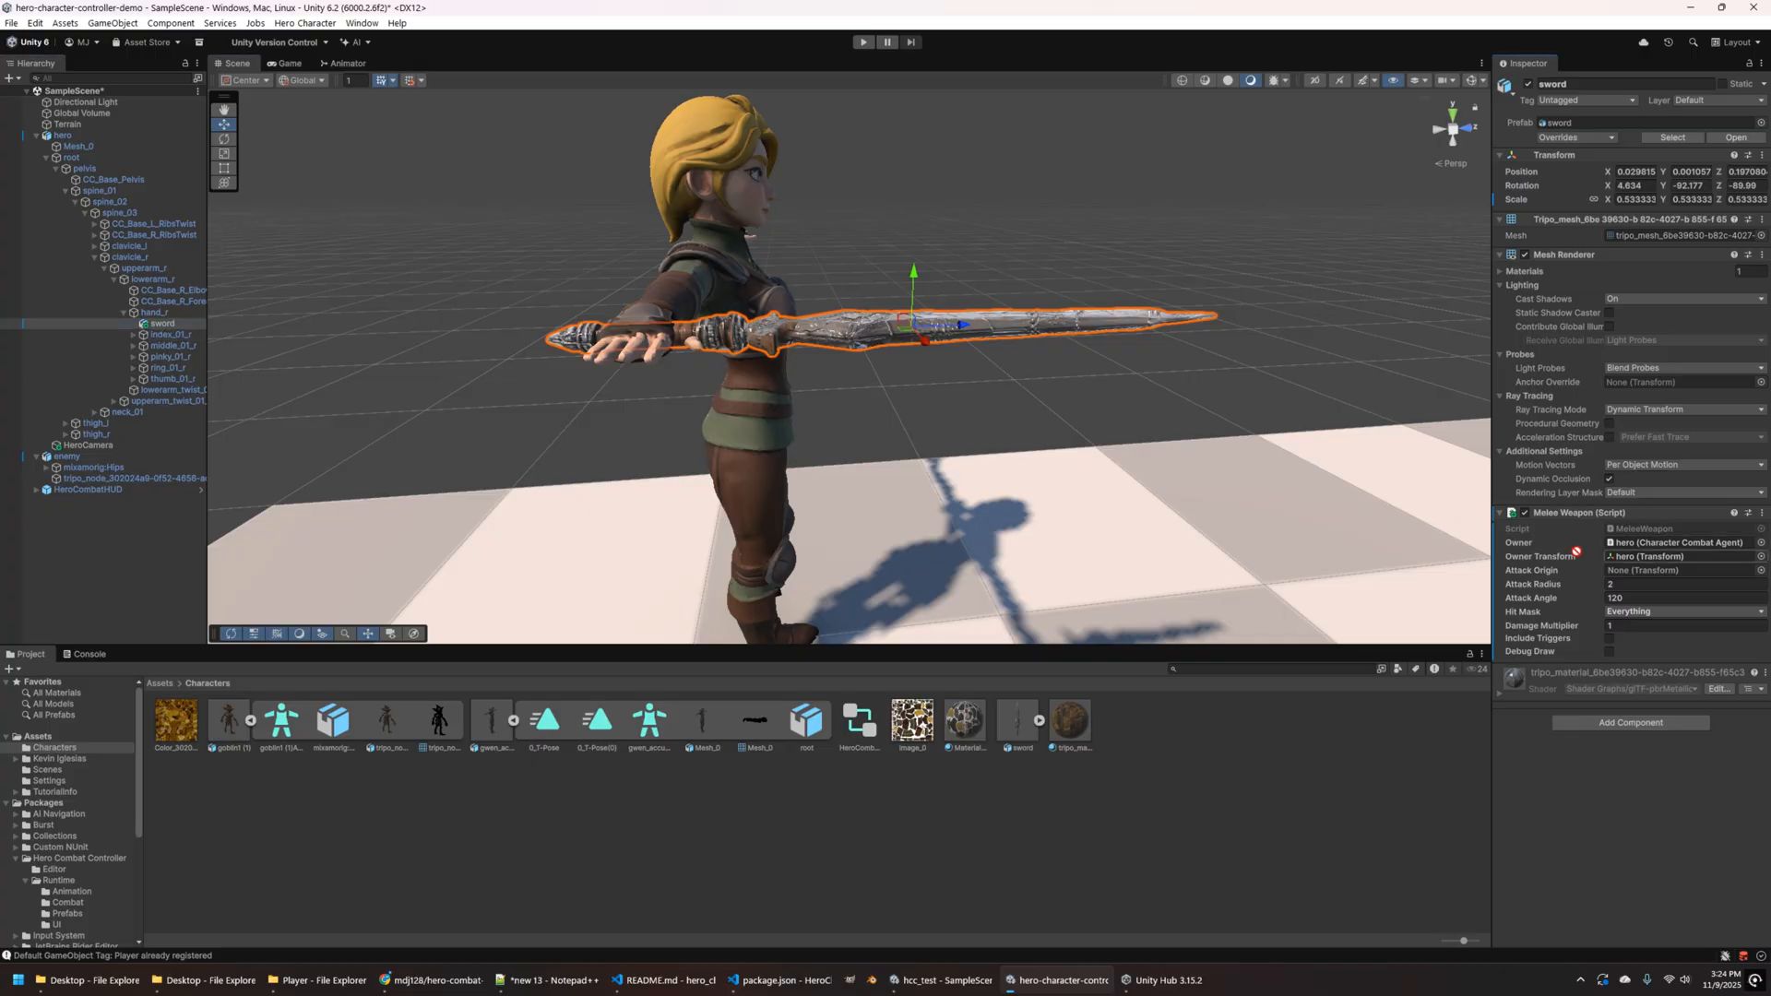
left_click(1683, 570)
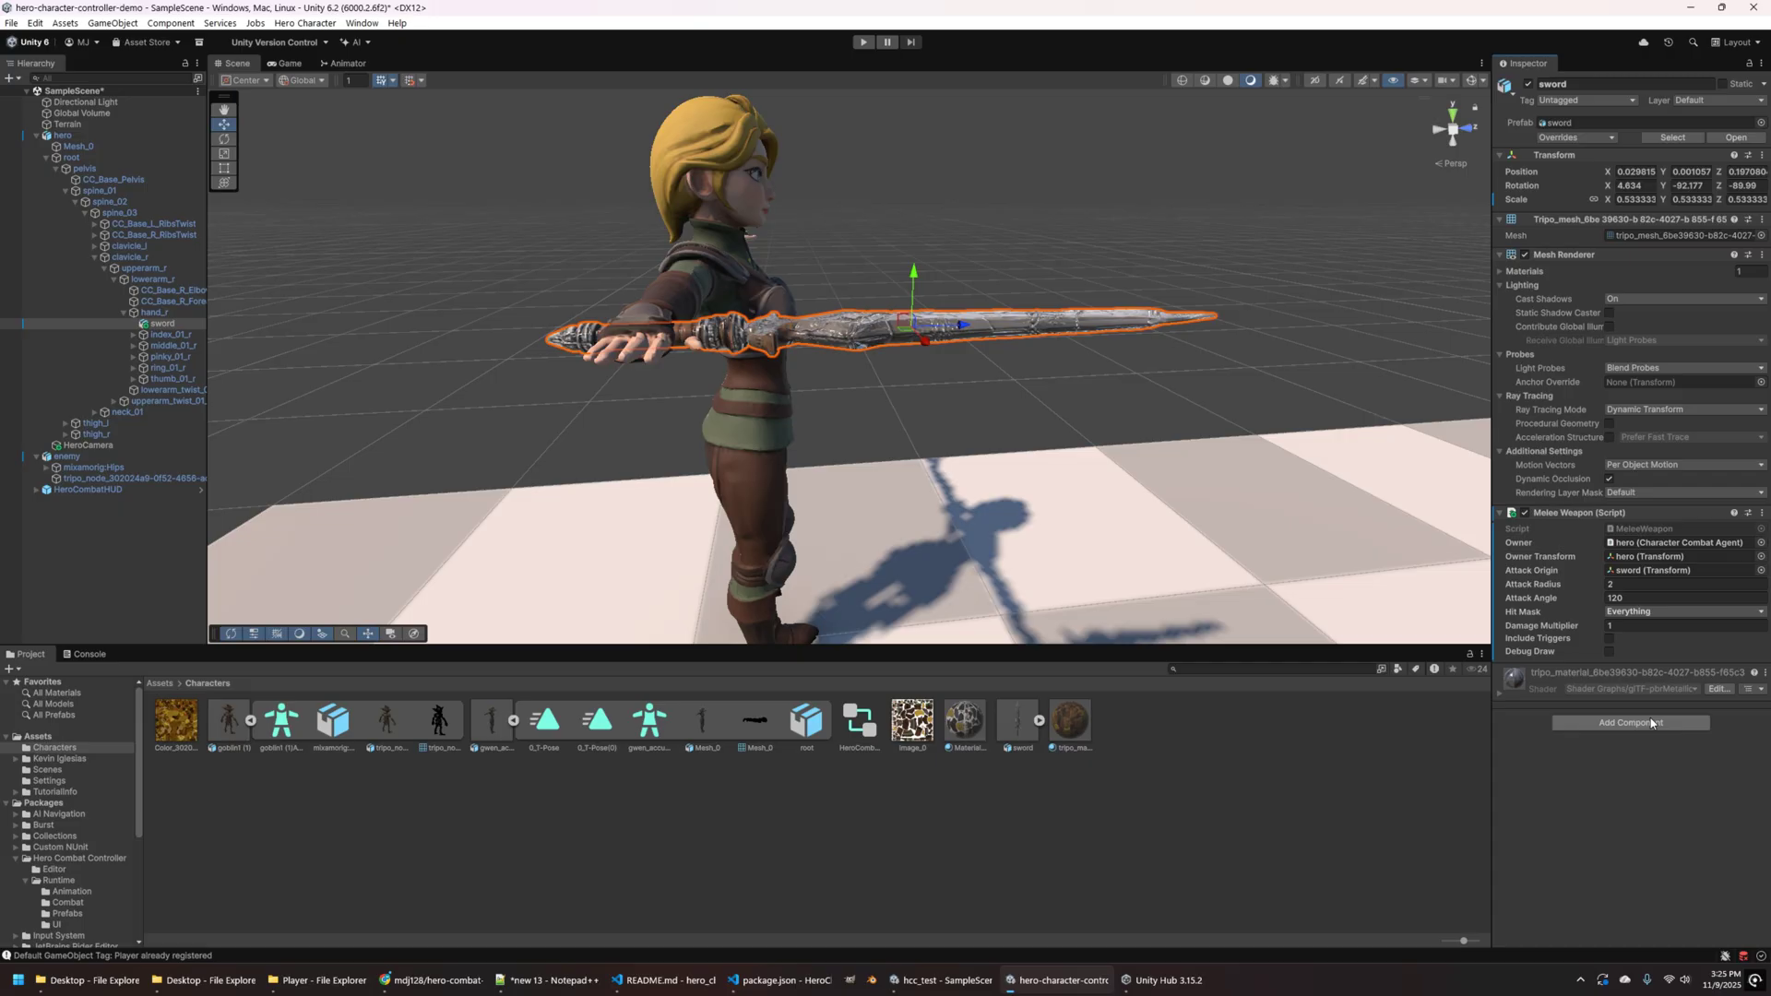
mouse_move(1683, 788)
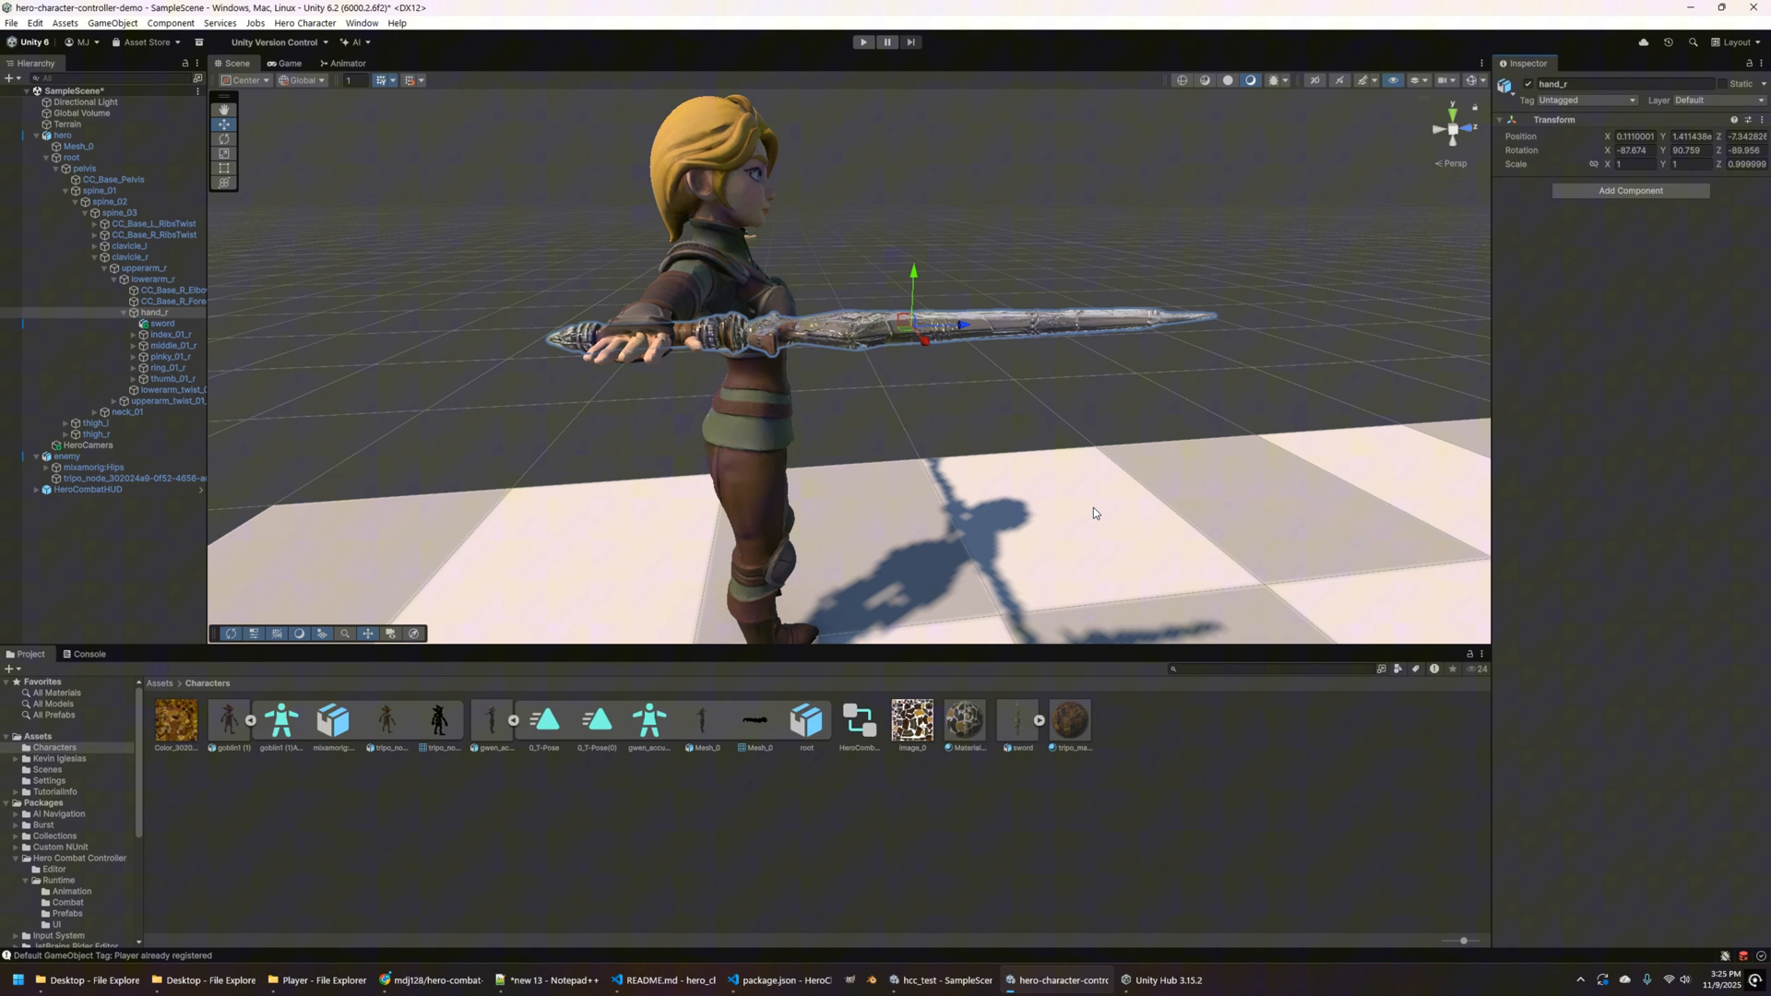
mouse_move(605, 396)
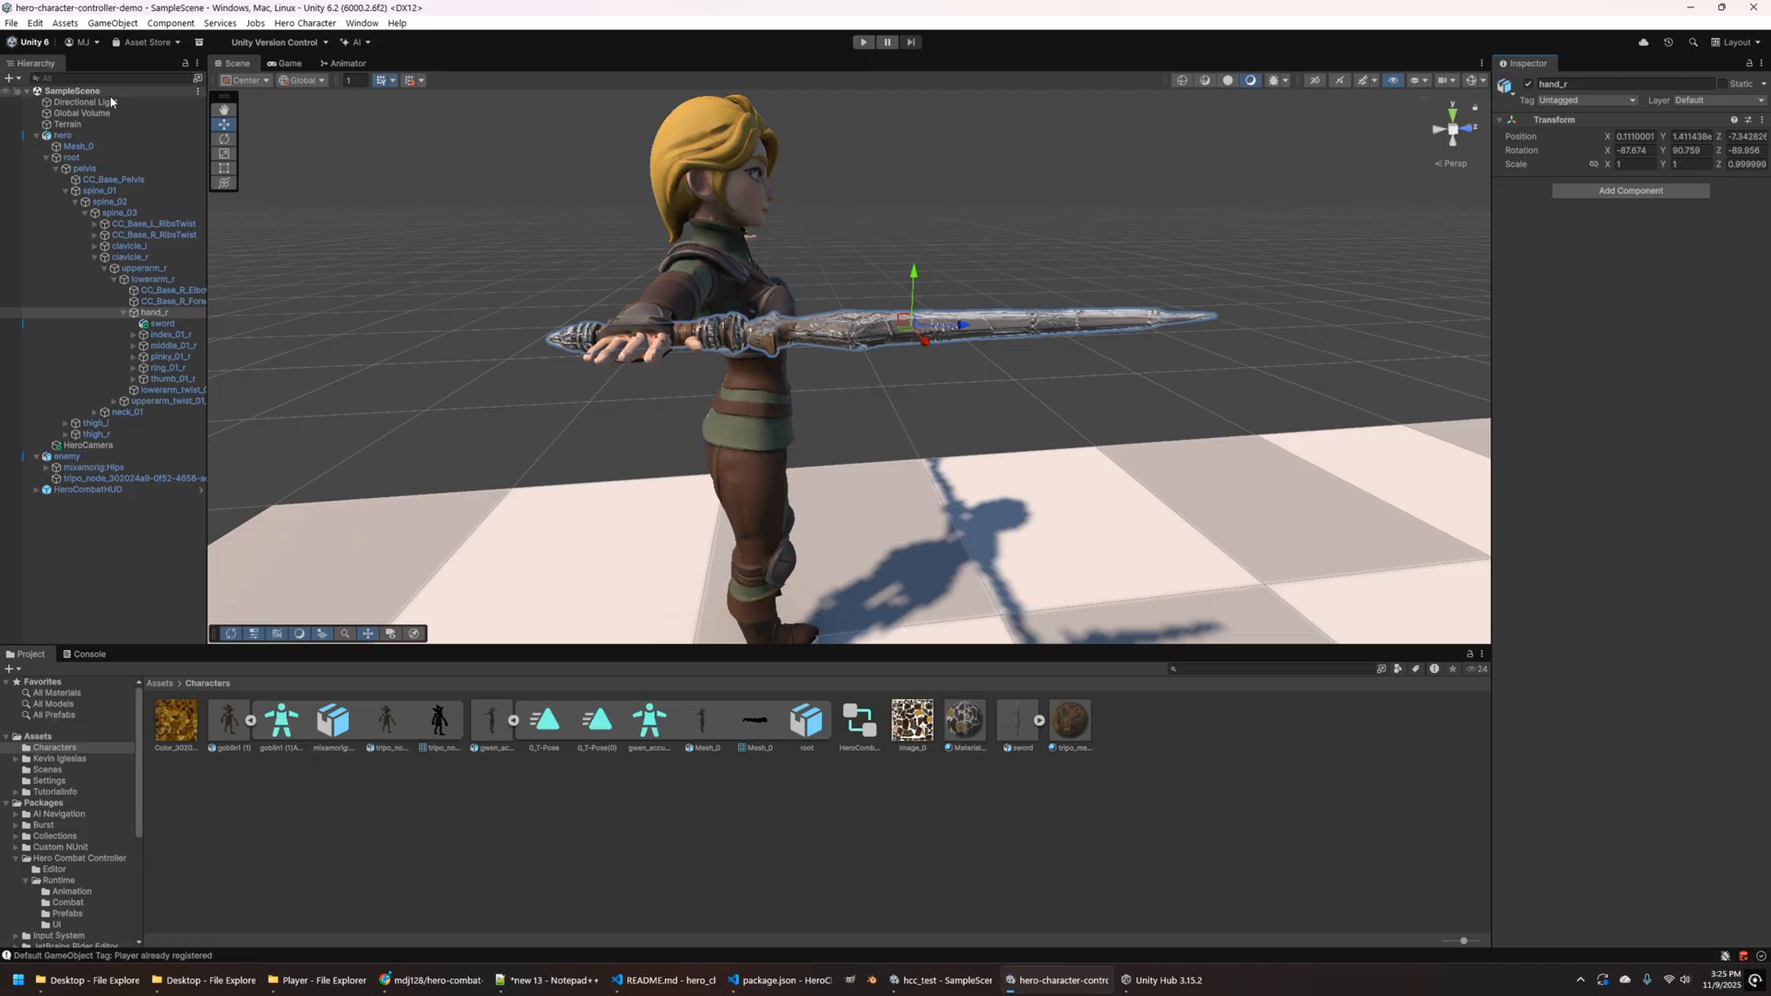
- Point the hero's Attack Window Driver to the sword weapon and hero combat agent, then play
left_click(47, 136)
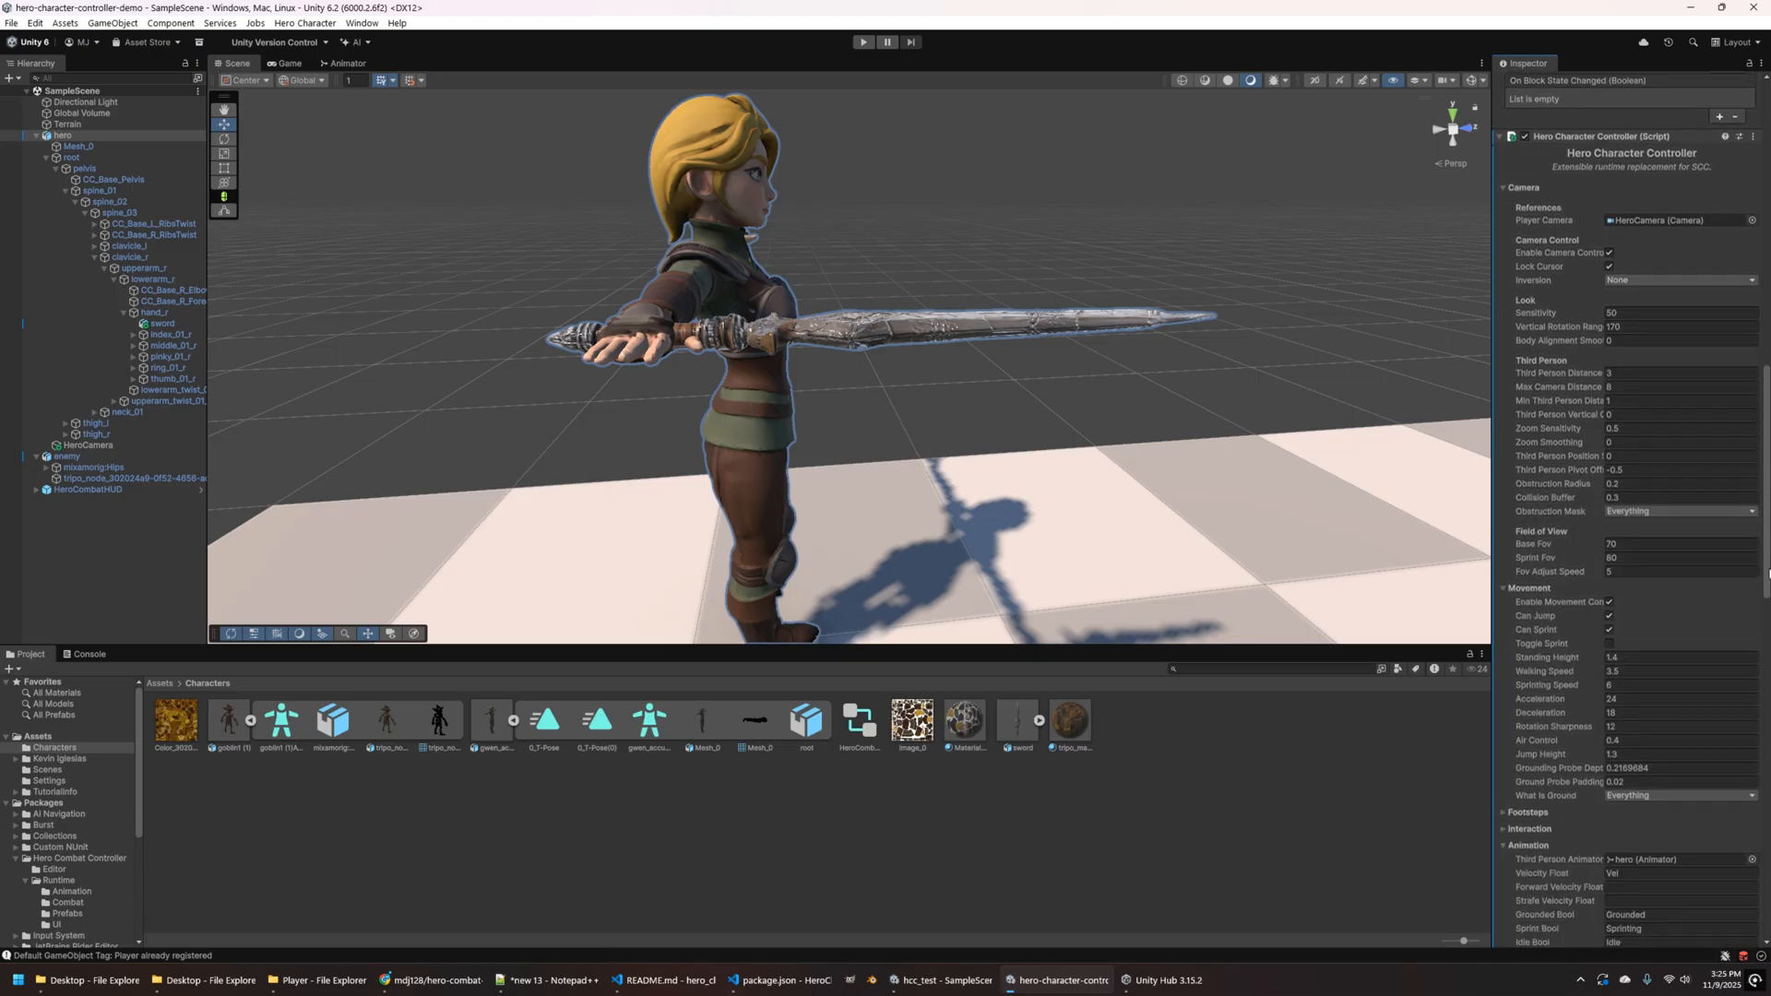
scroll("down", 3)
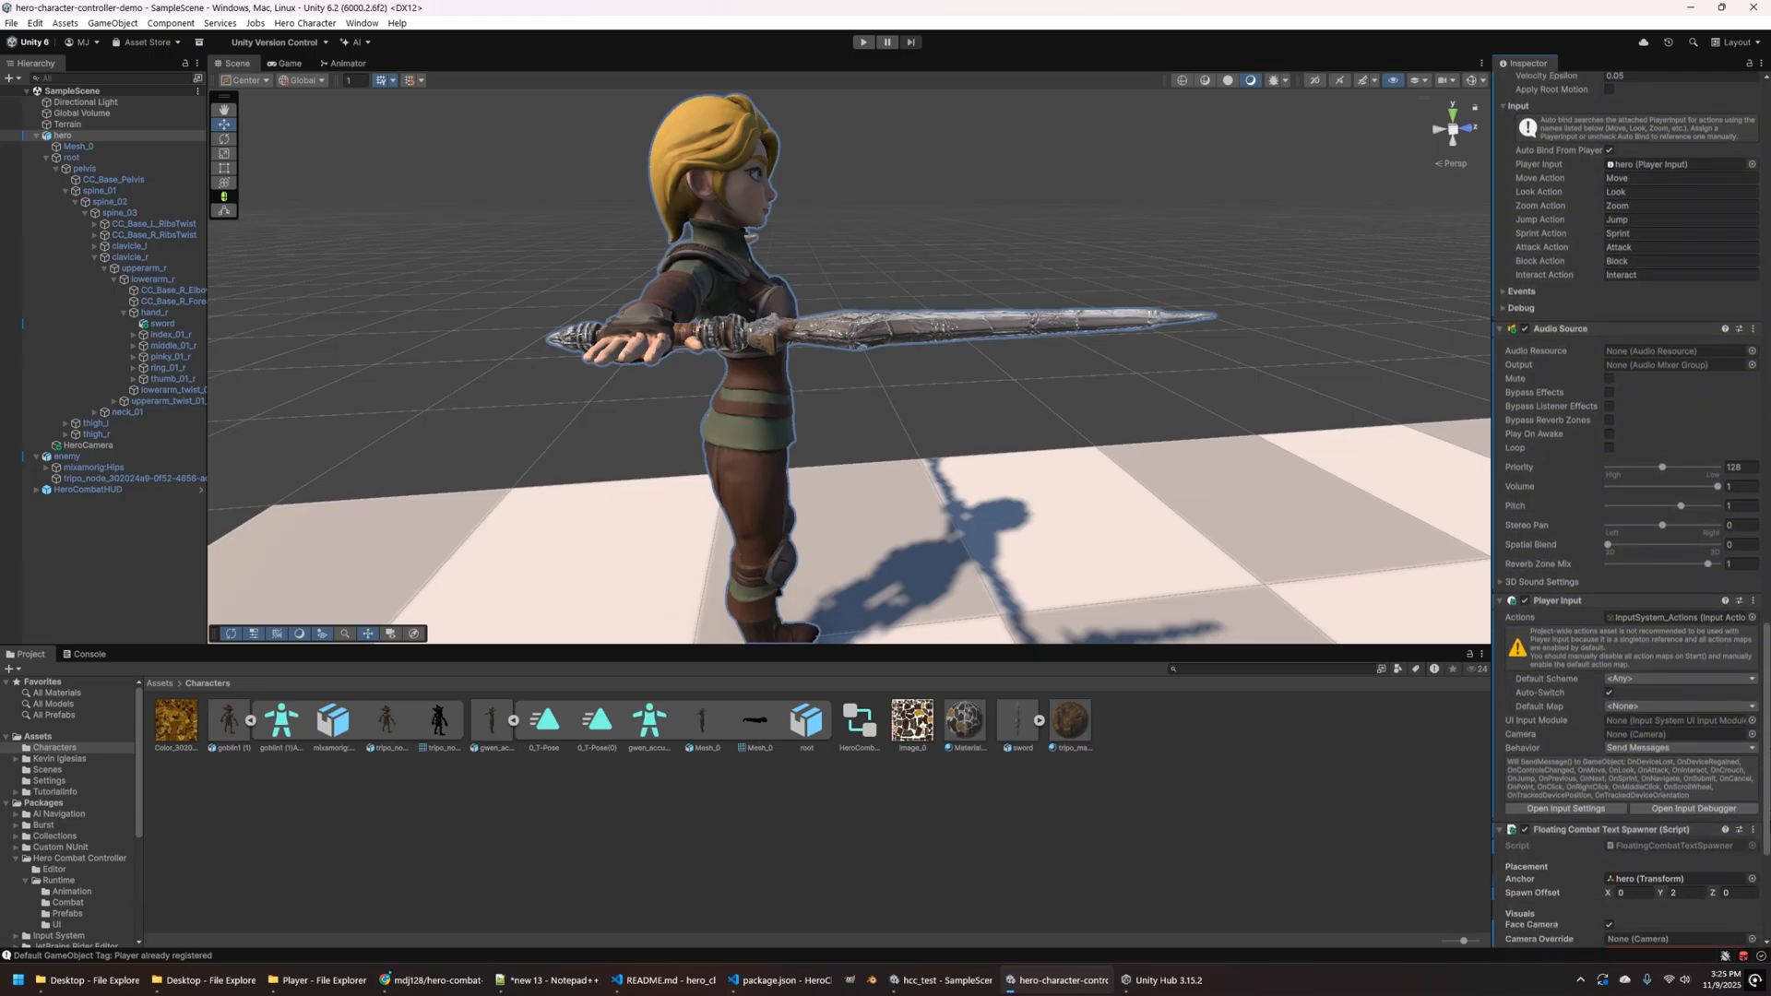
scroll("down", 3)
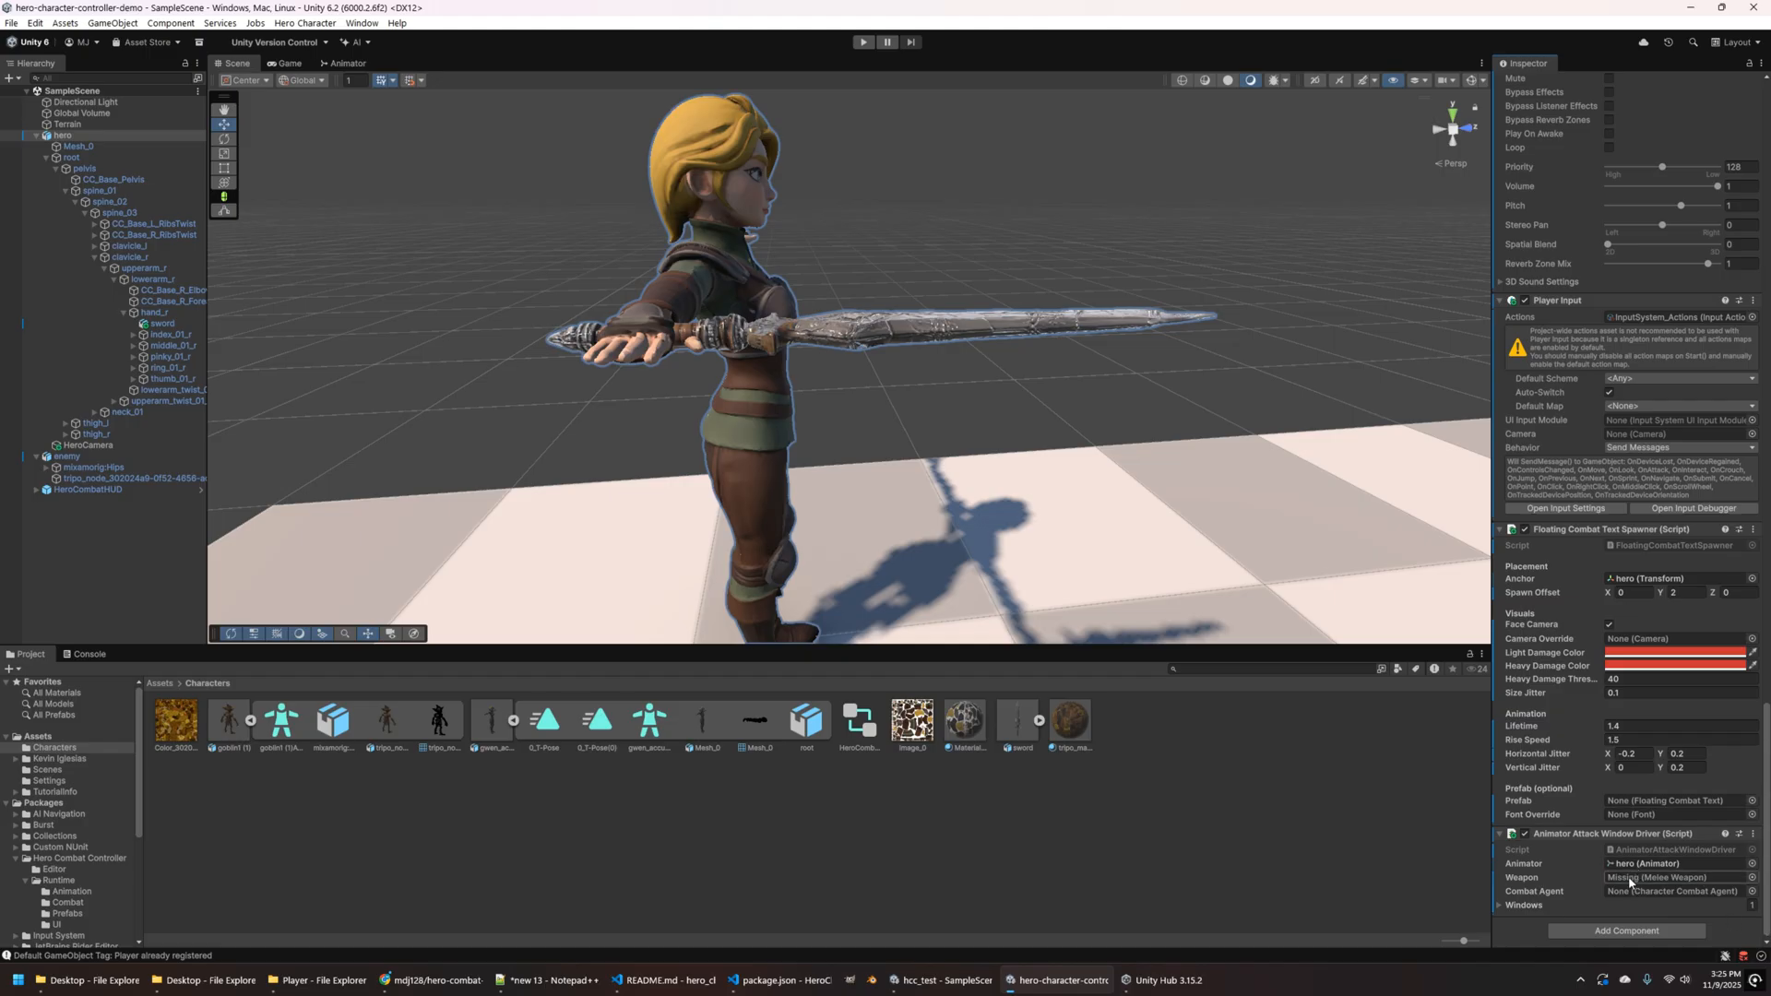
left_click(161, 323)
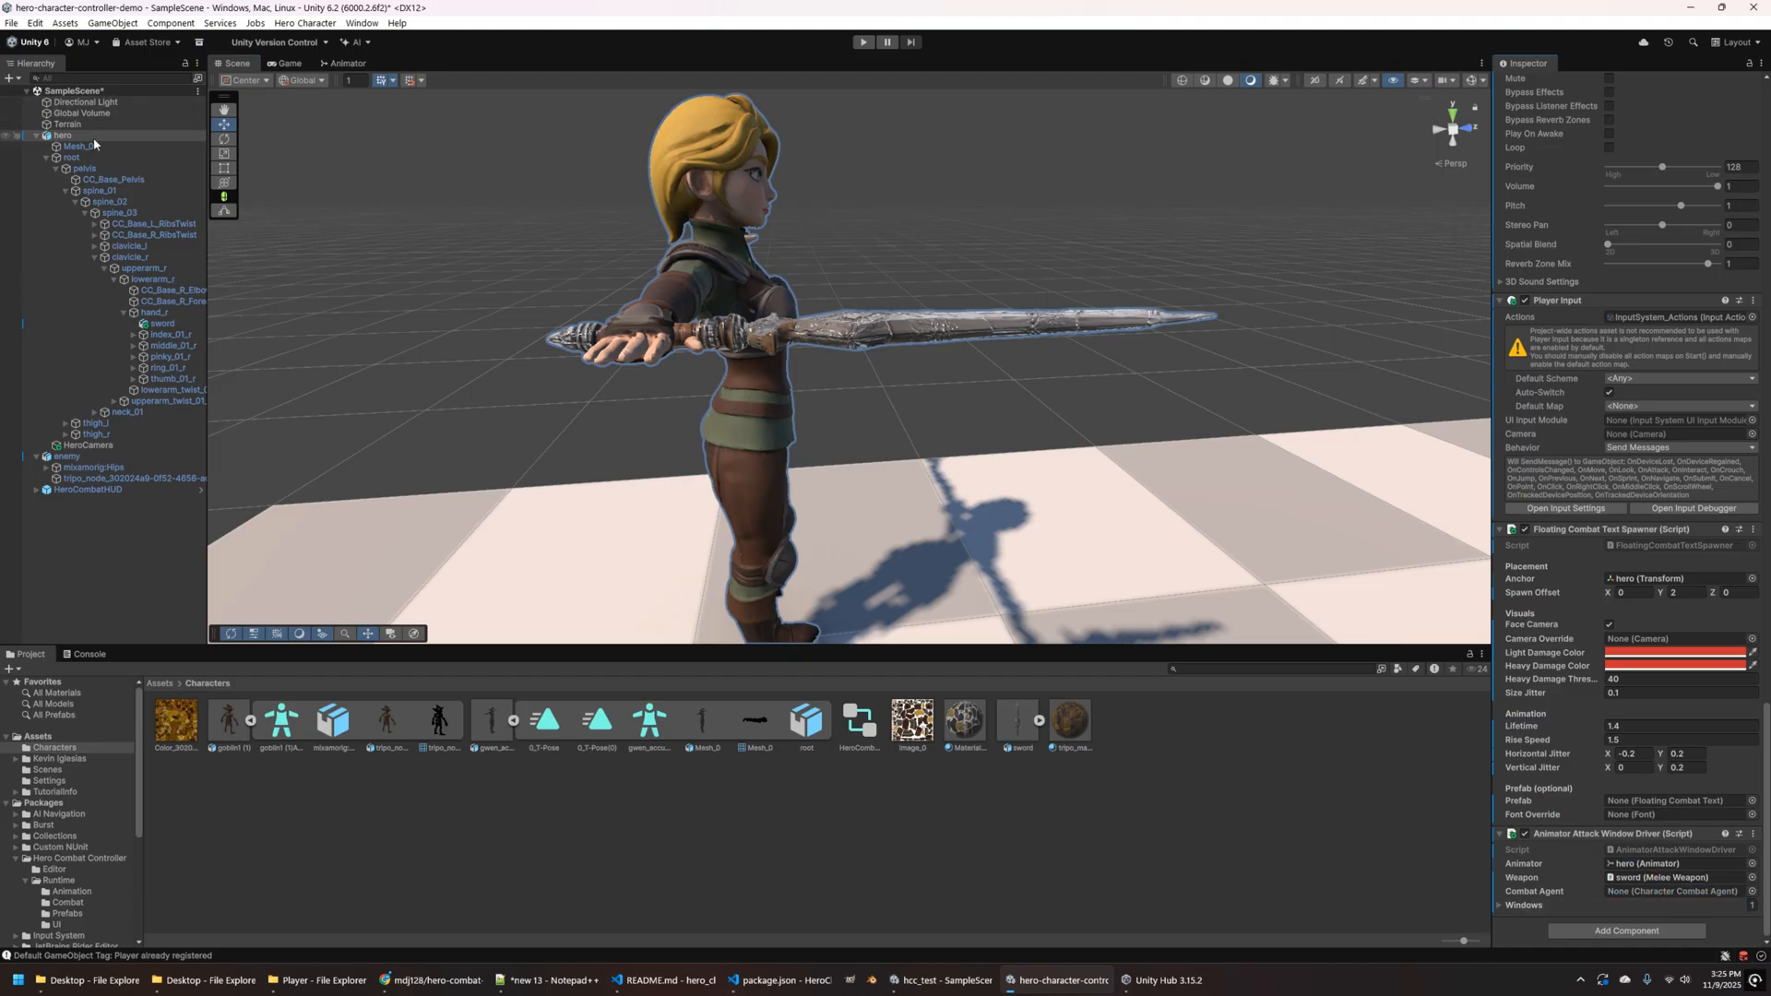
left_click(1671, 891)
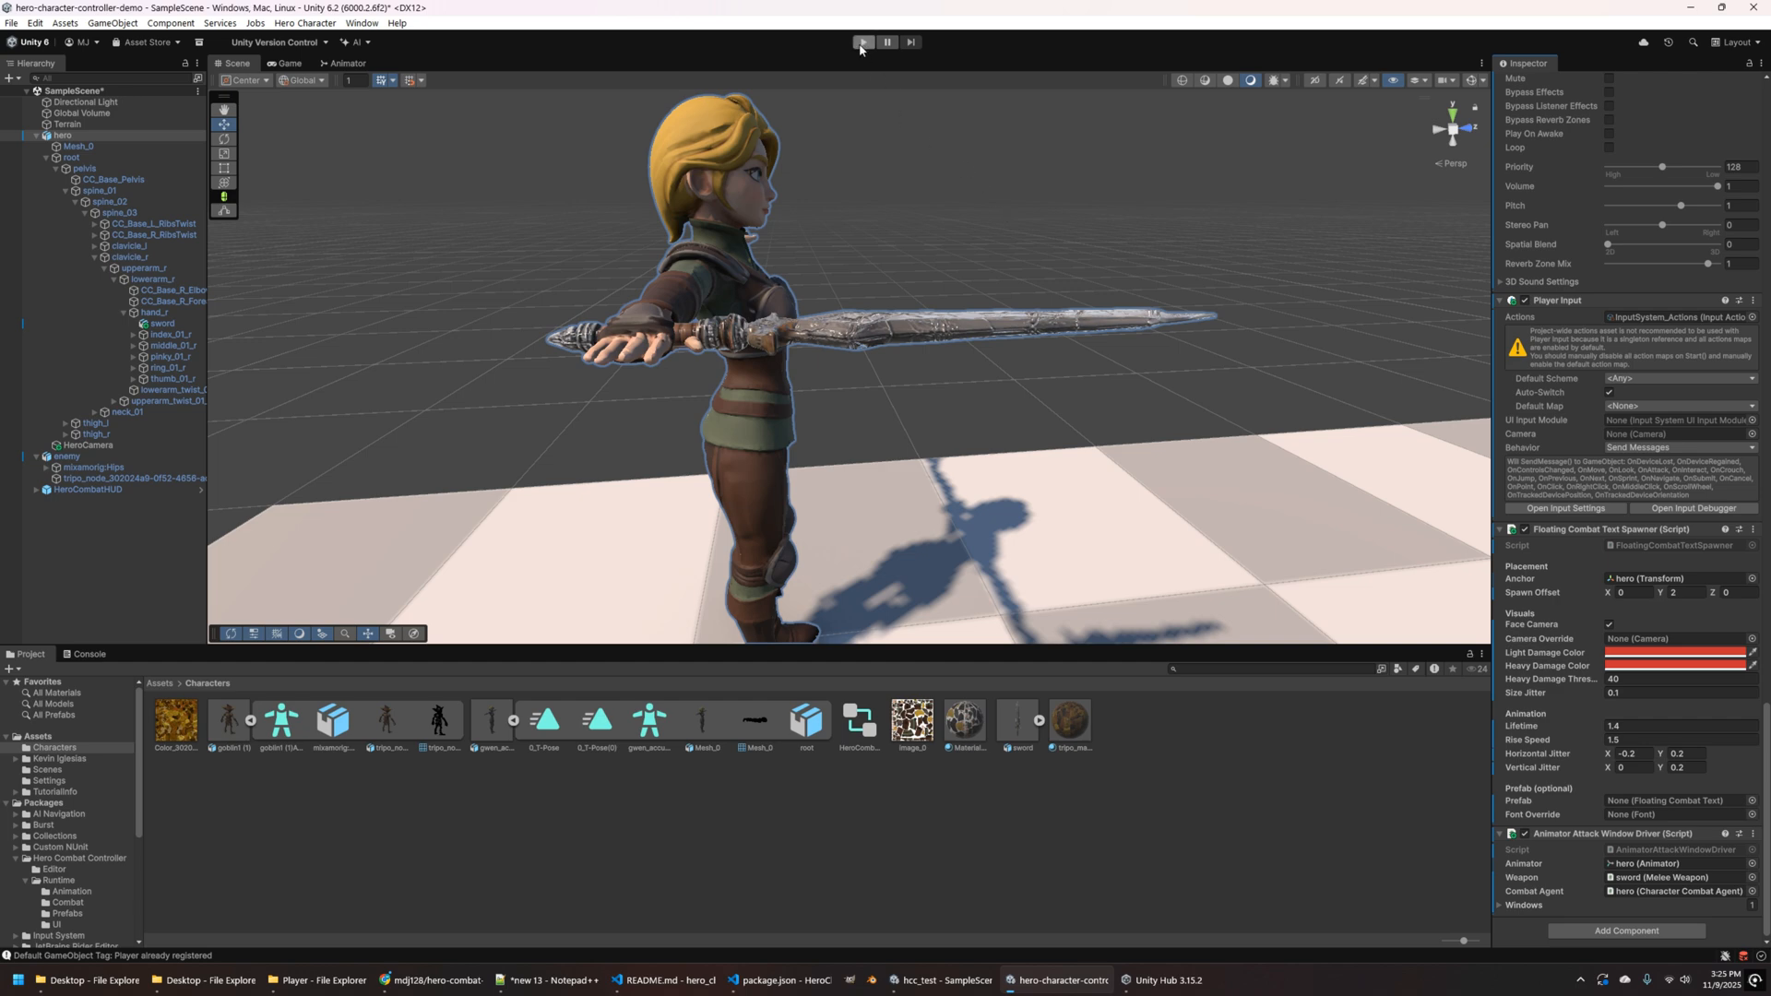
left_click(863, 42)
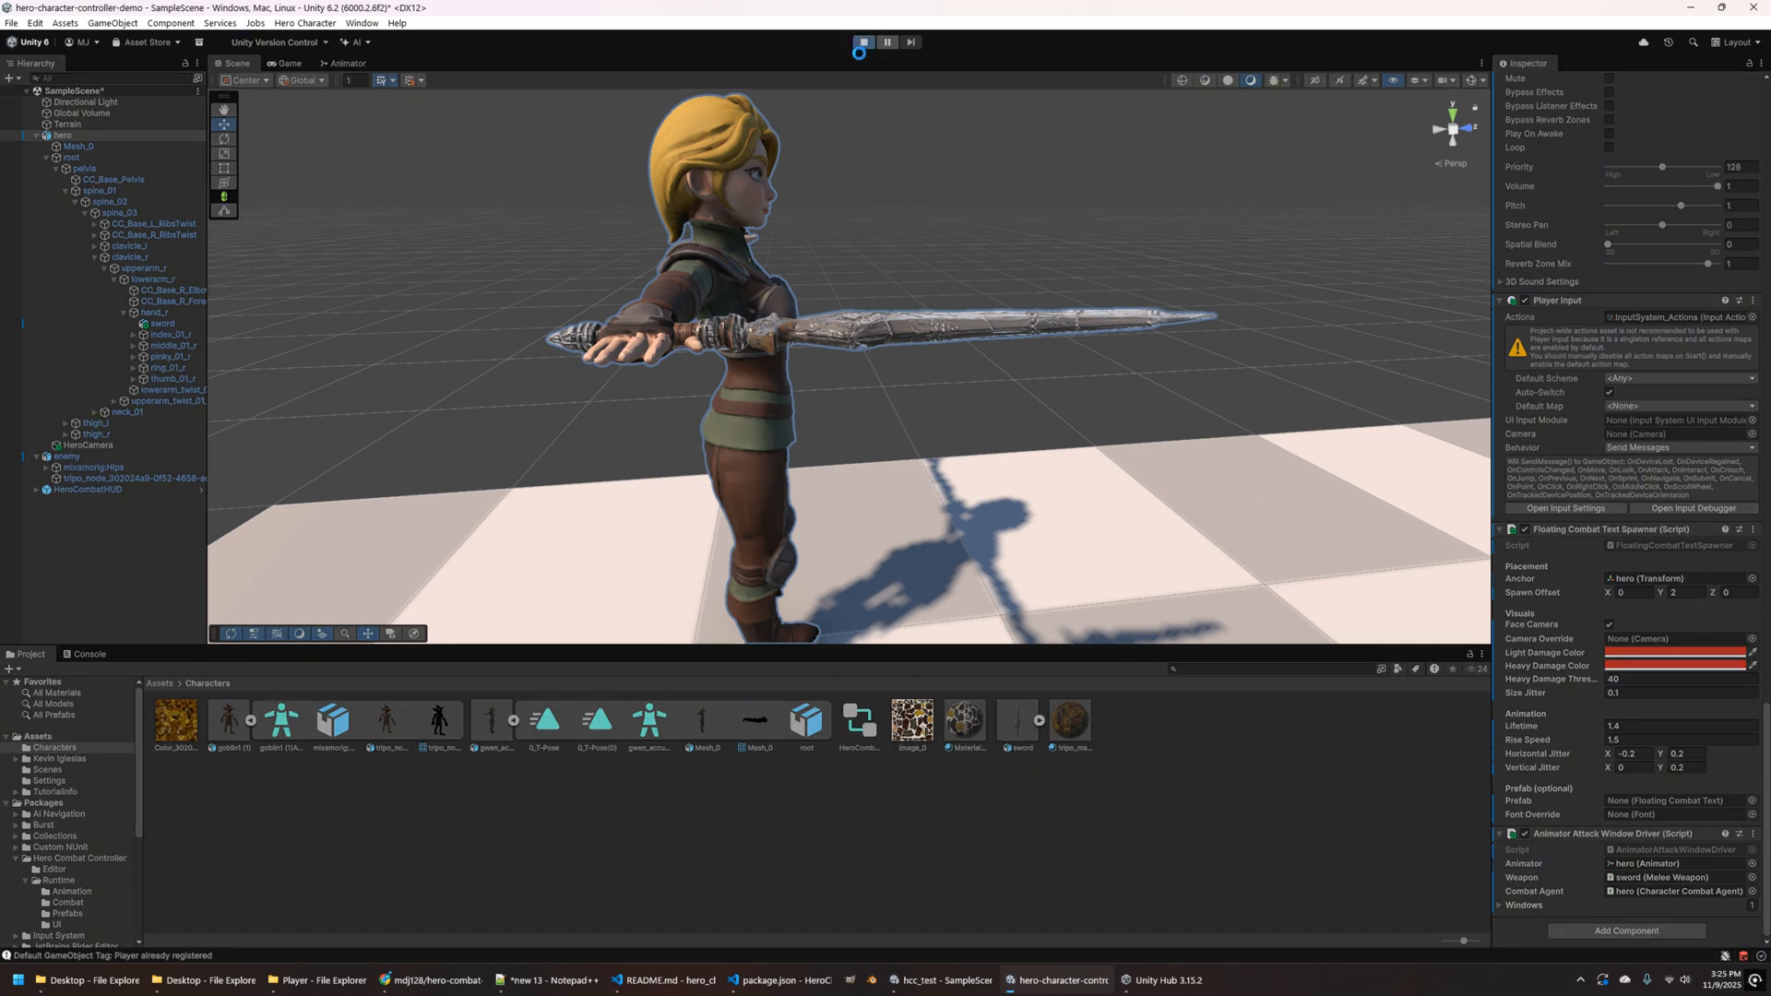